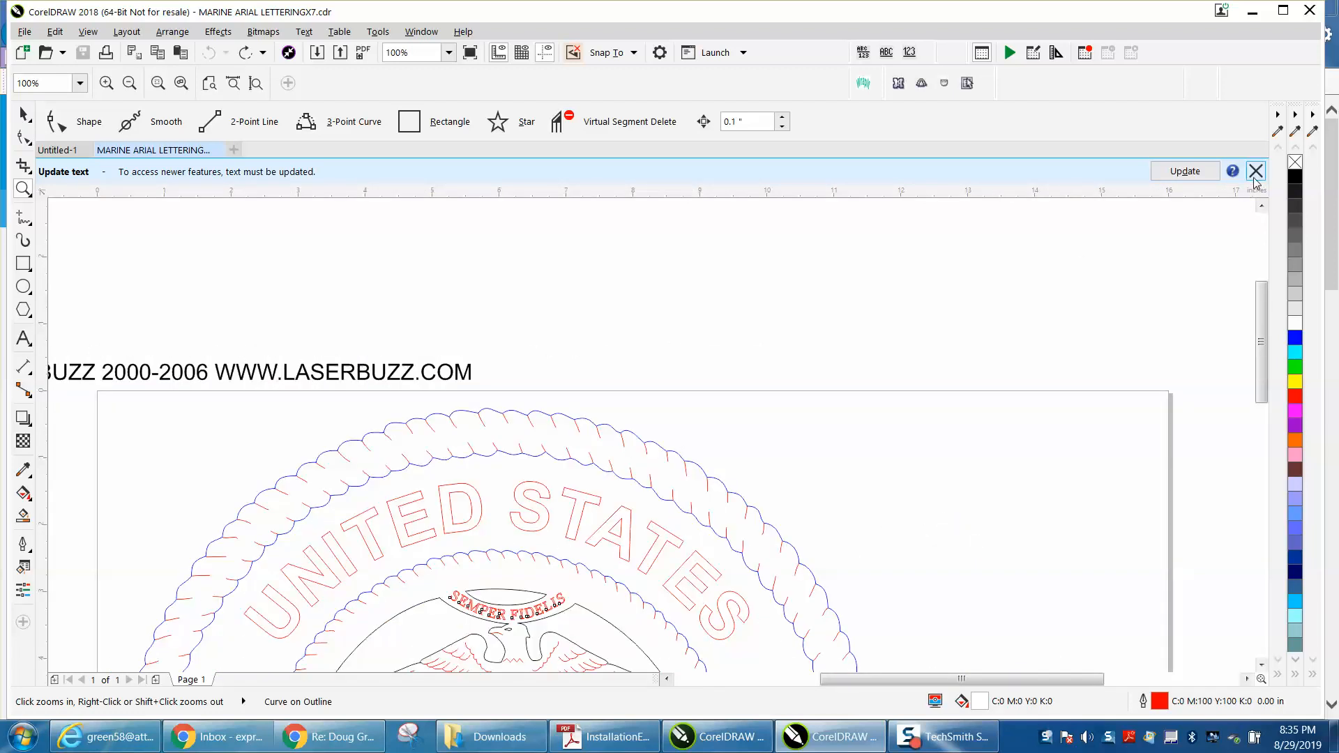
Dismiss the text update notice and read the outline widths of the Semper Fidelis banner and rope border.
click(1255, 170)
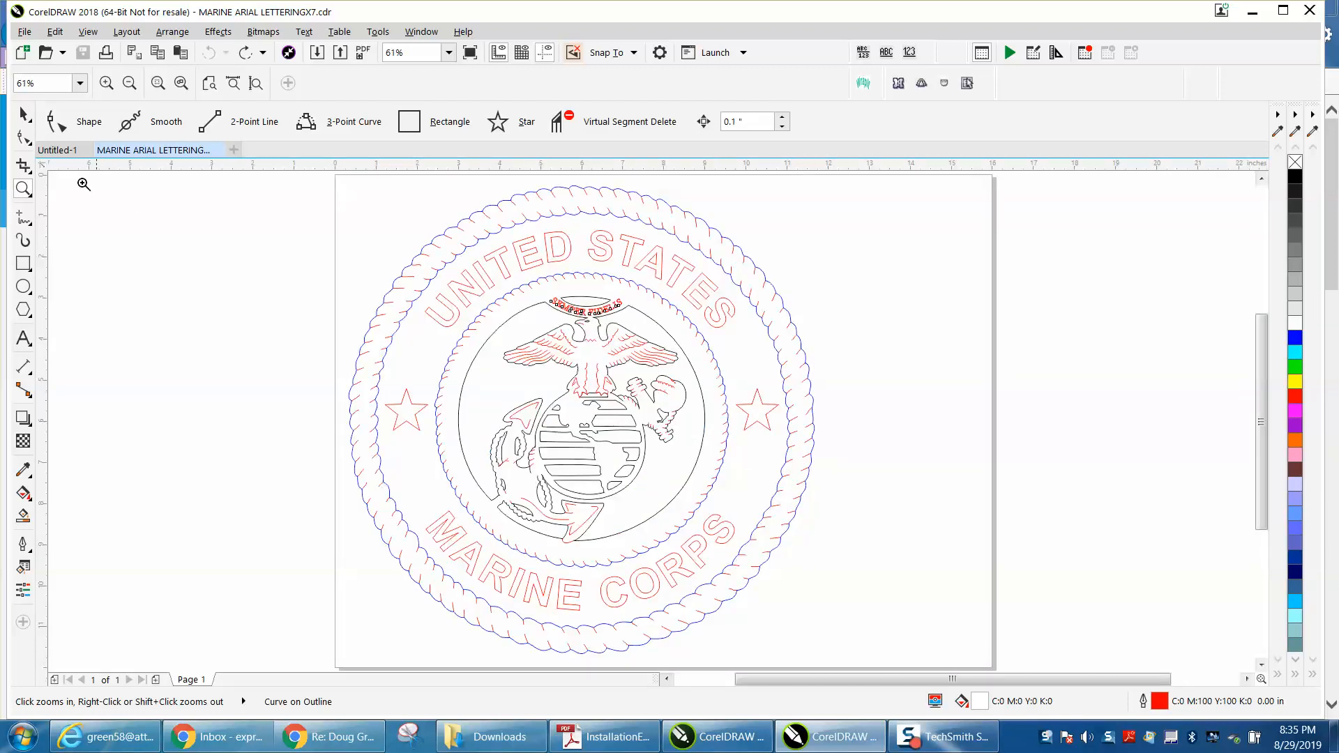
click(586, 307)
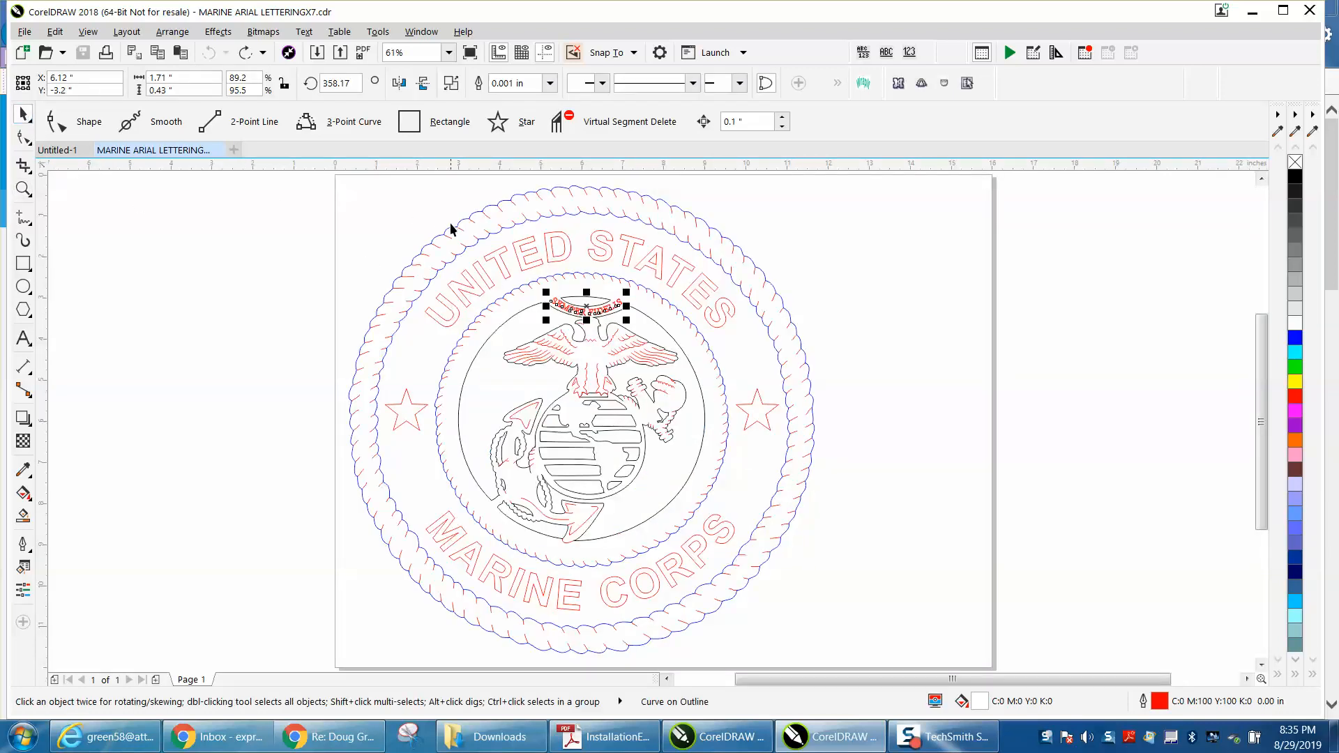
mouse_move(506, 260)
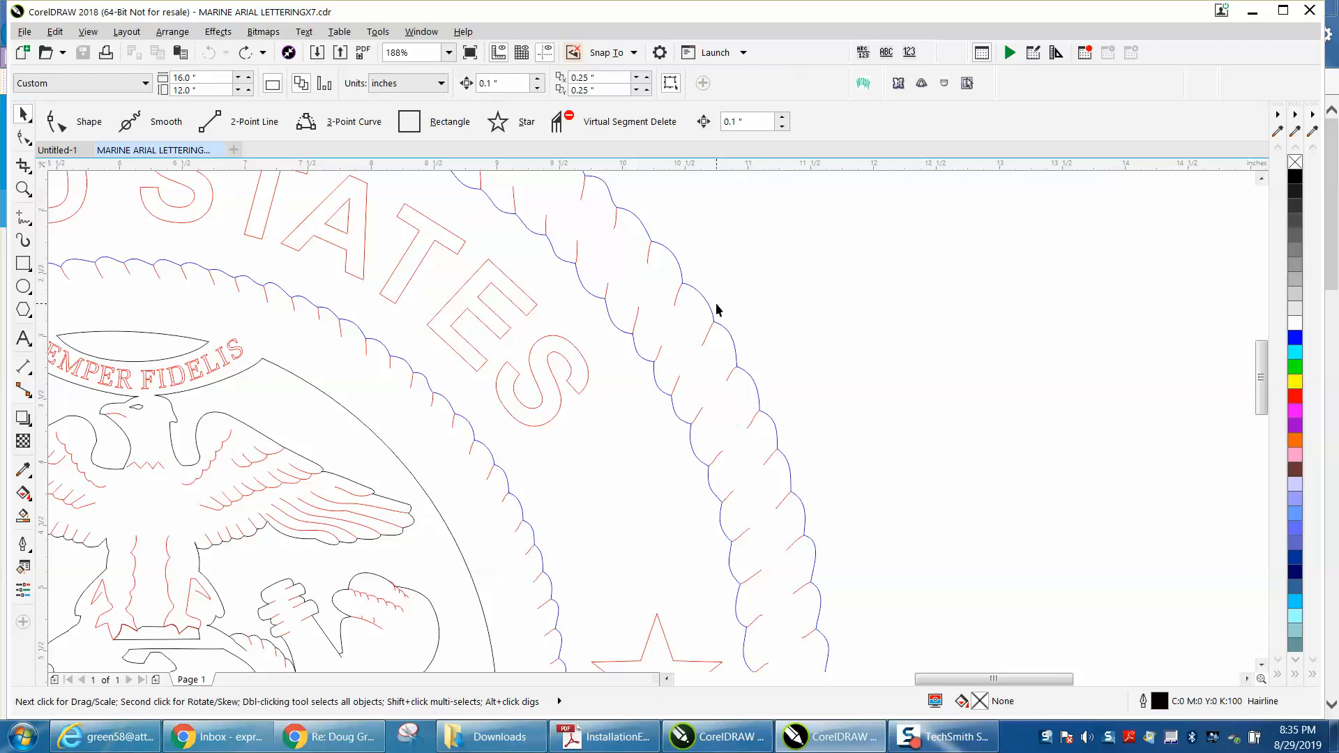
mouse_move(402, 476)
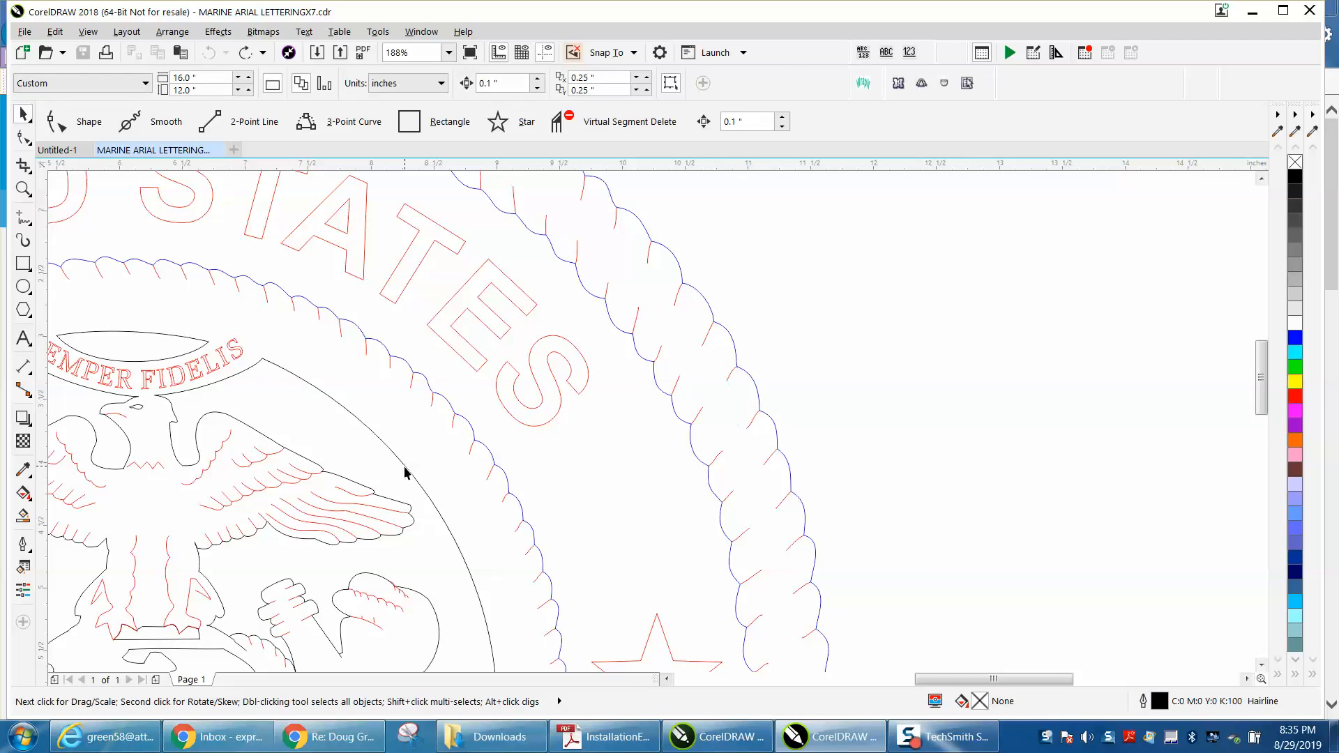
mouse_move(710, 334)
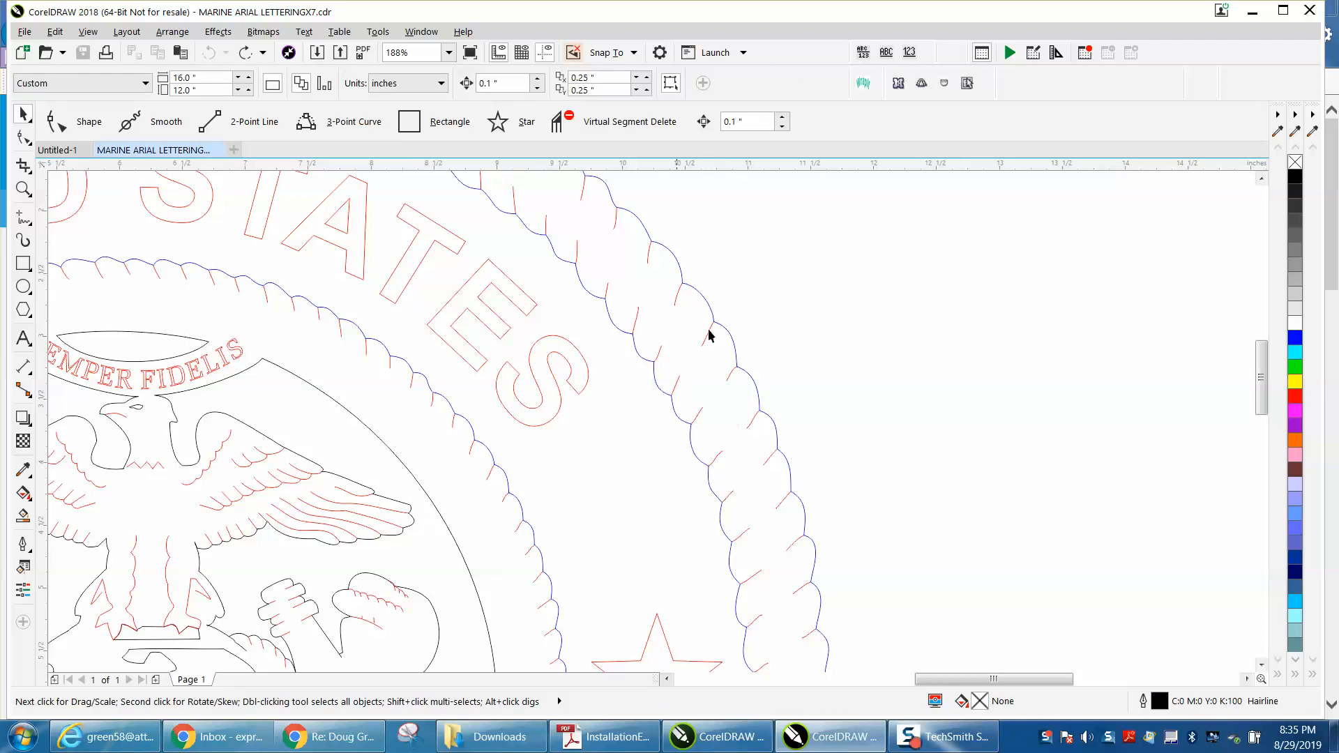
click(710, 336)
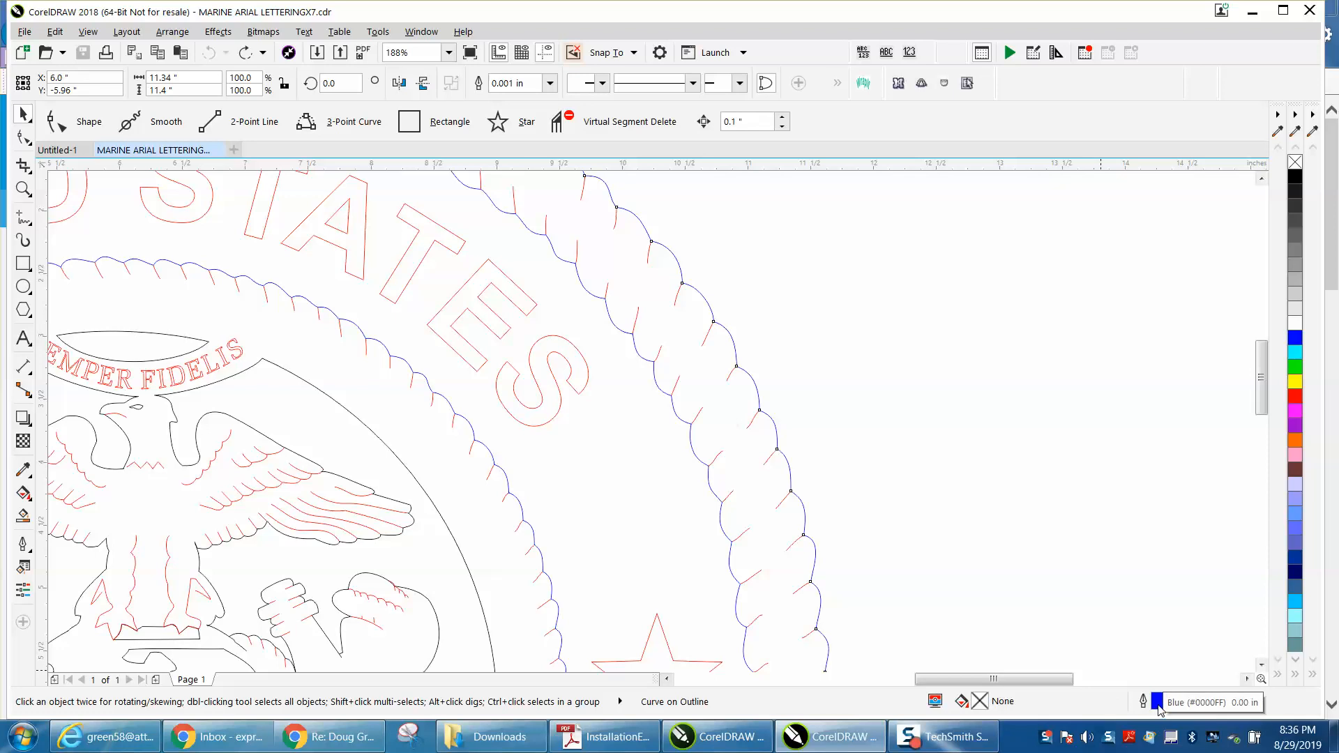
mouse_move(410, 533)
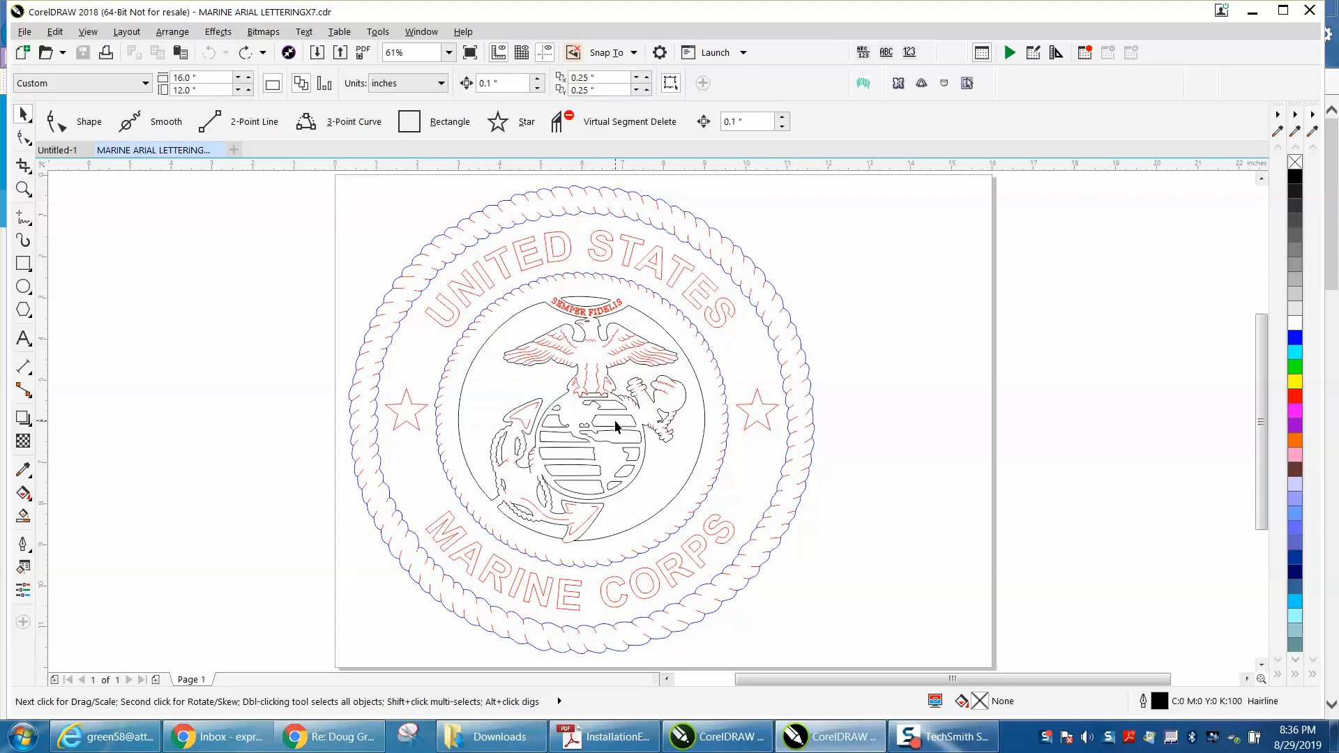
Start a Find Objects search matching by outline properties.
click(611, 424)
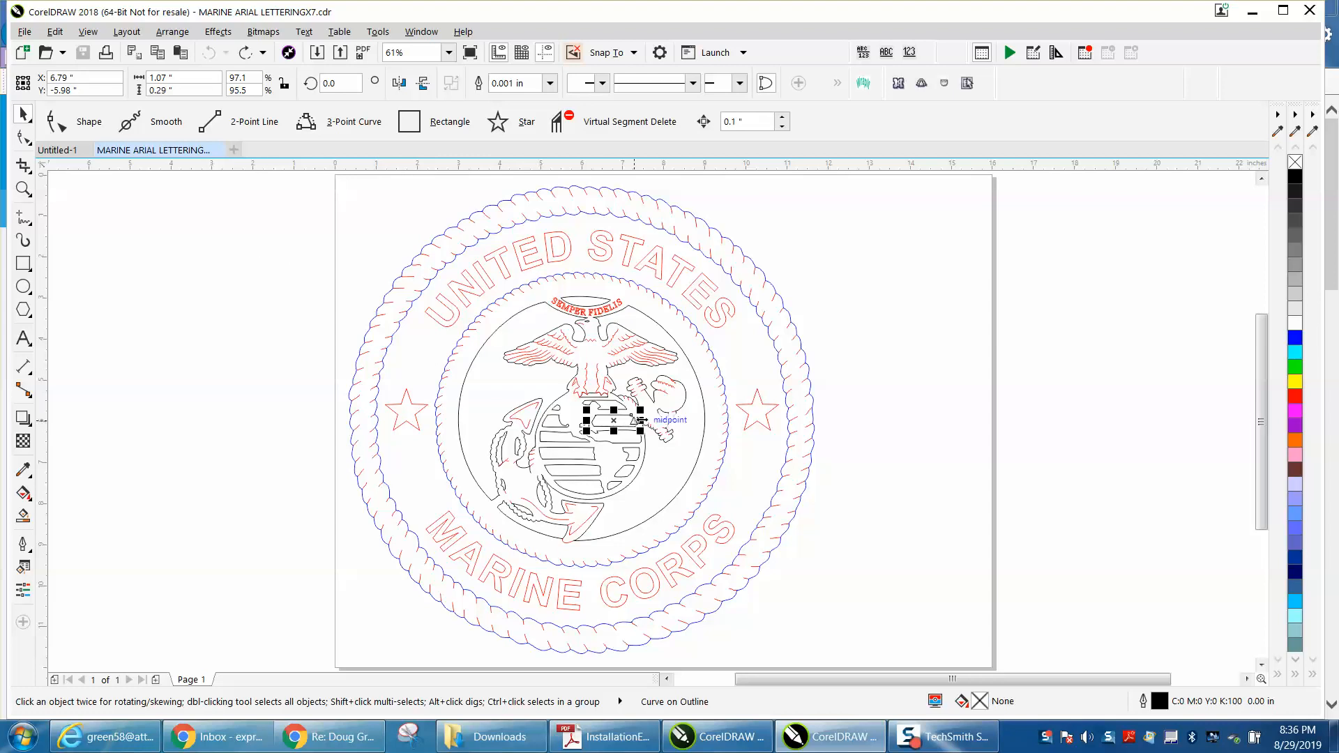
mouse_move(591, 393)
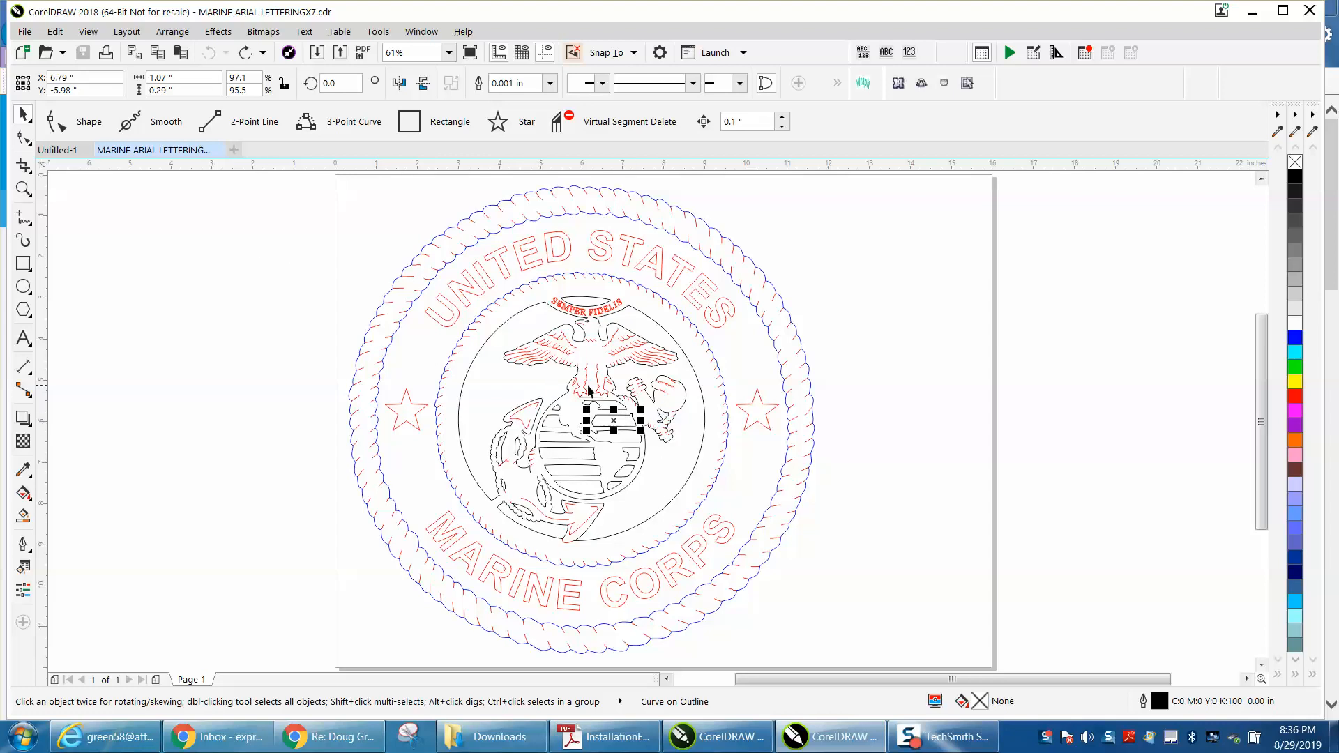
click(56, 30)
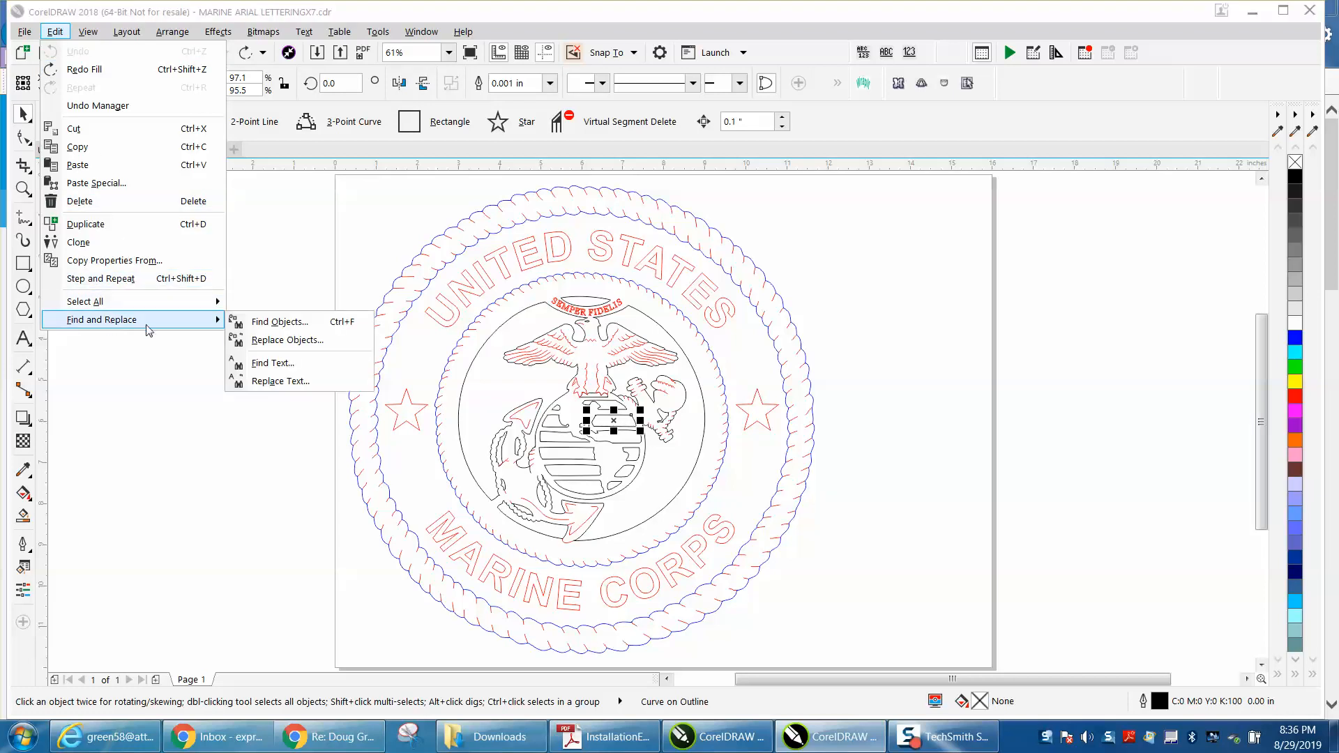
click(279, 323)
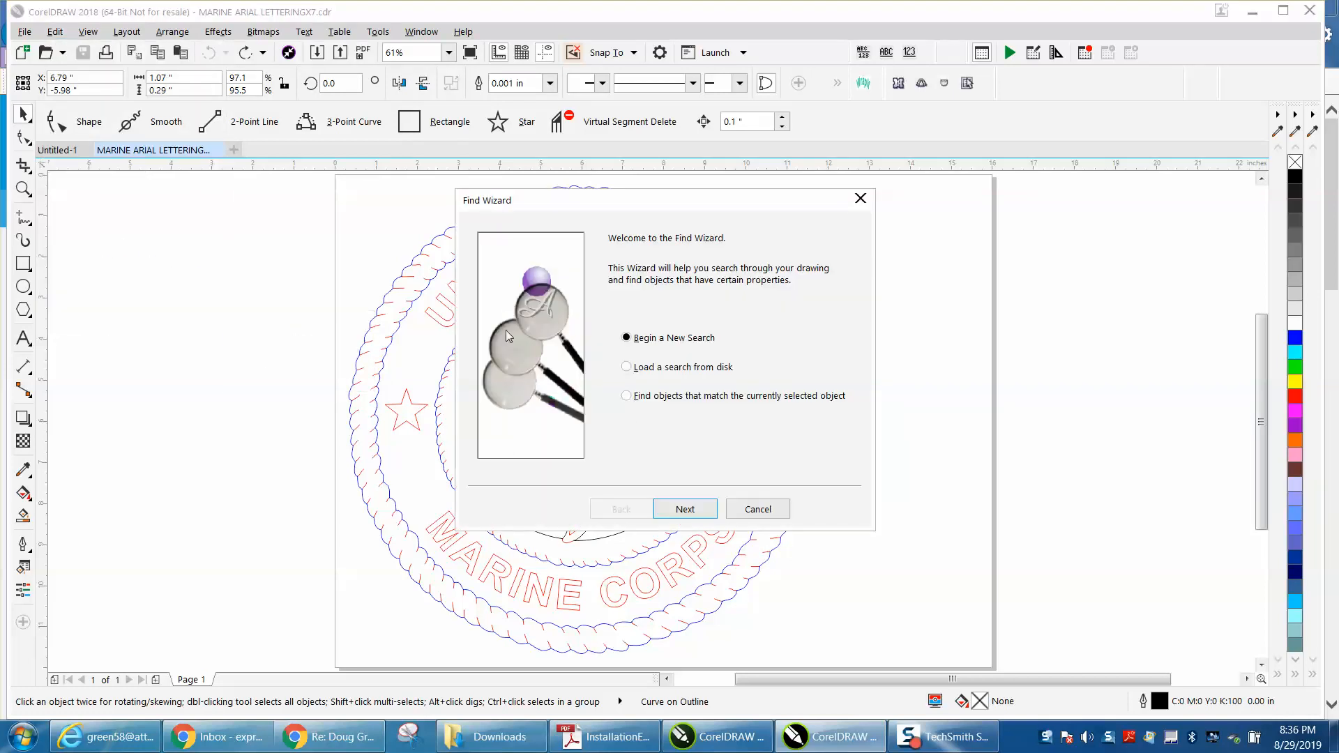
click(685, 508)
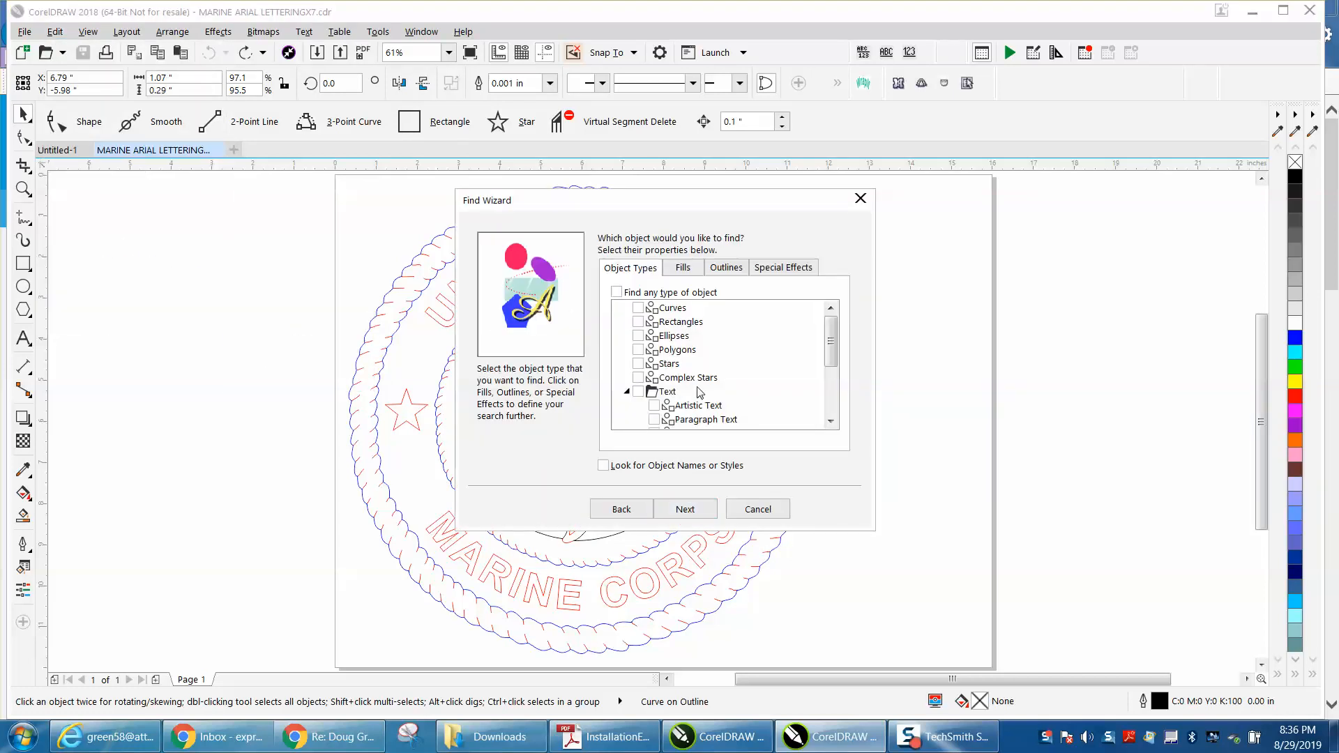
click(725, 266)
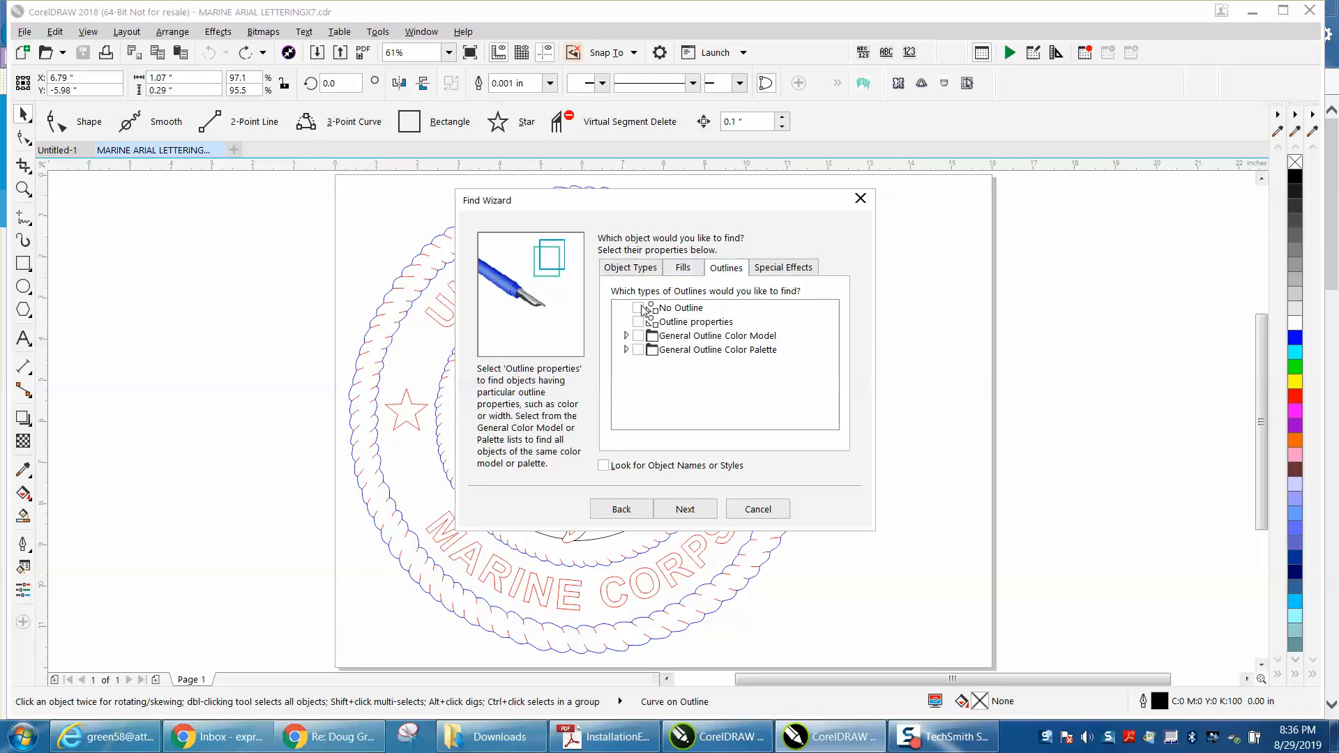
click(639, 320)
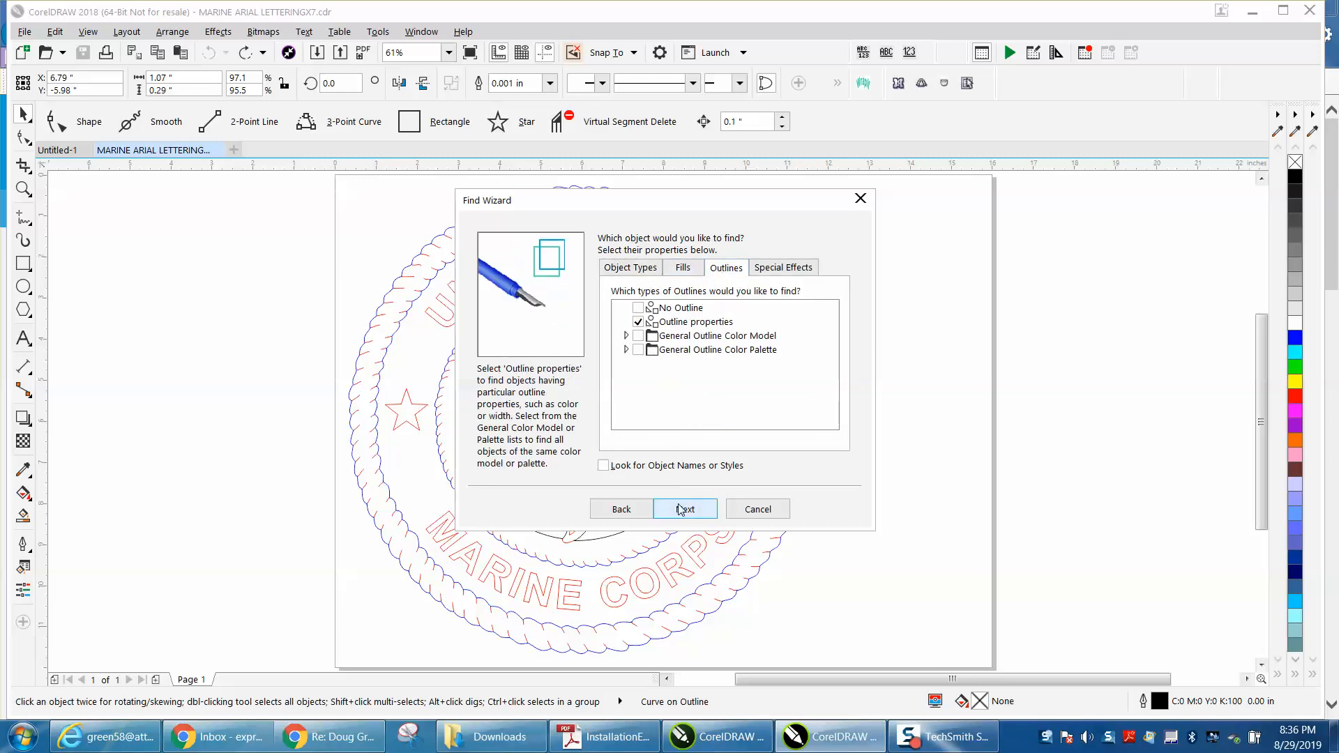
click(684, 507)
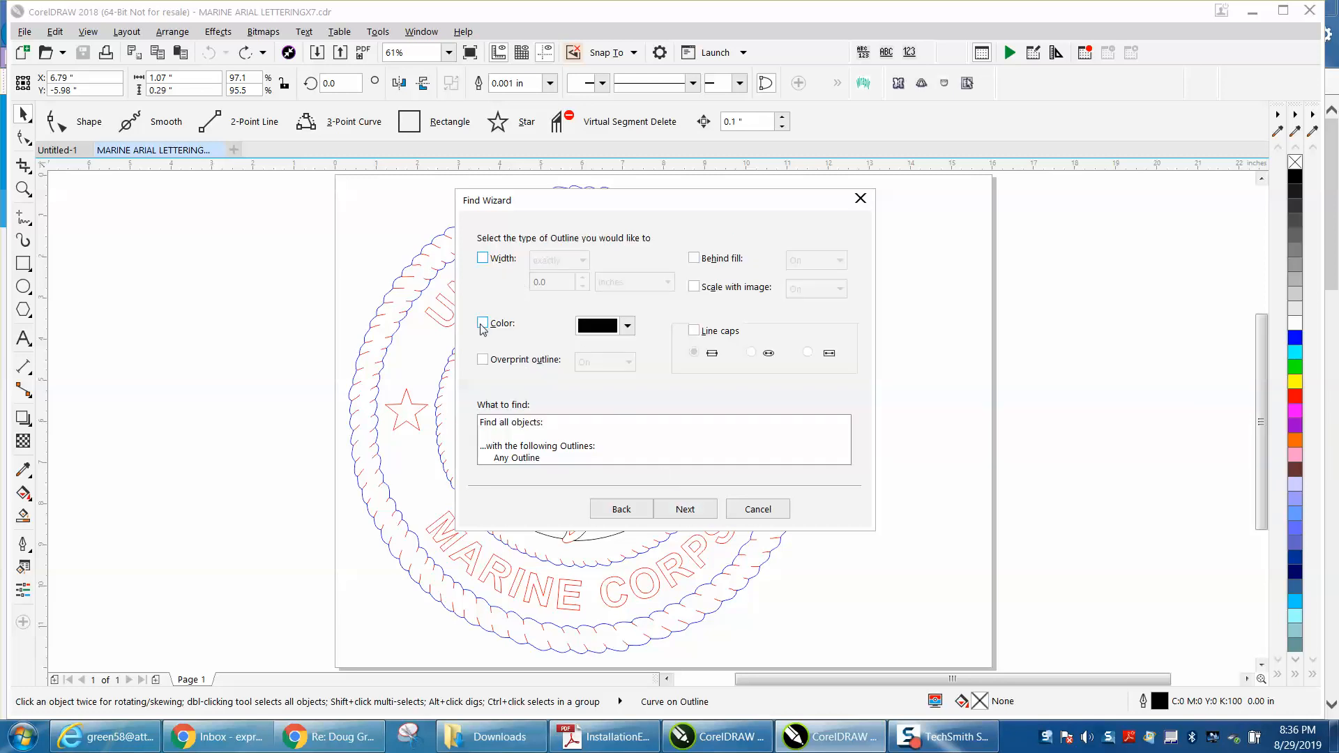
Set the search criterion to outline colour Black and go to the summary.
click(483, 324)
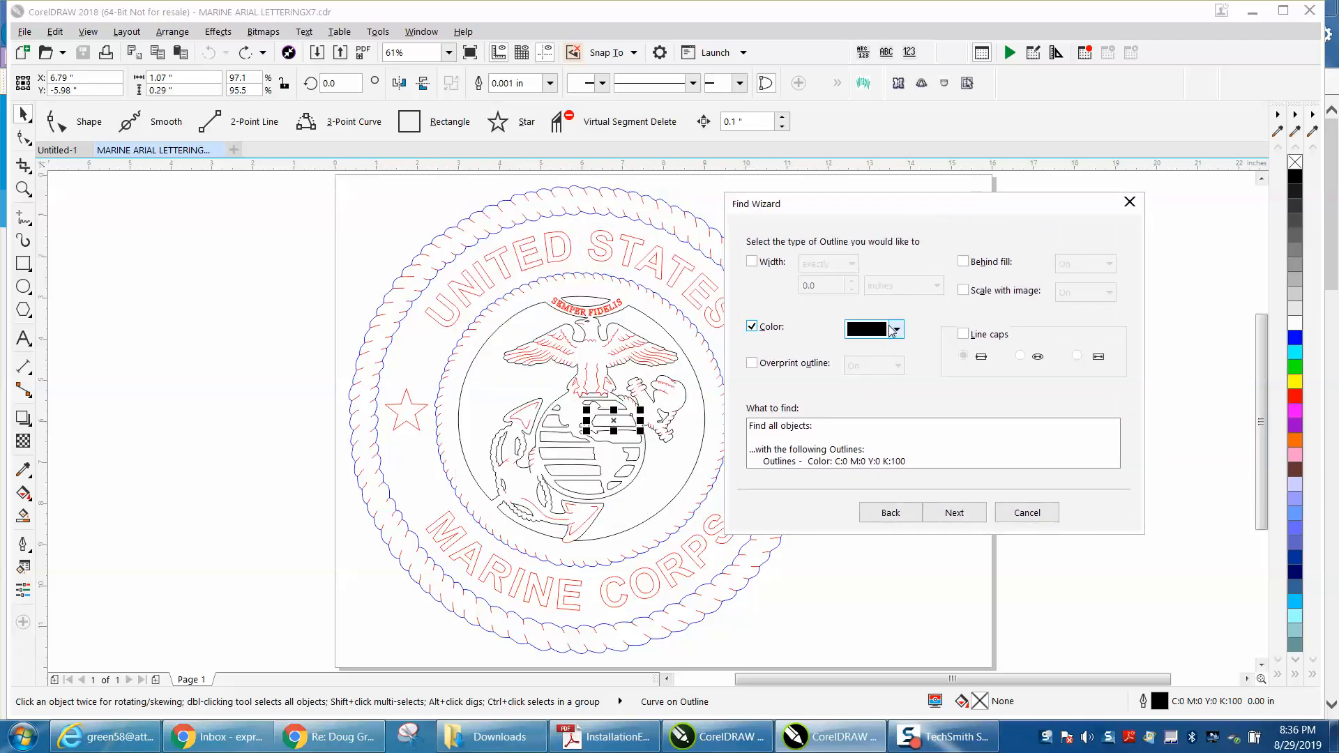
mouse_move(898, 338)
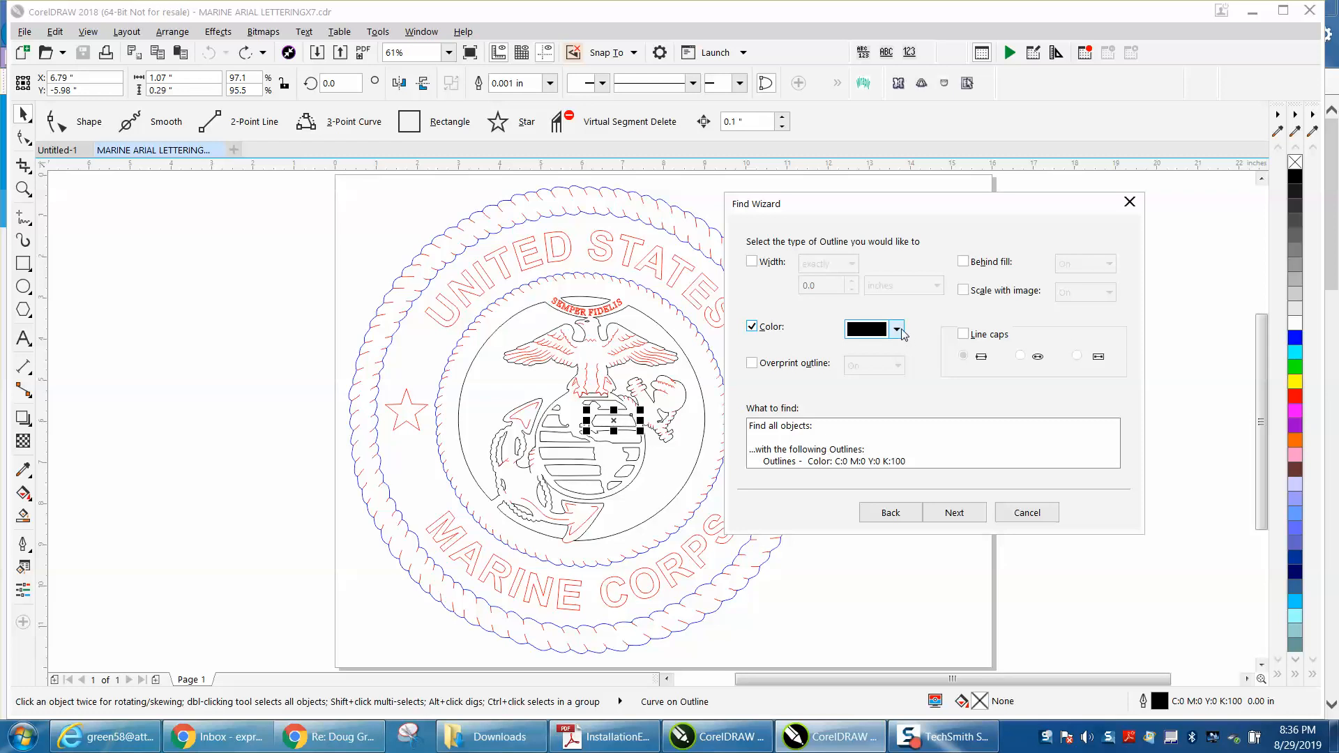
click(895, 330)
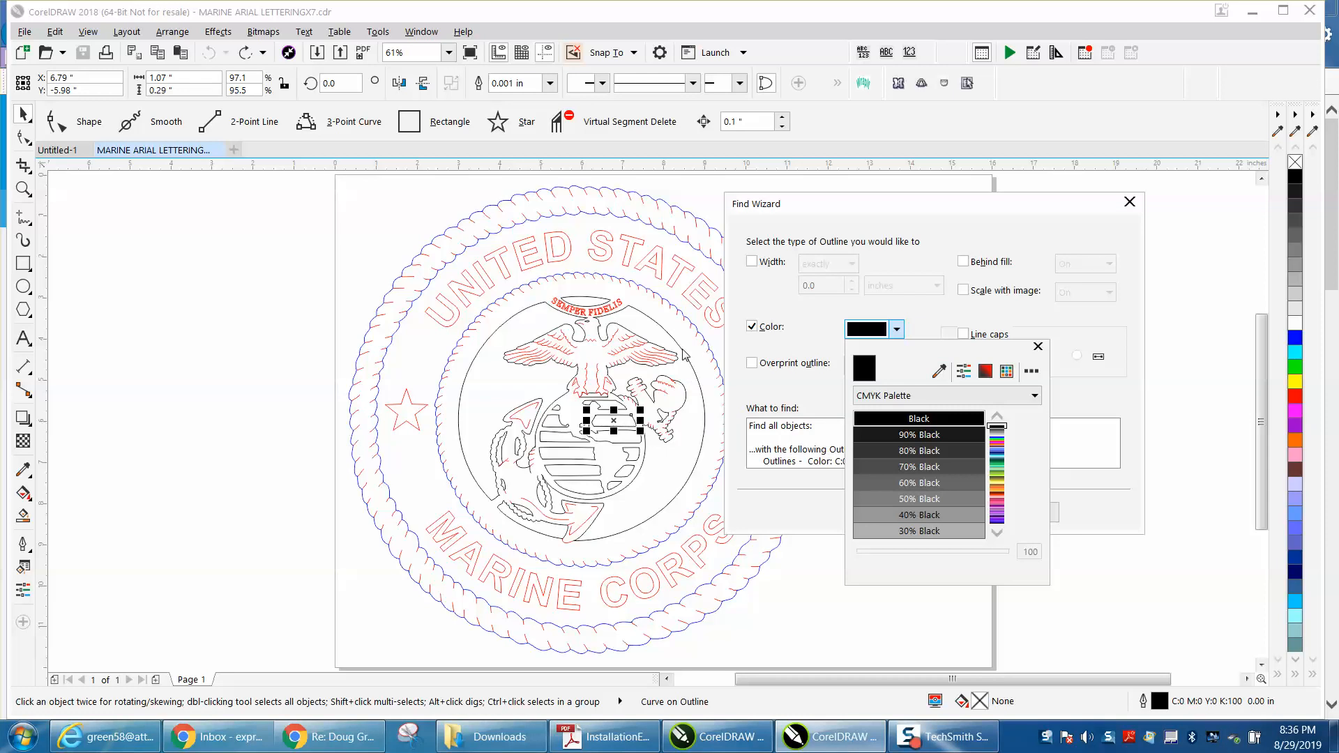
click(918, 418)
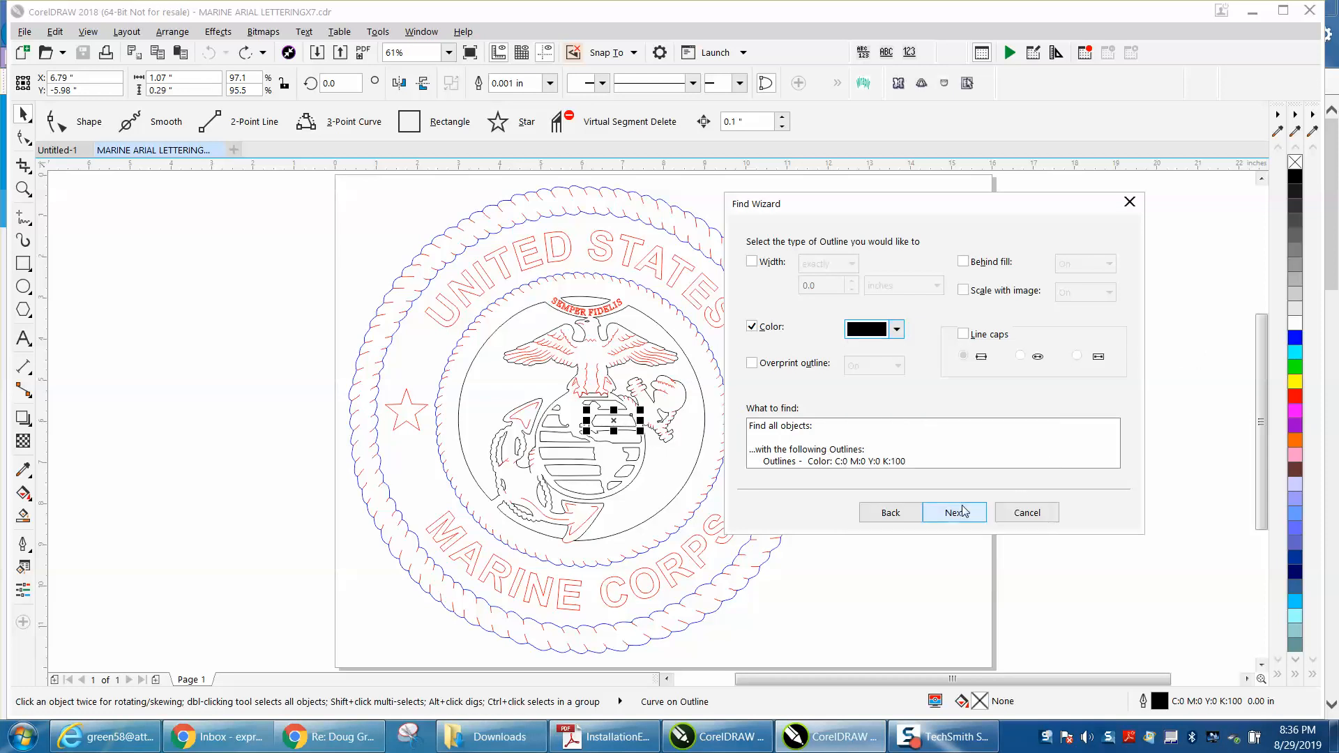
click(954, 513)
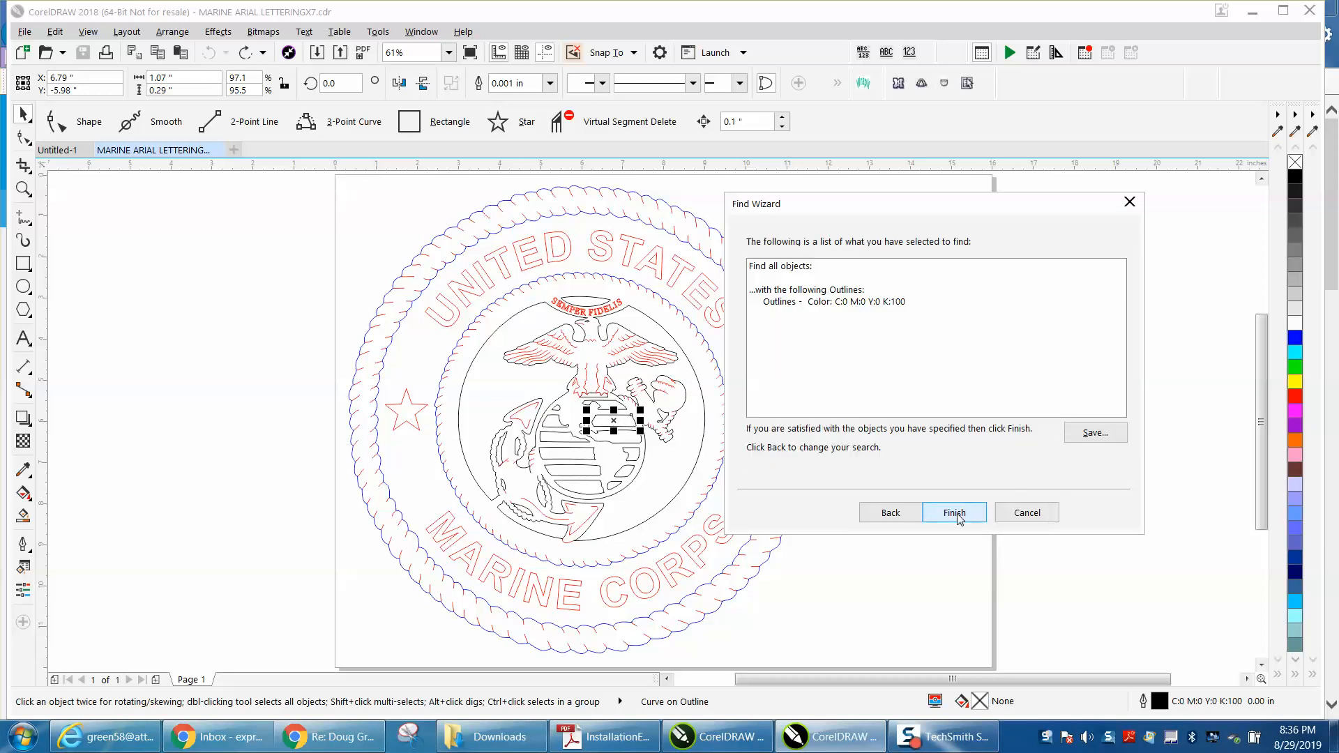
Find all 36 black-outlined objects and drag the emblem back into the seal.
click(954, 513)
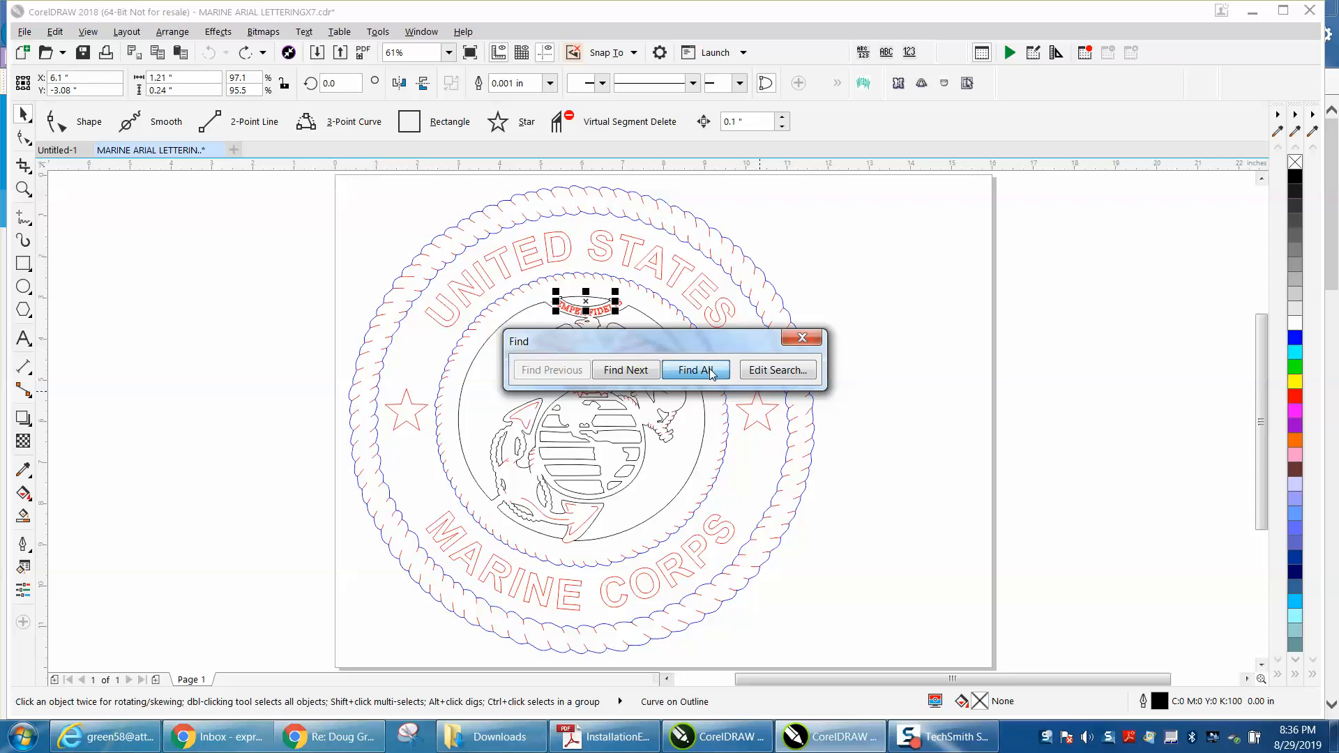
click(695, 369)
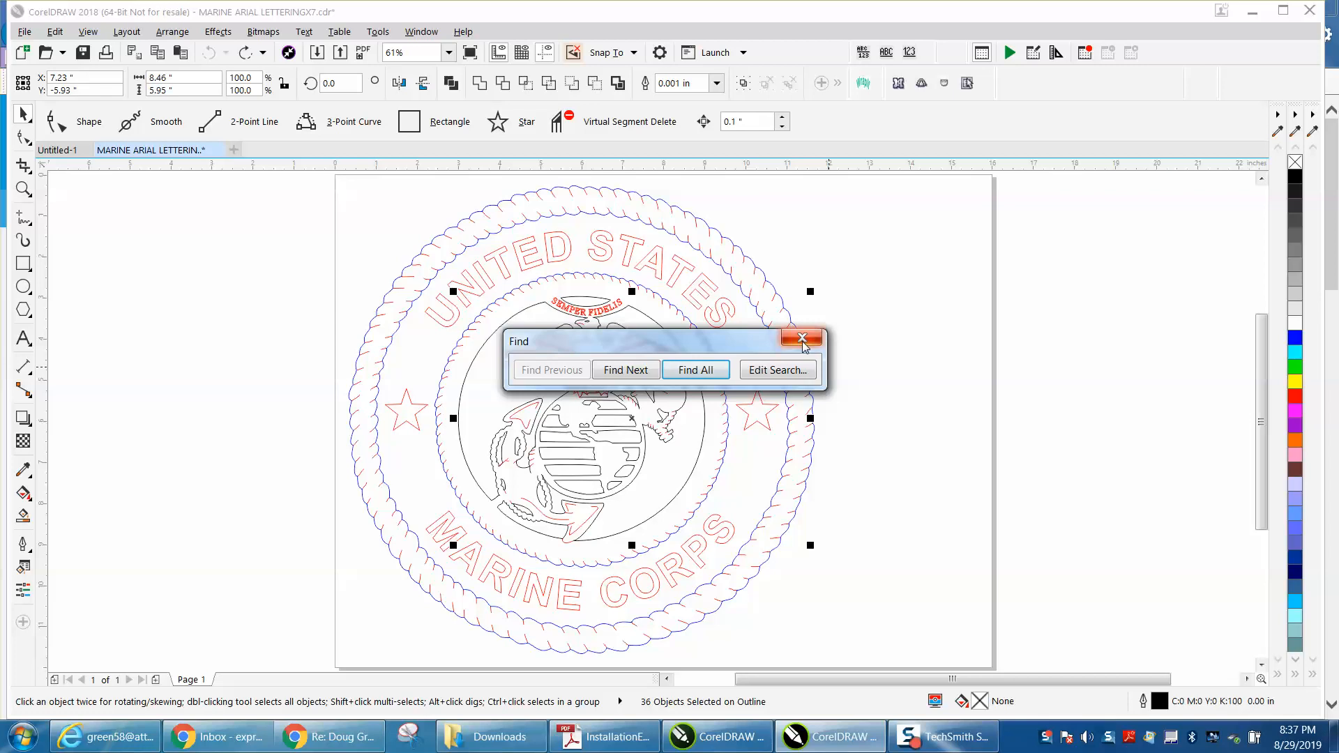
click(802, 337)
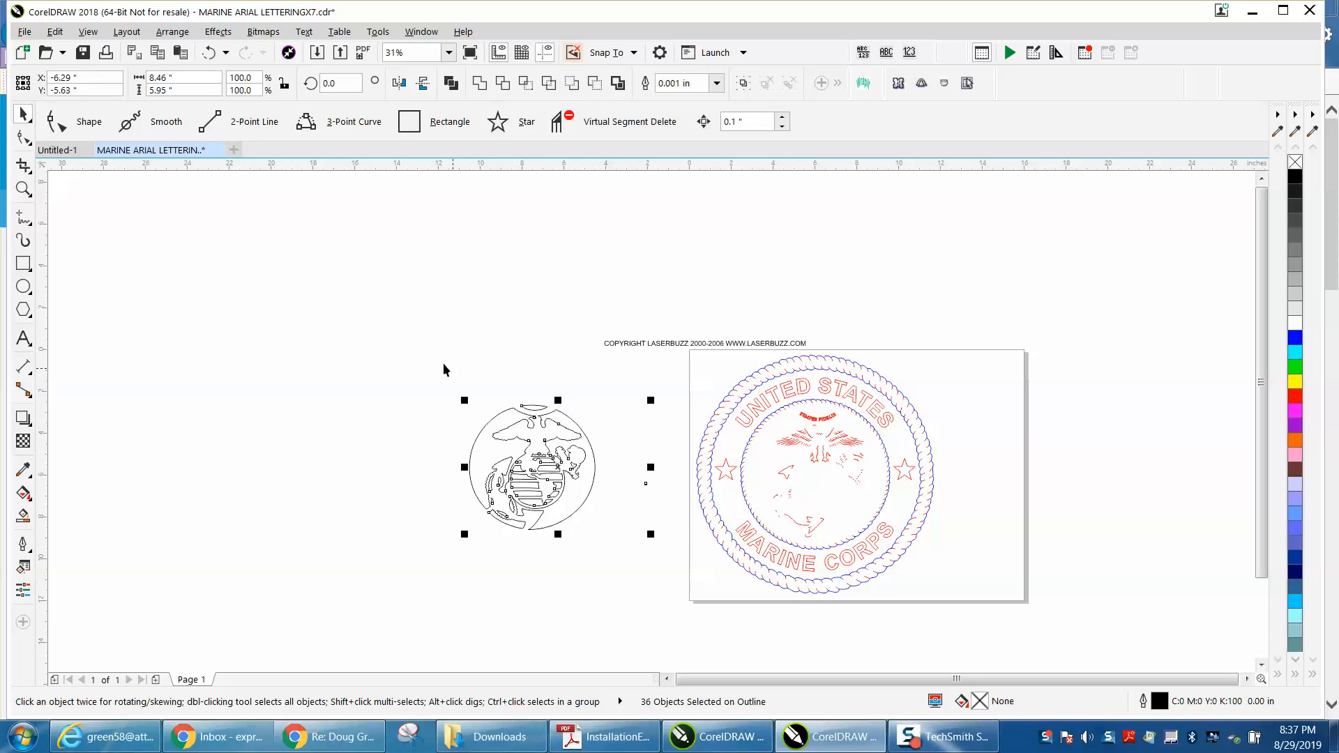
drag(530, 467, 823, 466)
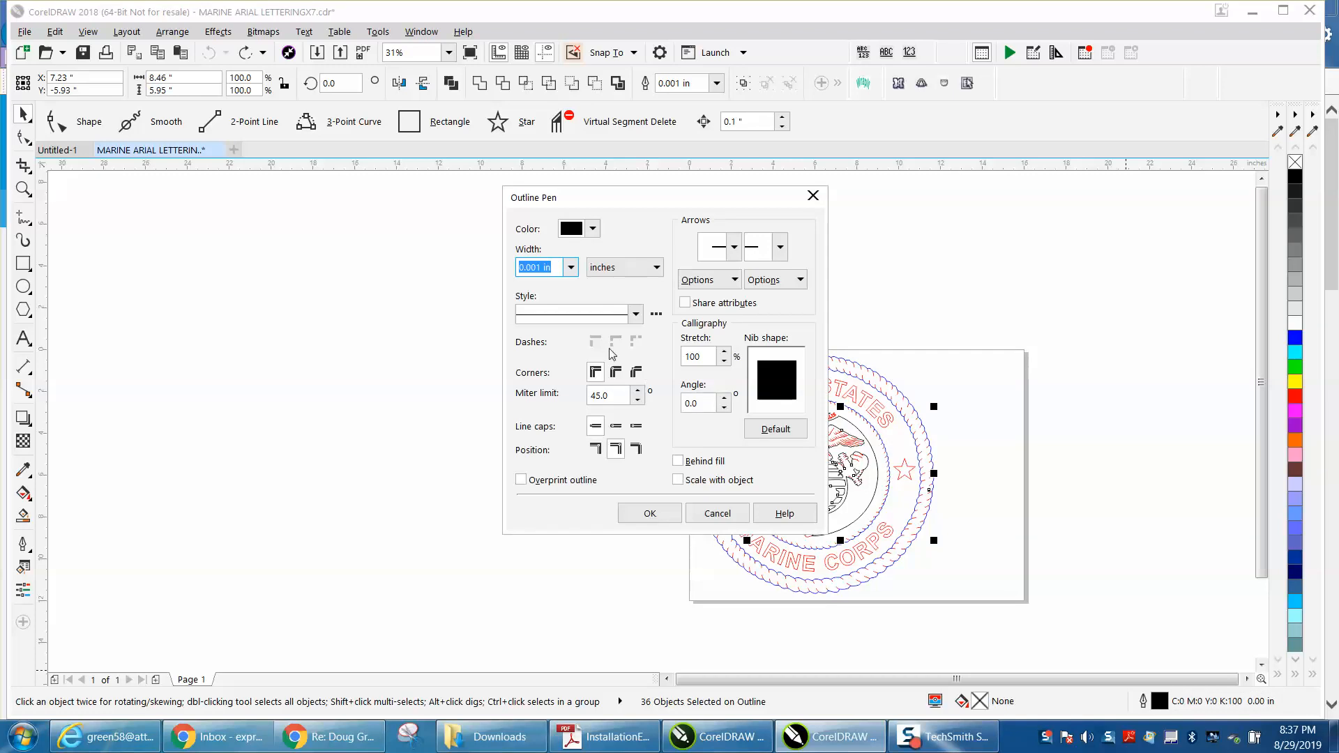
Review the selection's outline colour and colour model in Outline Pen.
click(592, 229)
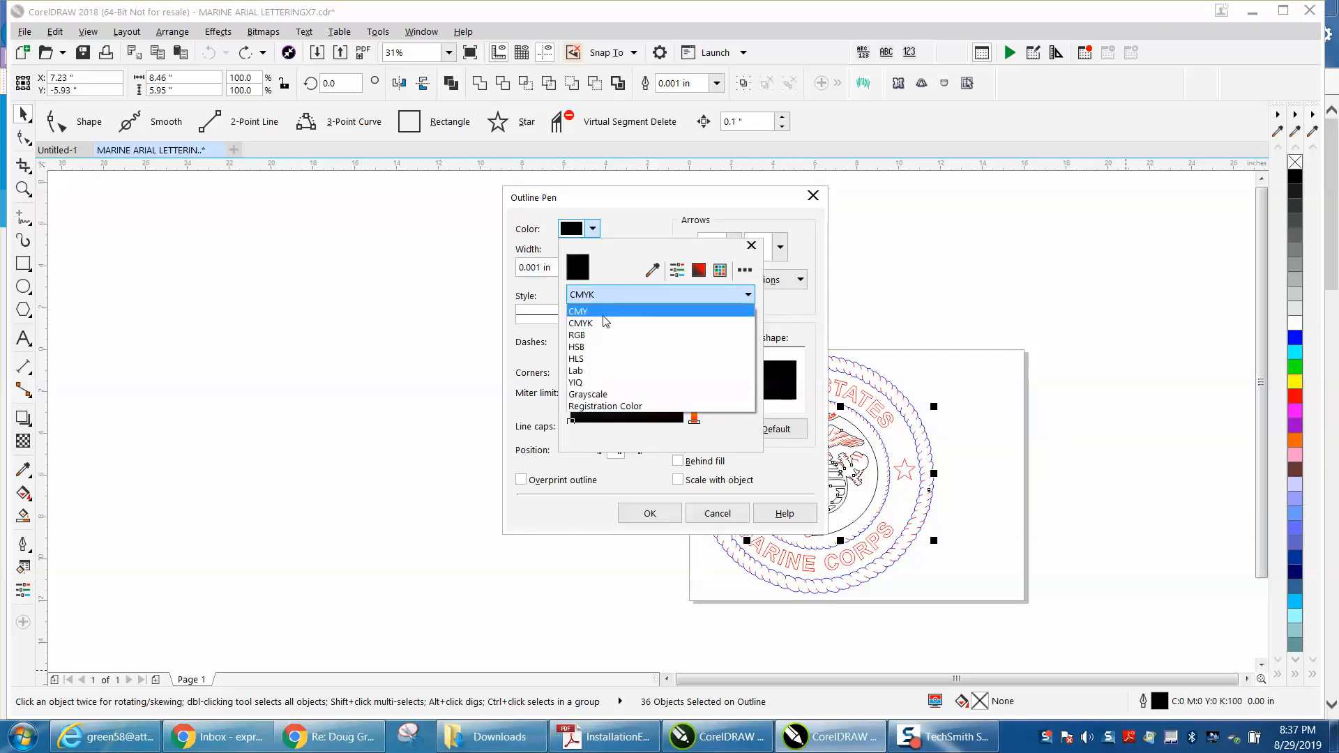
click(580, 334)
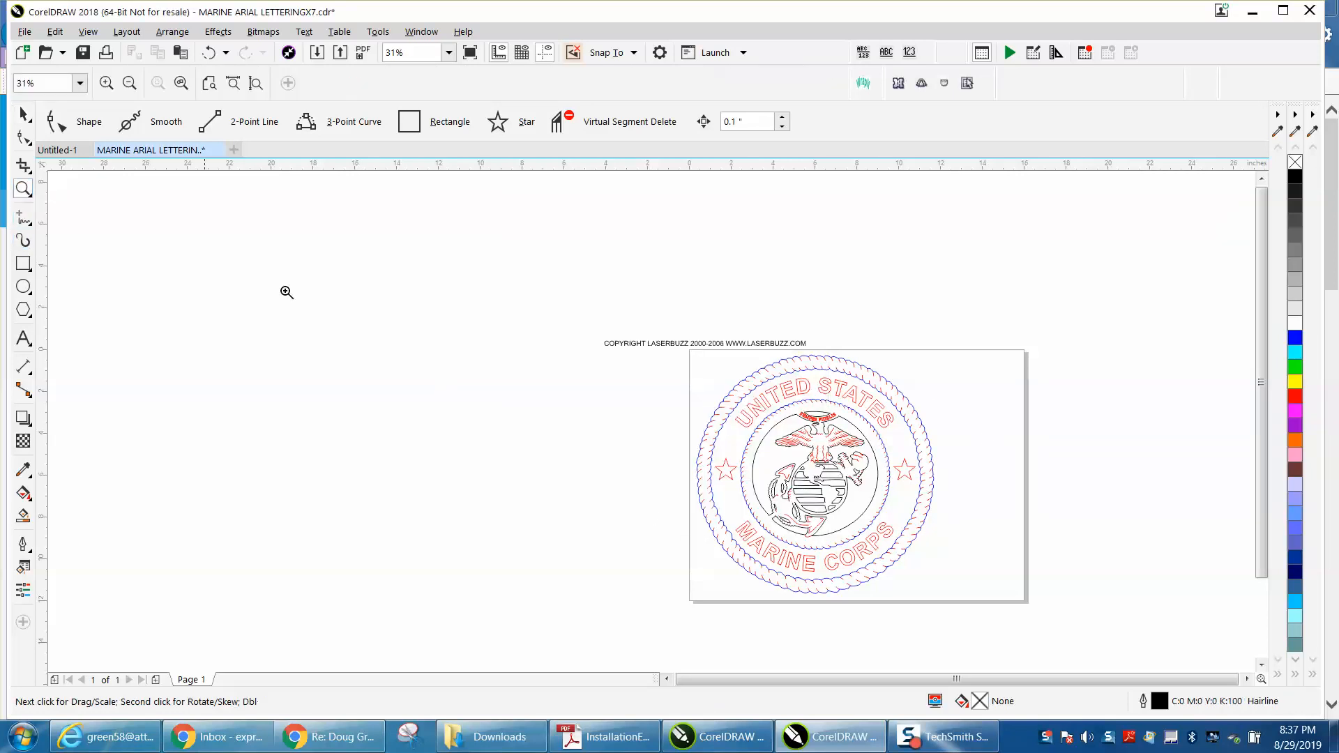
click(286, 293)
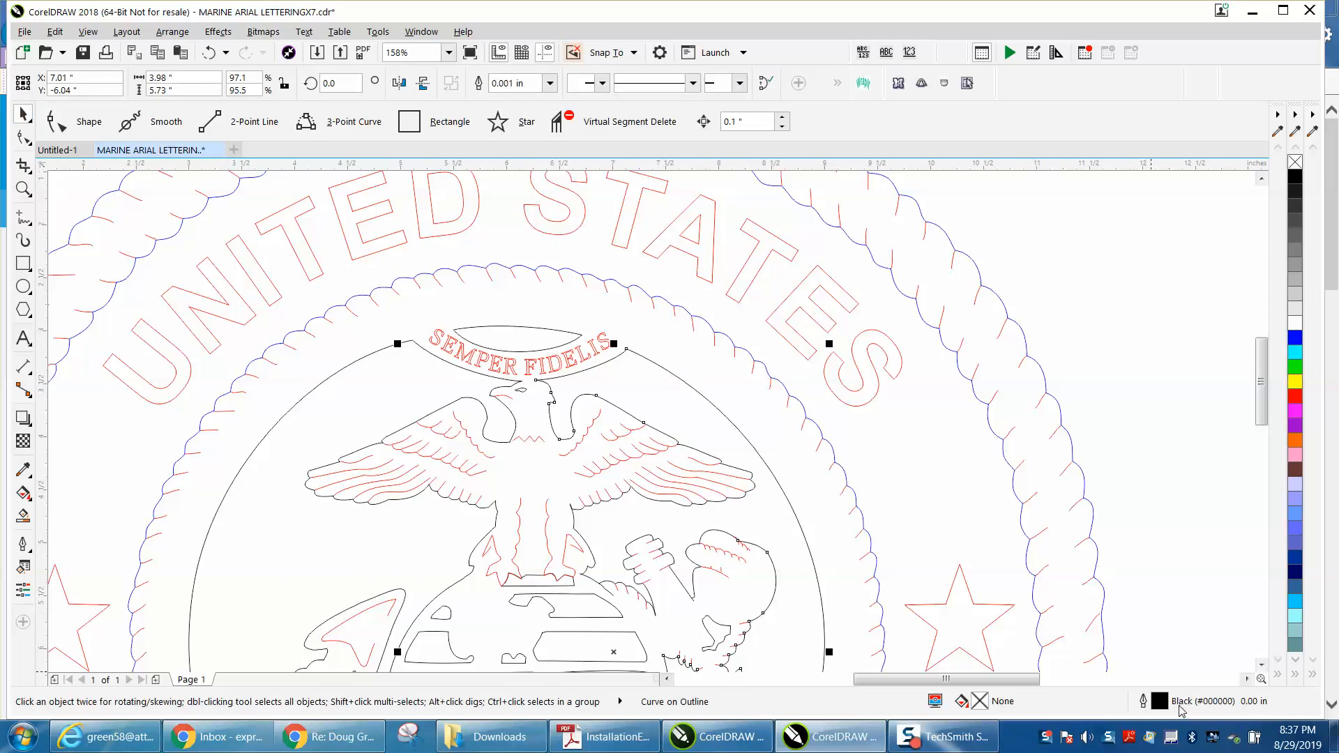
click(1086, 324)
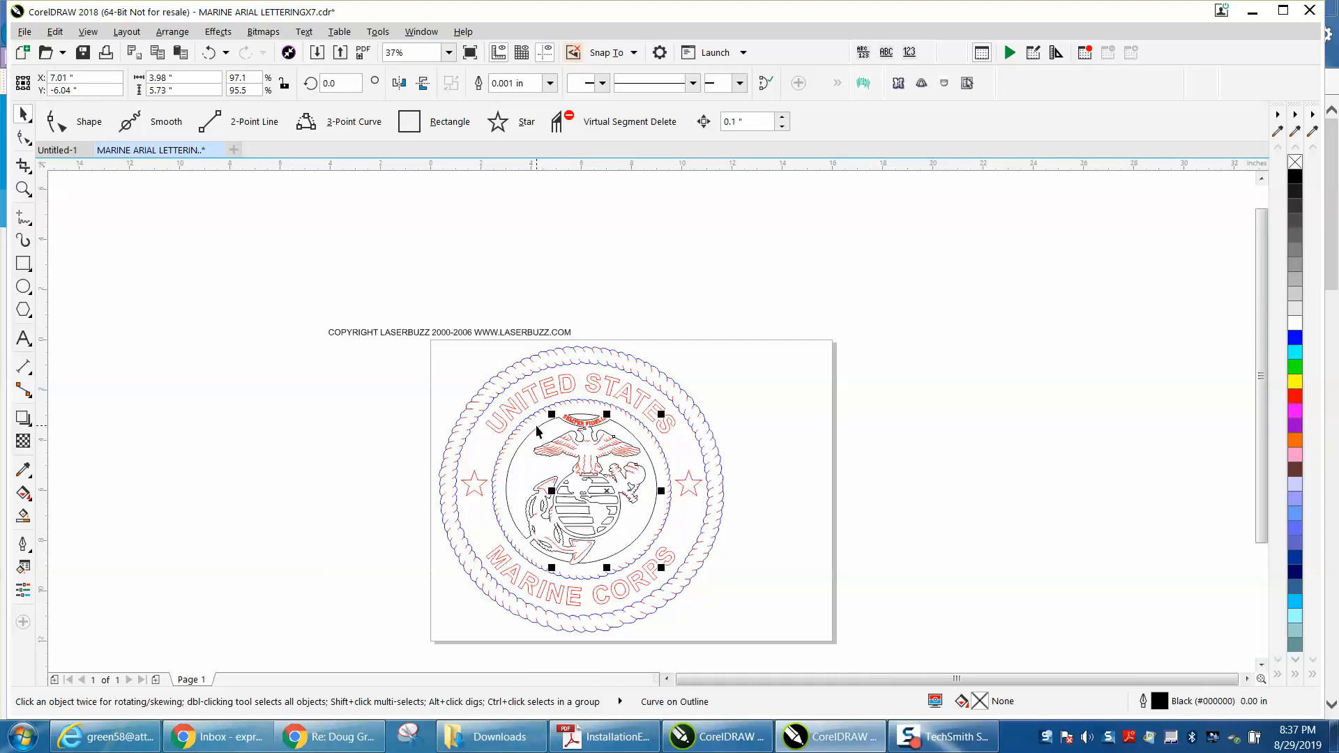
mouse_move(345, 356)
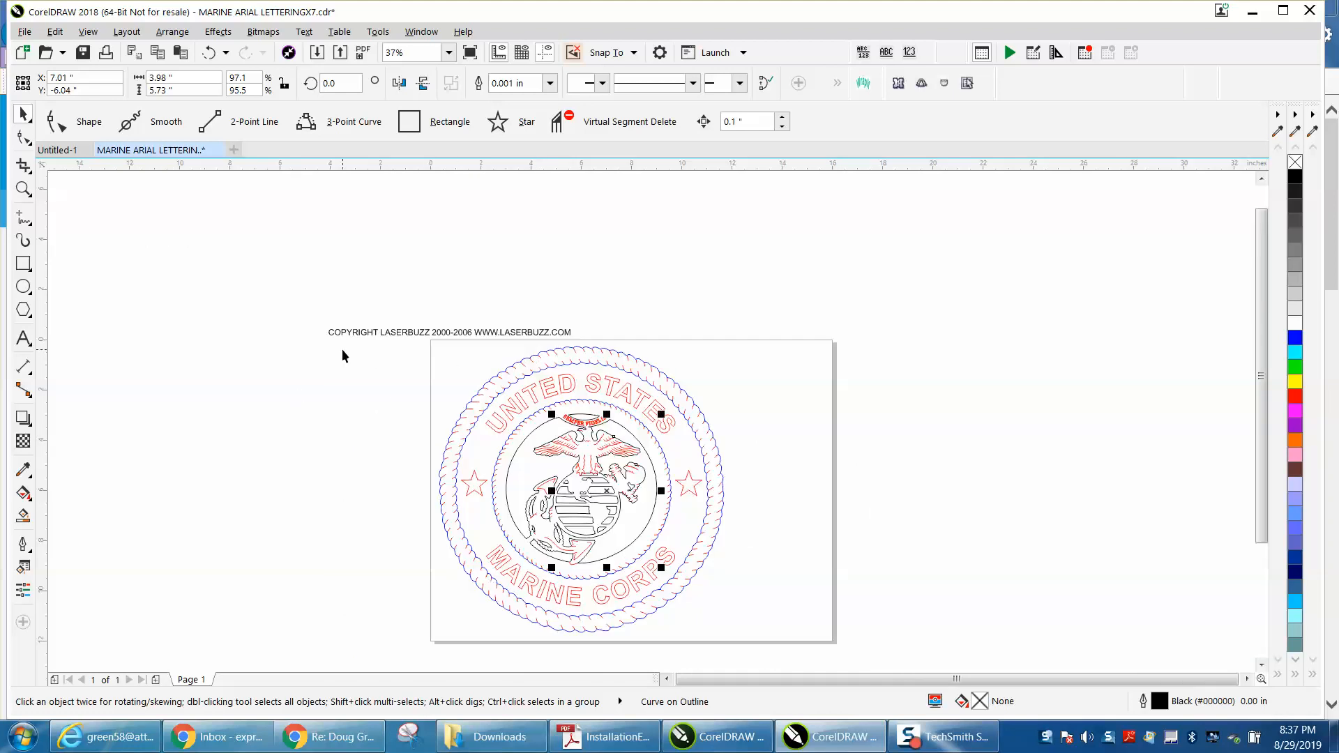
mouse_move(193, 215)
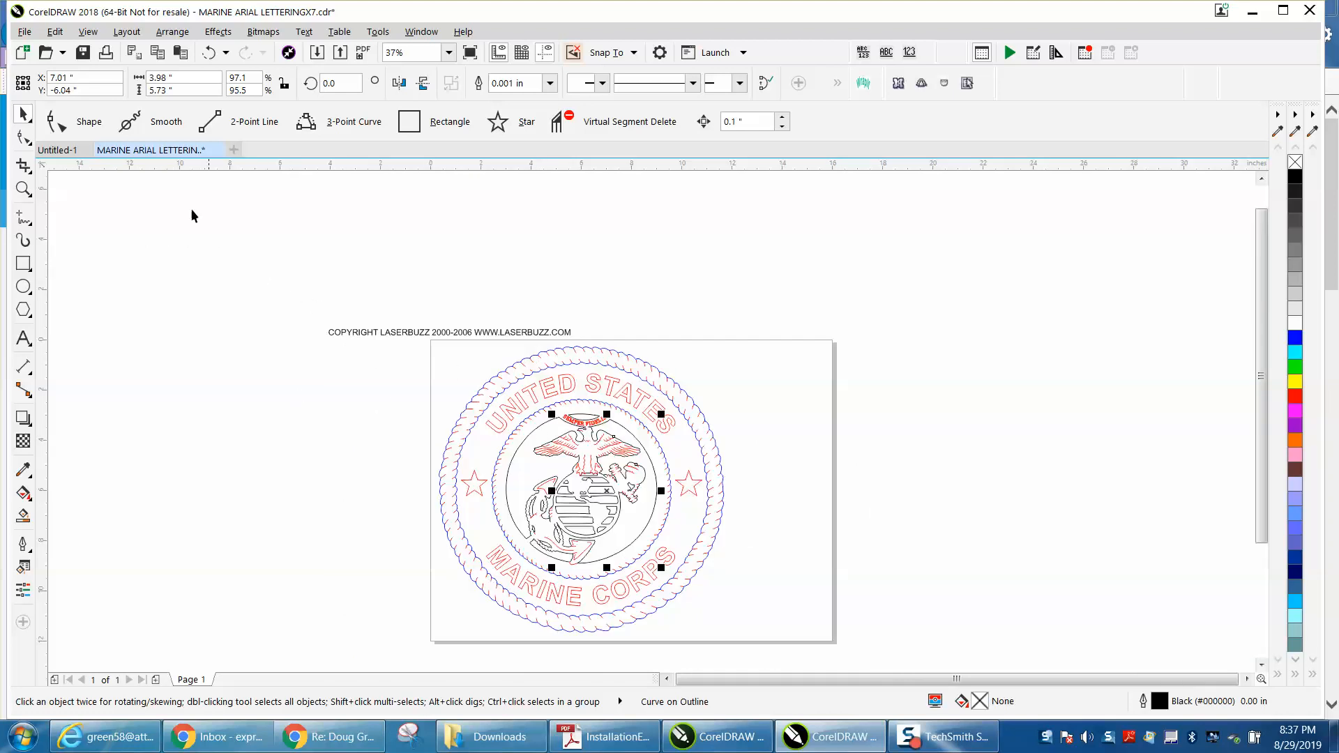
click(497, 122)
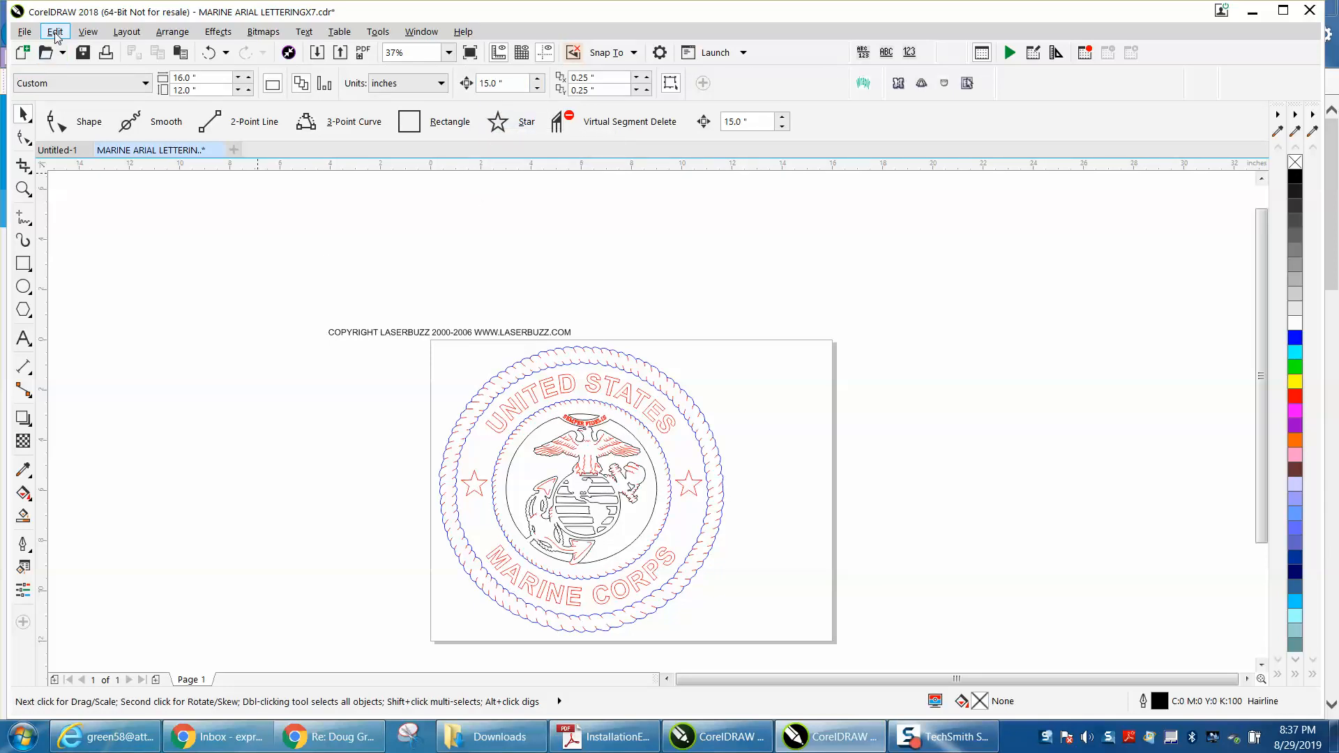
Run a Find Objects search for outline colour blue, landing on the inner rope ring.
click(53, 31)
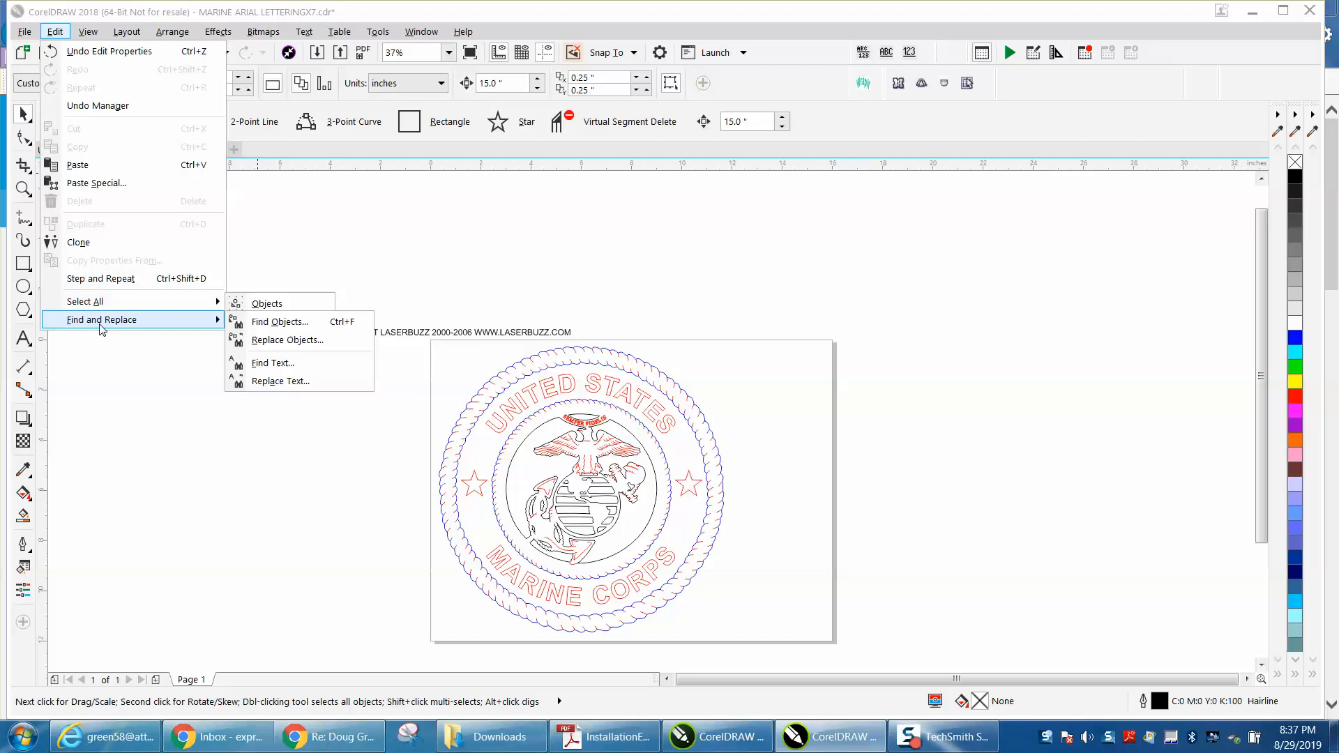
click(279, 323)
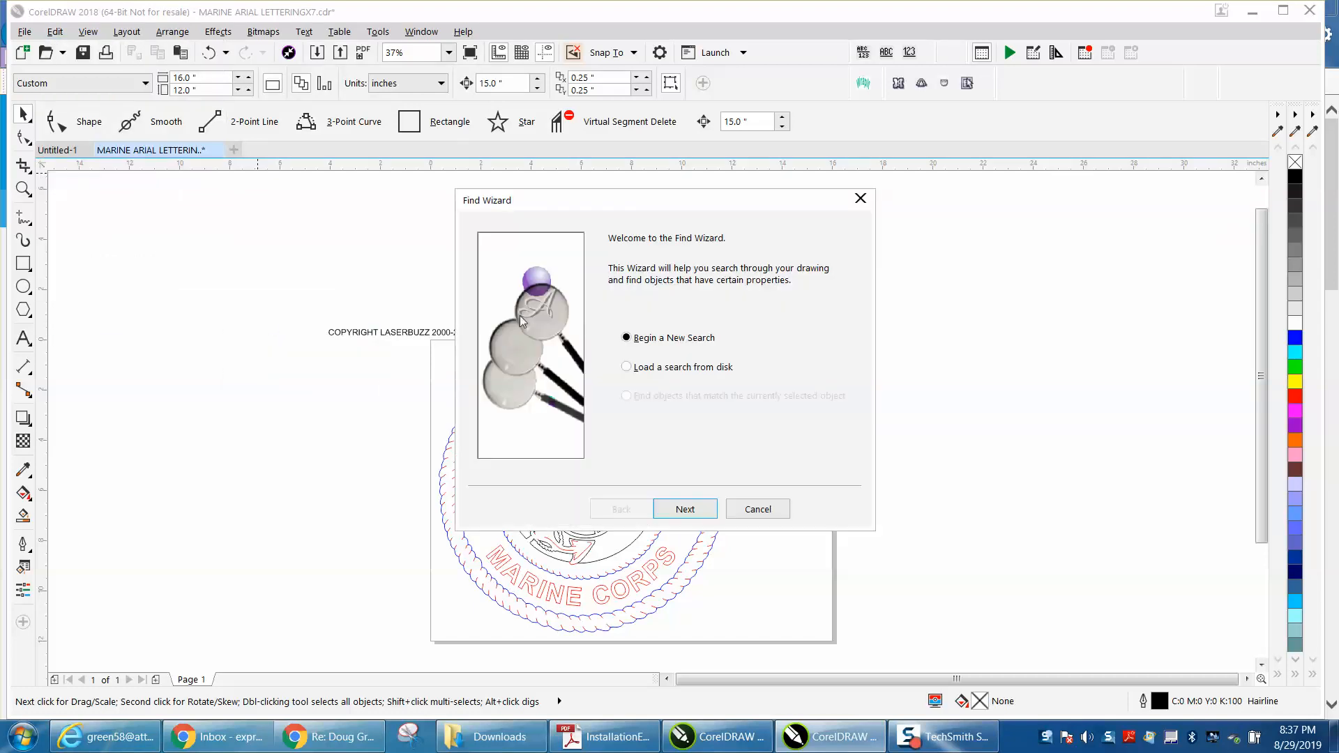
click(685, 508)
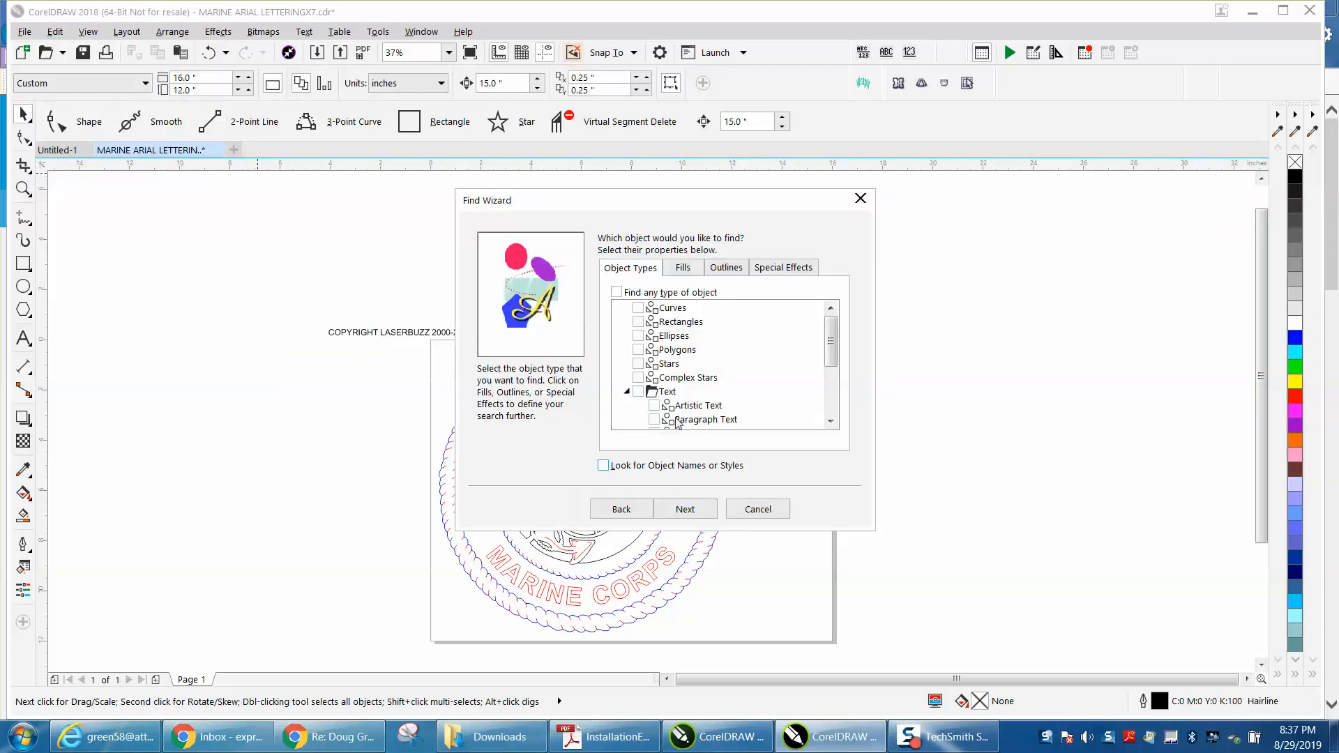
click(725, 267)
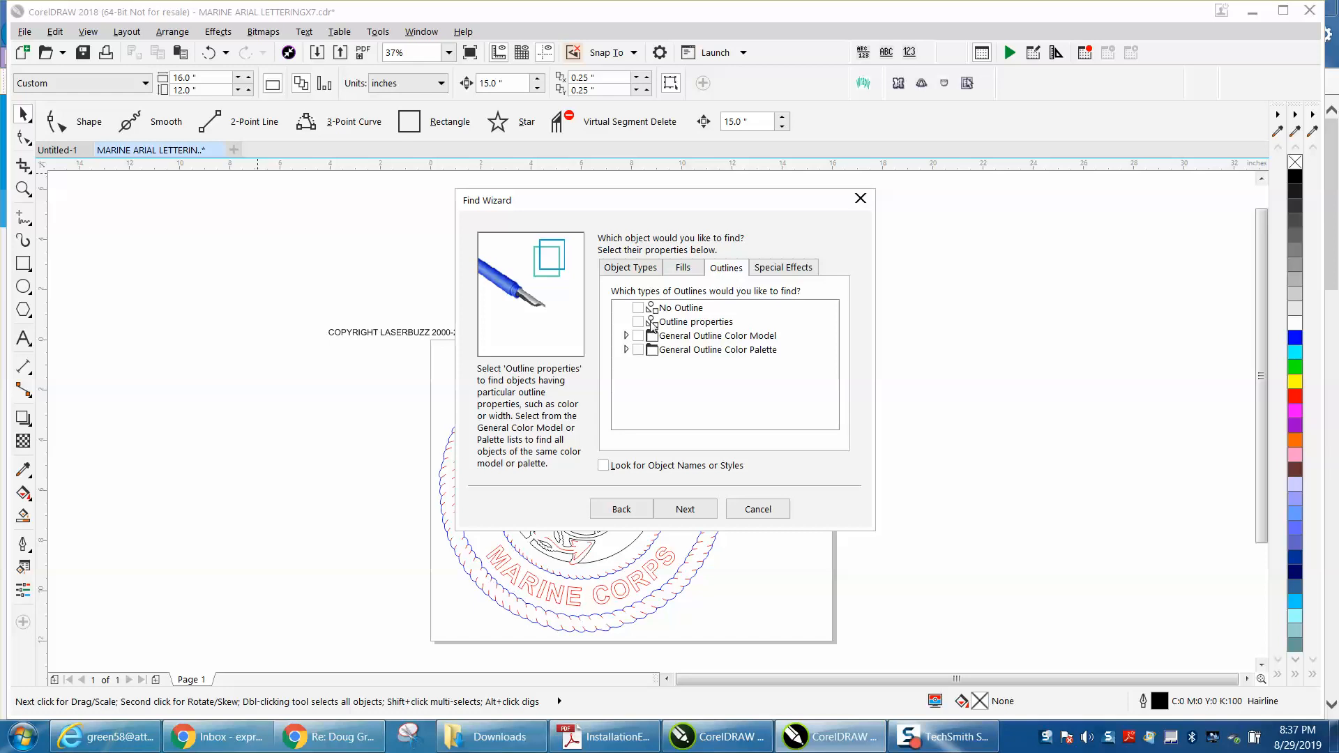
click(638, 321)
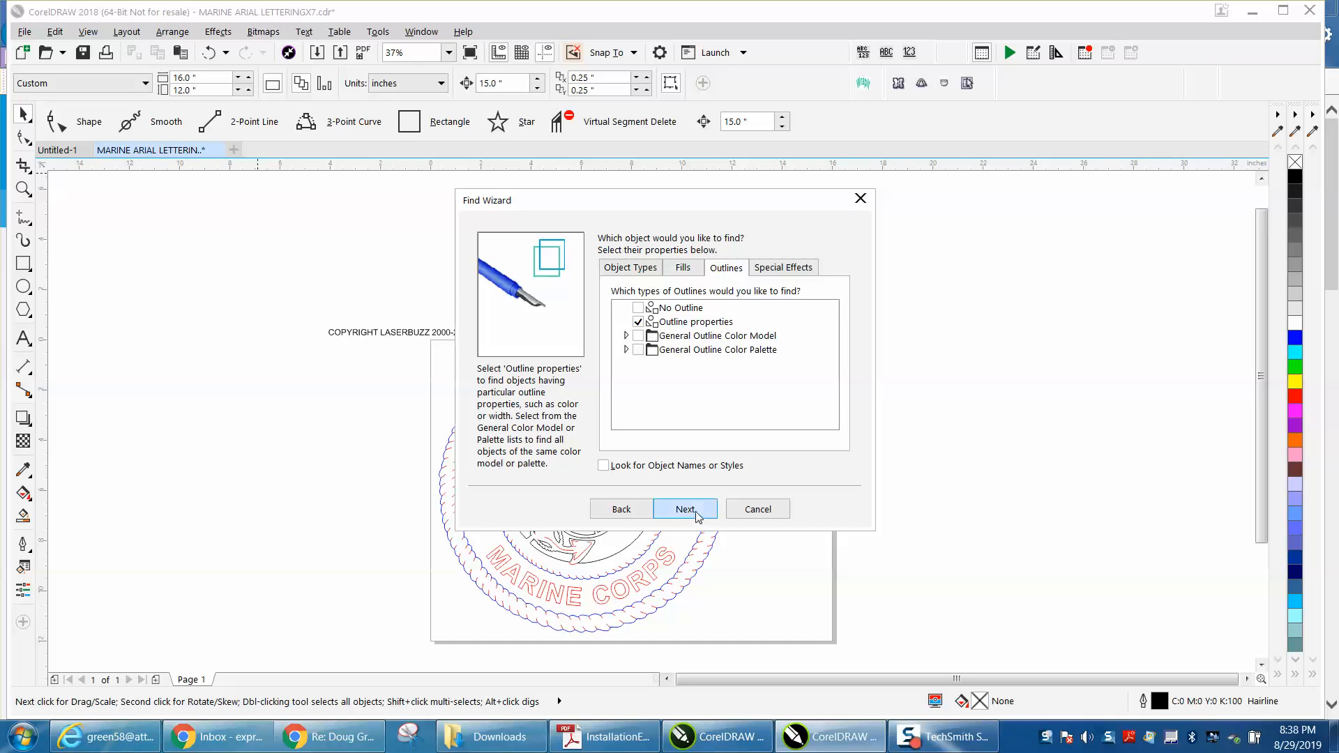
click(685, 509)
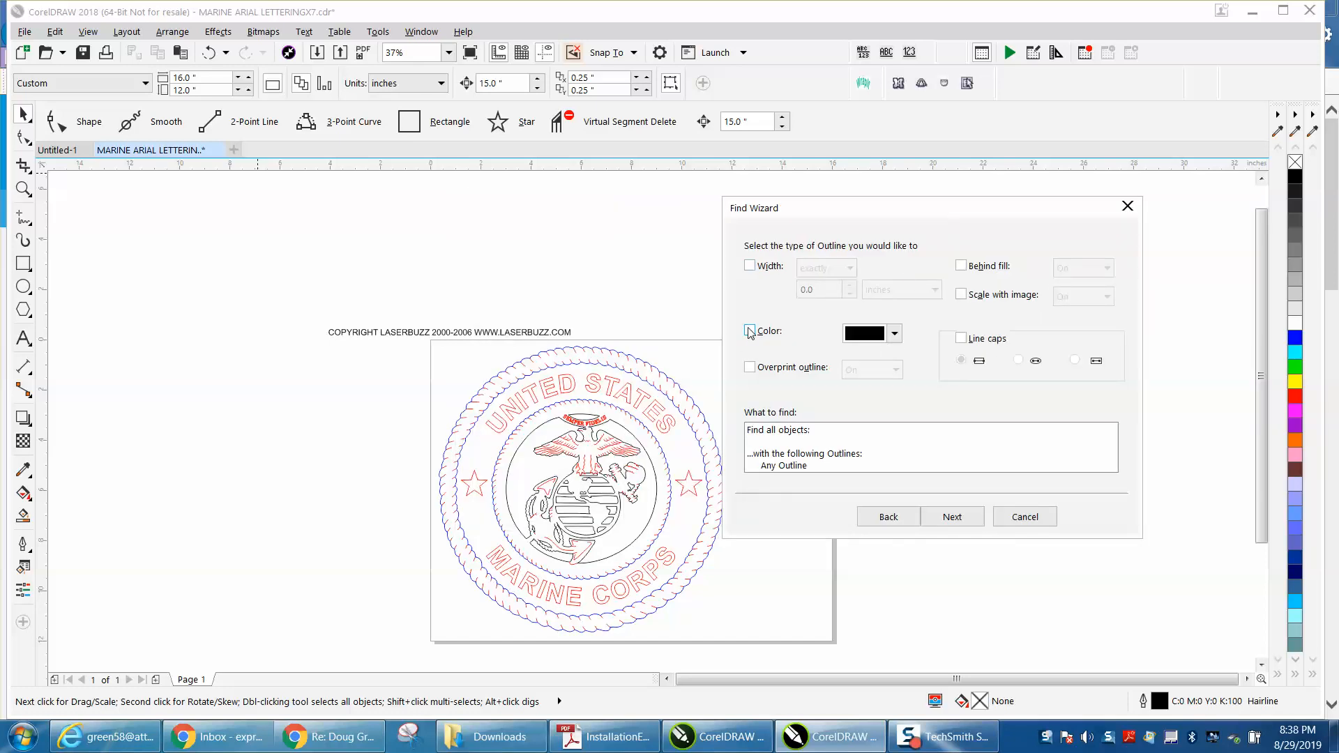
click(893, 333)
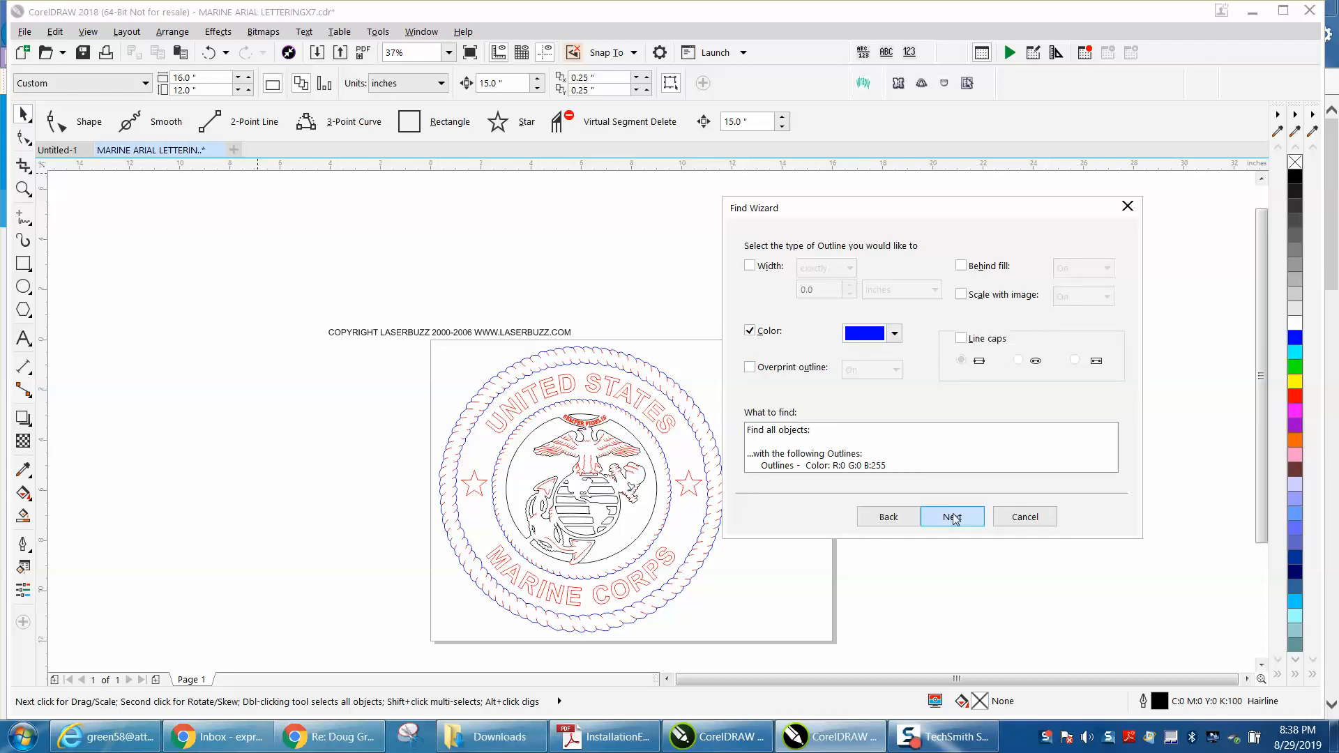
click(951, 516)
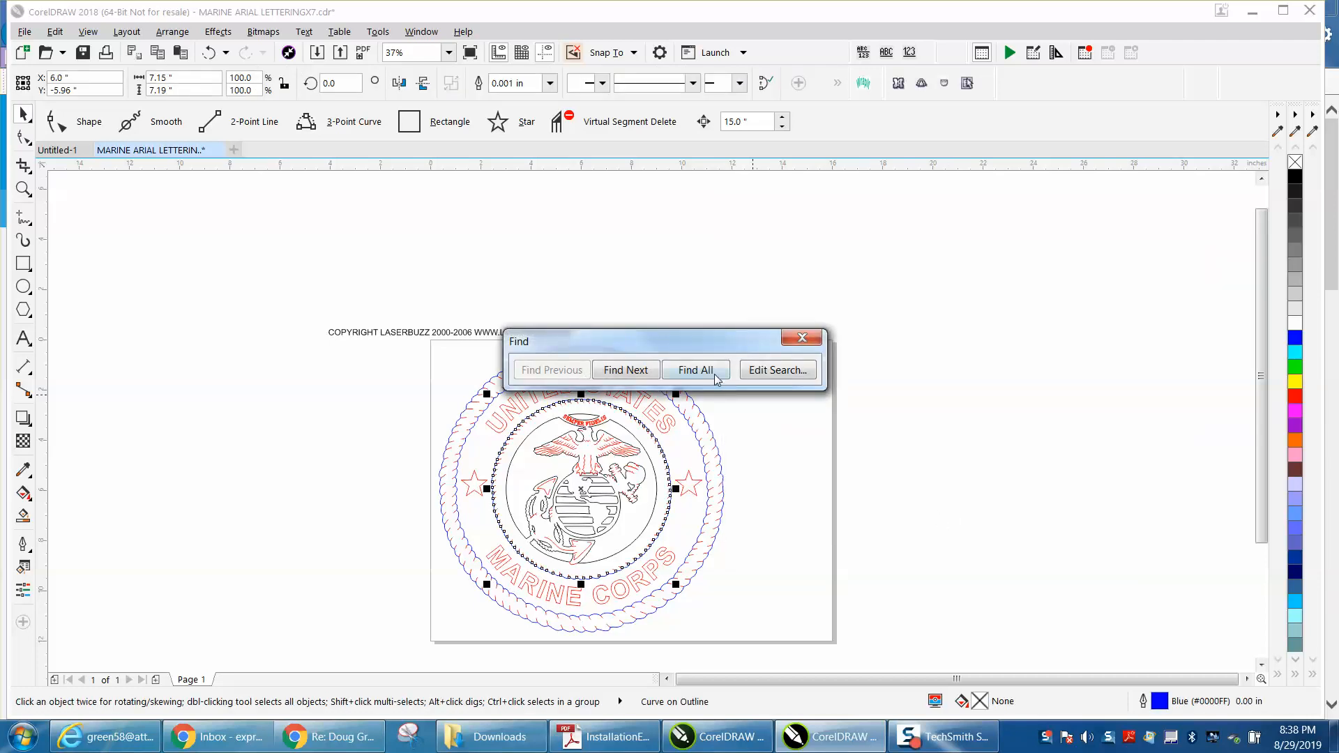
Find all three blue rope rings and set their outline width to Hairline.
click(694, 369)
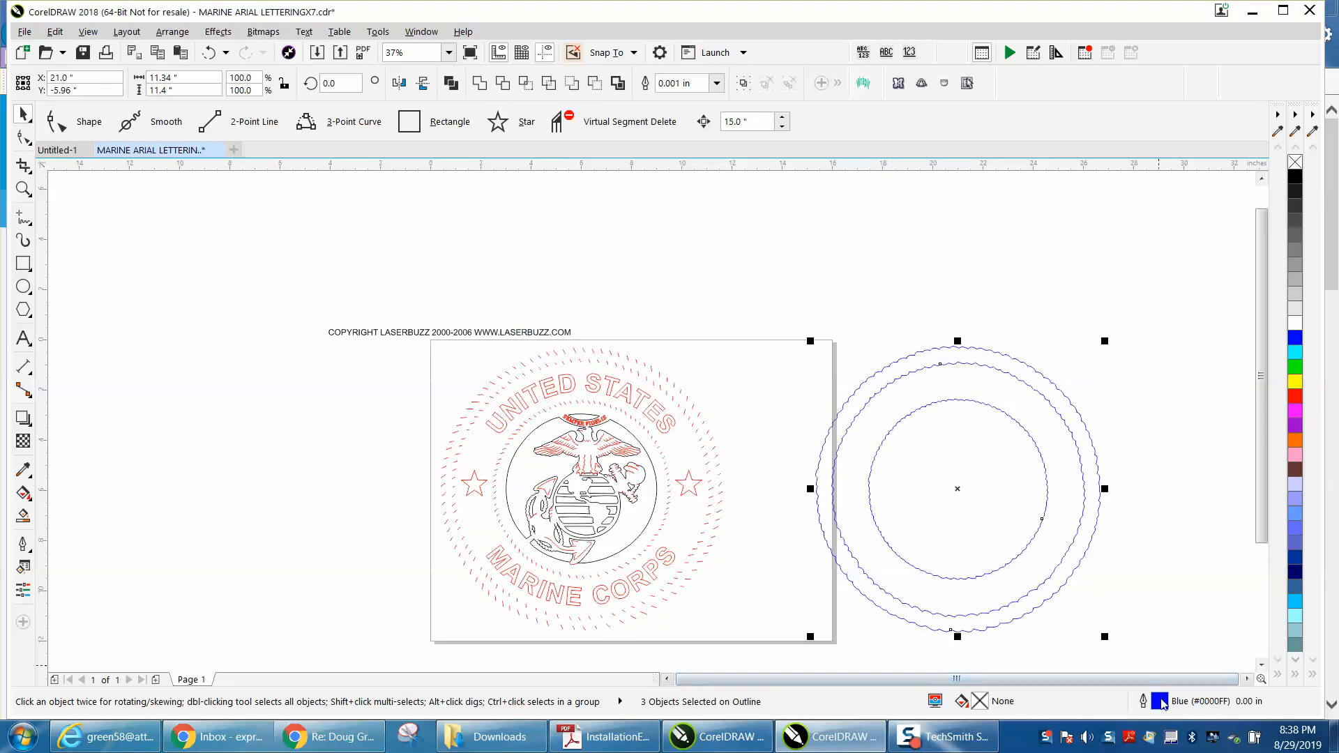
click(572, 266)
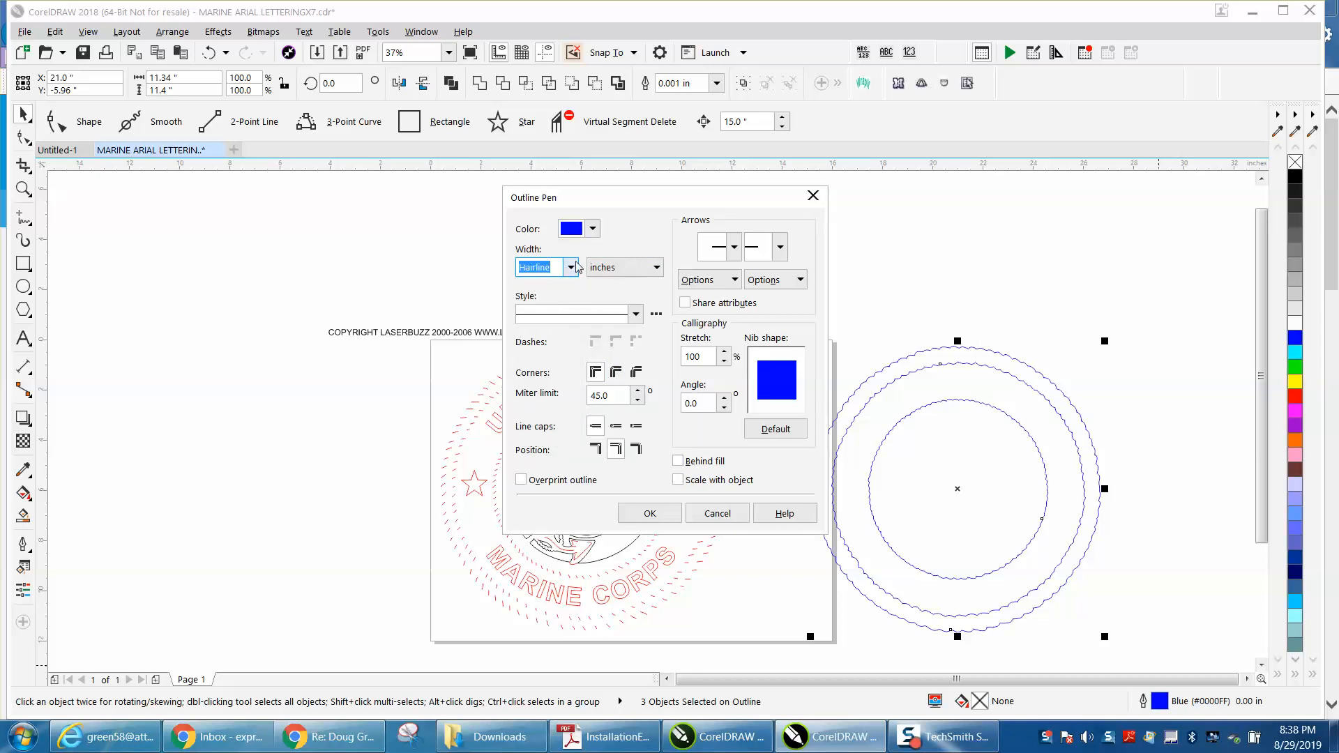
click(593, 229)
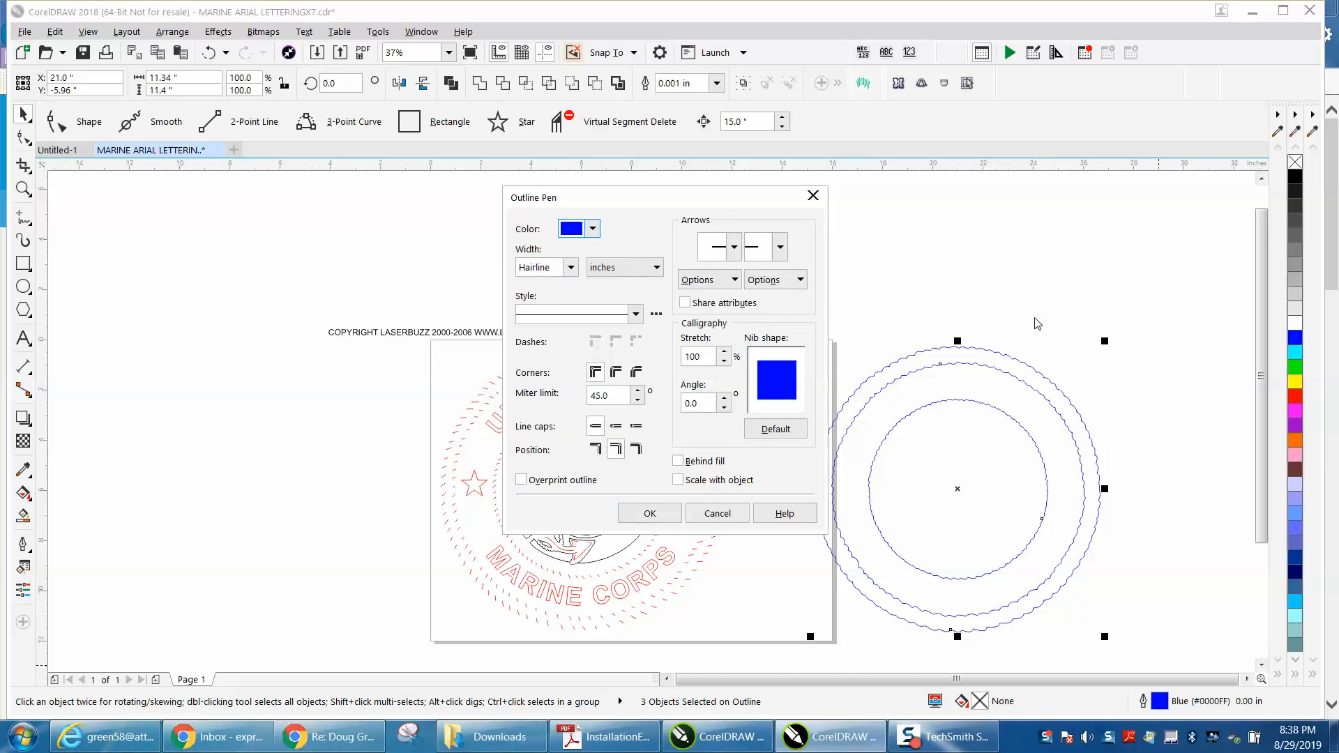
click(650, 513)
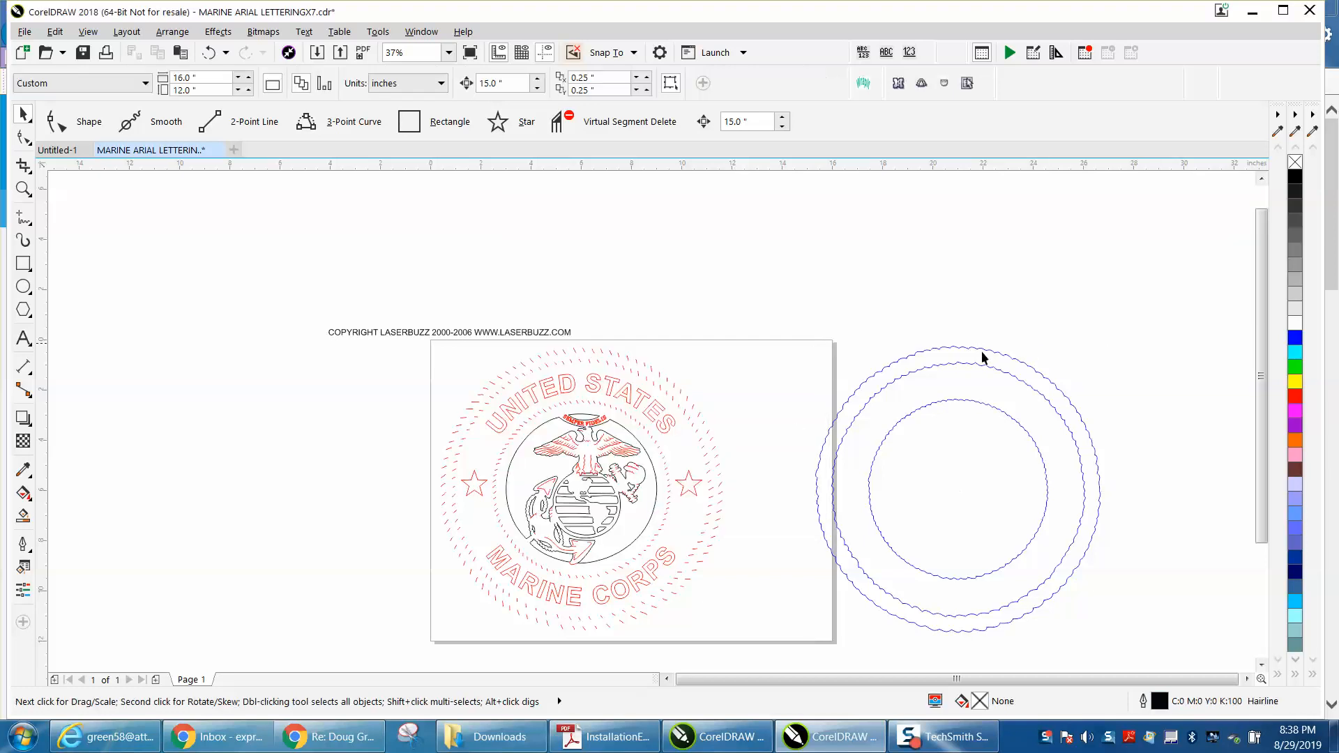
click(981, 357)
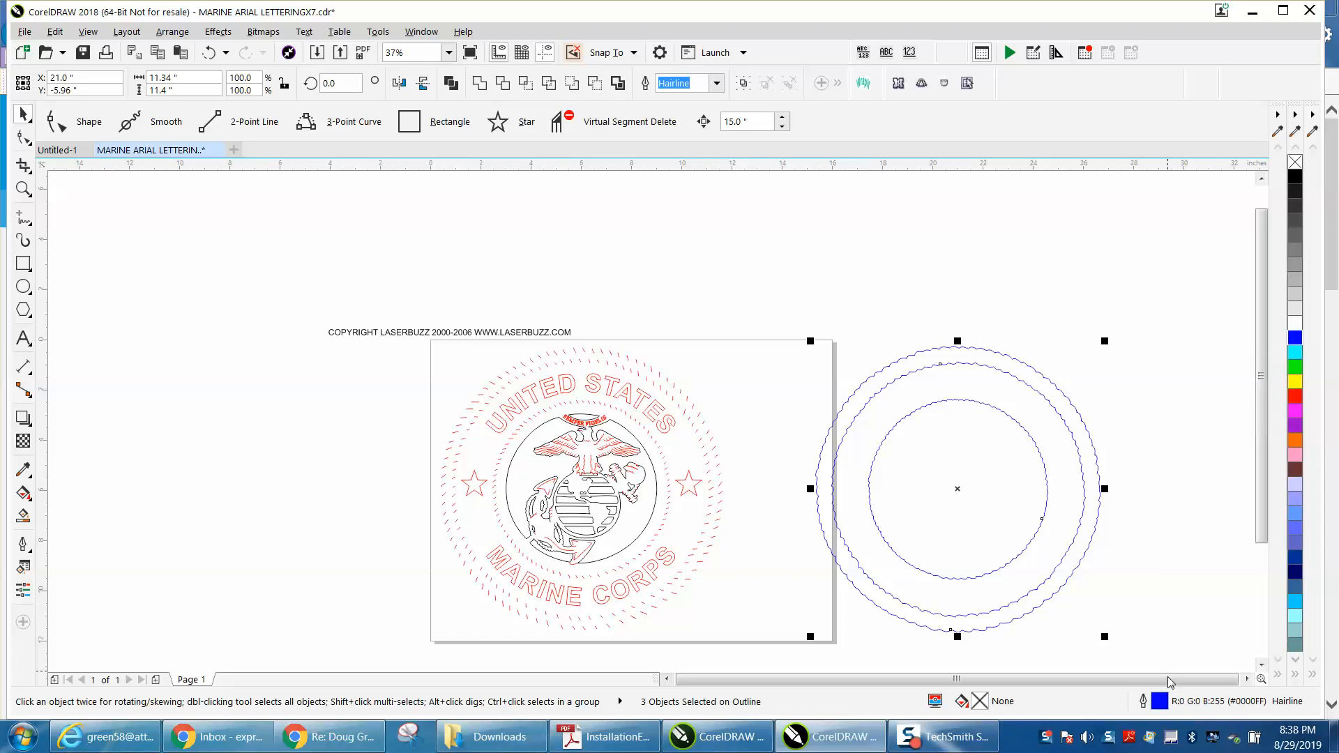
mouse_move(767, 494)
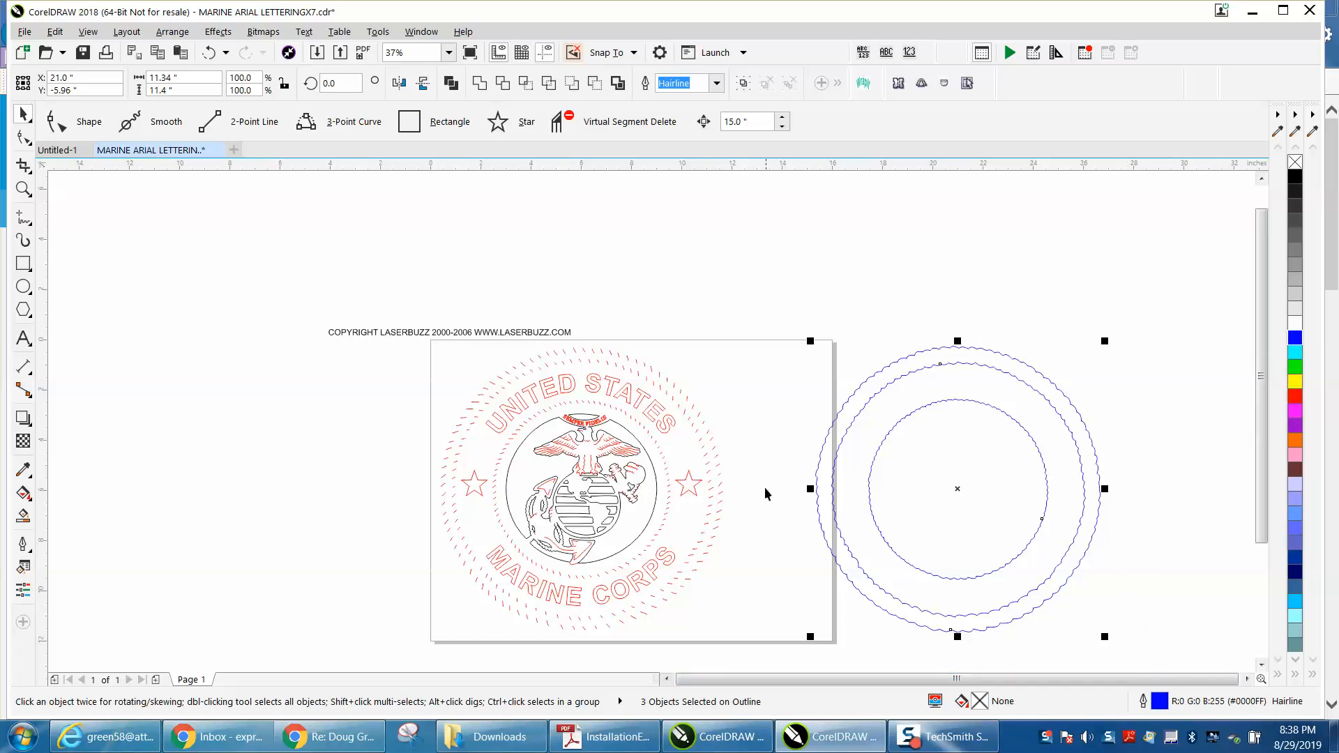
mouse_move(471, 373)
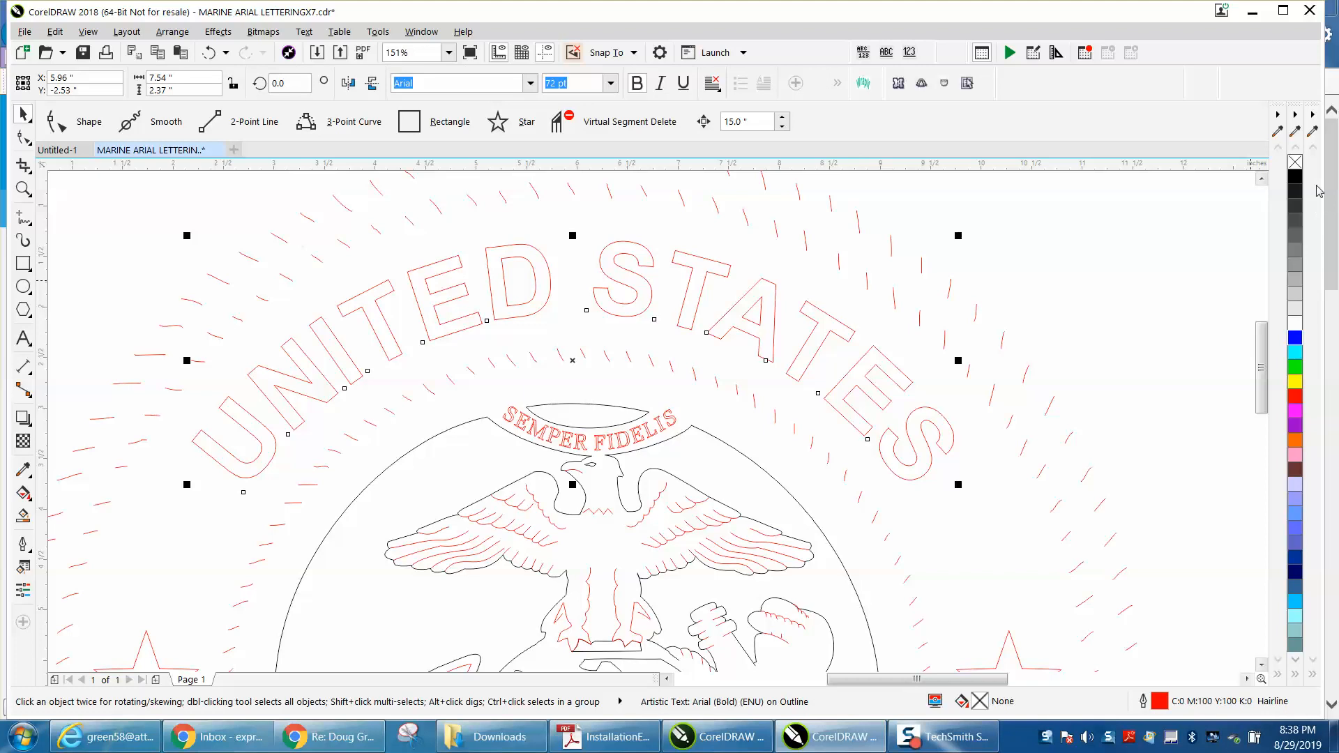
mouse_move(1297, 179)
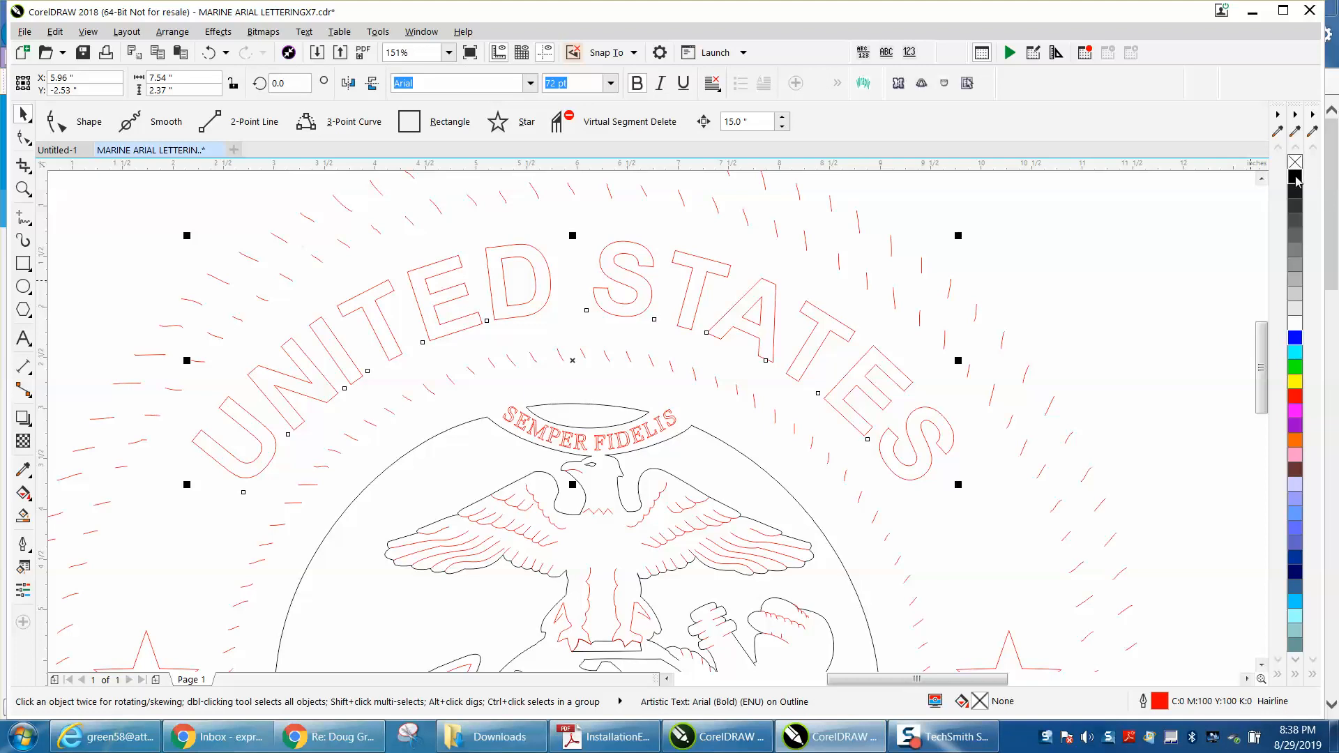
Fill the UNITED STATES lettering solid black from the palette swatch.
click(1296, 178)
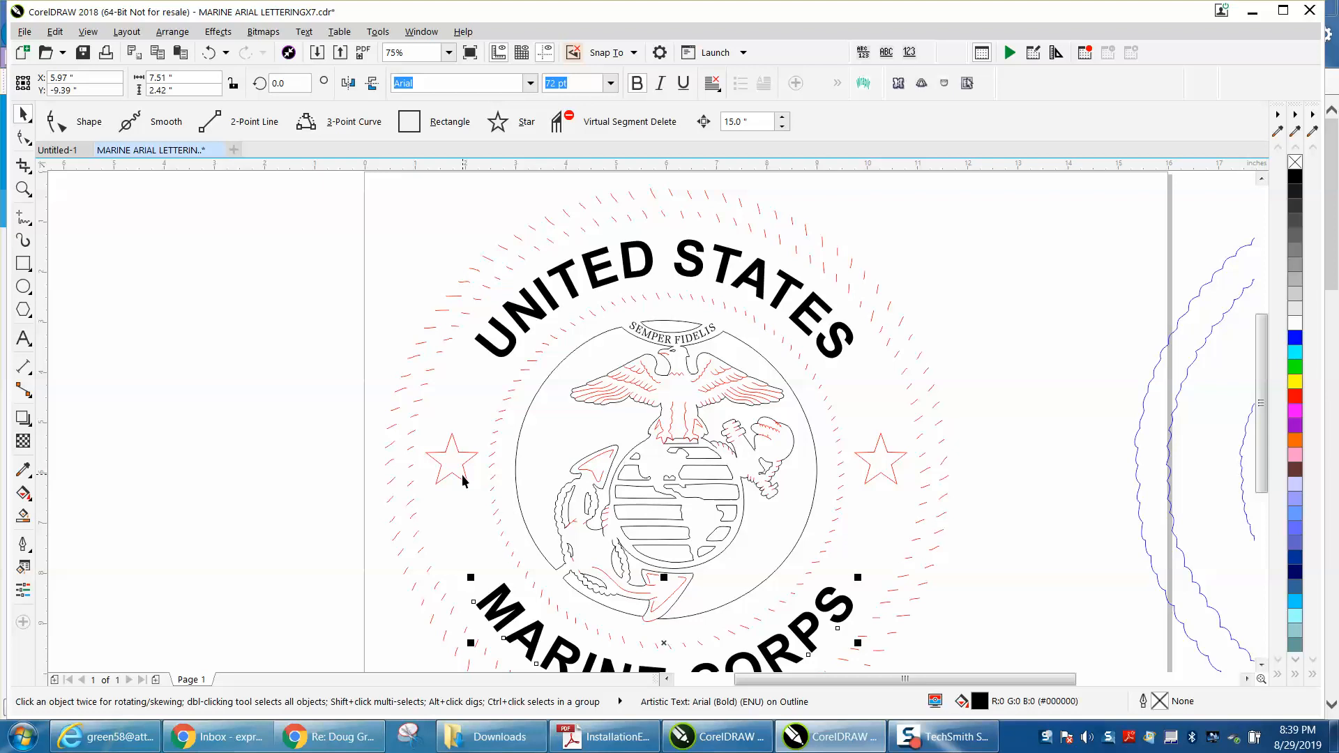
Give both stars a black hairline outline via Outline Pen and the RGB palette.
click(451, 464)
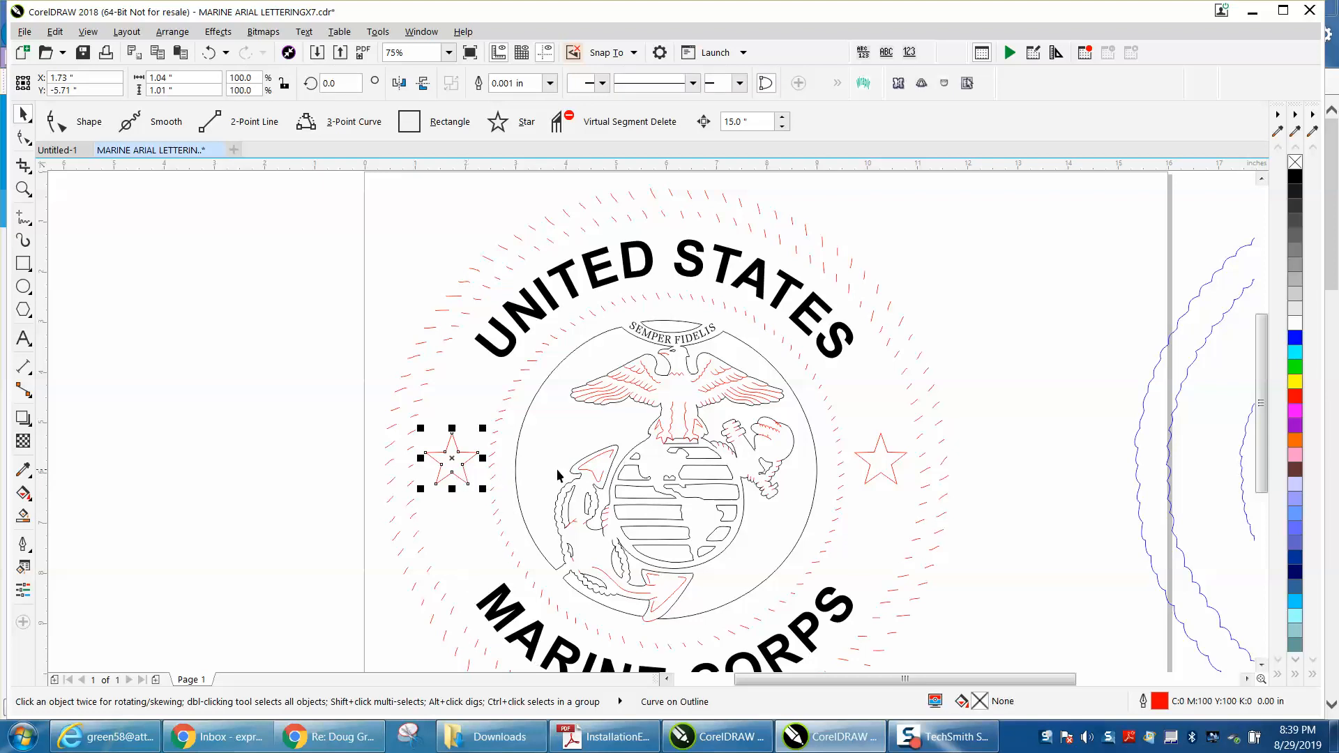
click(880, 461)
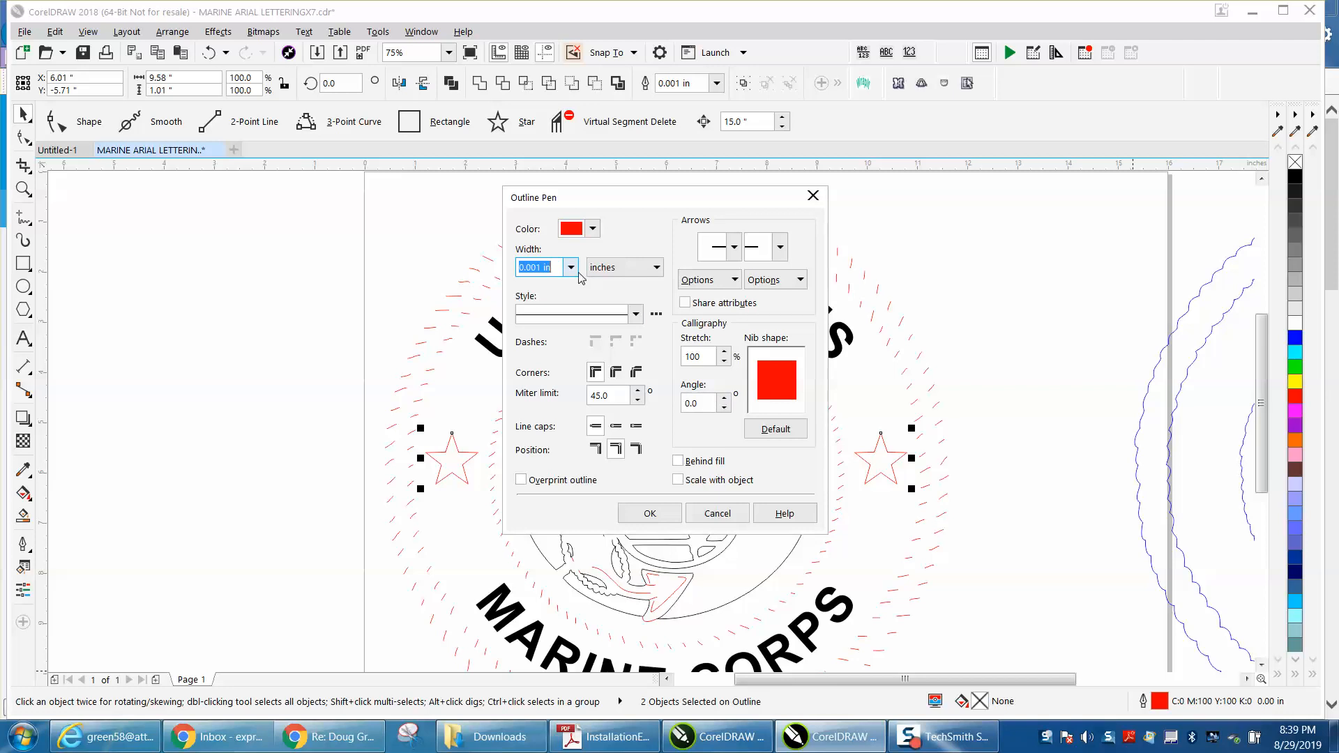
click(569, 267)
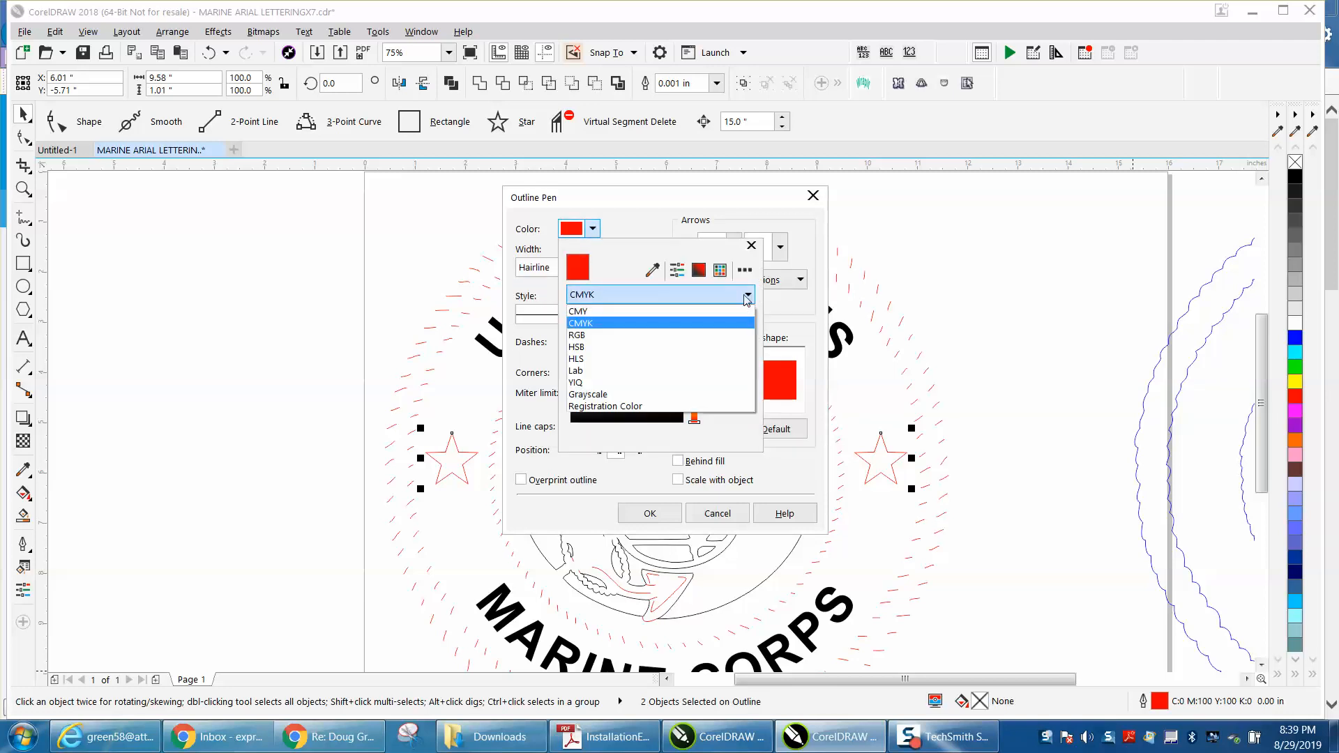
click(698, 271)
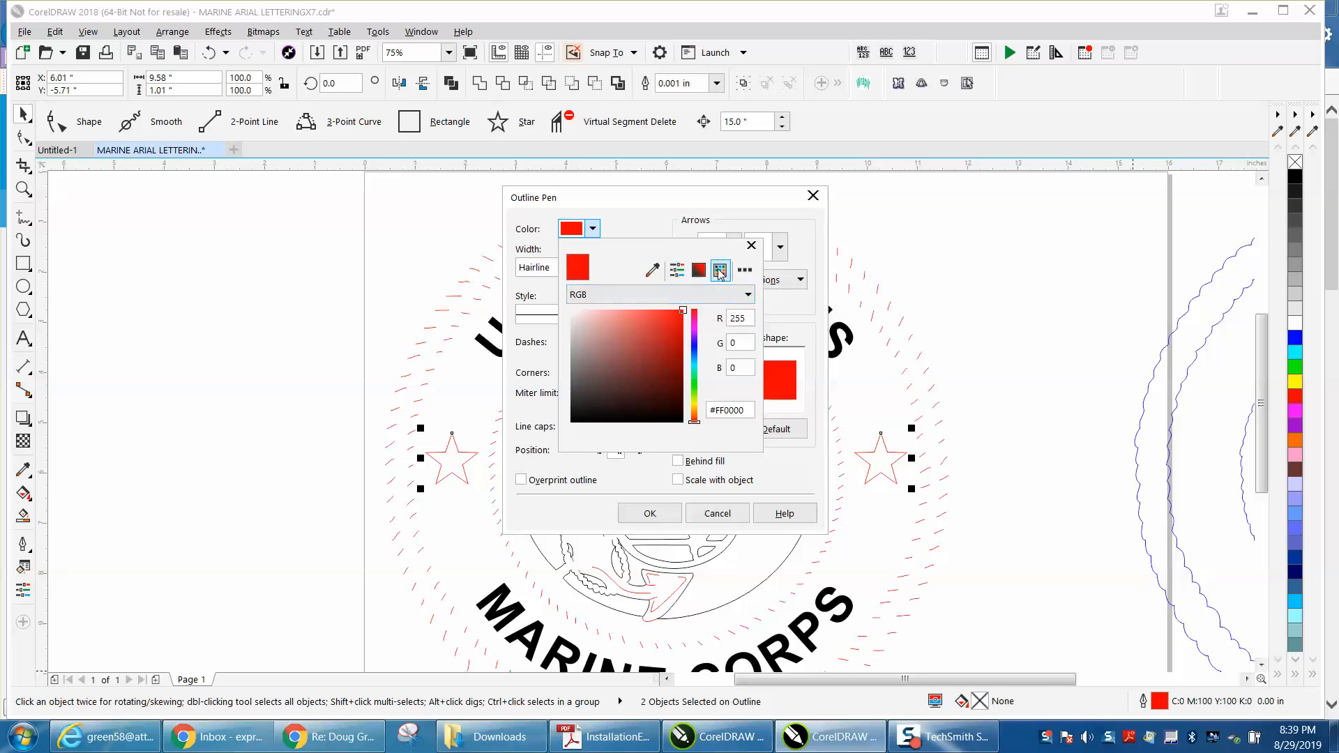
click(745, 270)
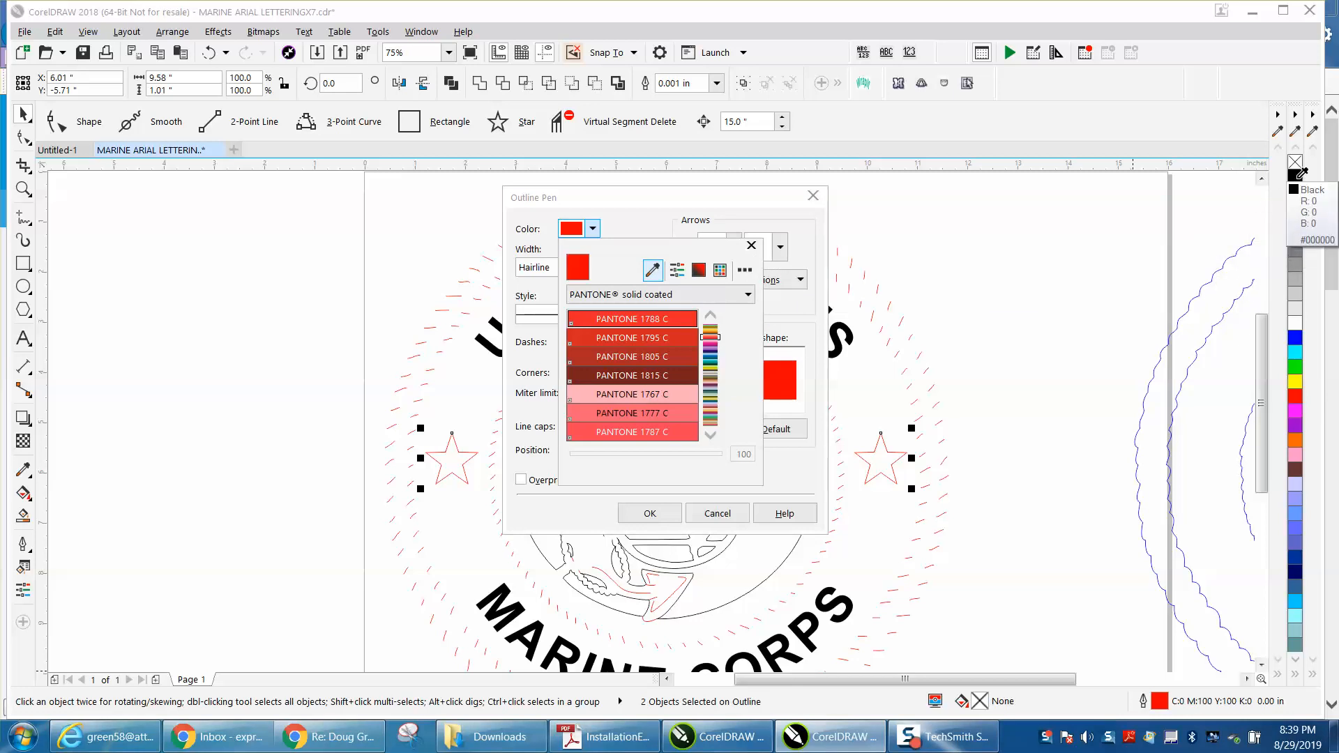
click(747, 294)
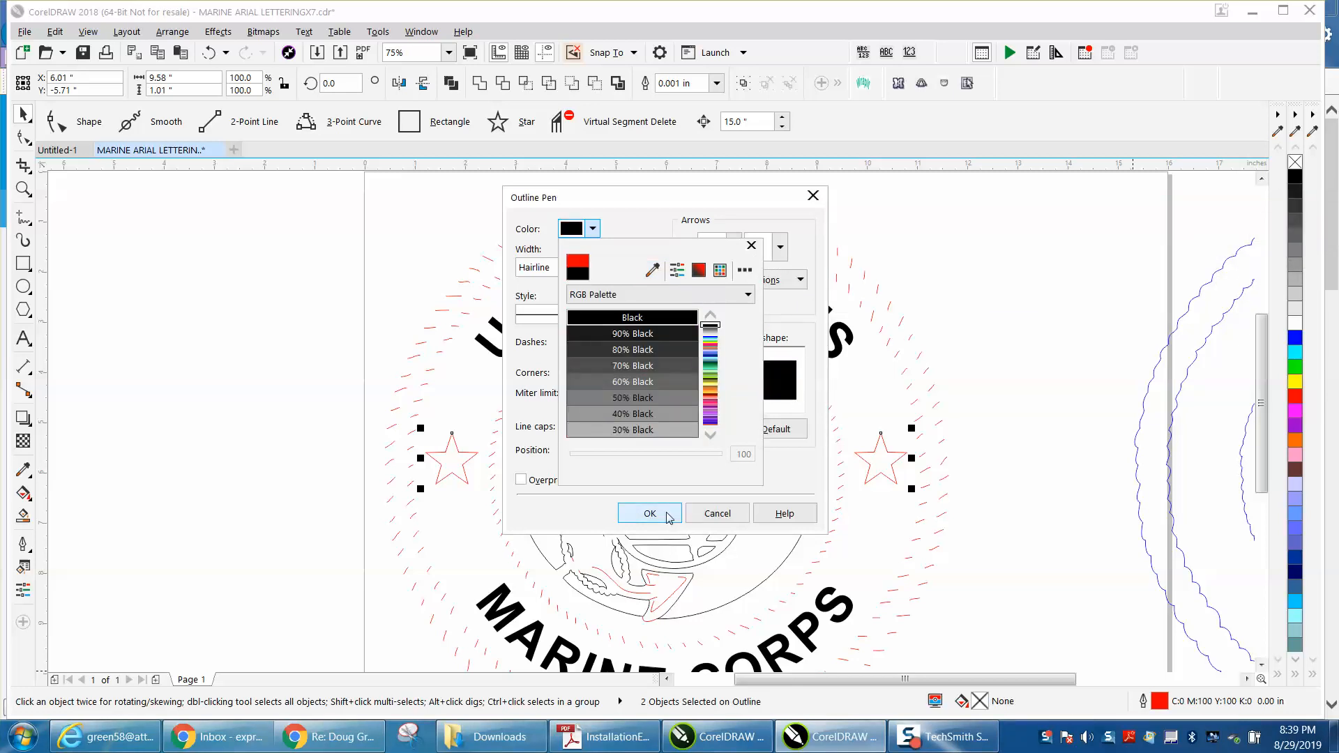
click(650, 513)
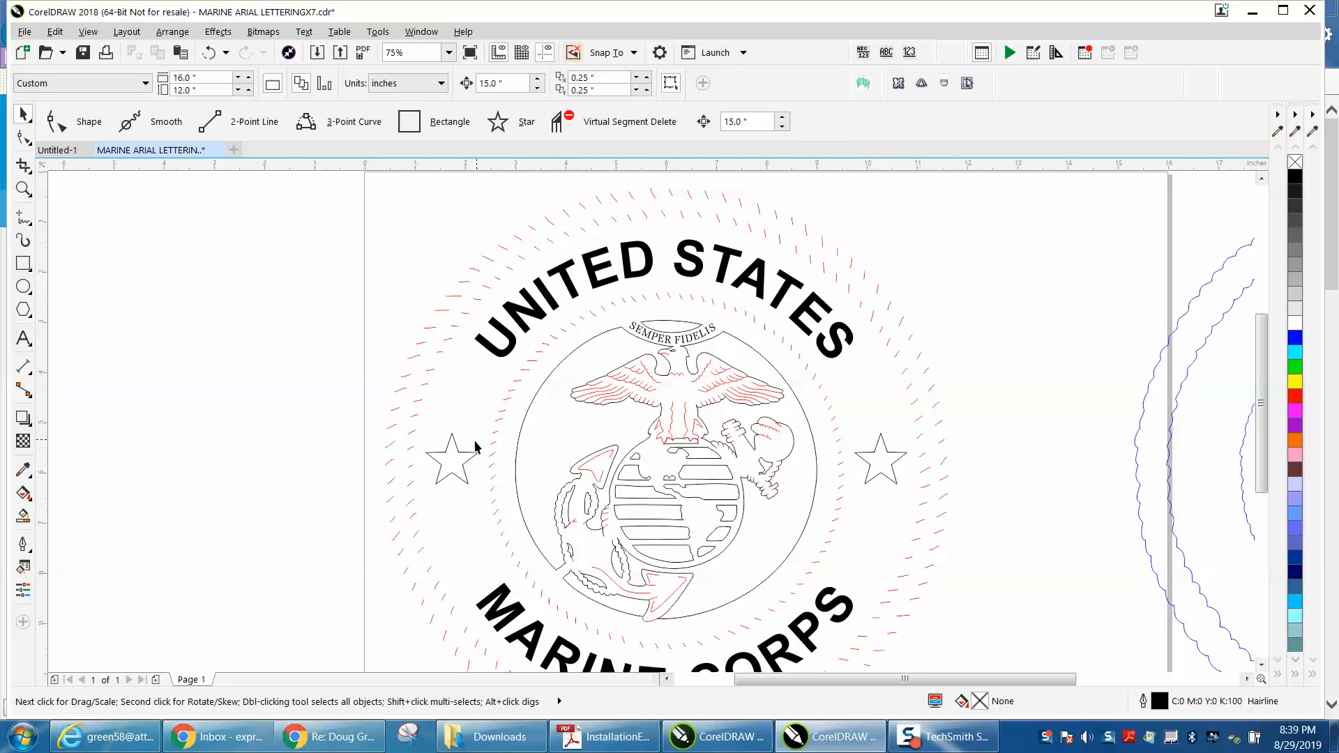
click(452, 457)
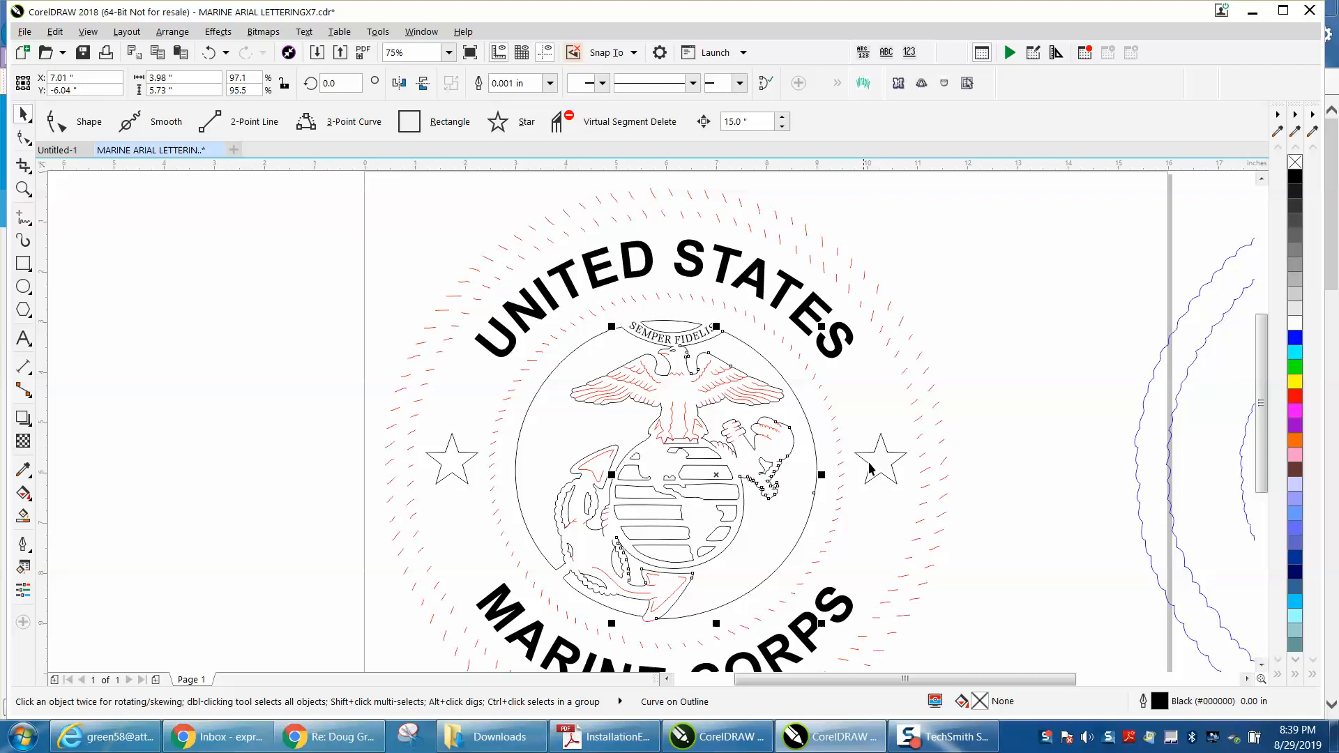
Abandon an empty Find Objects search and begin a fresh one on outline criteria.
click(880, 458)
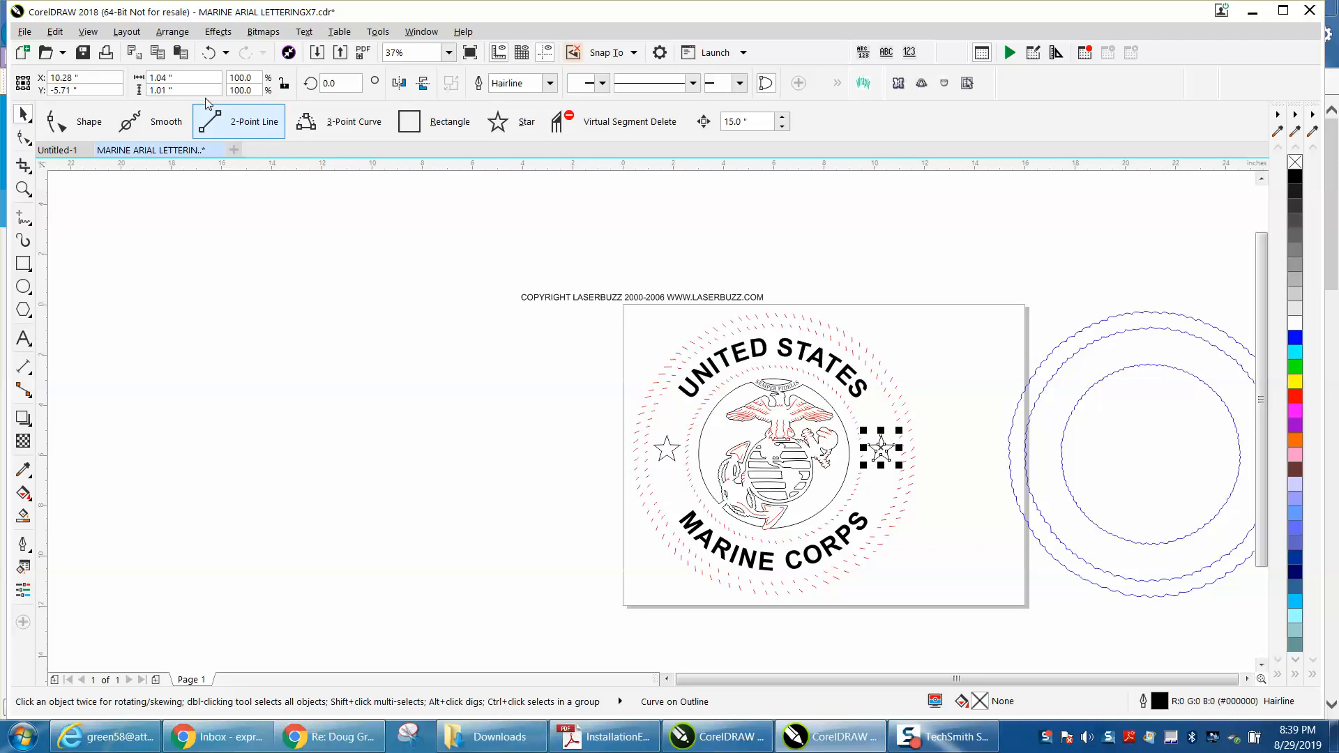
click(55, 31)
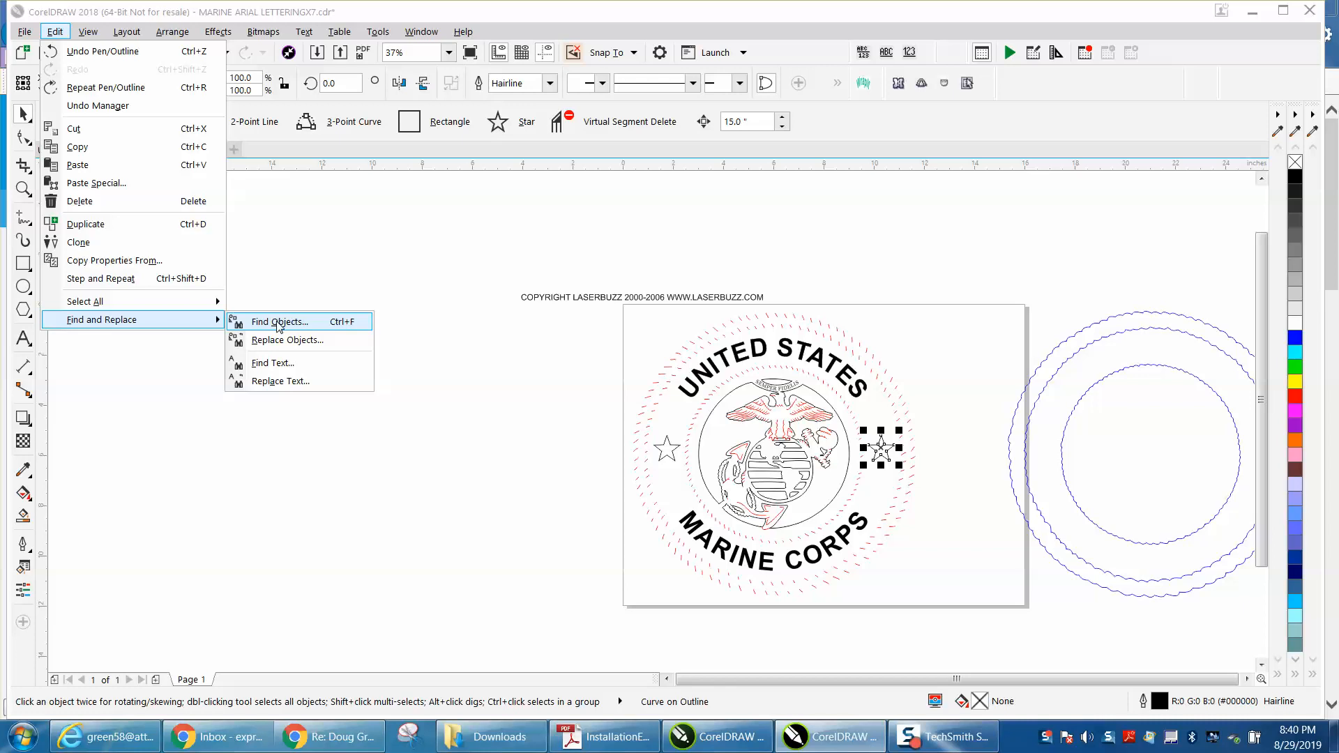
click(279, 321)
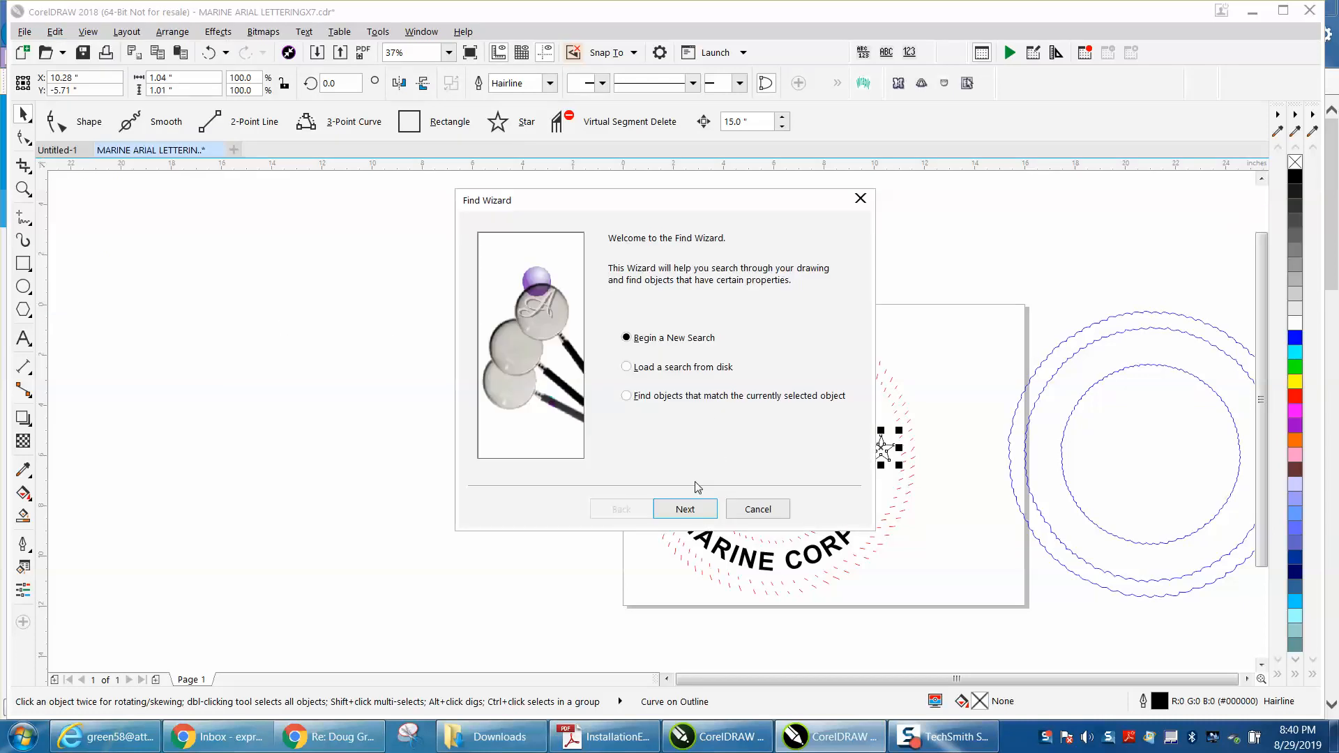
click(685, 509)
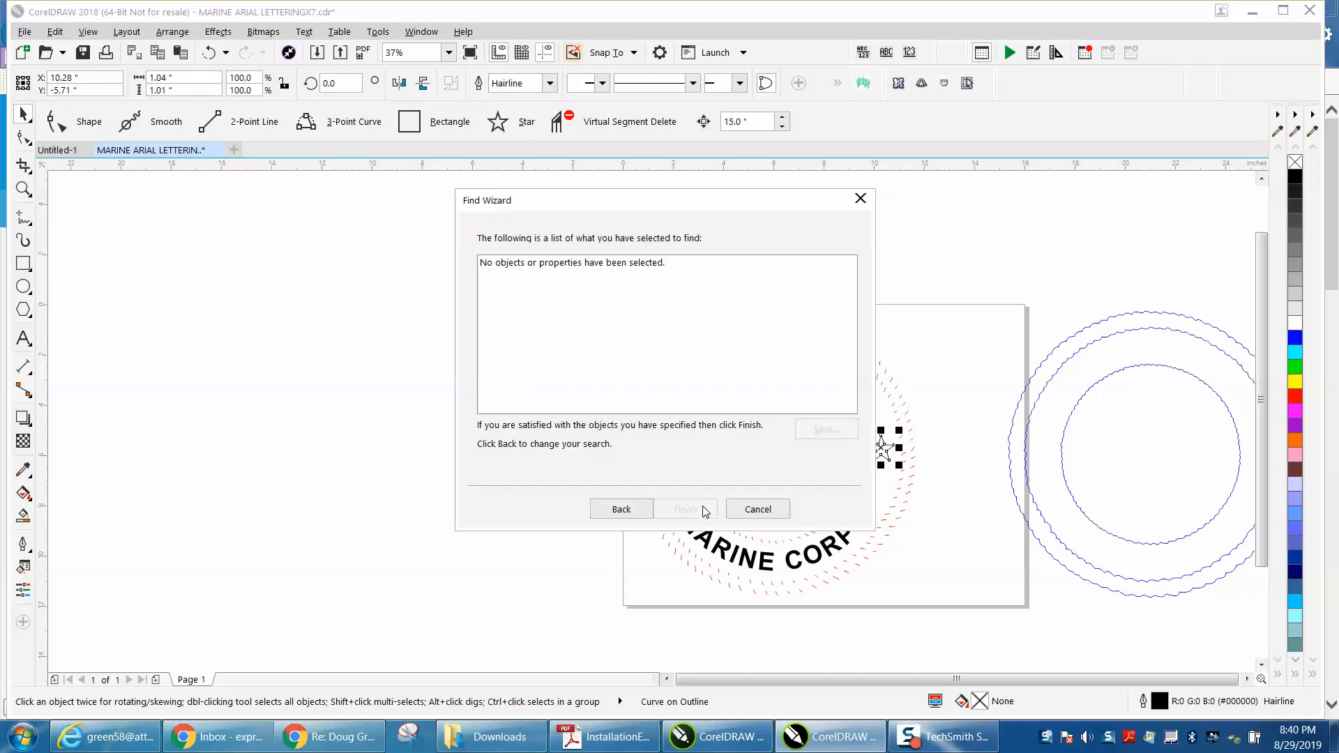
click(759, 510)
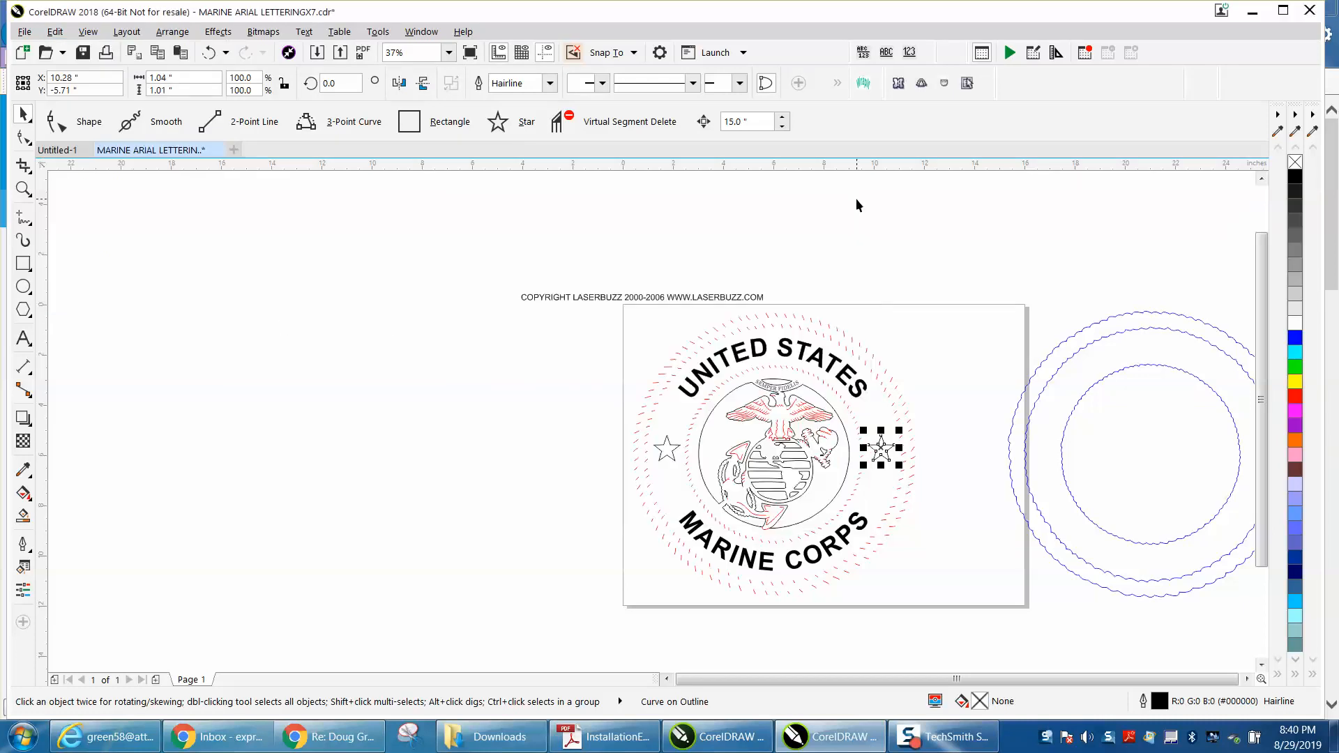
click(56, 31)
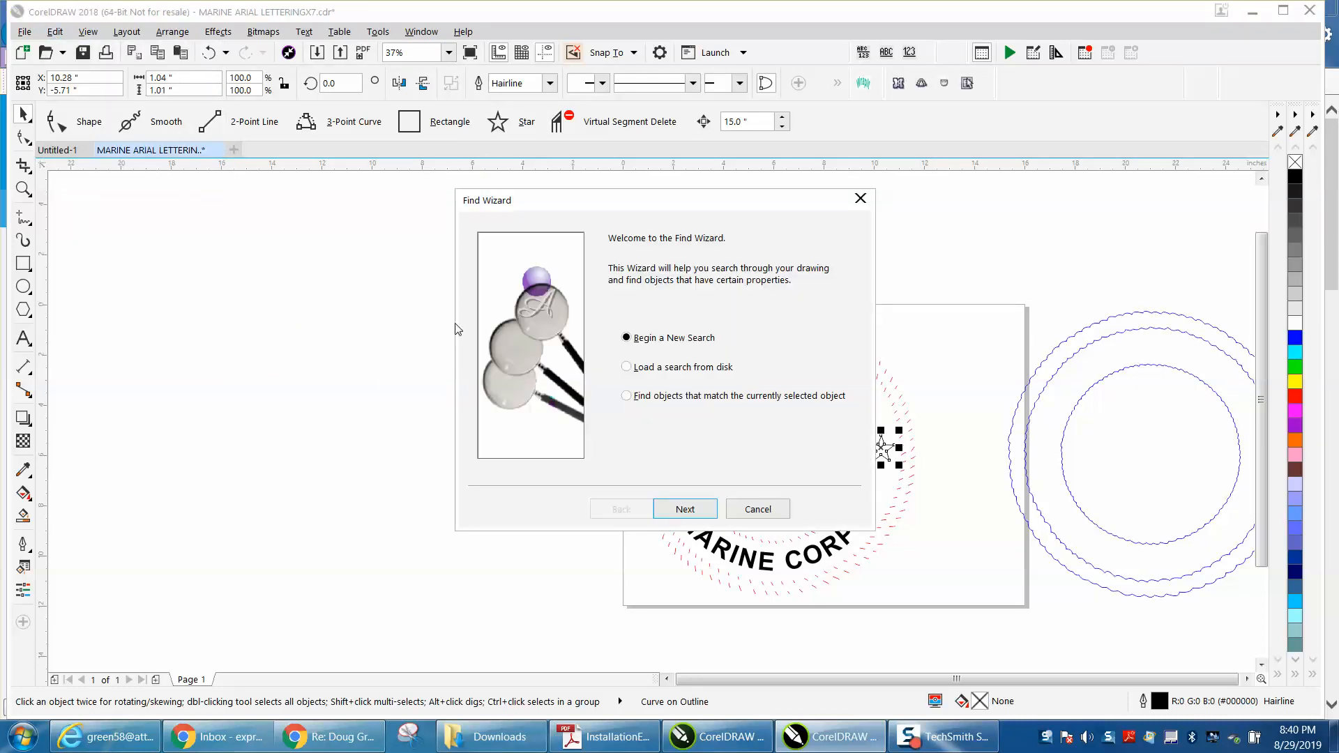
click(685, 510)
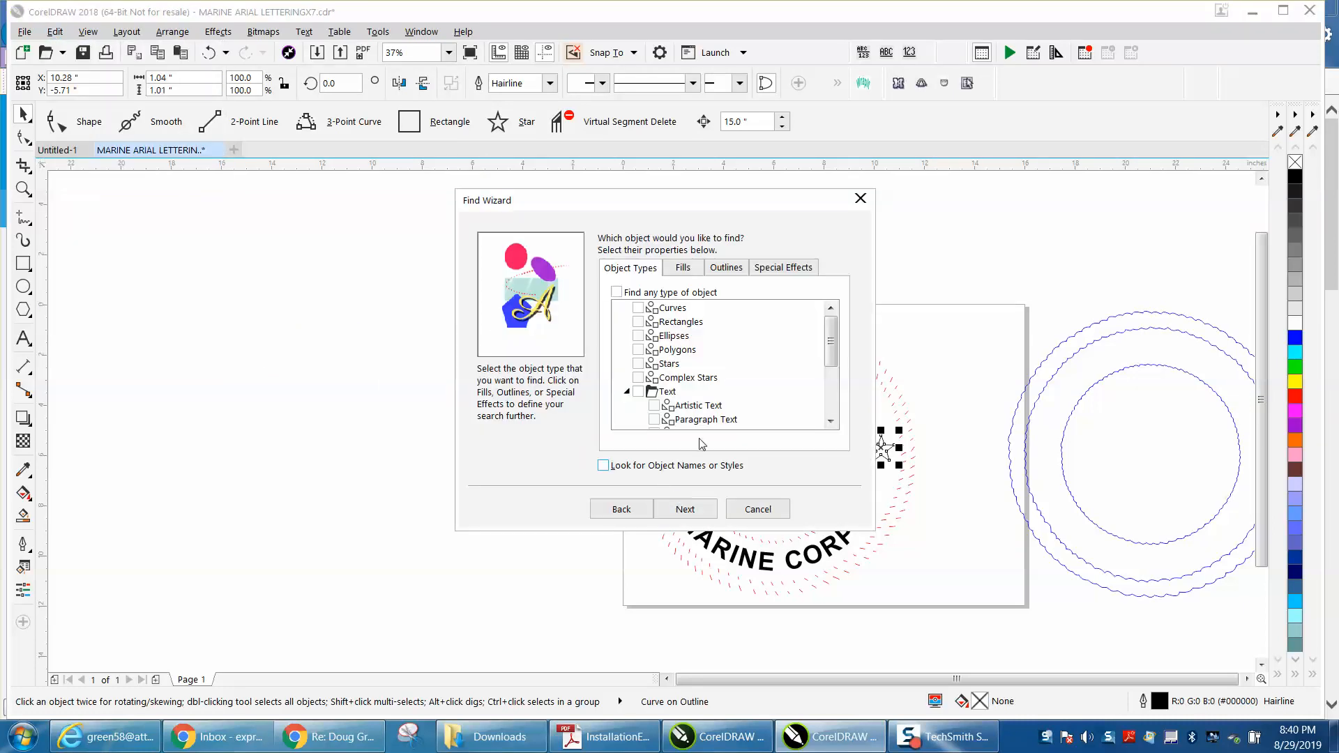
click(725, 267)
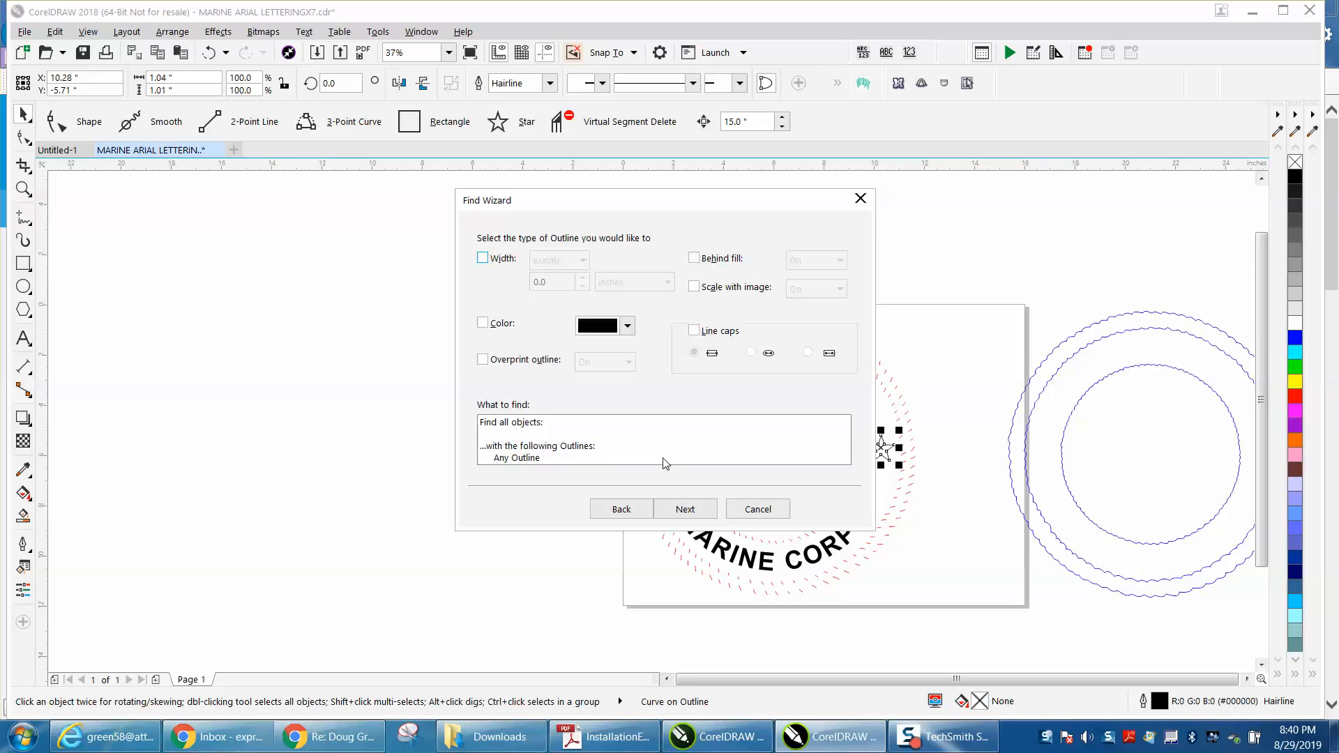
Sample the seal's red (C0 M100 Y100 K0) as outline colour and run the search.
click(482, 323)
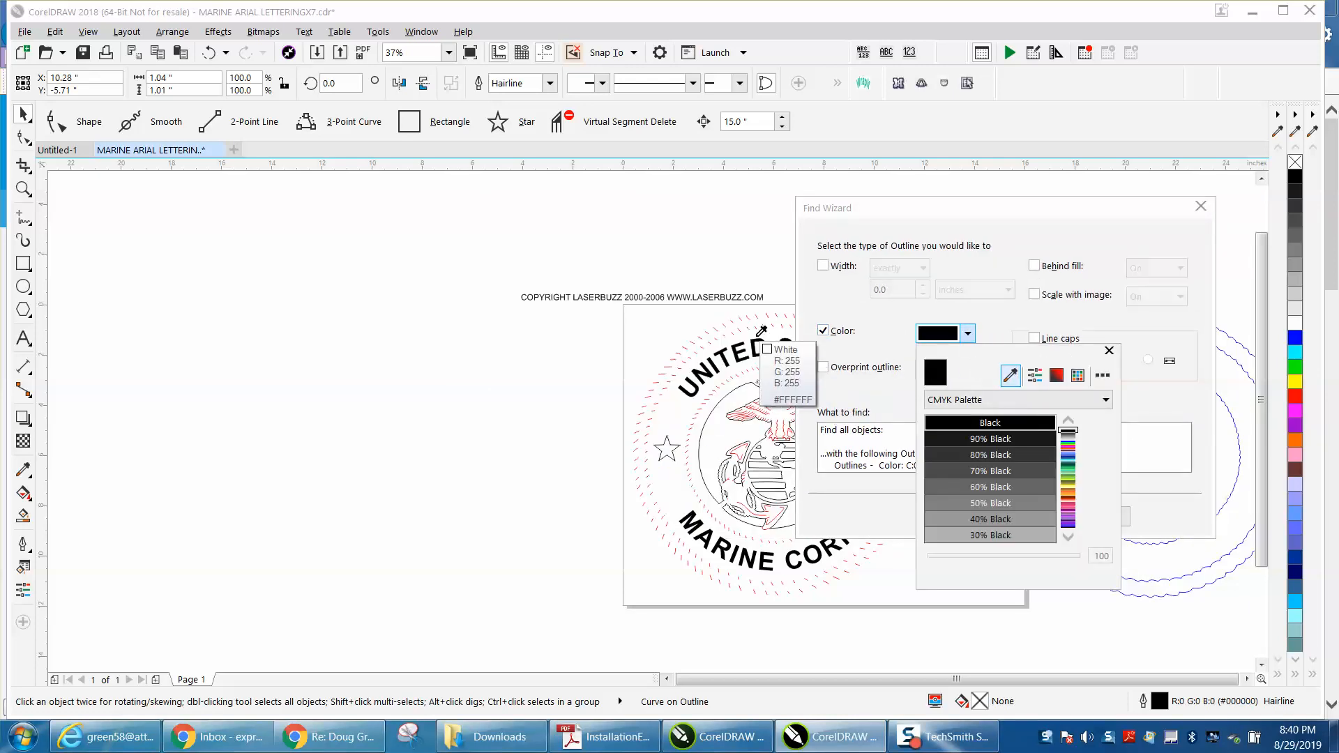
click(1032, 375)
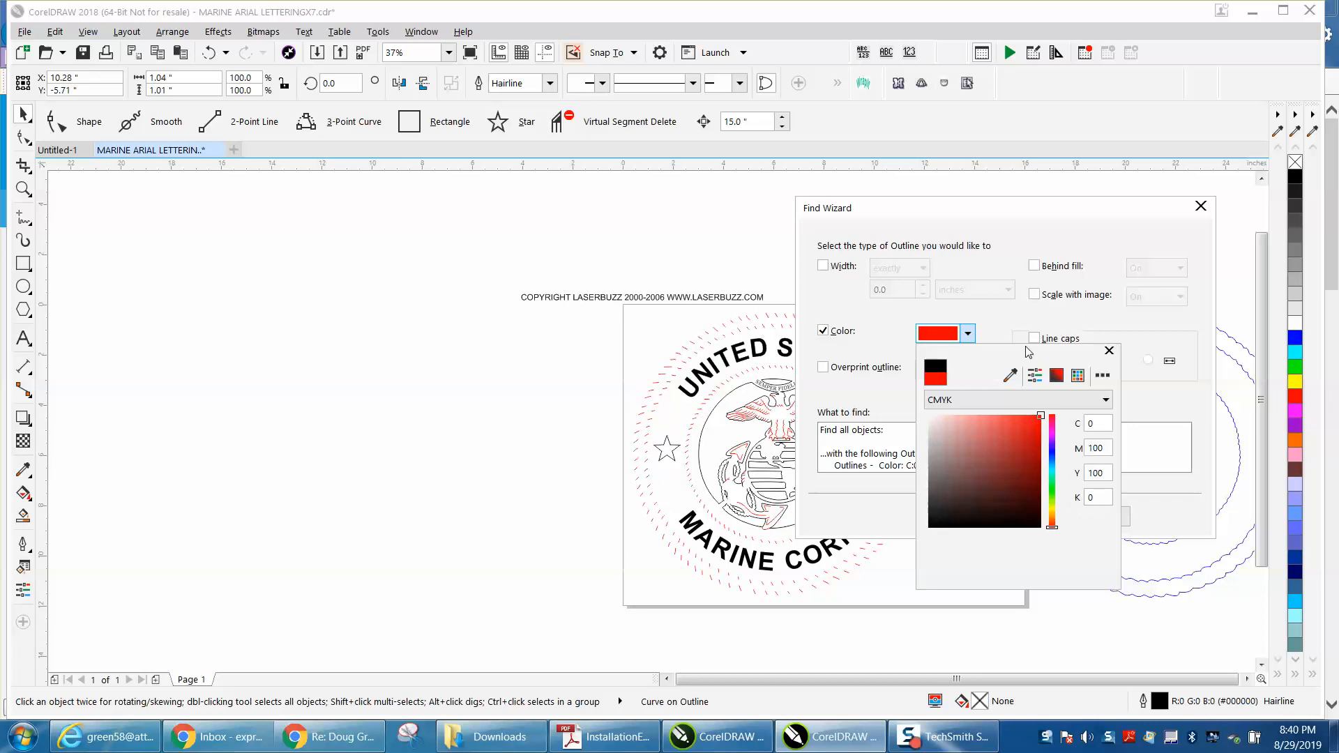
click(1059, 442)
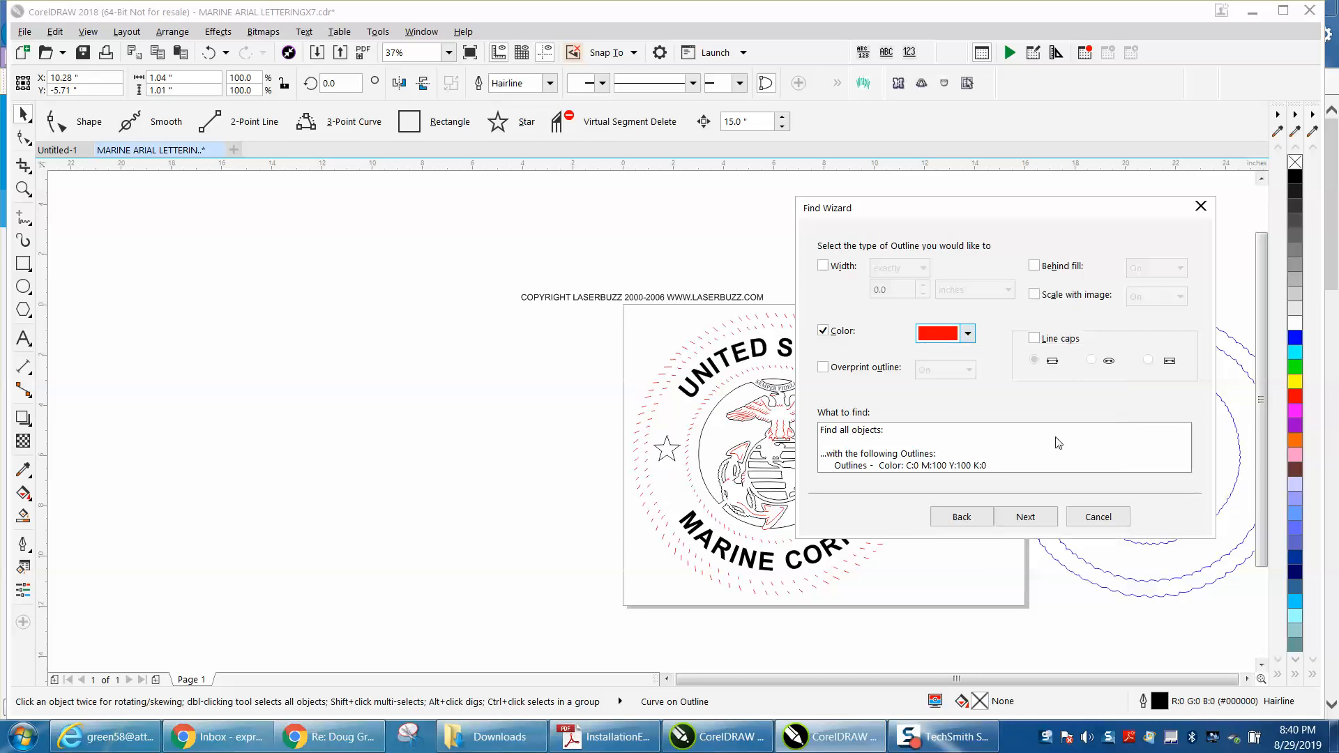
click(1025, 516)
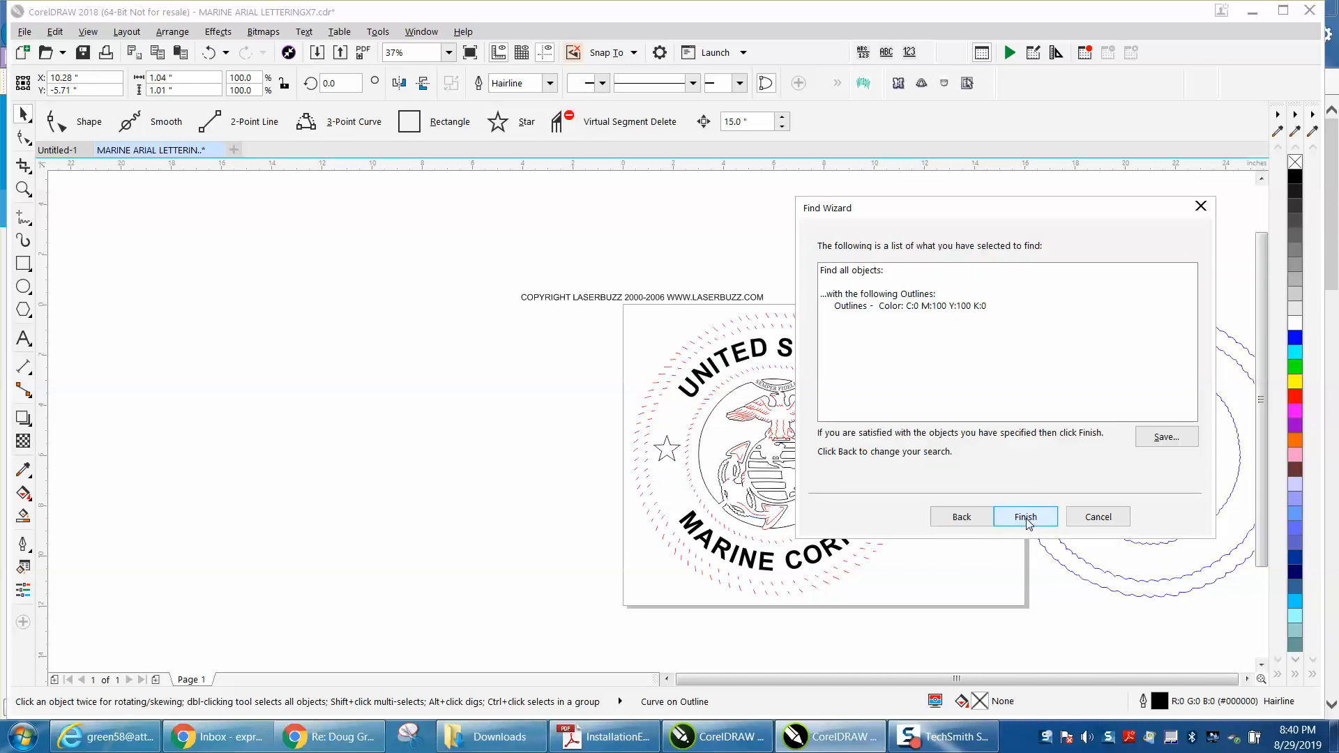
click(1025, 516)
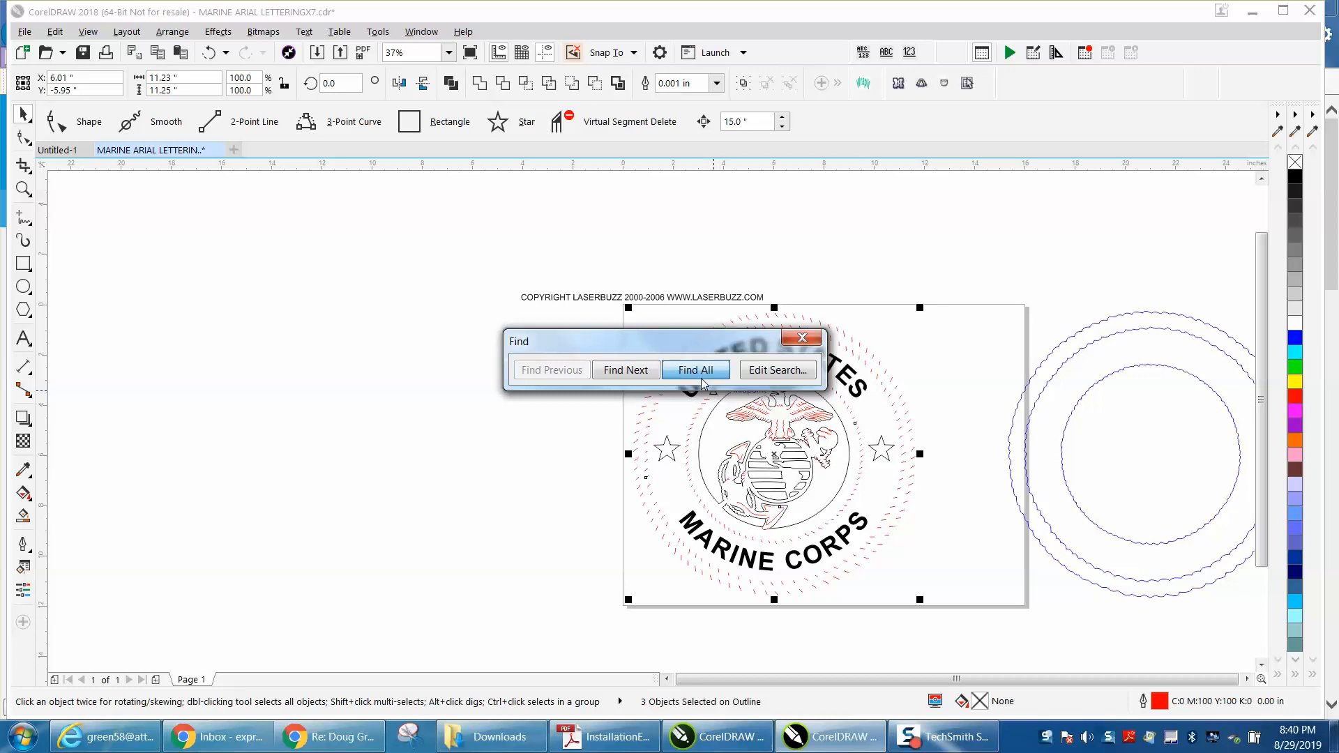
mouse_move(802, 337)
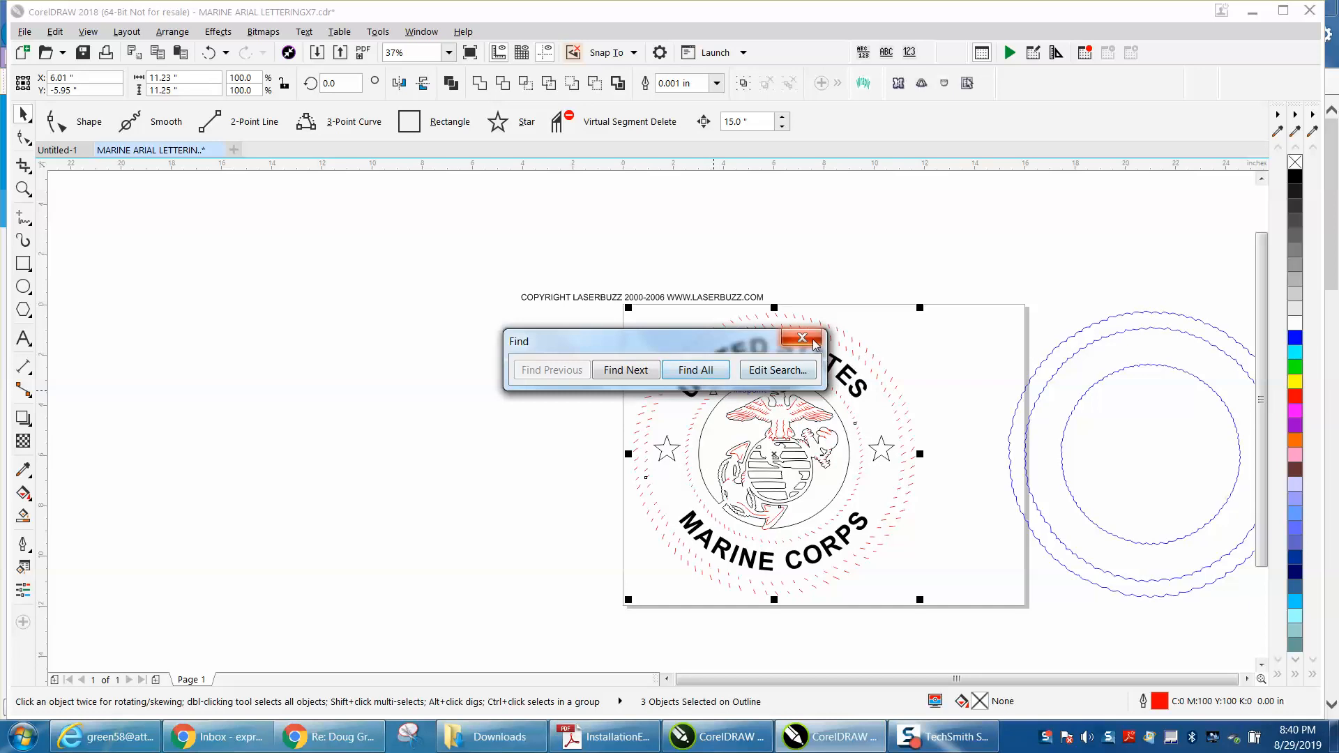
Set the three red-outlined pieces to Hairline width, keeping their RGB red colour.
click(801, 337)
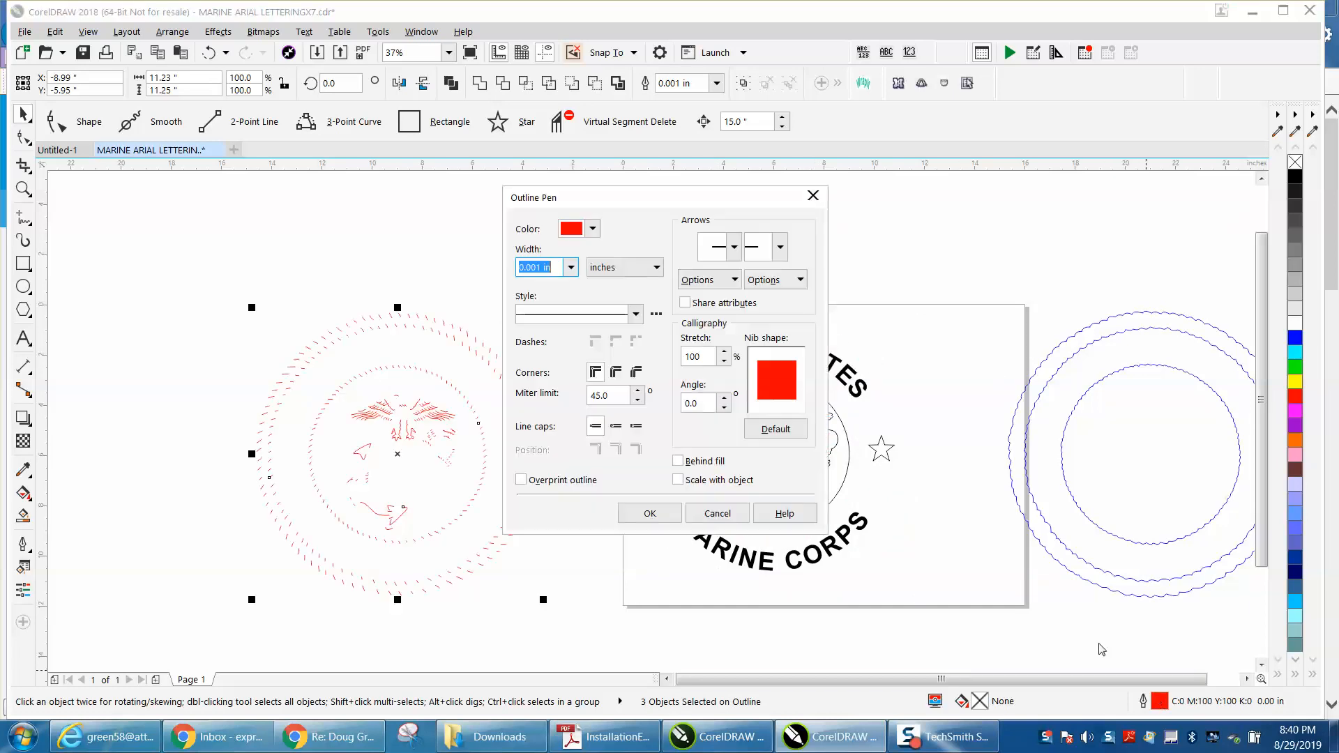
click(567, 266)
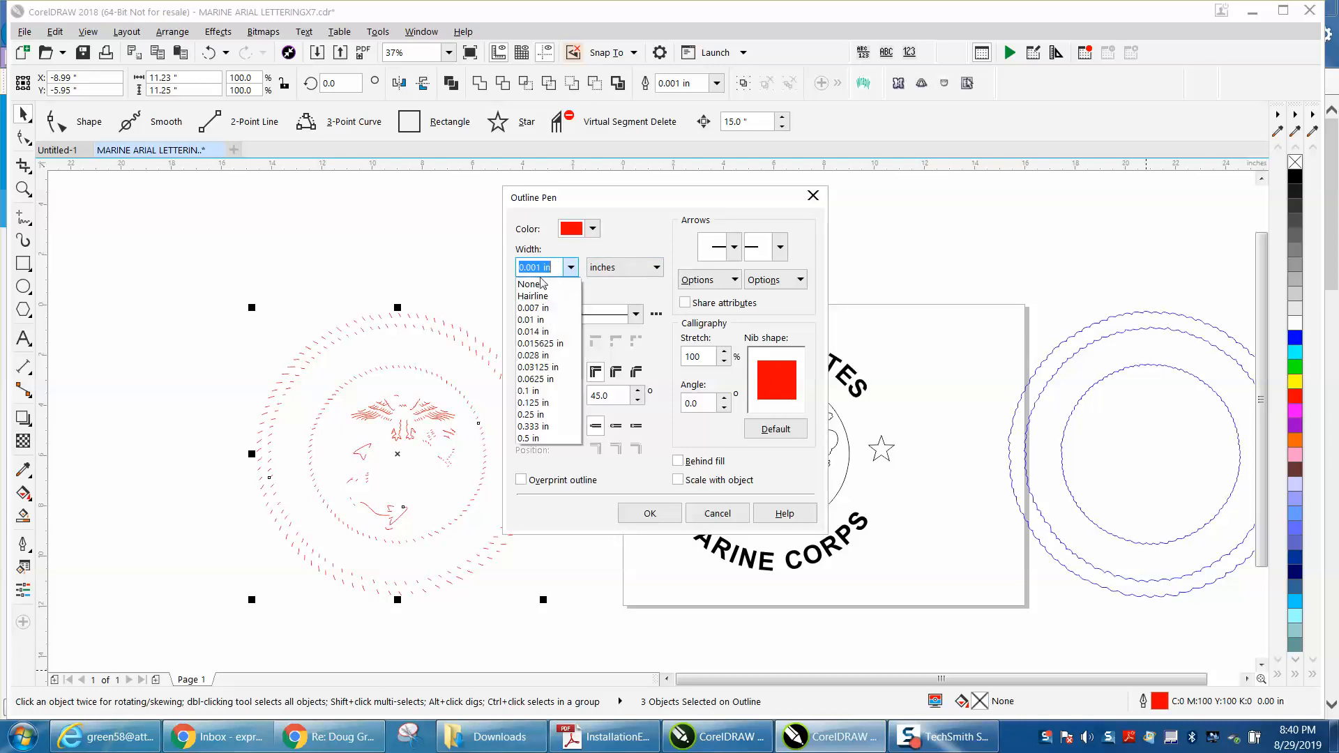
click(533, 296)
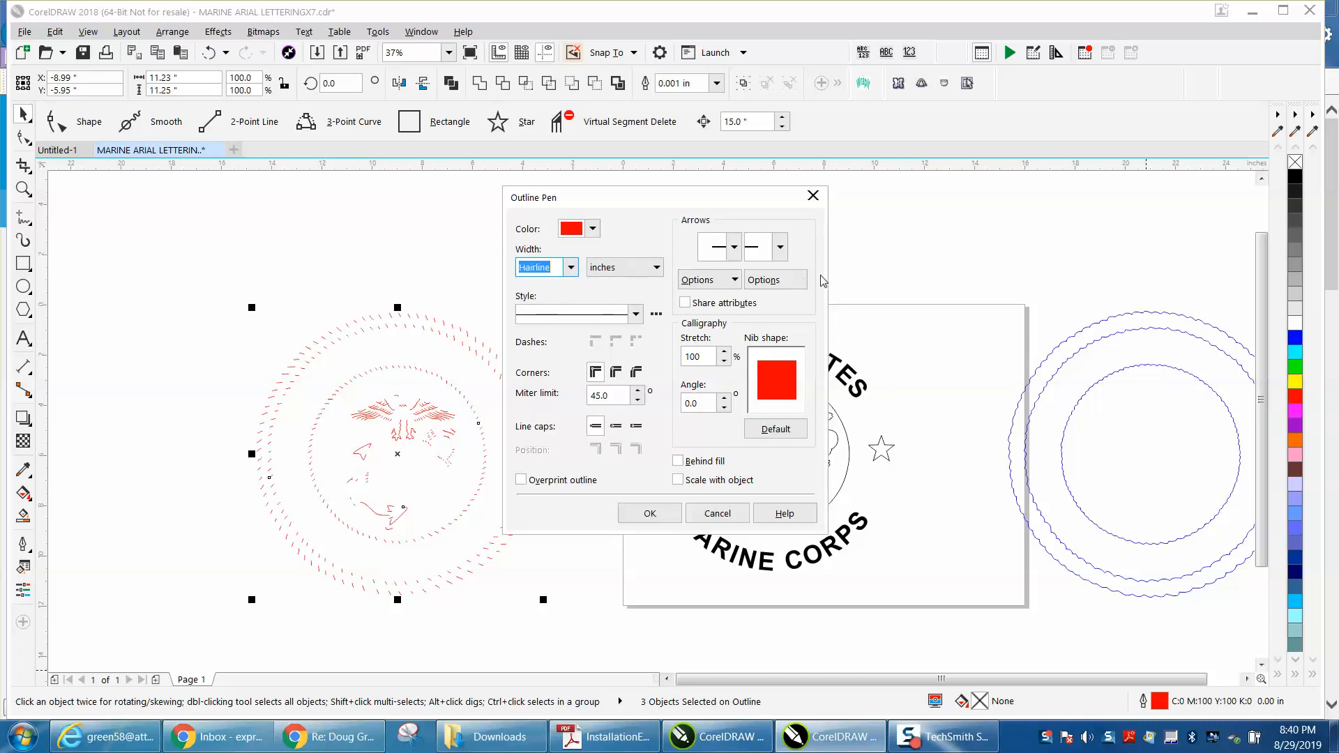
click(594, 229)
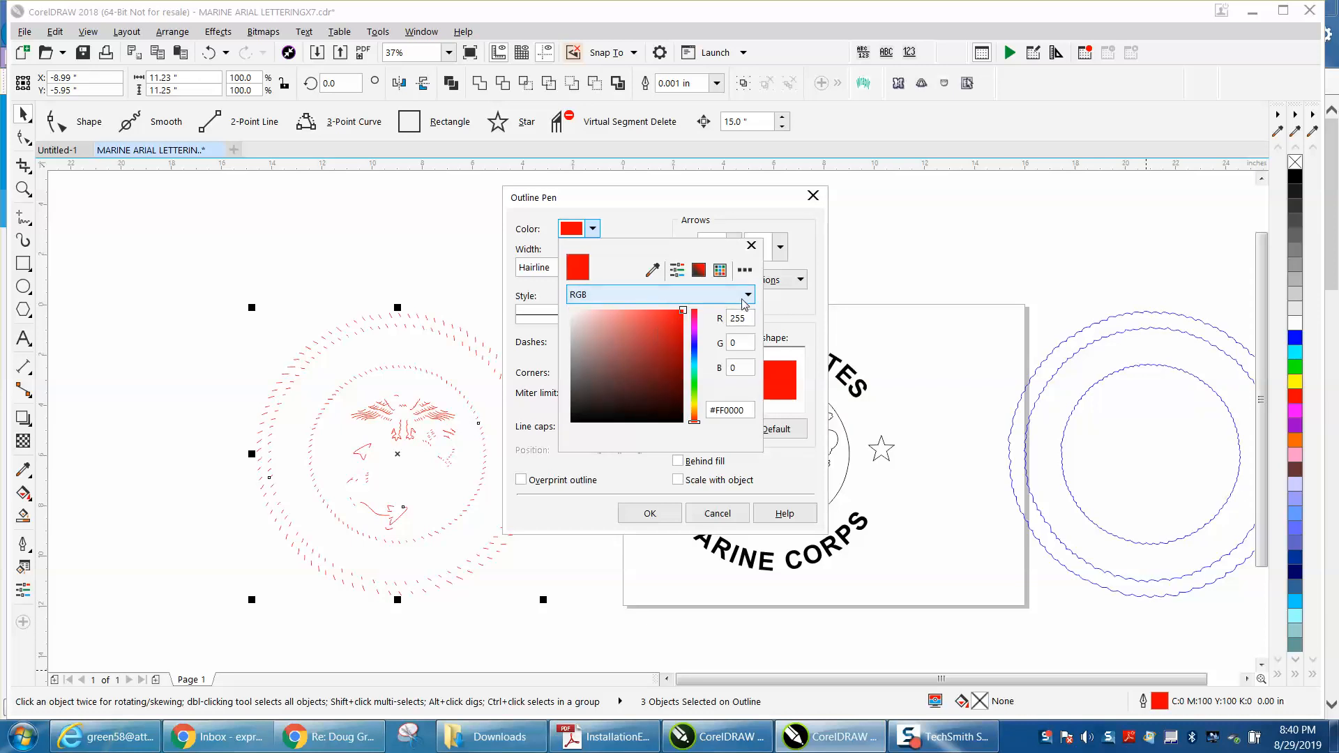
click(751, 244)
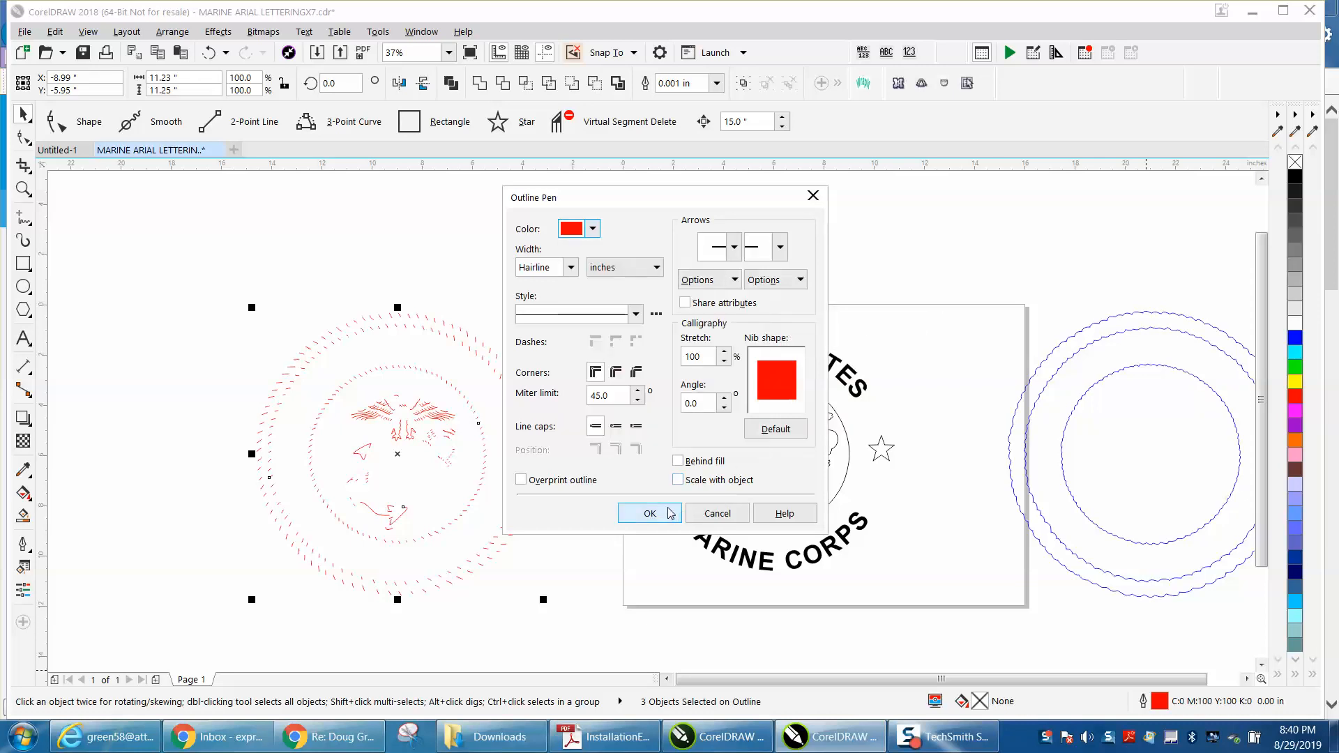
click(650, 514)
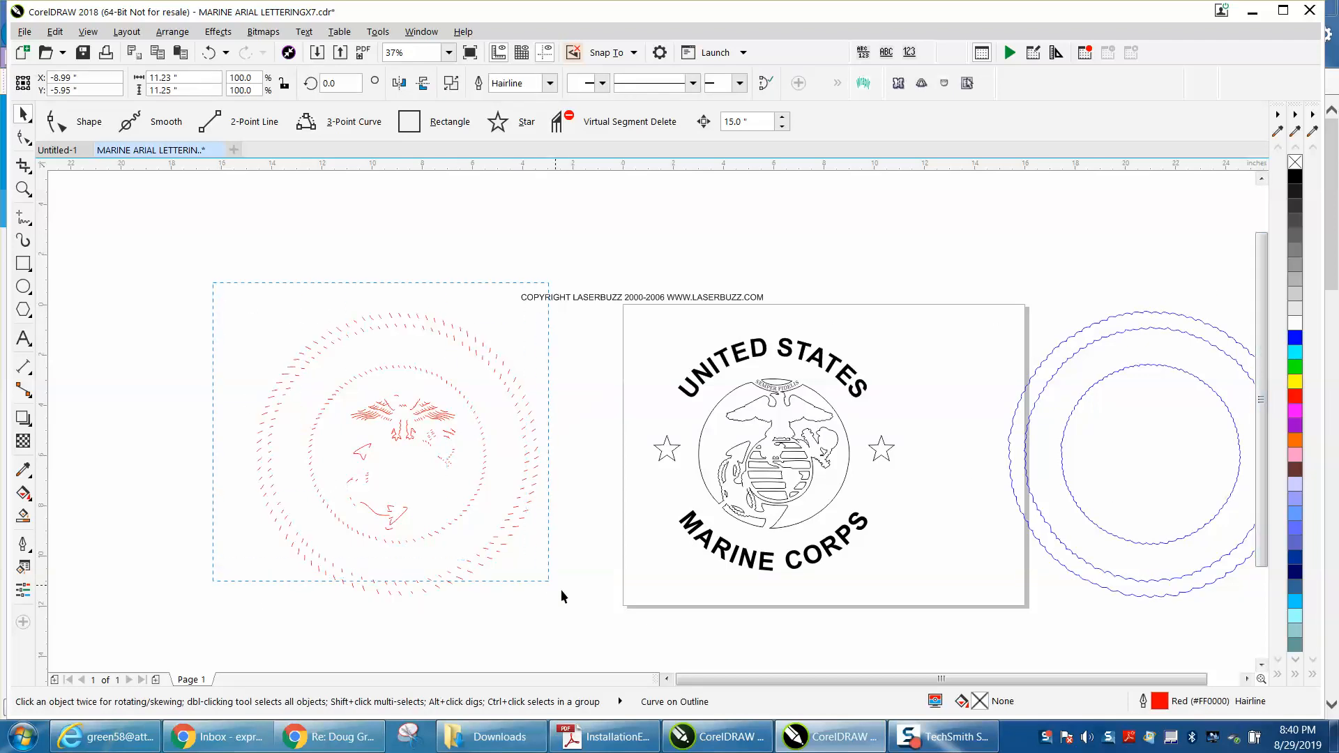
click(396, 454)
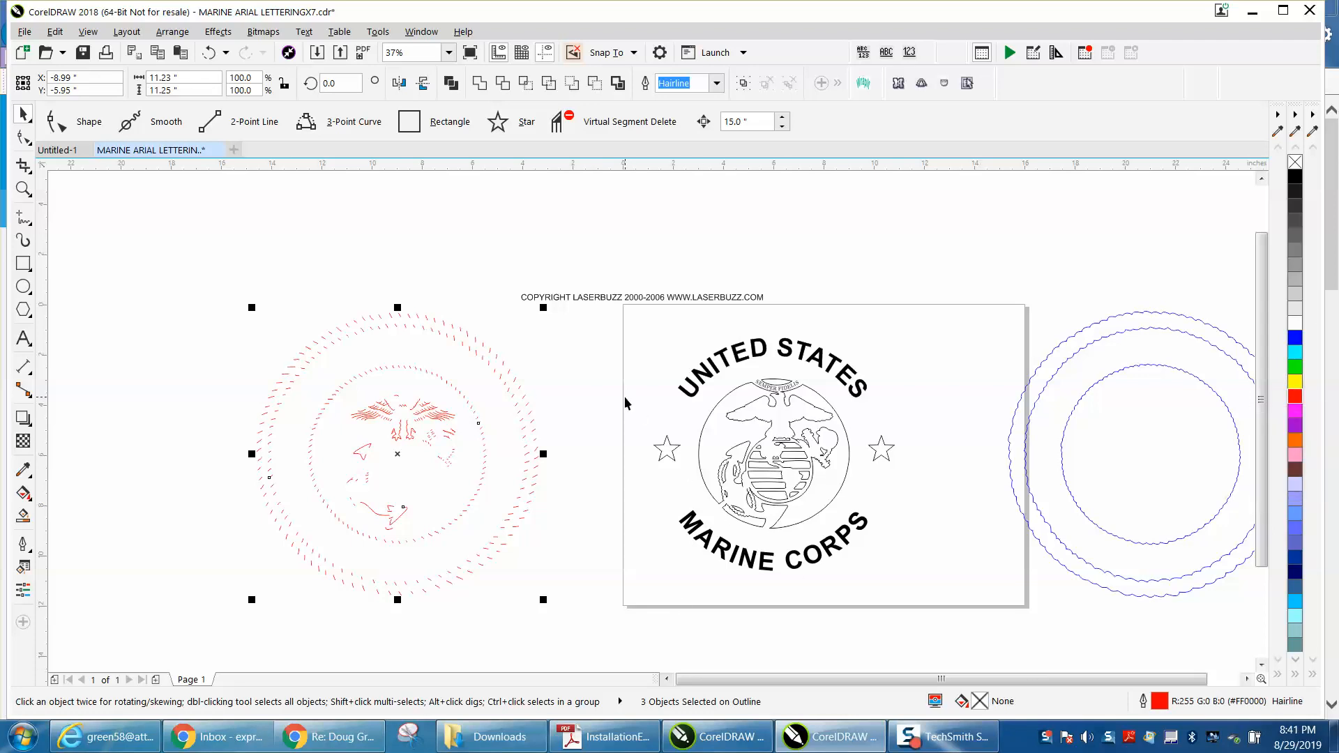
mouse_move(1023, 407)
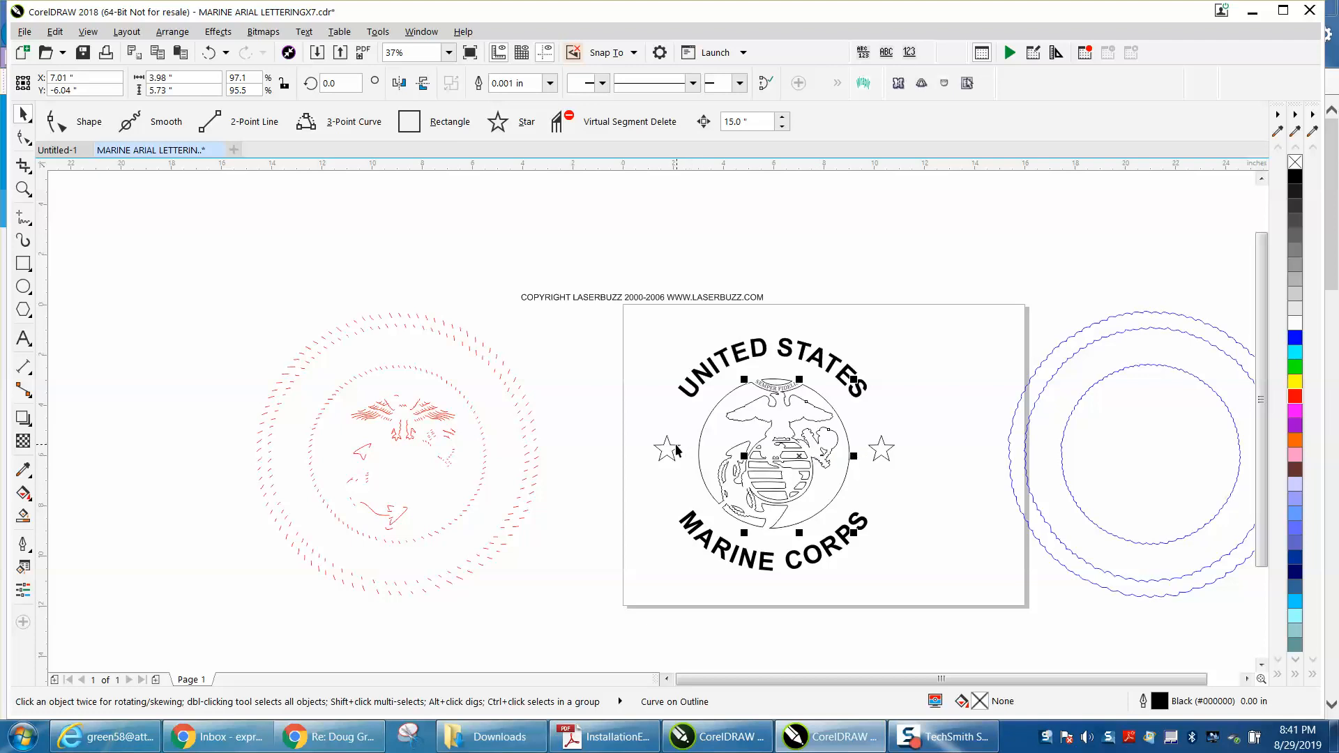
Recolour the outer wavy ring's outline from blue to black with the palette swatch.
click(666, 449)
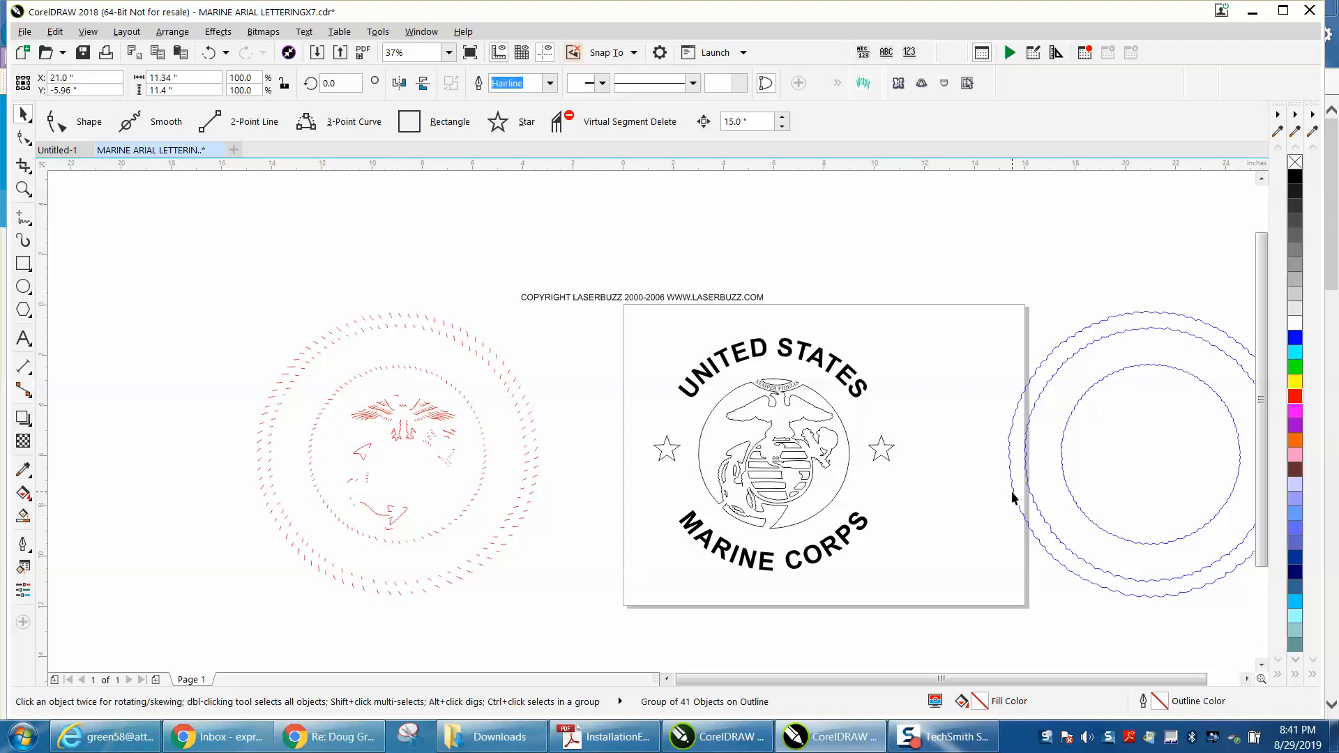
click(1014, 497)
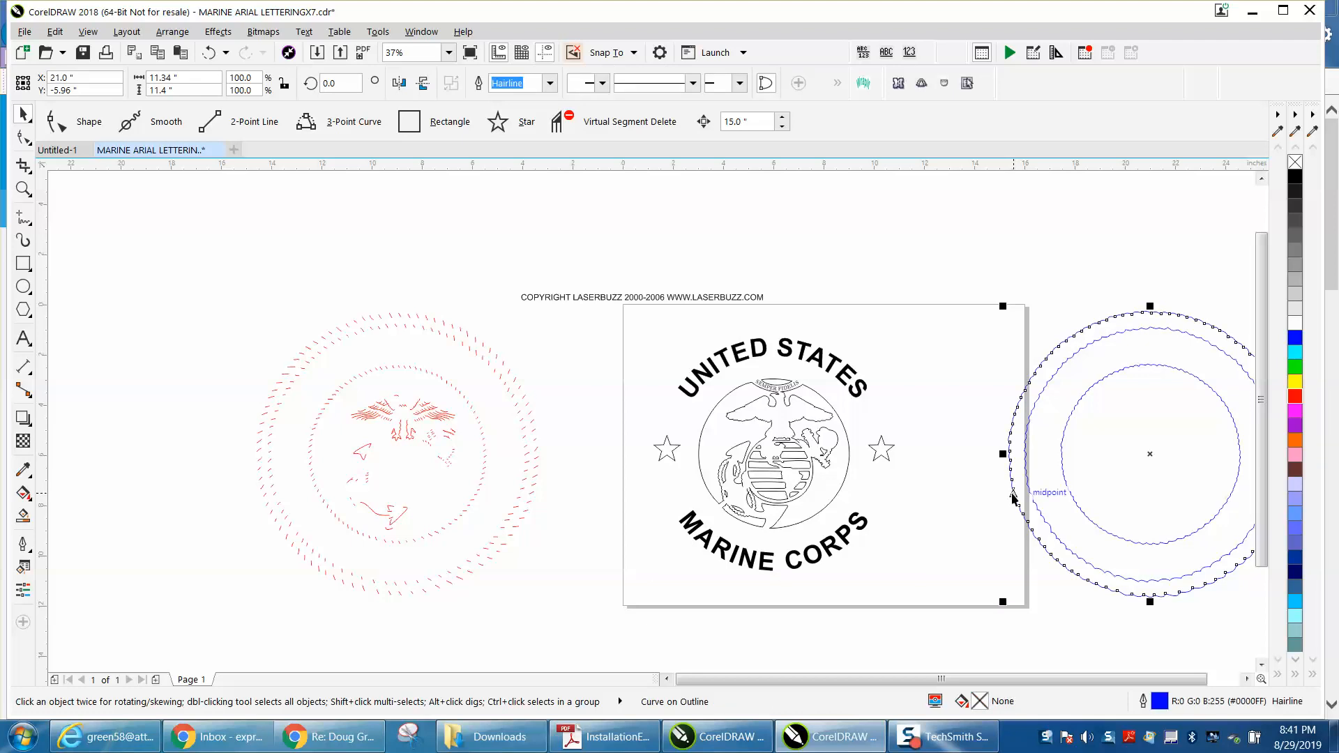
mouse_move(1039, 373)
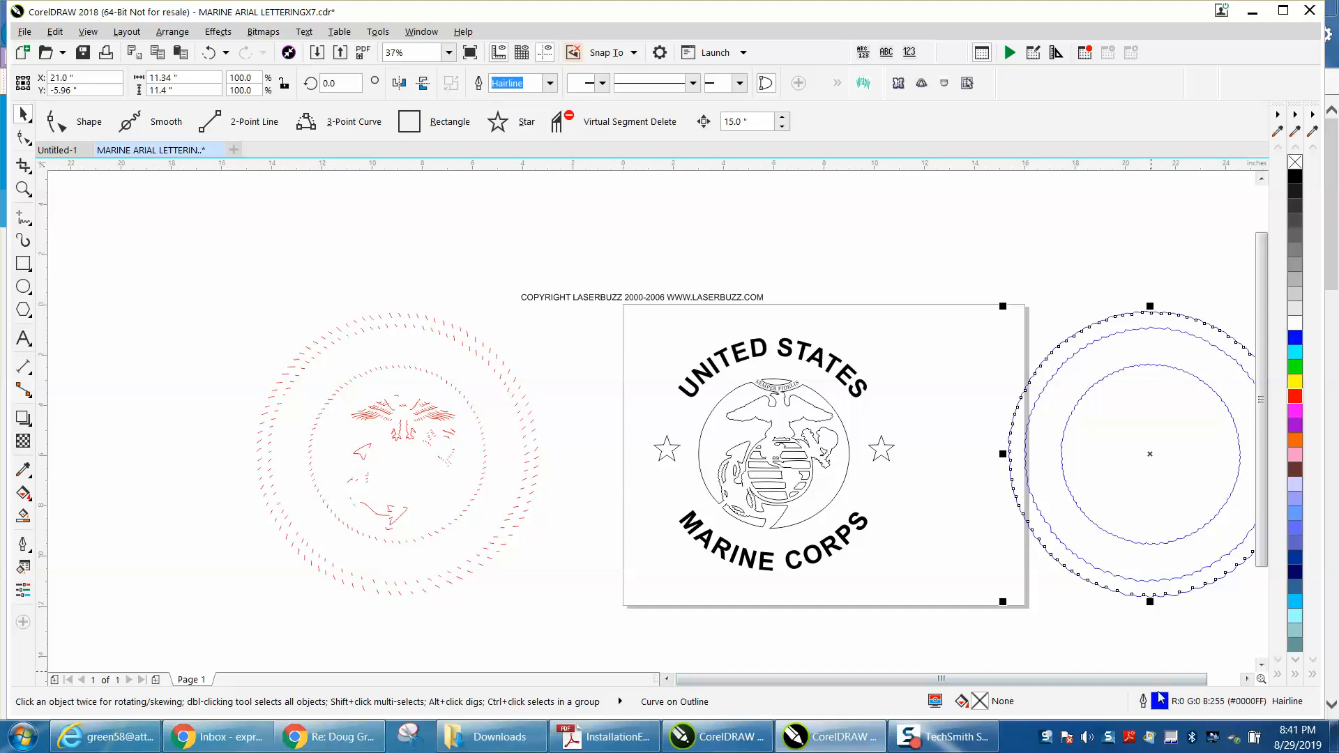
click(1294, 179)
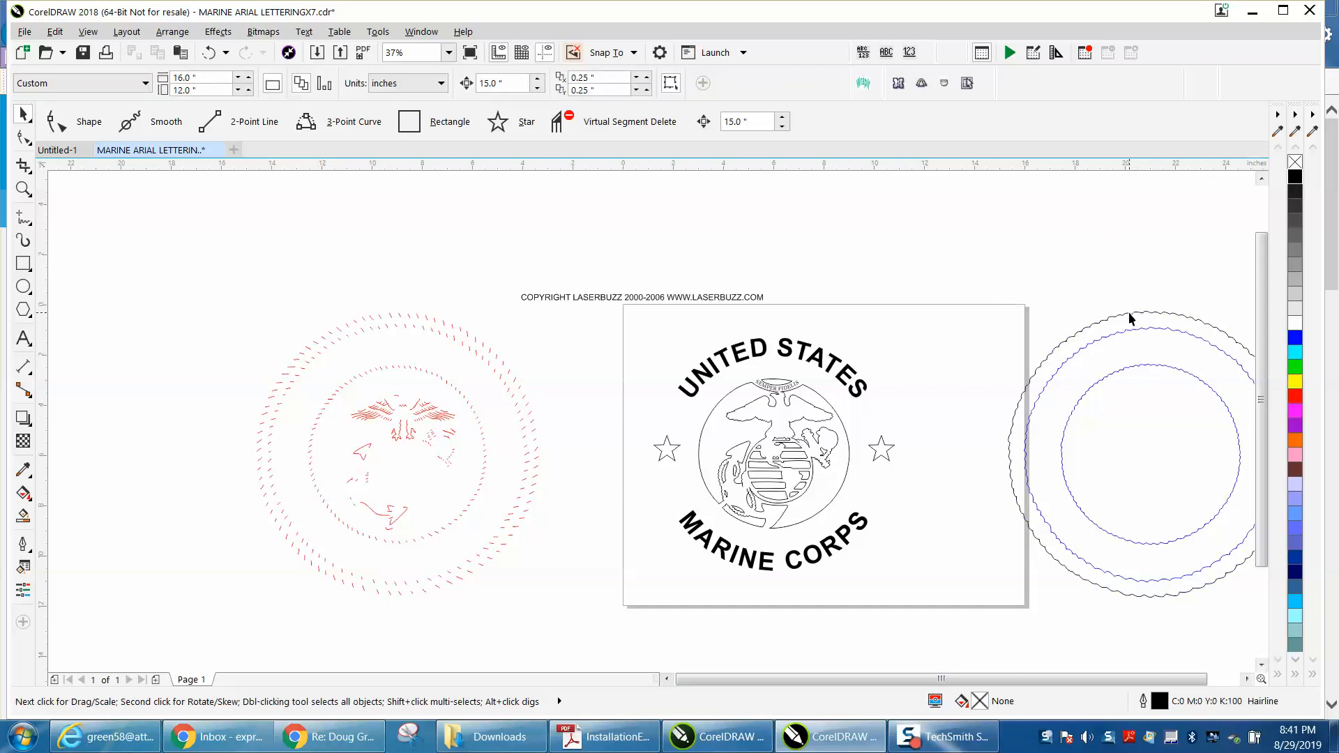
click(1132, 318)
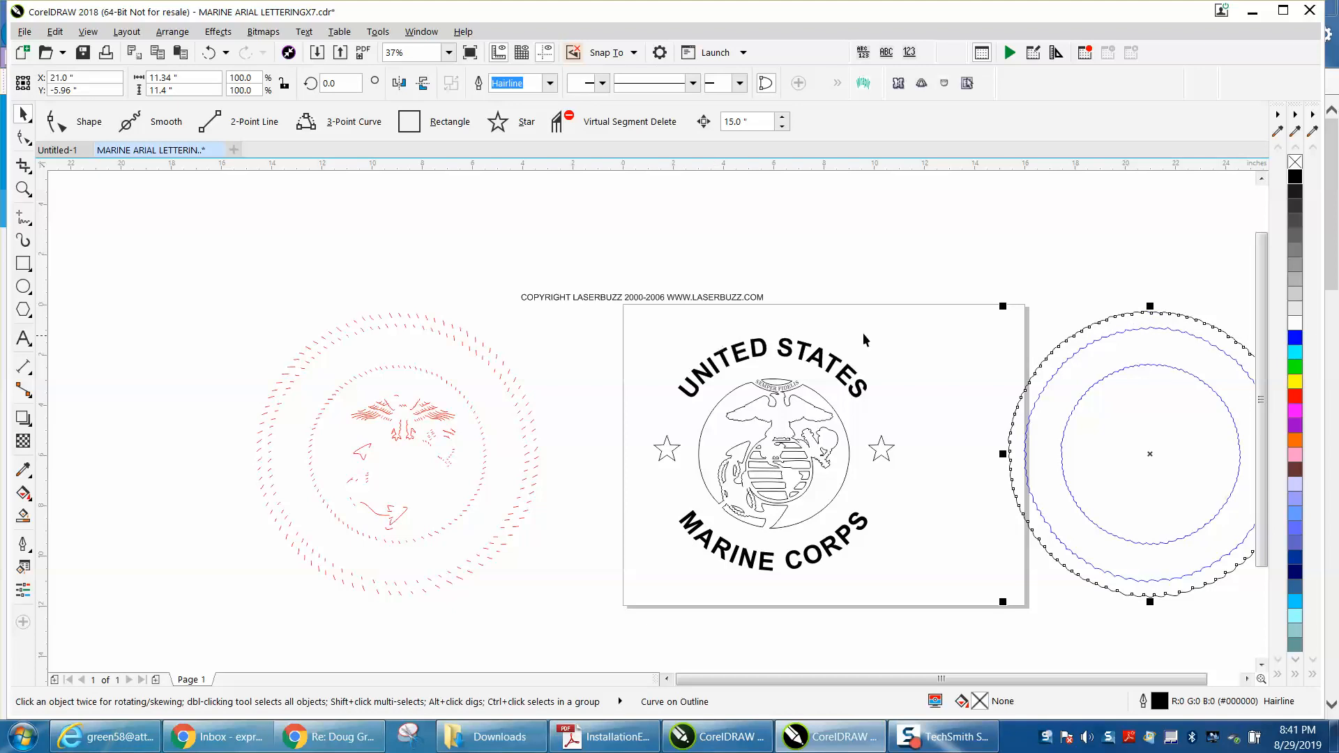
mouse_move(776, 428)
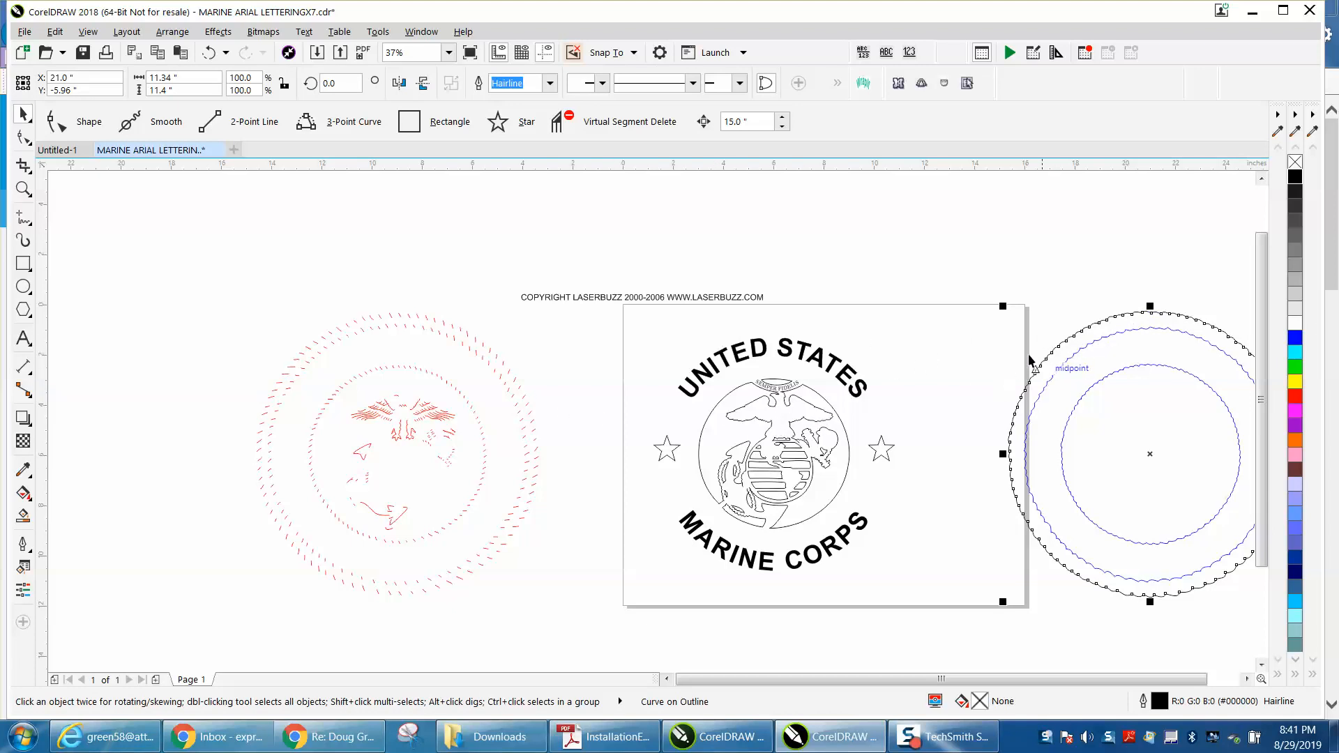
mouse_move(1048, 356)
text(-24)
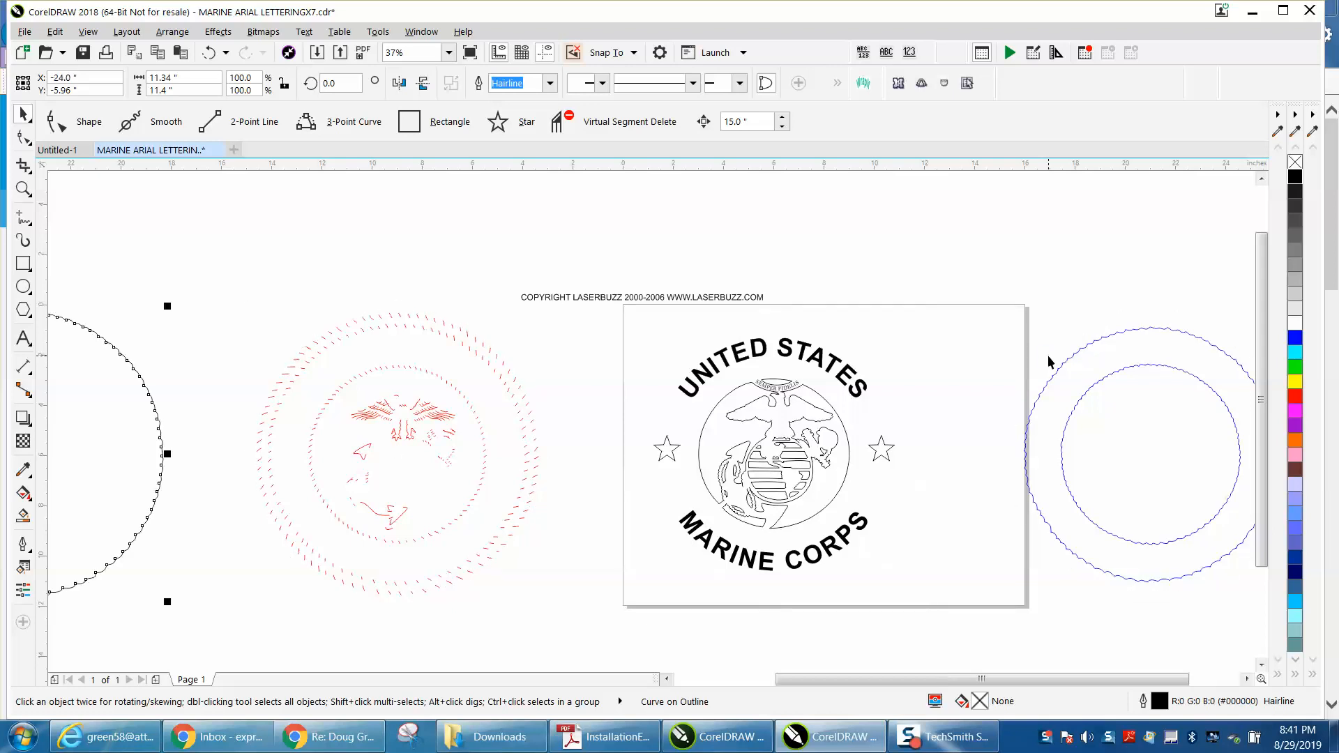
mouse_move(820, 404)
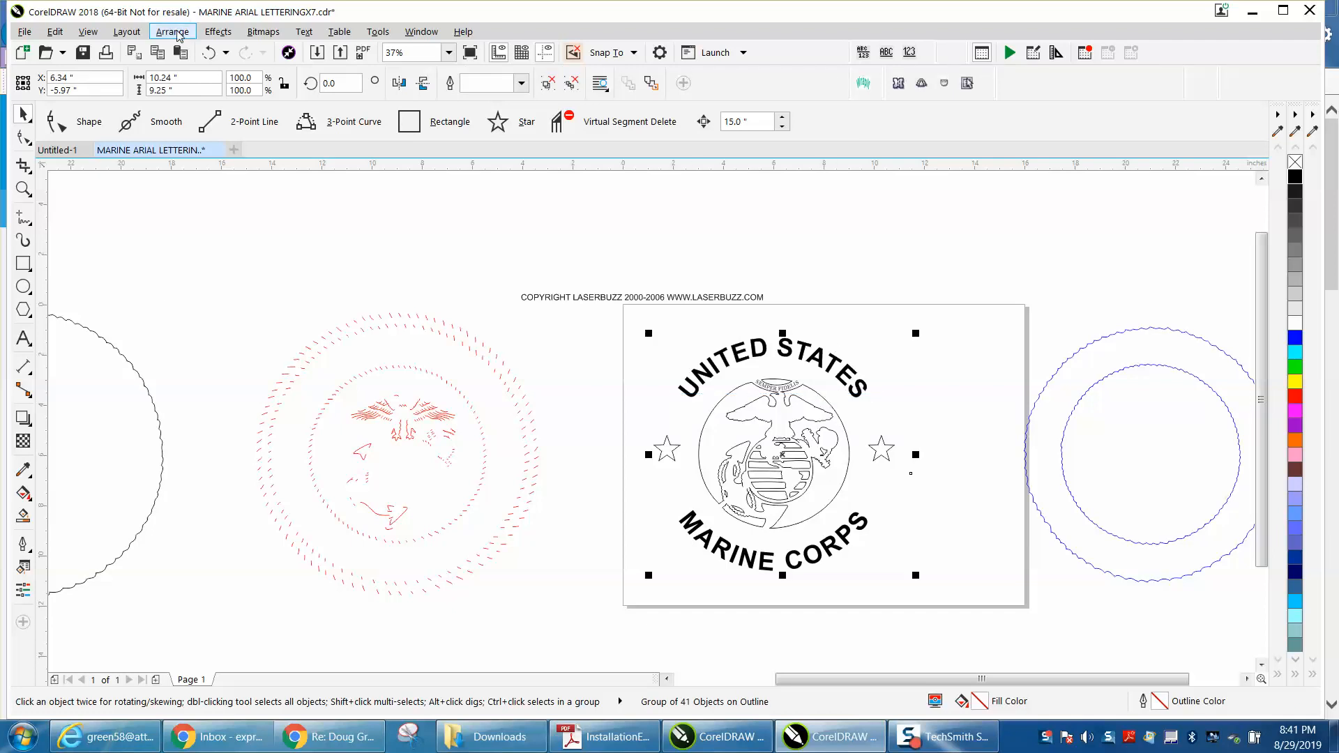
Ungroup the seal artwork and move the UNITED STATES and MARINE CORPS lettering onto the red seal.
click(171, 31)
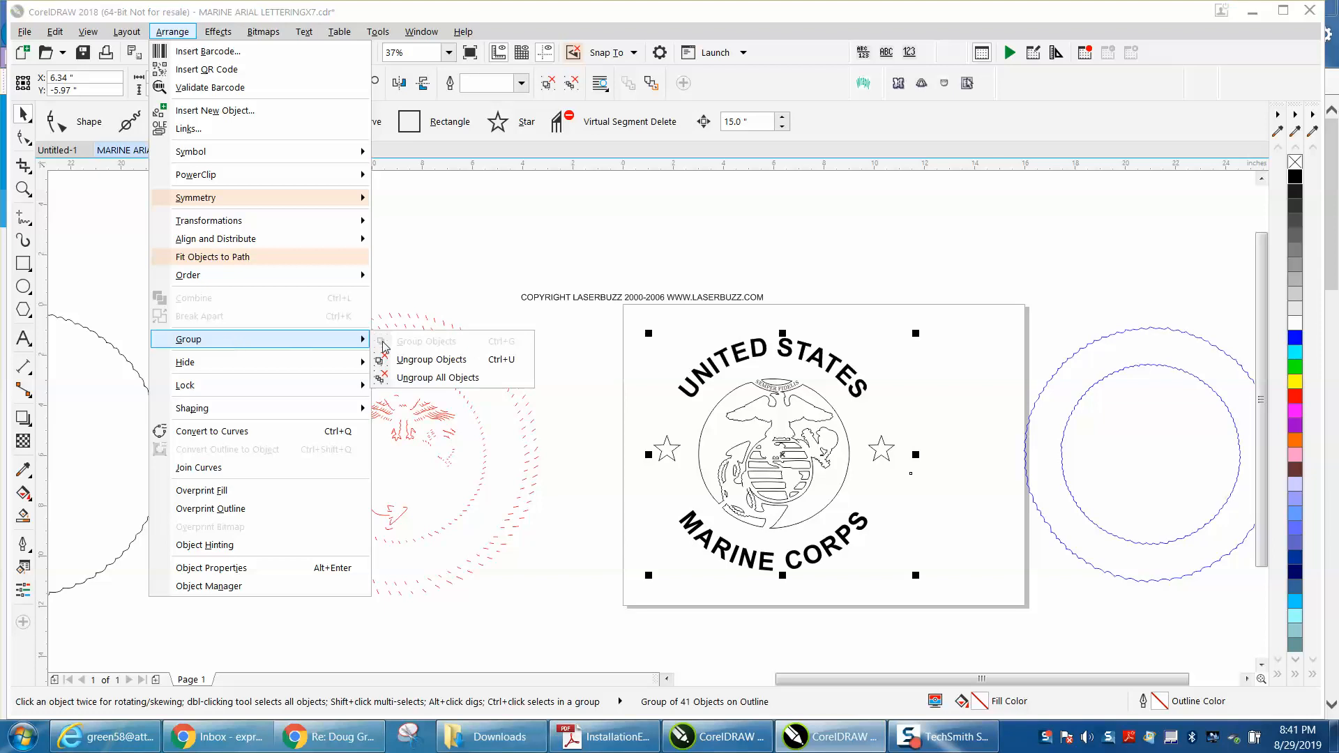
click(438, 376)
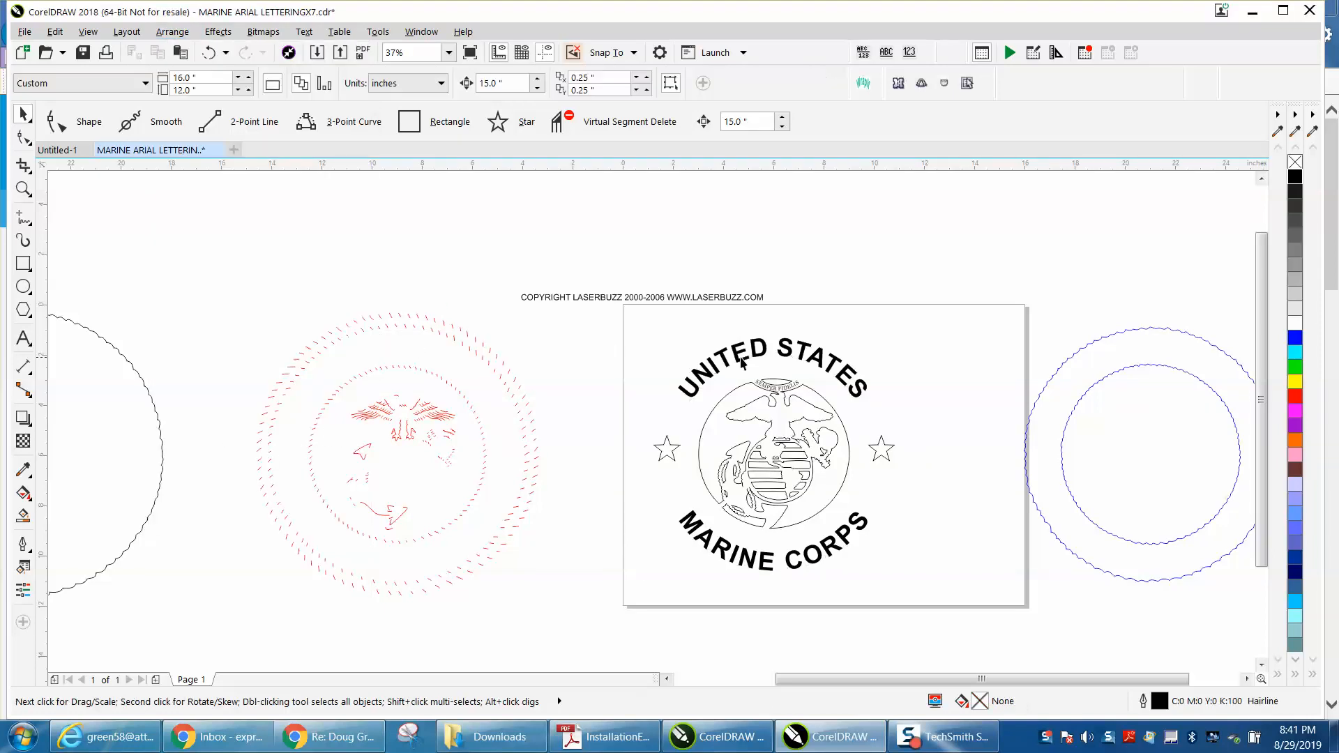
click(745, 364)
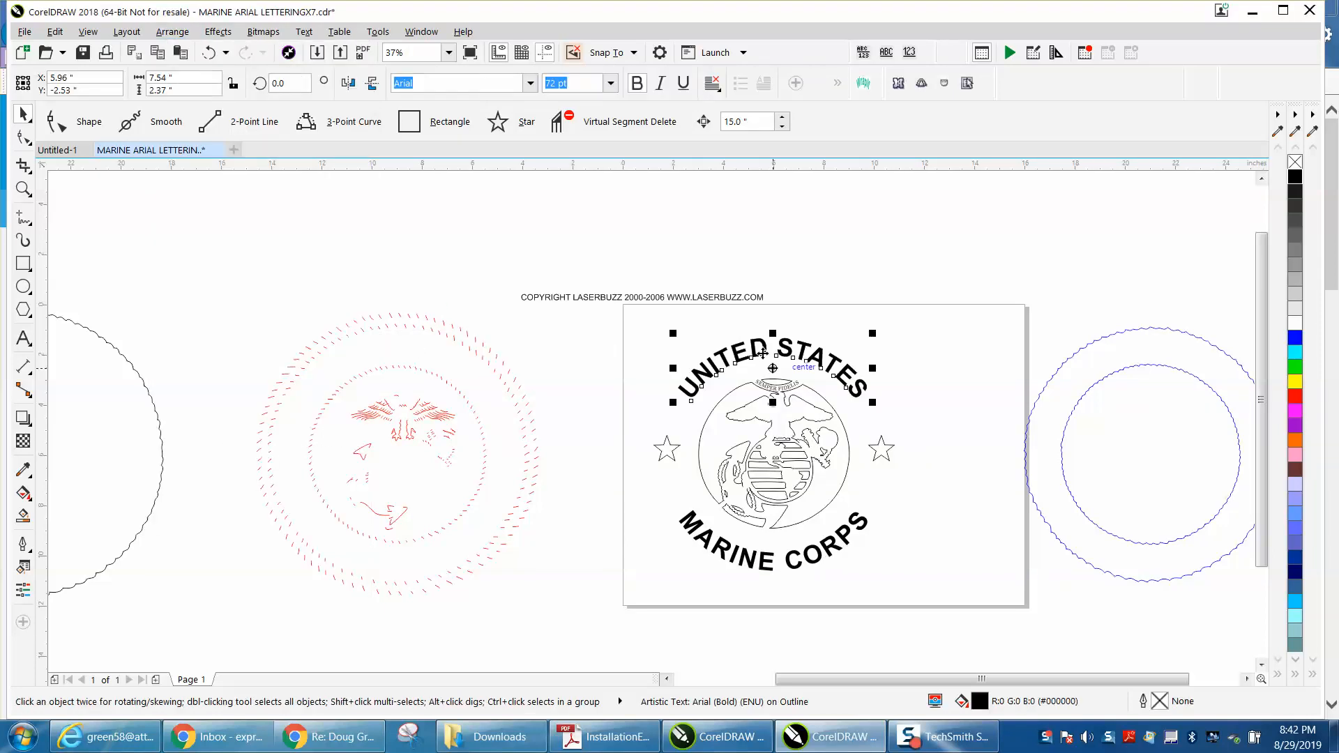
drag(771, 367, 395, 367)
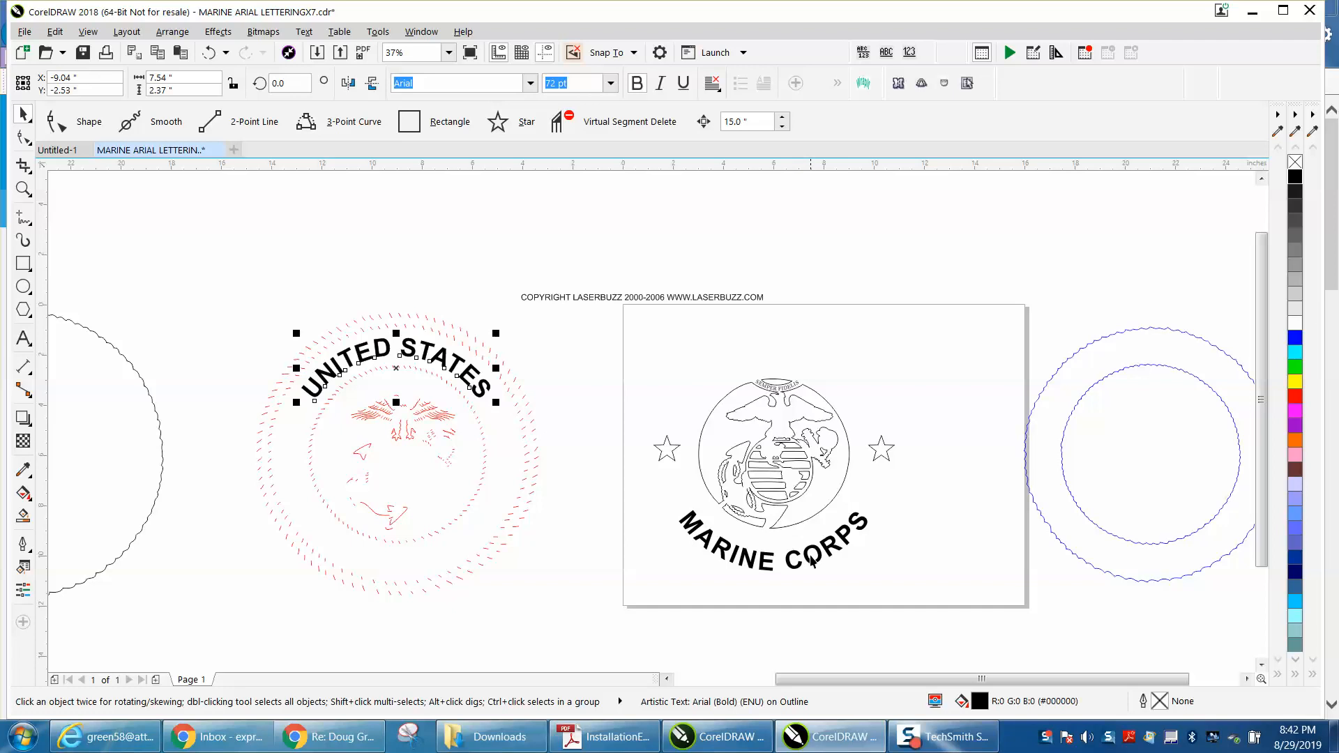
drag(772, 547, 394, 546)
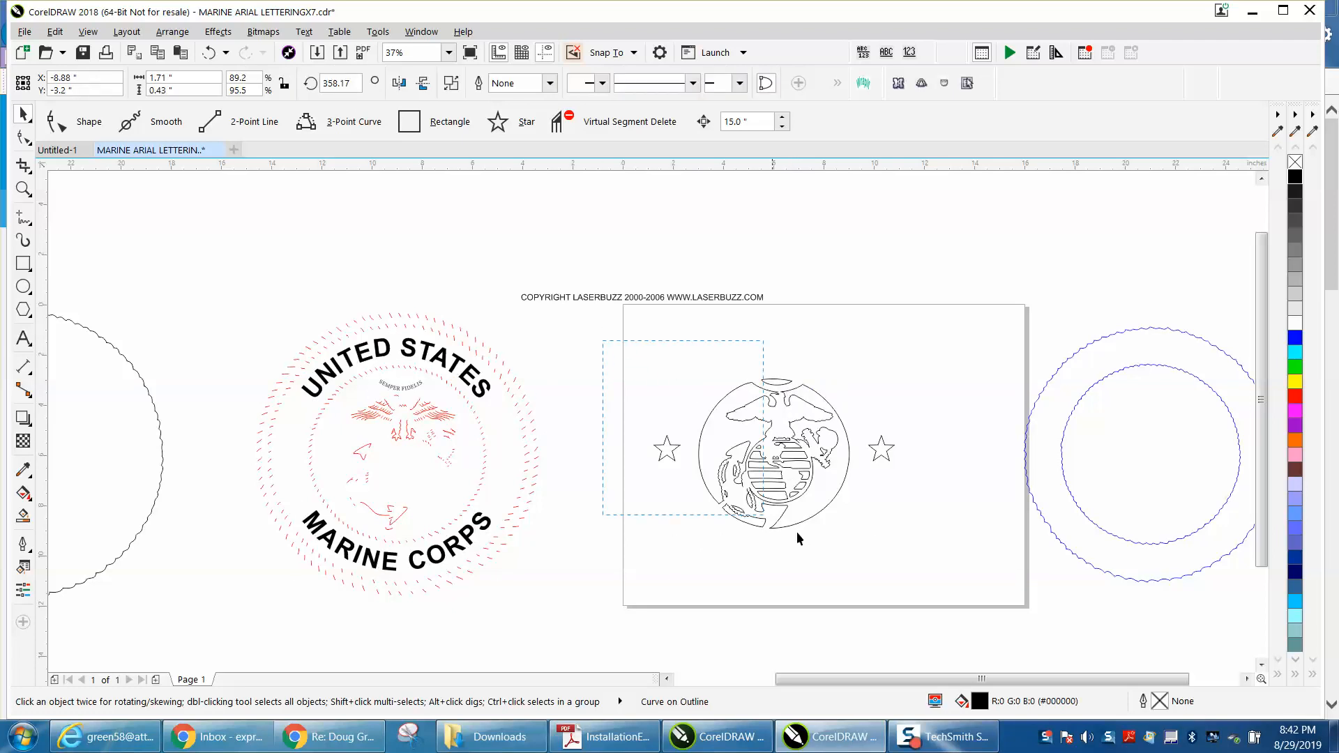
Group the remaining emblem and star pieces into one 38-object group.
click(796, 472)
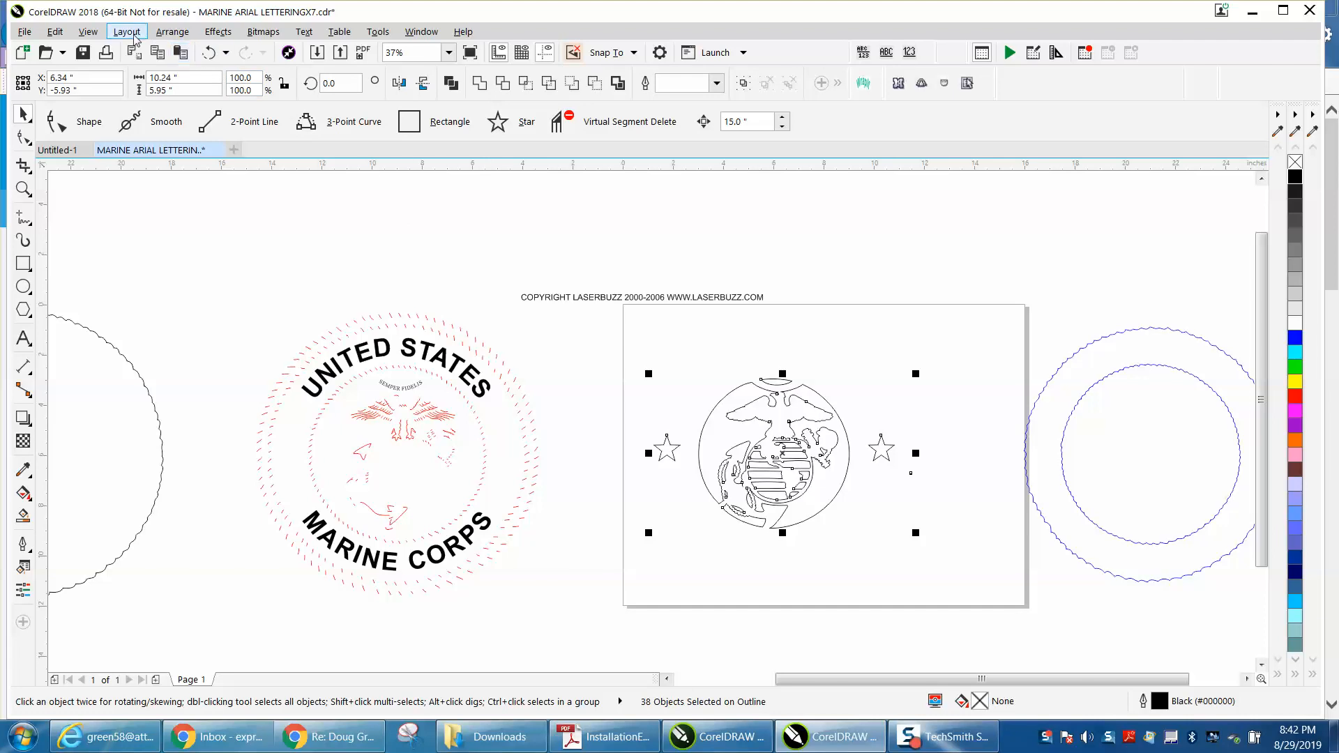
click(173, 31)
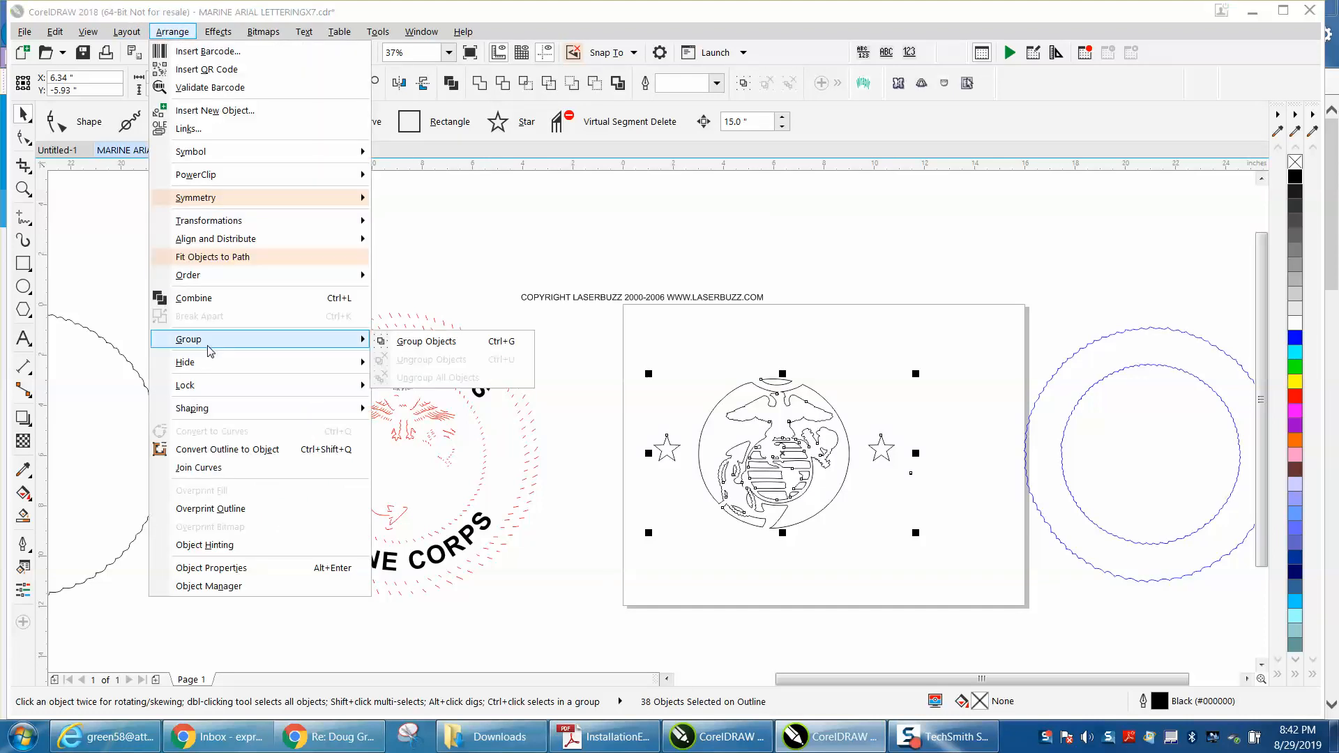
click(424, 340)
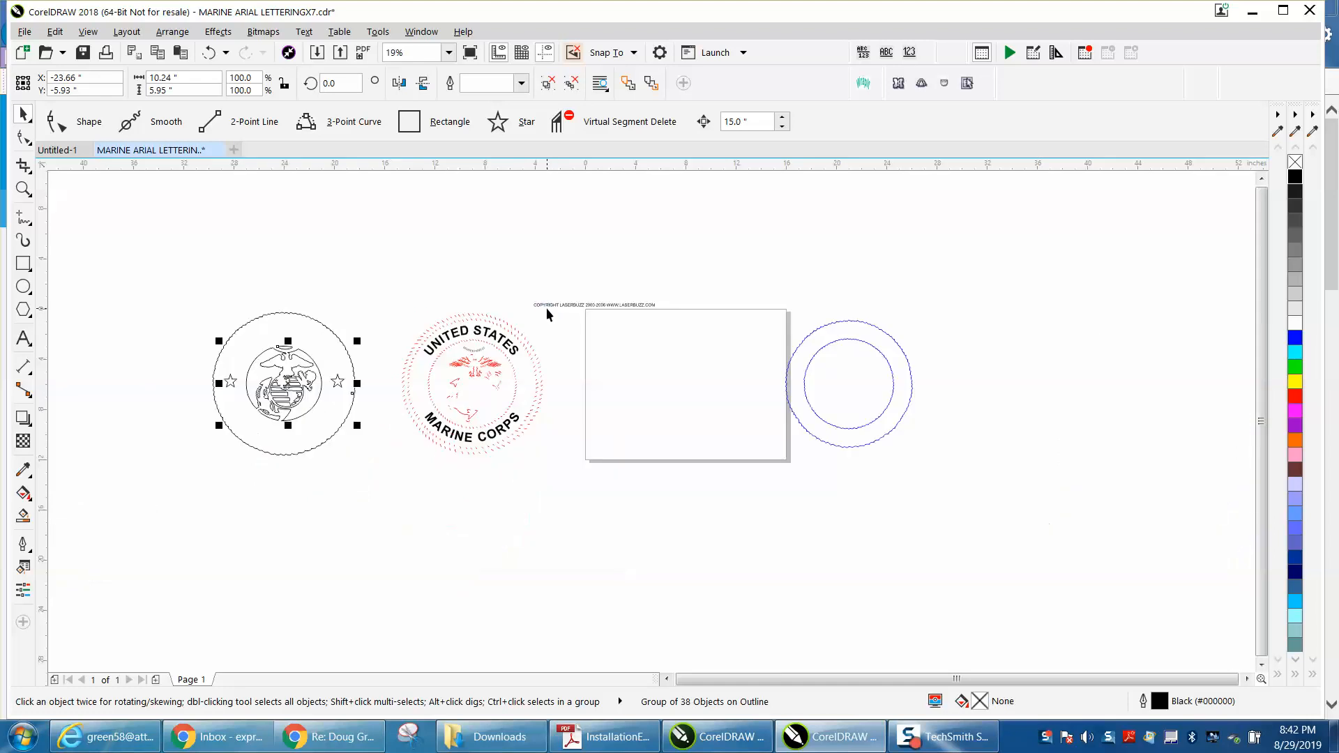
mouse_move(431, 312)
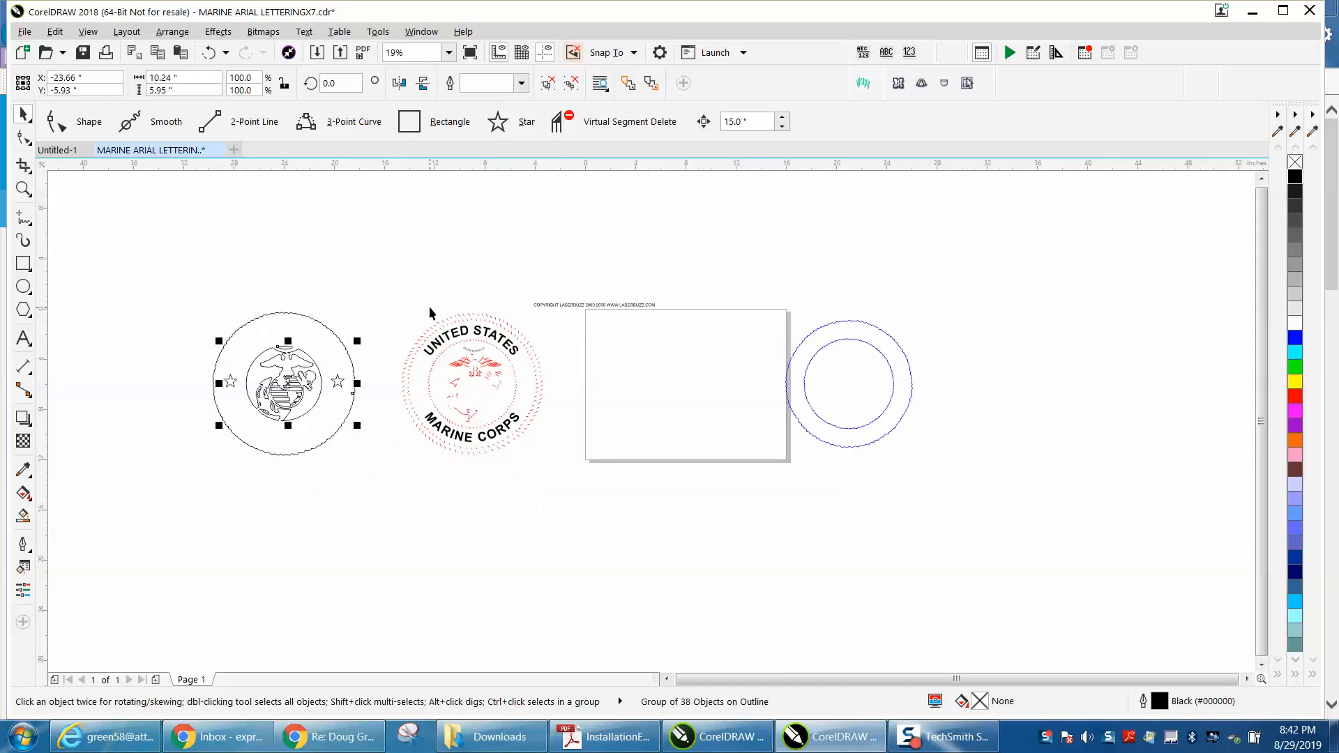
mouse_move(457, 322)
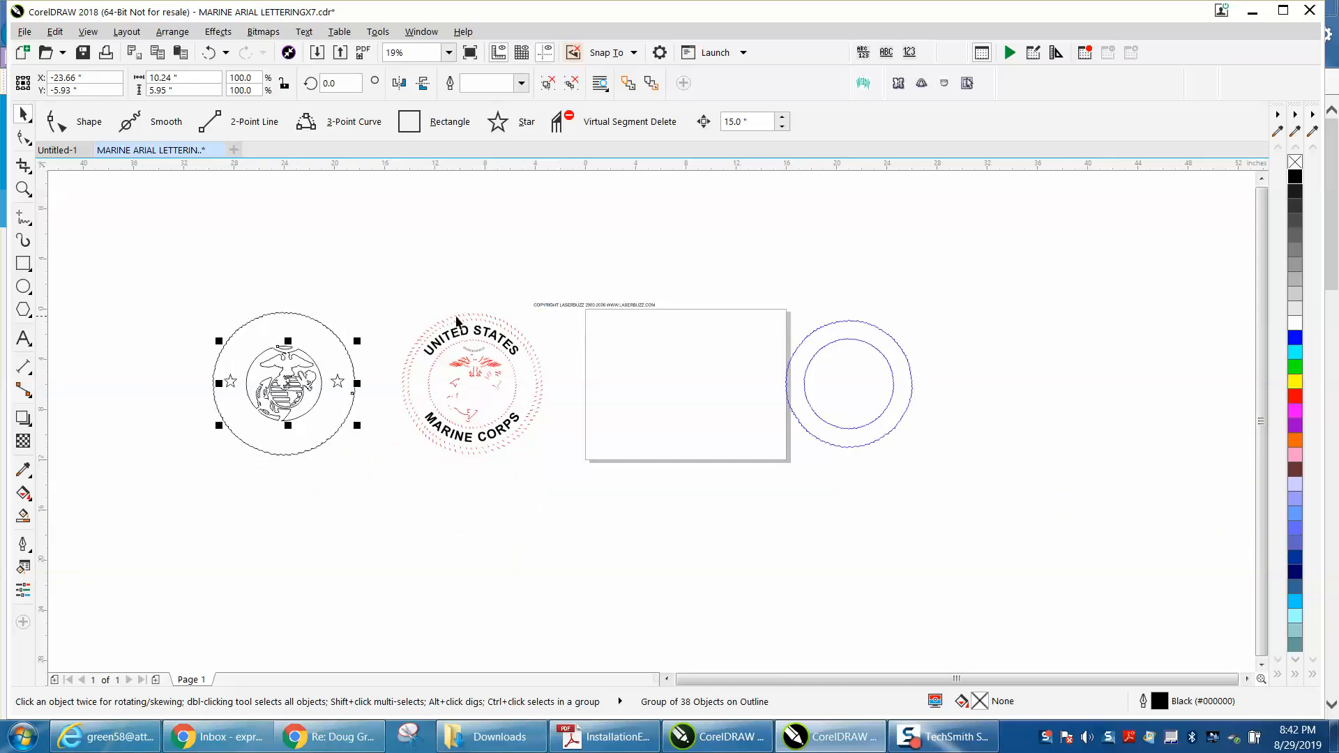
Move the lettered seal onto the page and drop the blue rings over it.
click(471, 385)
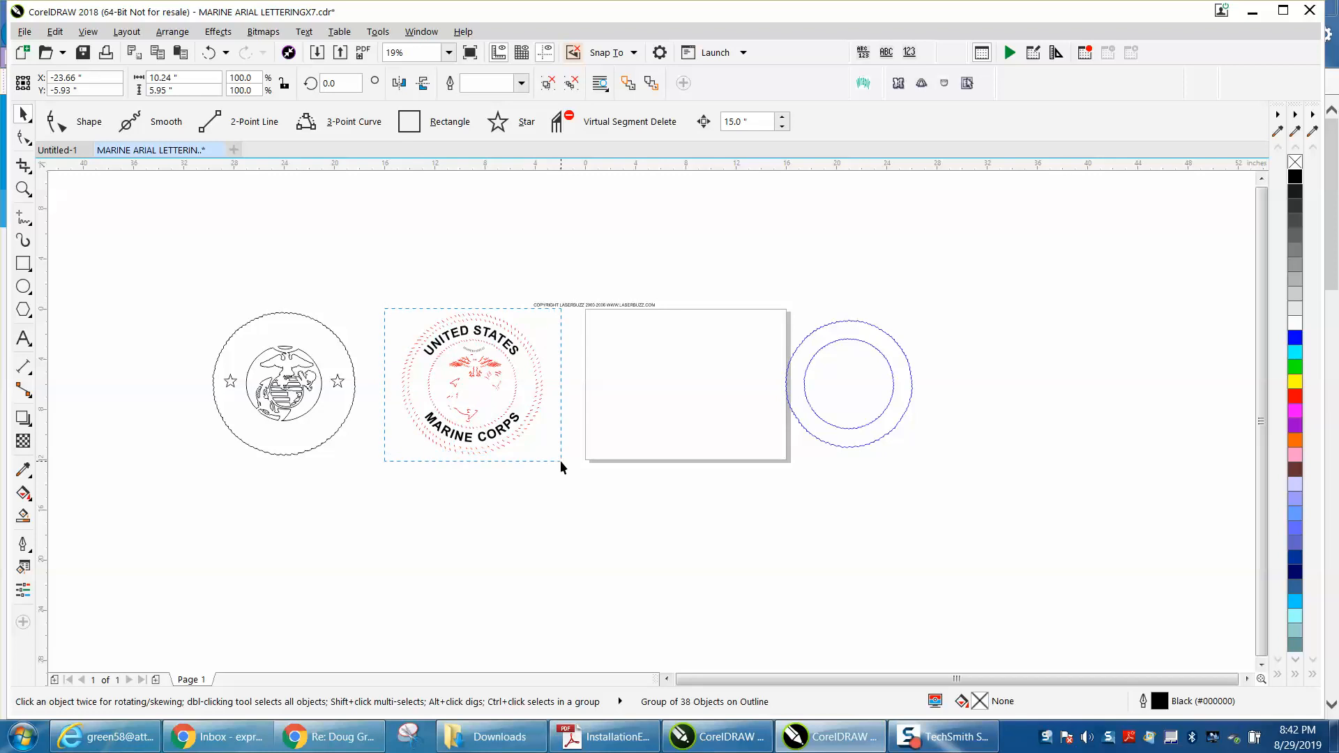
click(473, 385)
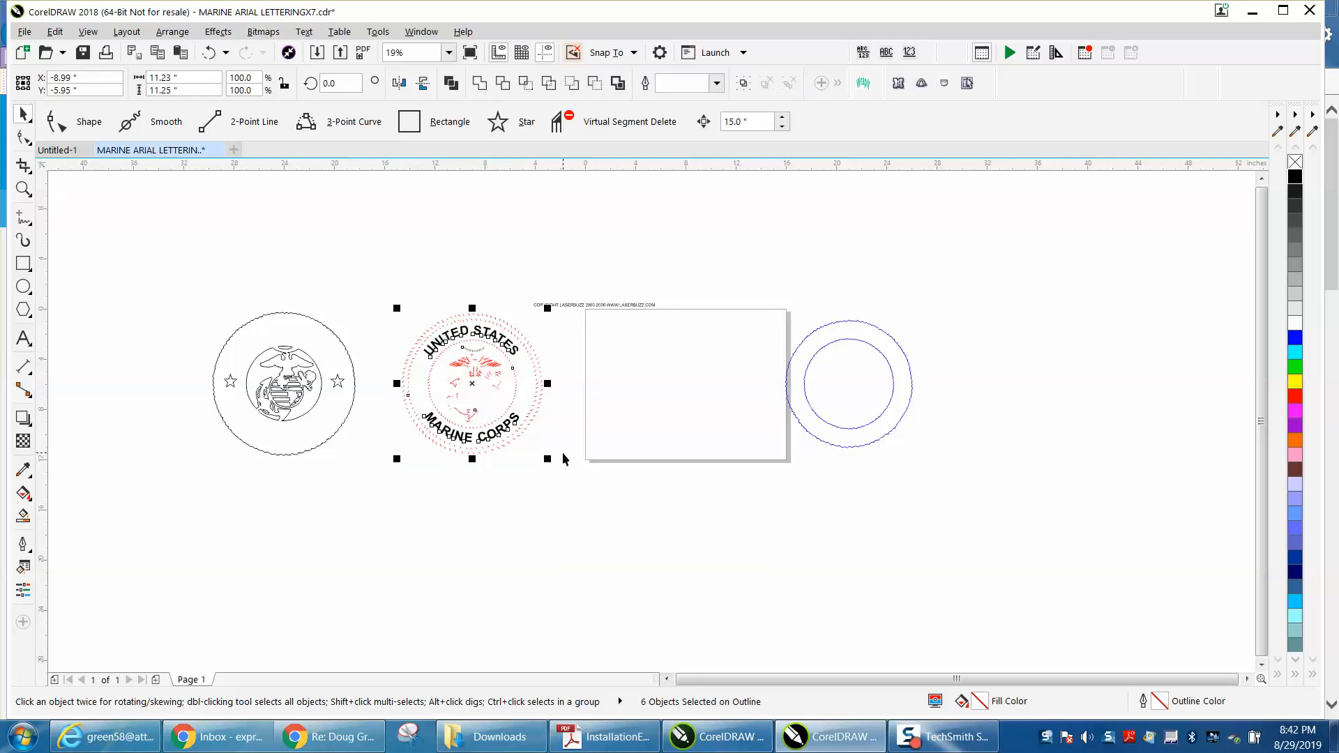
drag(471, 382, 659, 382)
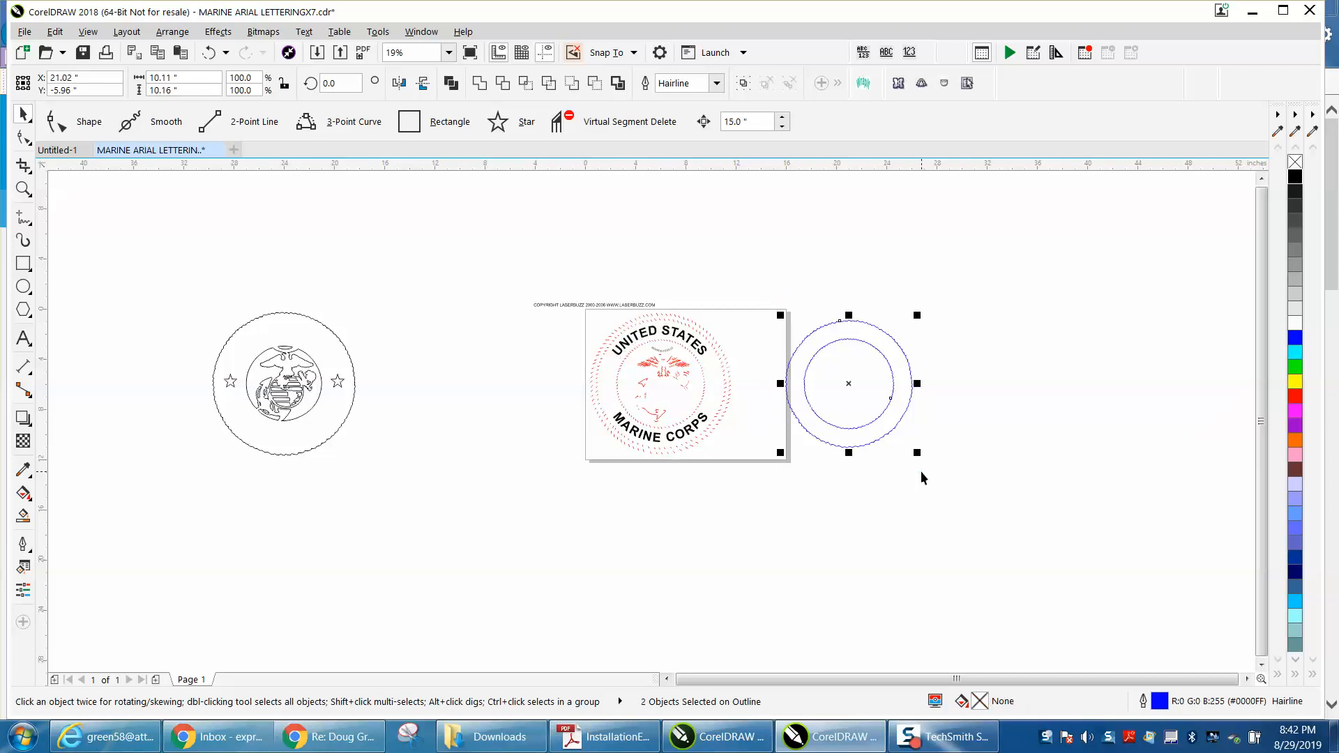
drag(848, 383, 660, 383)
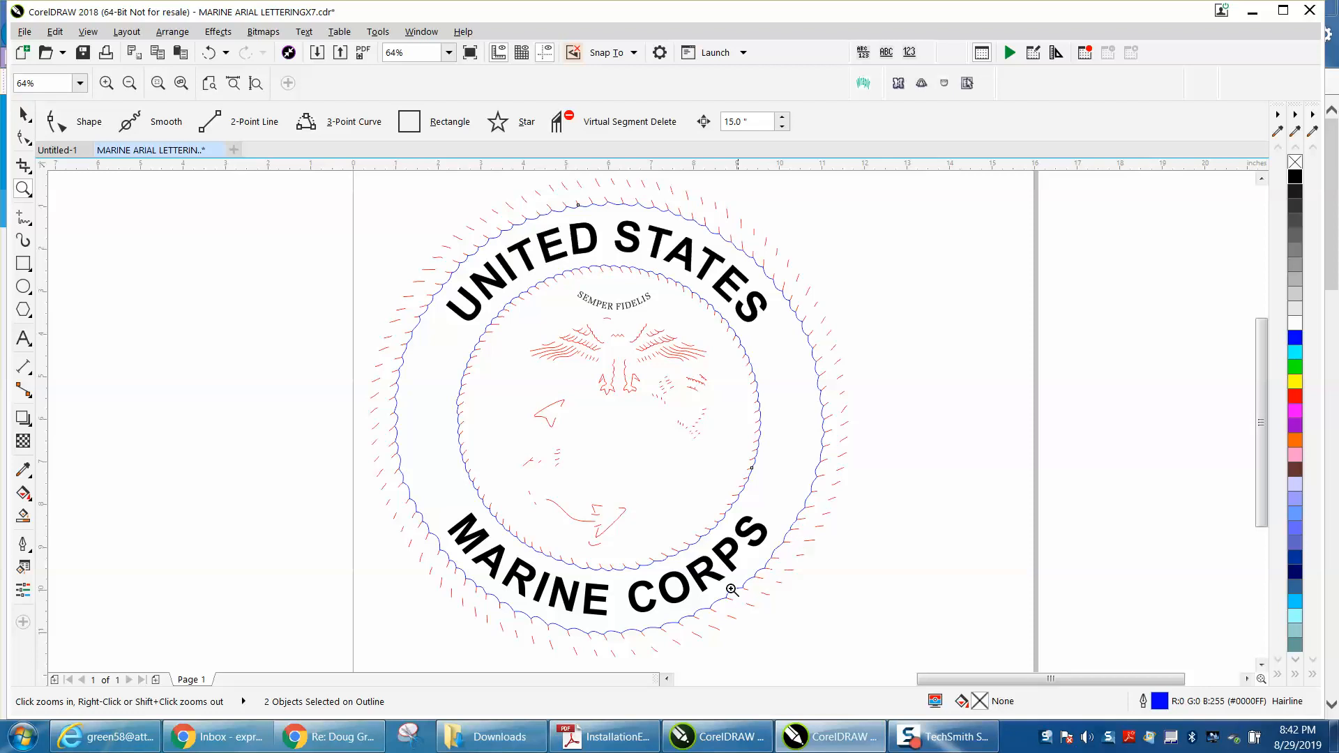
mouse_move(622, 309)
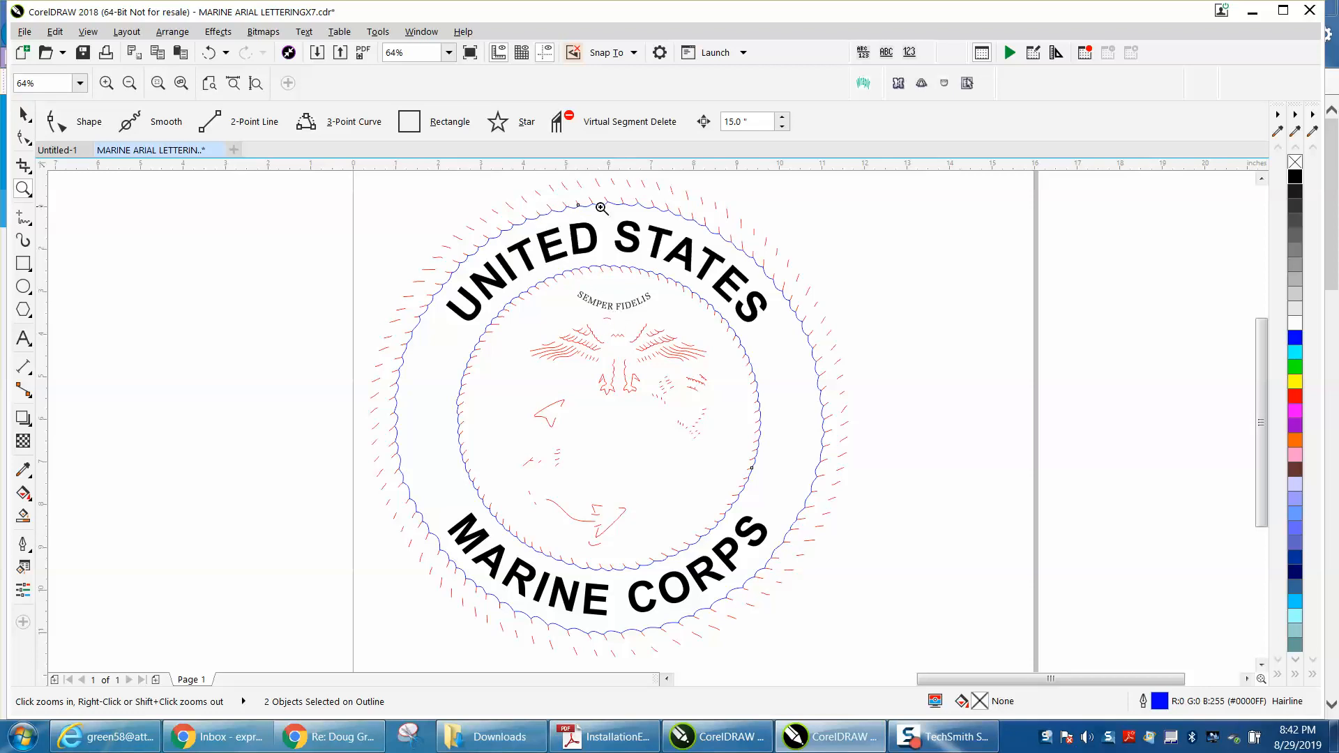
mouse_move(650, 214)
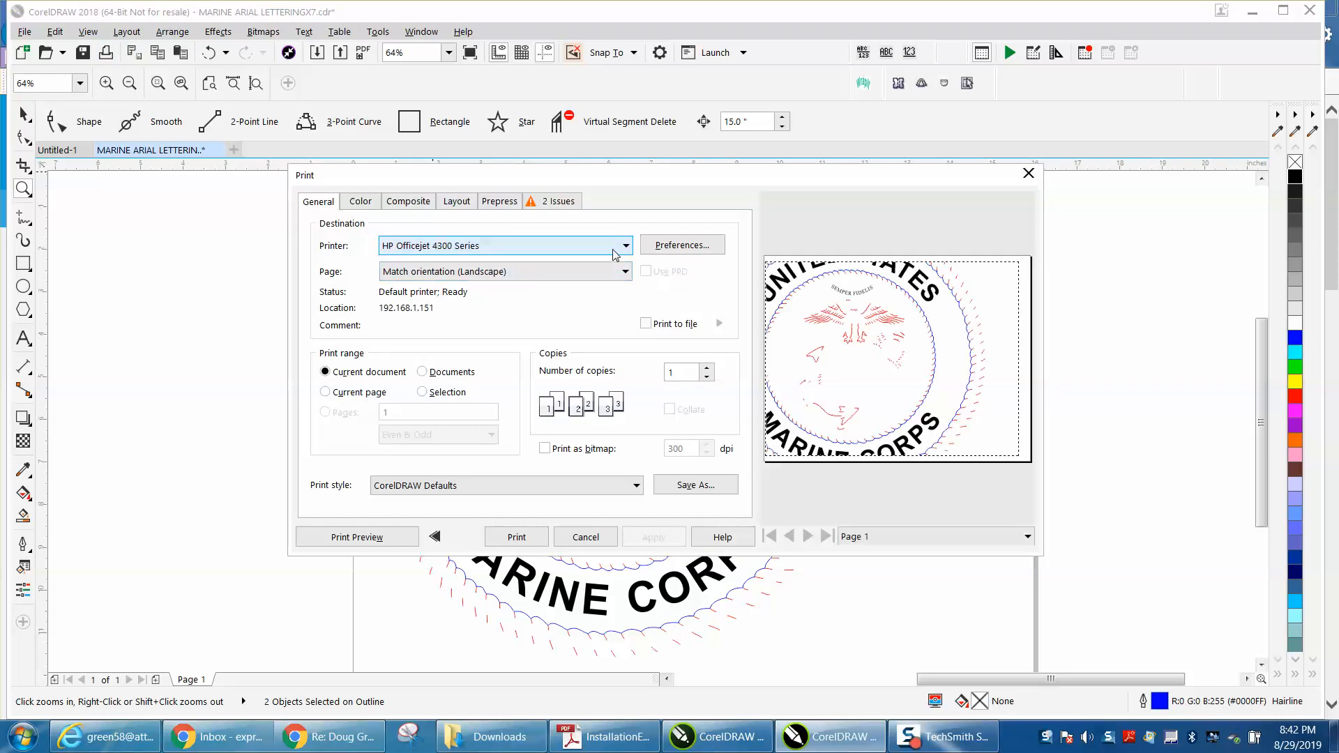
Choose the Epilog Engraver as printer and bring up its preferences.
click(627, 246)
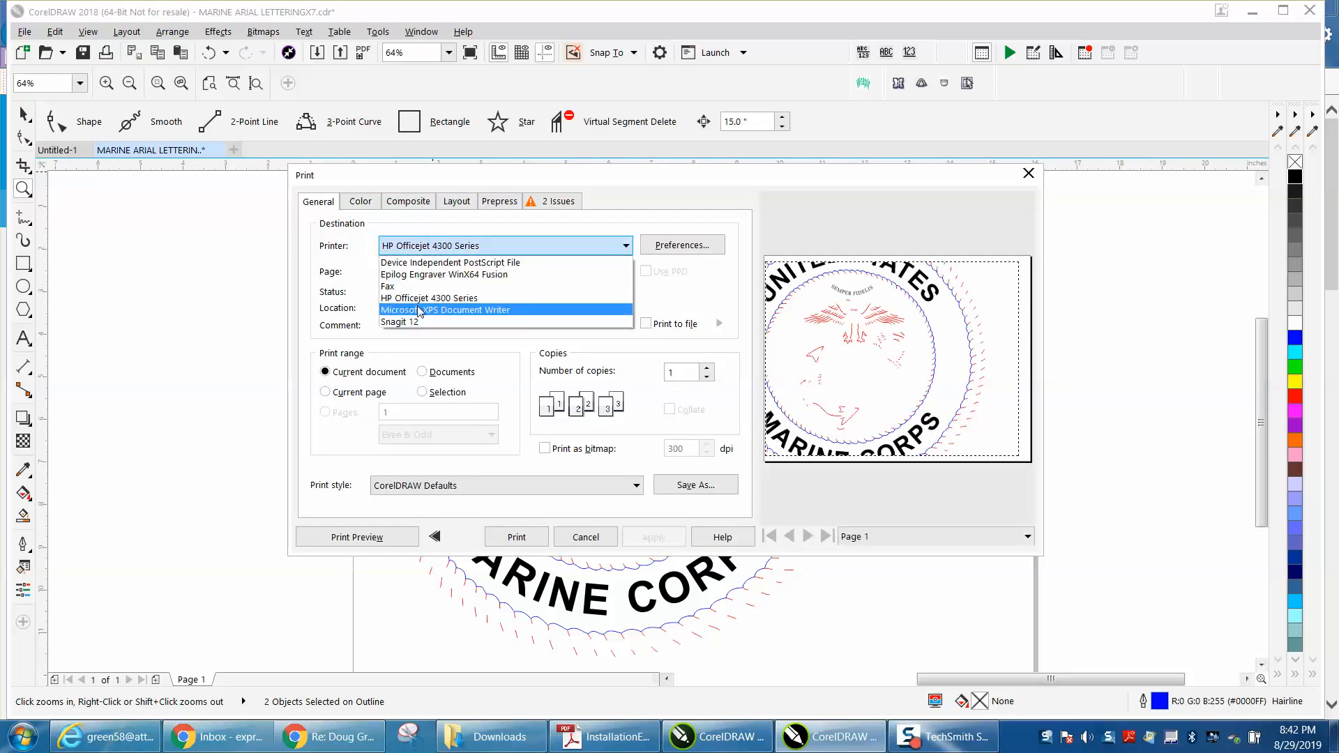
click(443, 273)
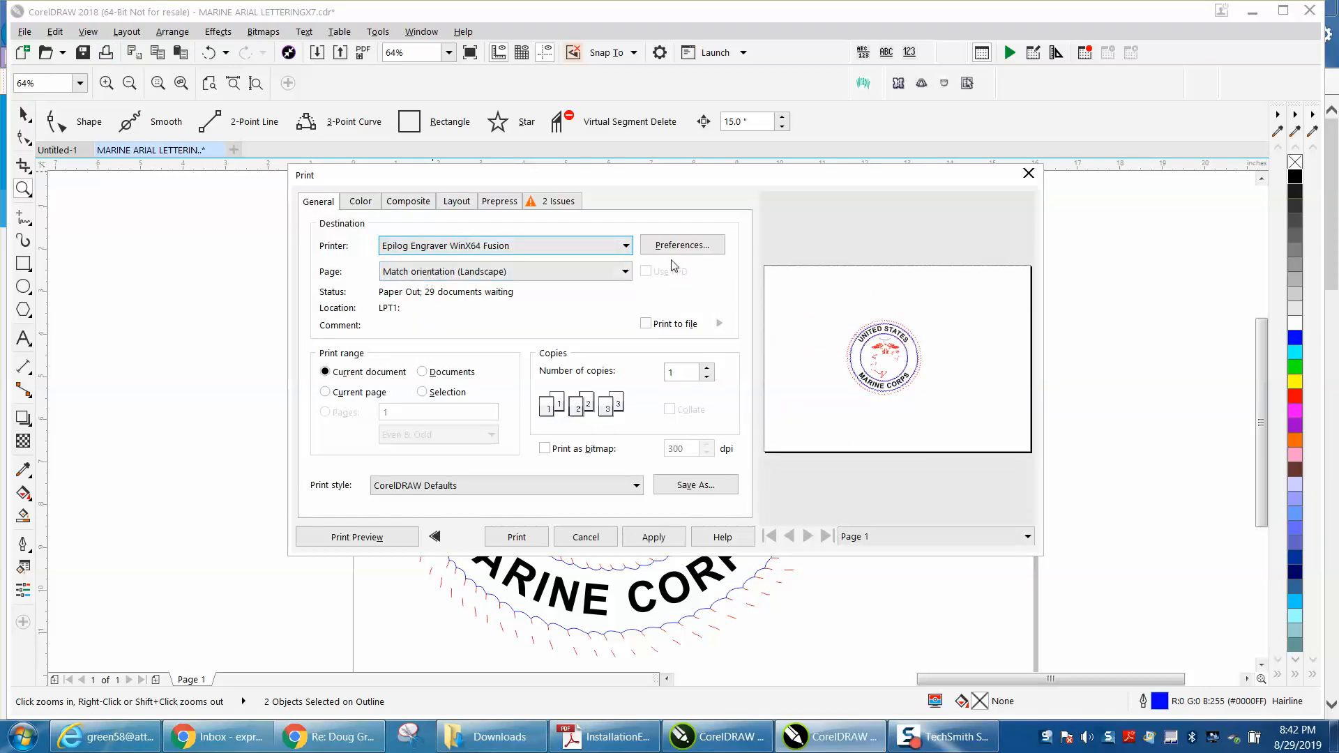
click(682, 244)
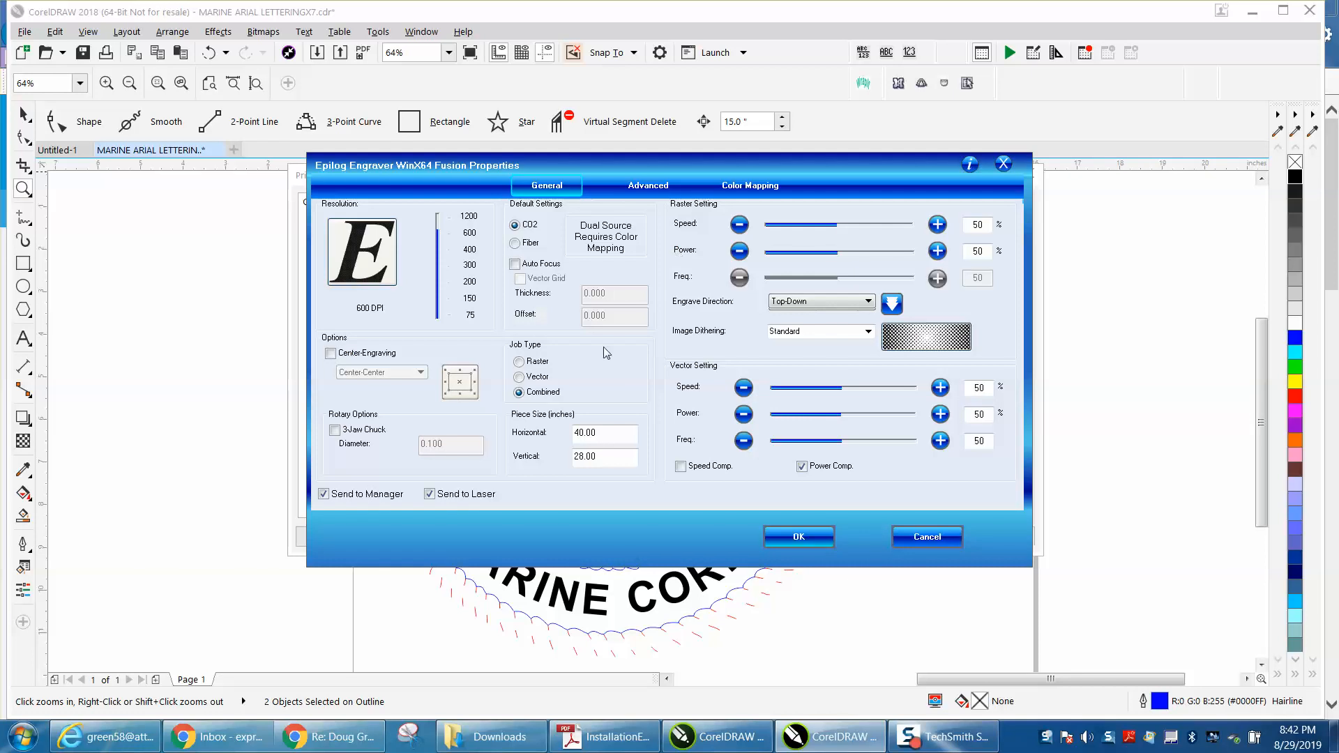
click(603, 433)
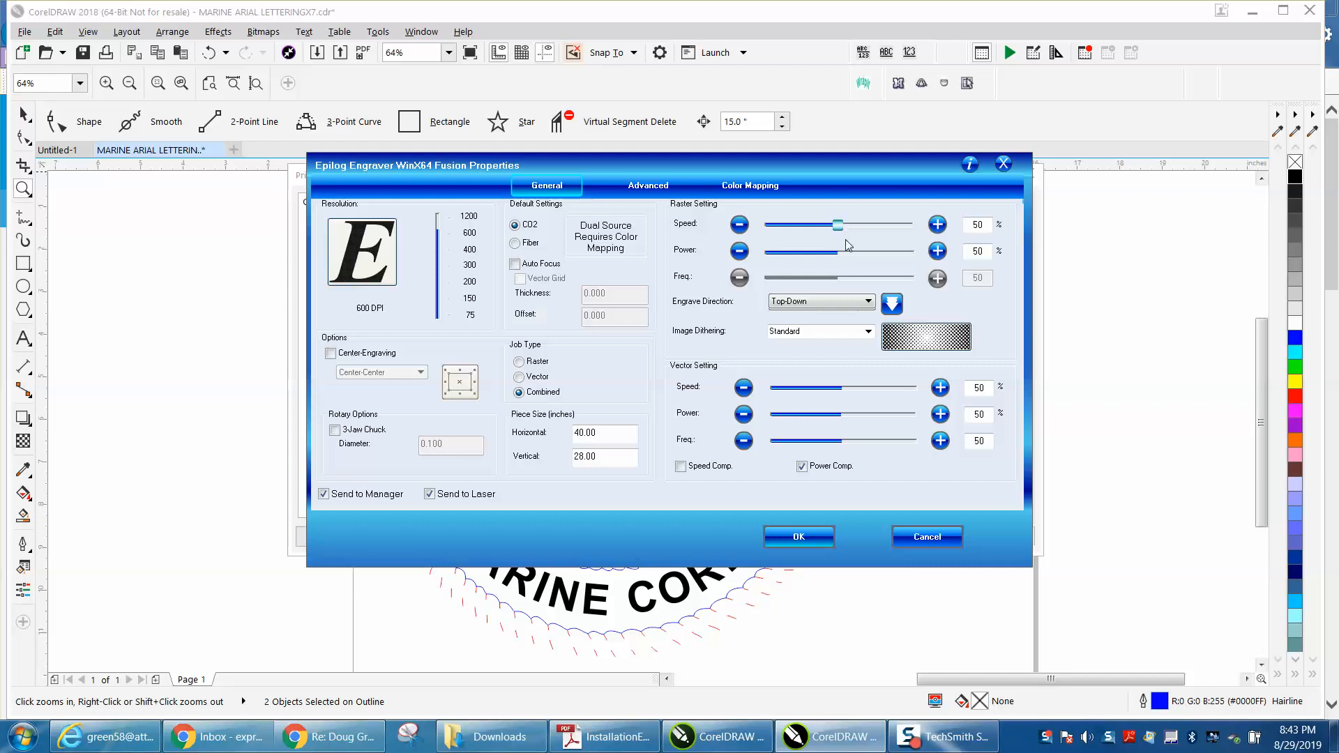
Set raster speed 70, power 100 and vector speed 100, then confirm and close printing.
click(937, 251)
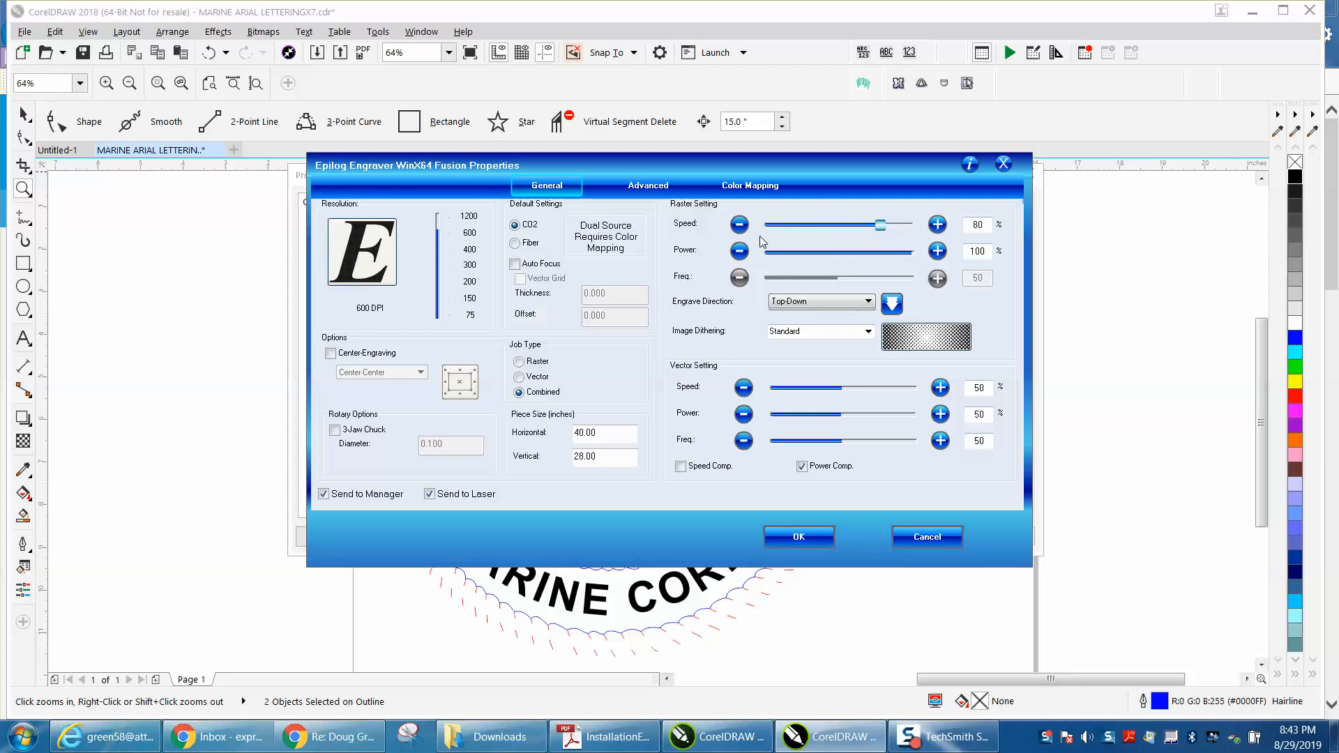
click(739, 224)
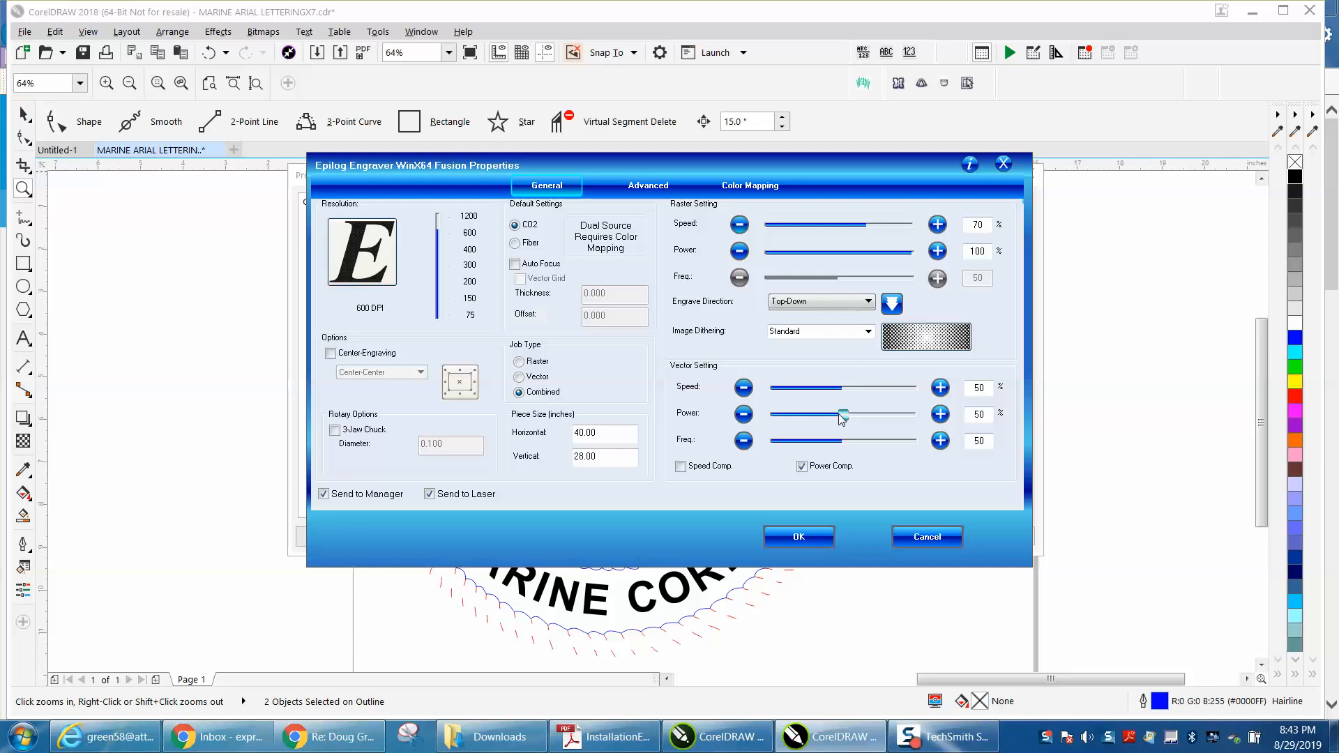
drag(840, 386, 870, 386)
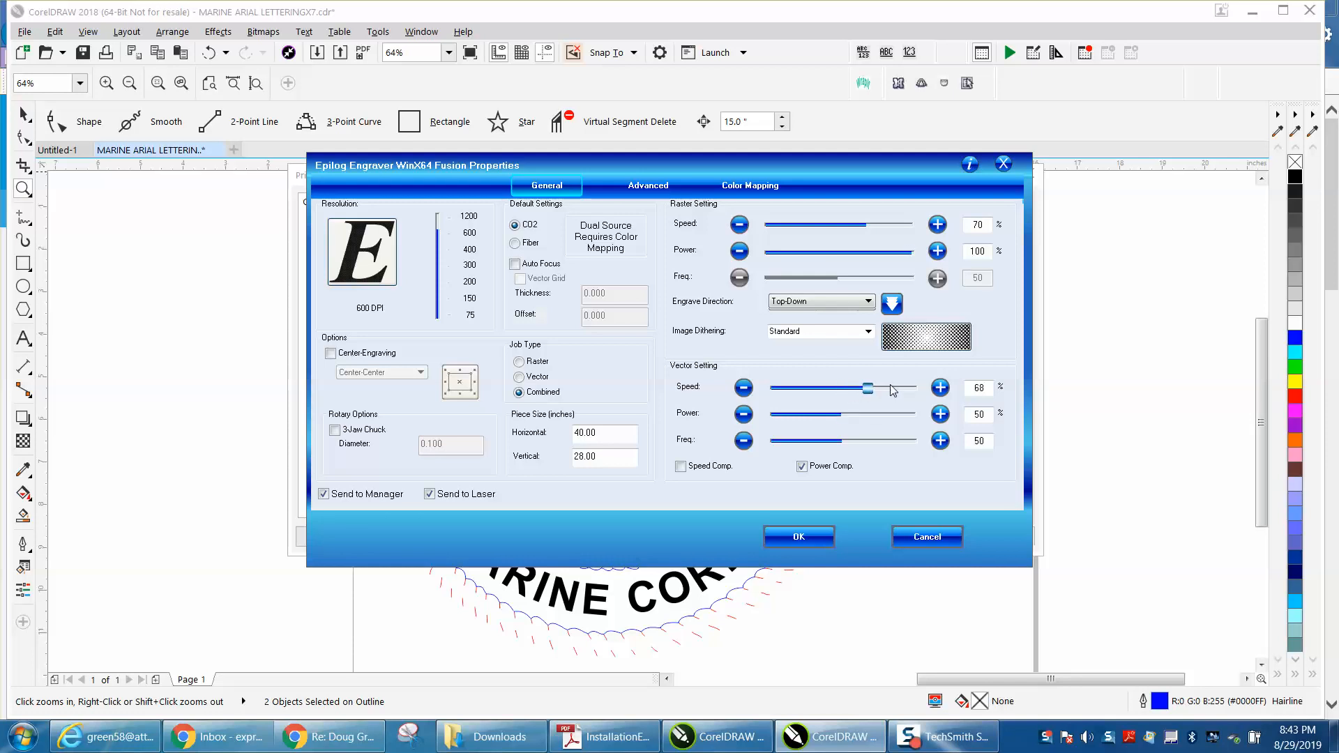
drag(864, 387, 914, 387)
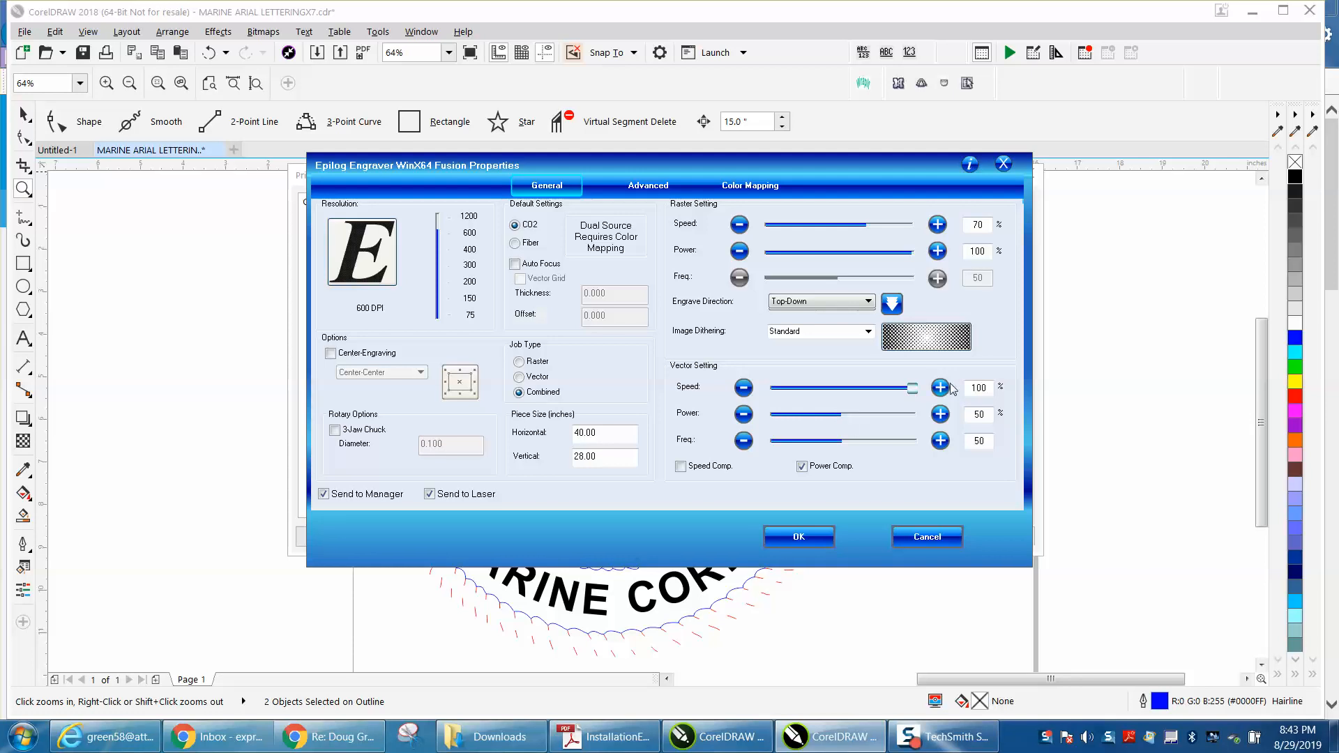
mouse_move(948, 394)
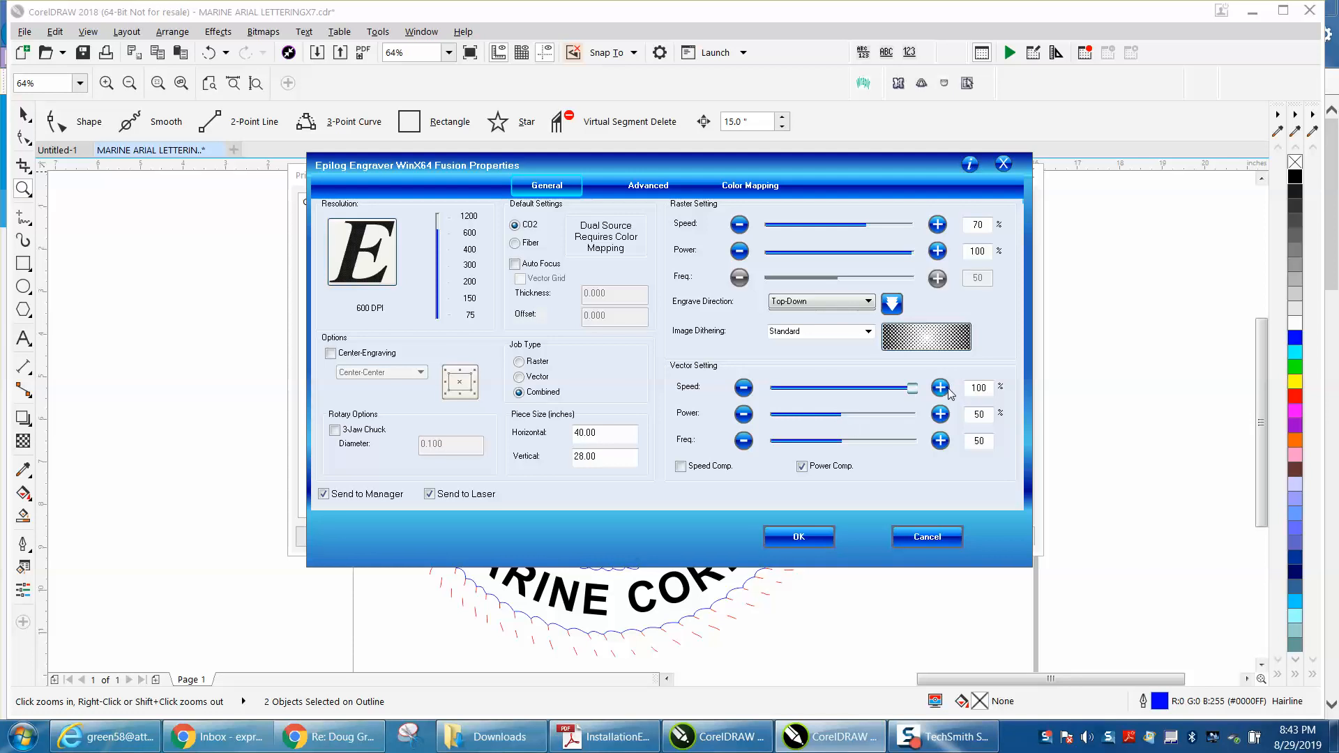
click(798, 535)
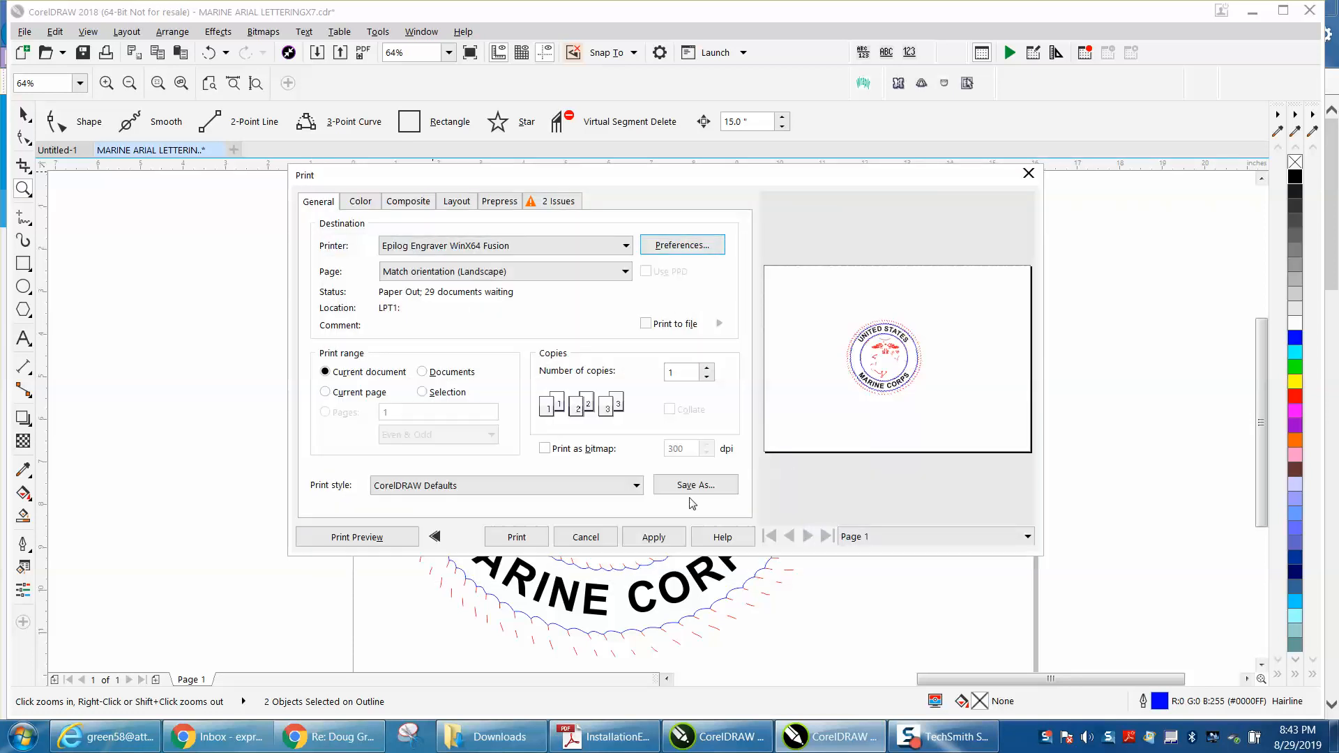
mouse_move(1028, 173)
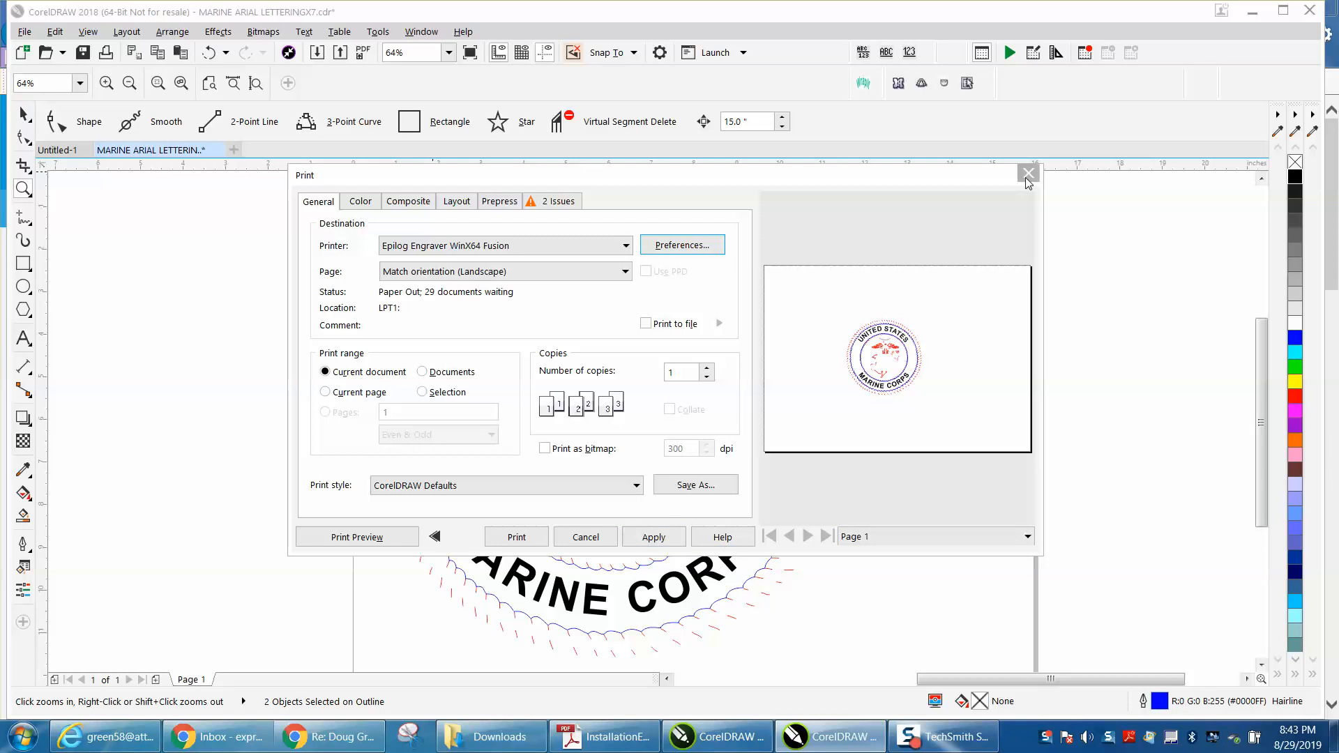
click(1028, 173)
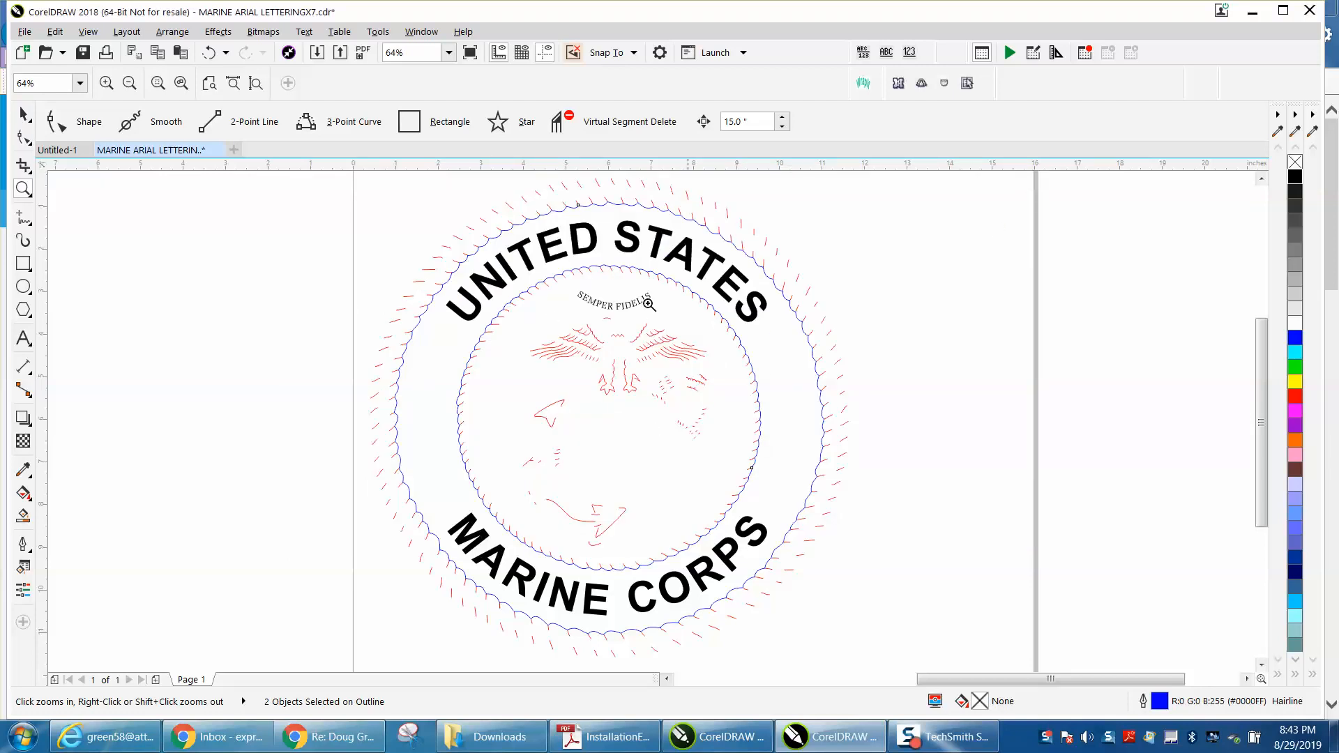
mouse_move(632, 271)
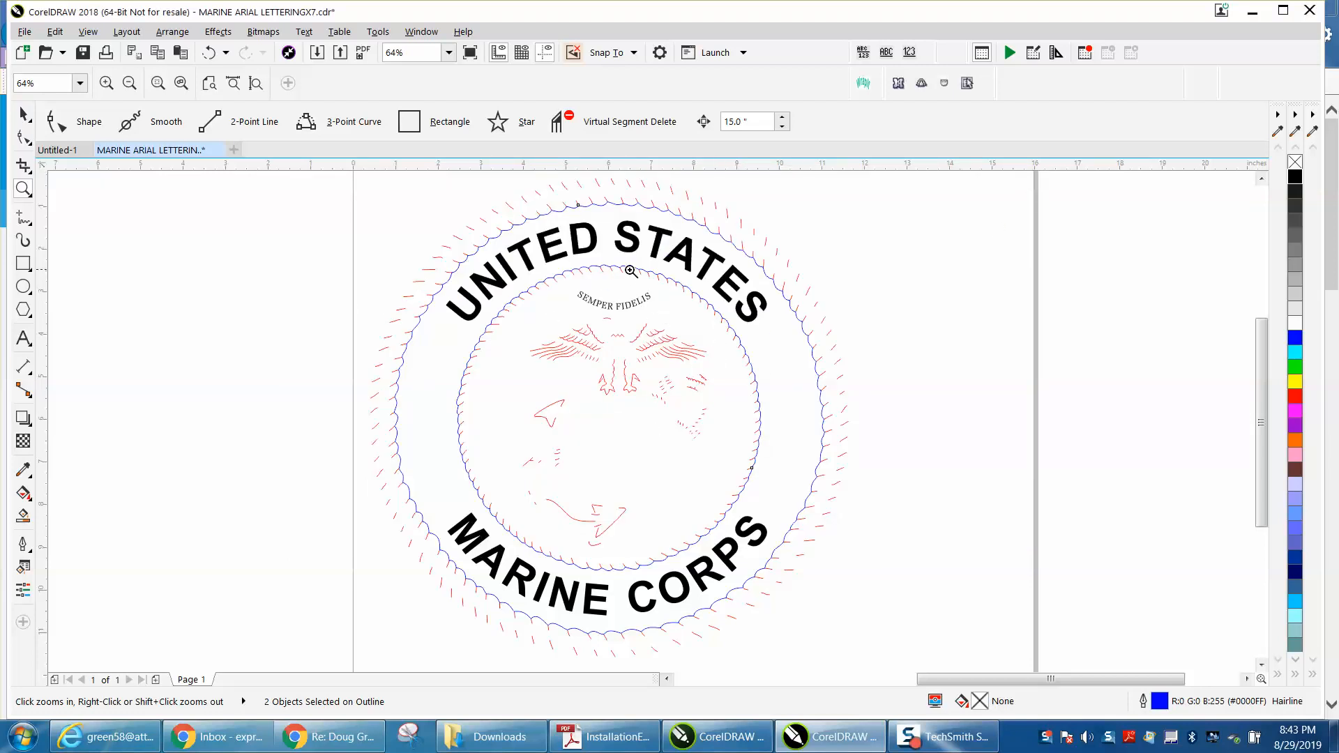
mouse_move(558, 540)
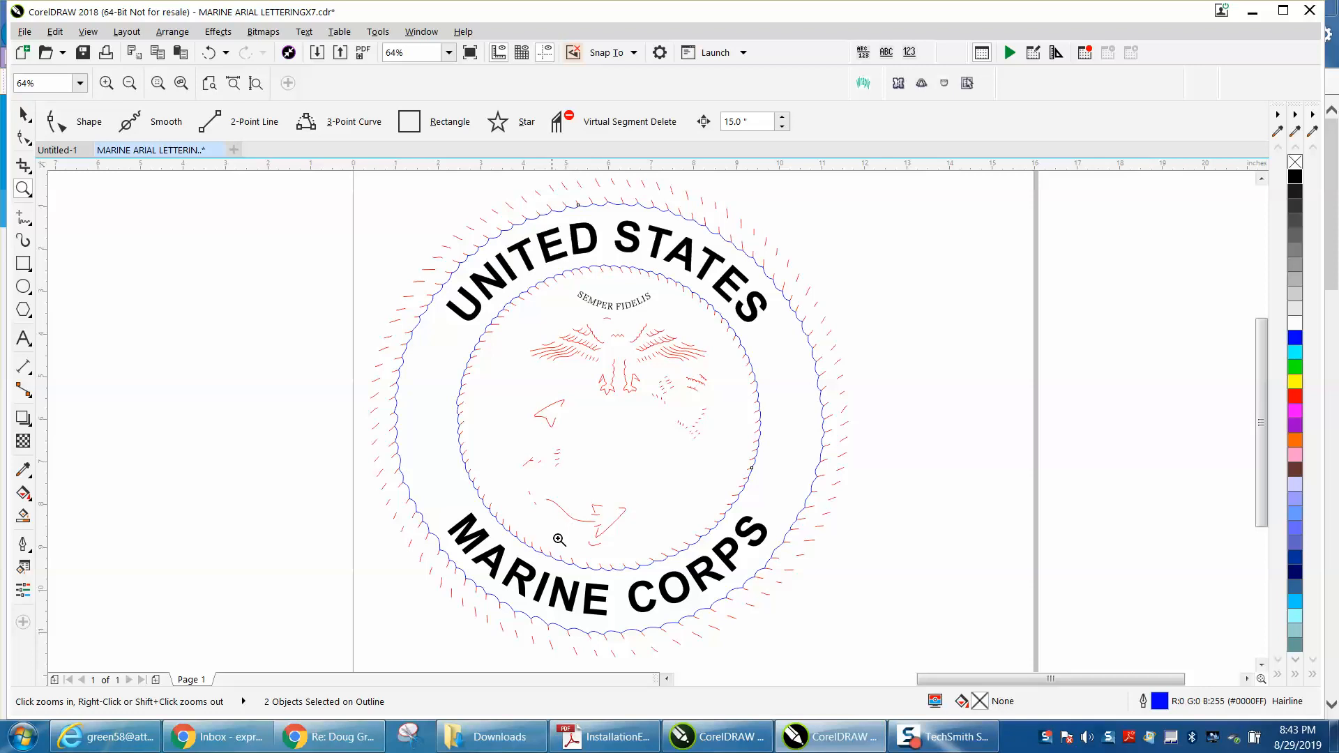
mouse_move(681, 213)
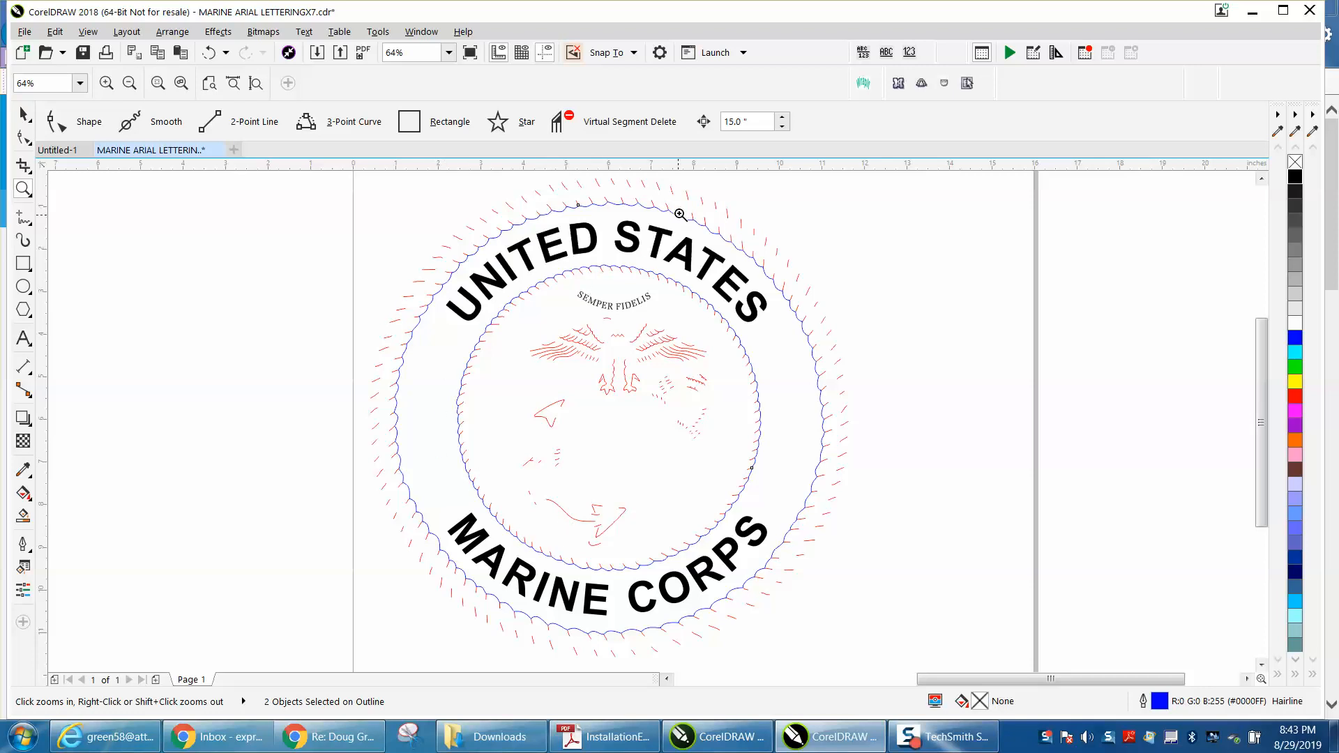
mouse_move(74, 173)
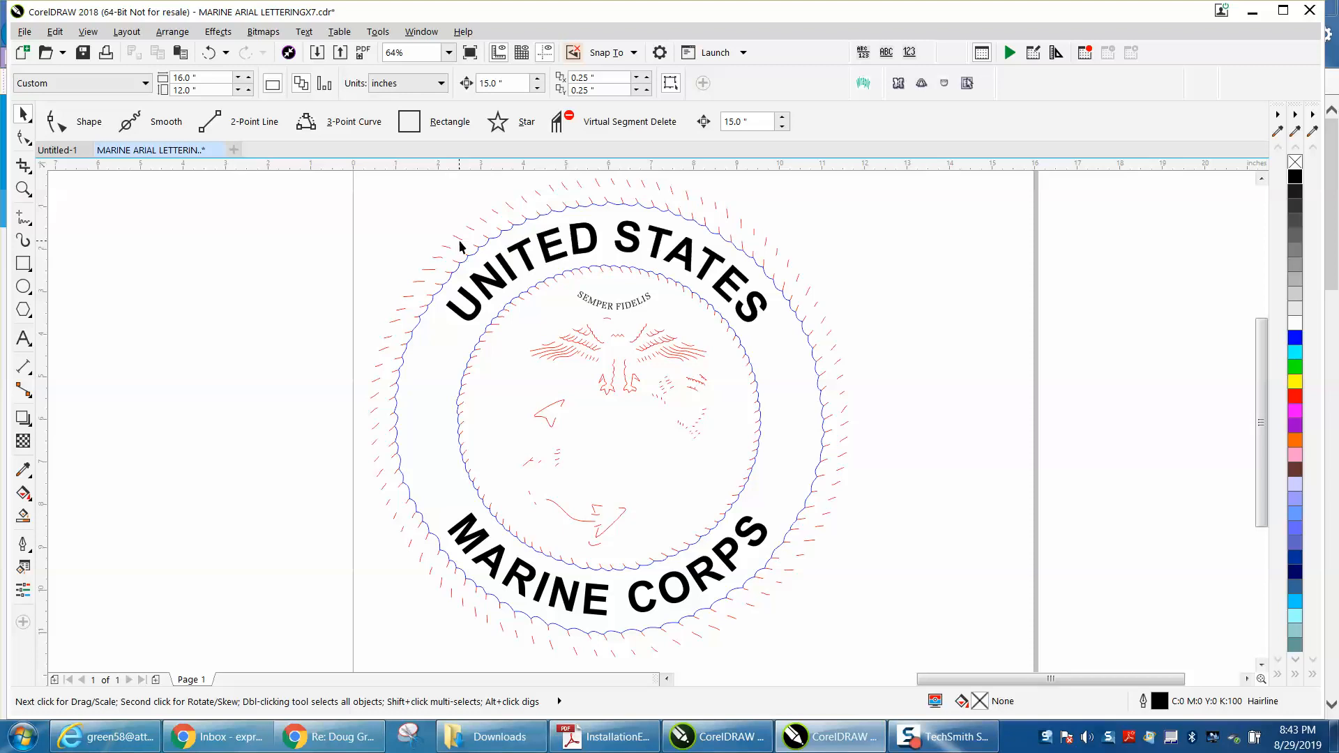
Select the red dotted outer ring and shift the outline seal onto the page.
click(460, 246)
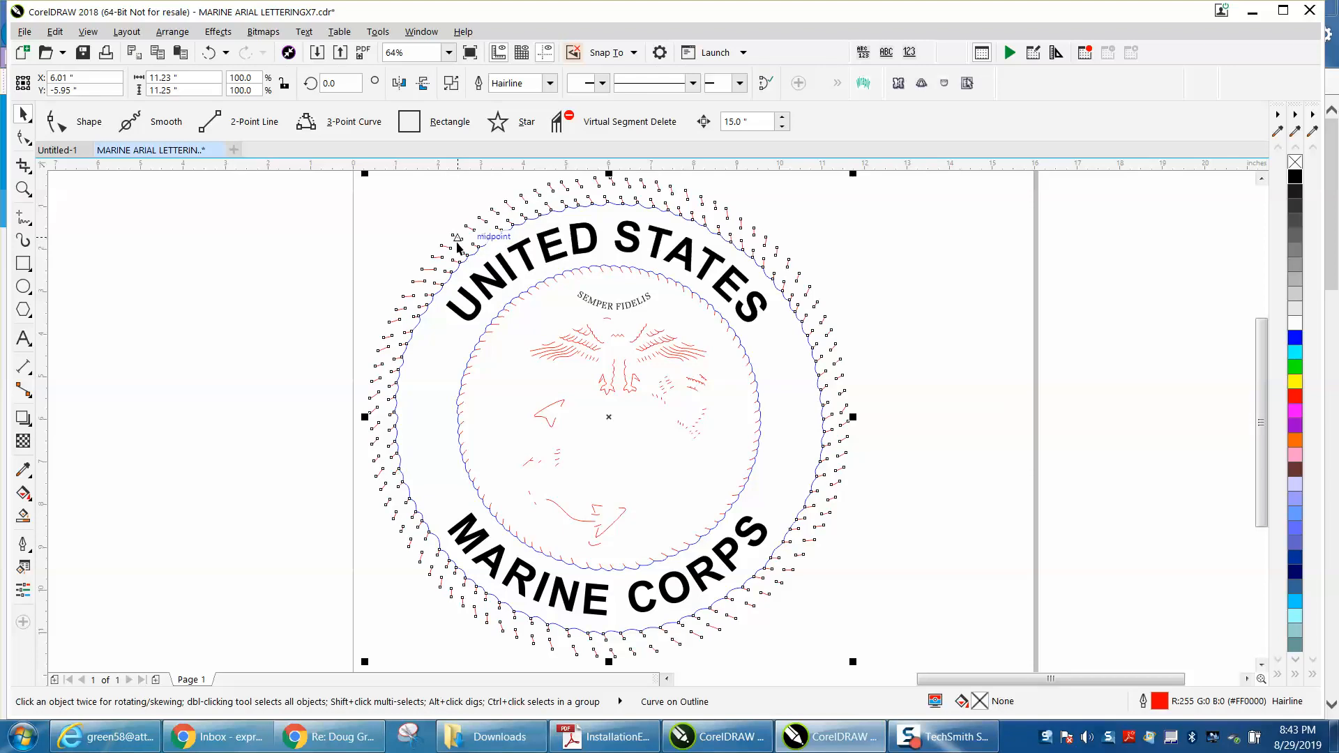
mouse_move(237, 286)
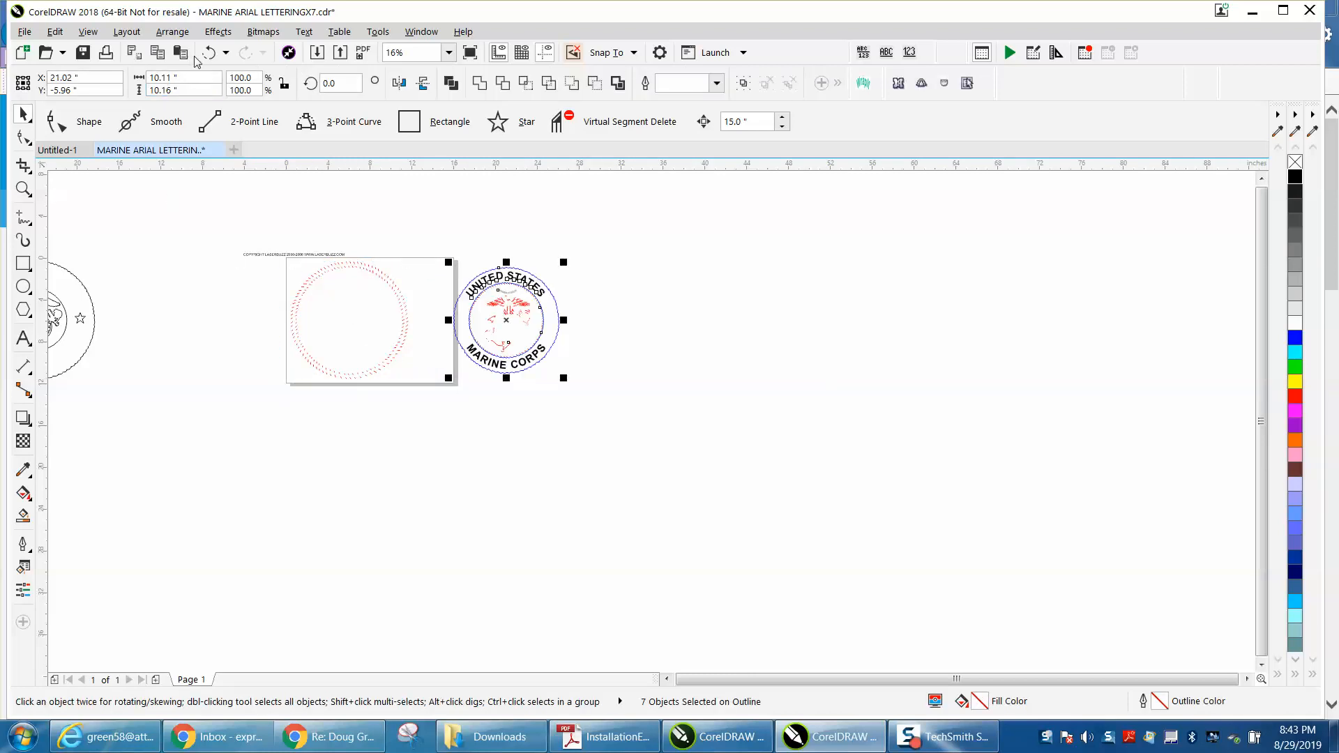
drag(506, 321, 349, 320)
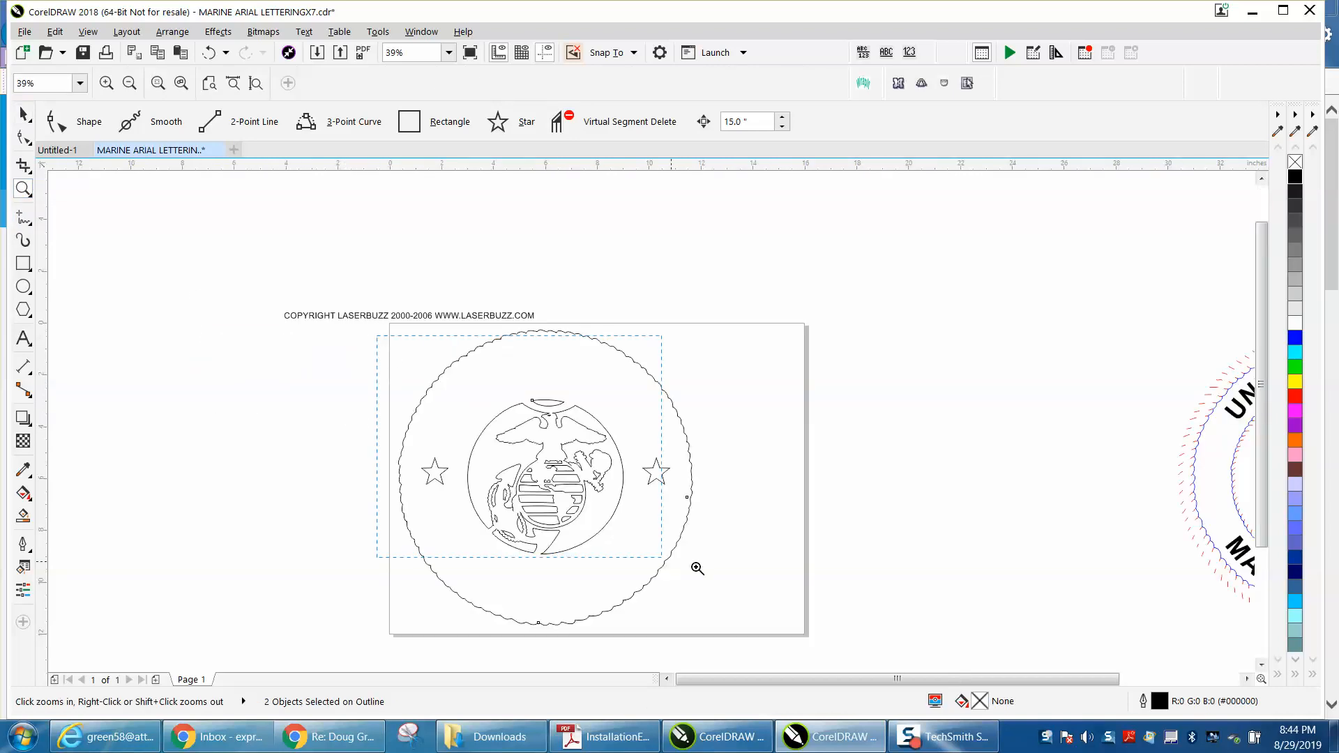
Zoom in on the black-outline seal with its two stars.
click(697, 569)
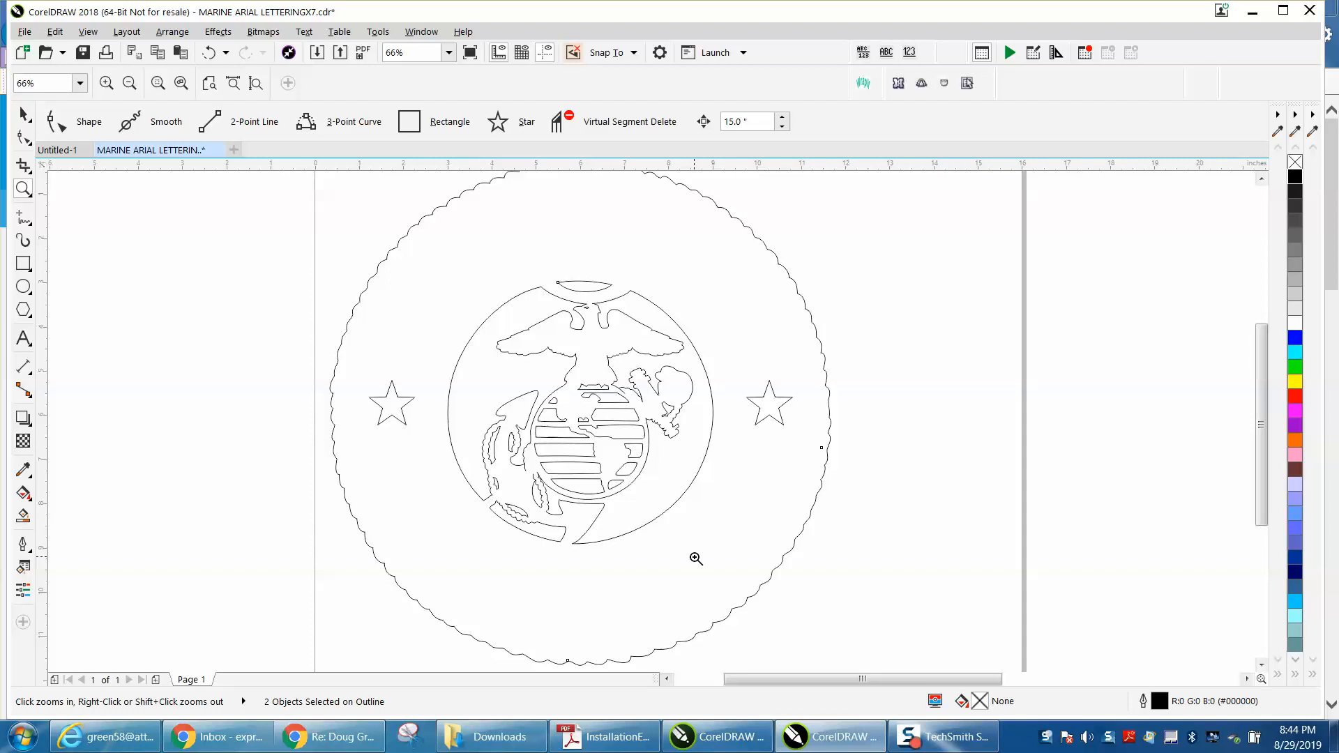
mouse_move(632, 538)
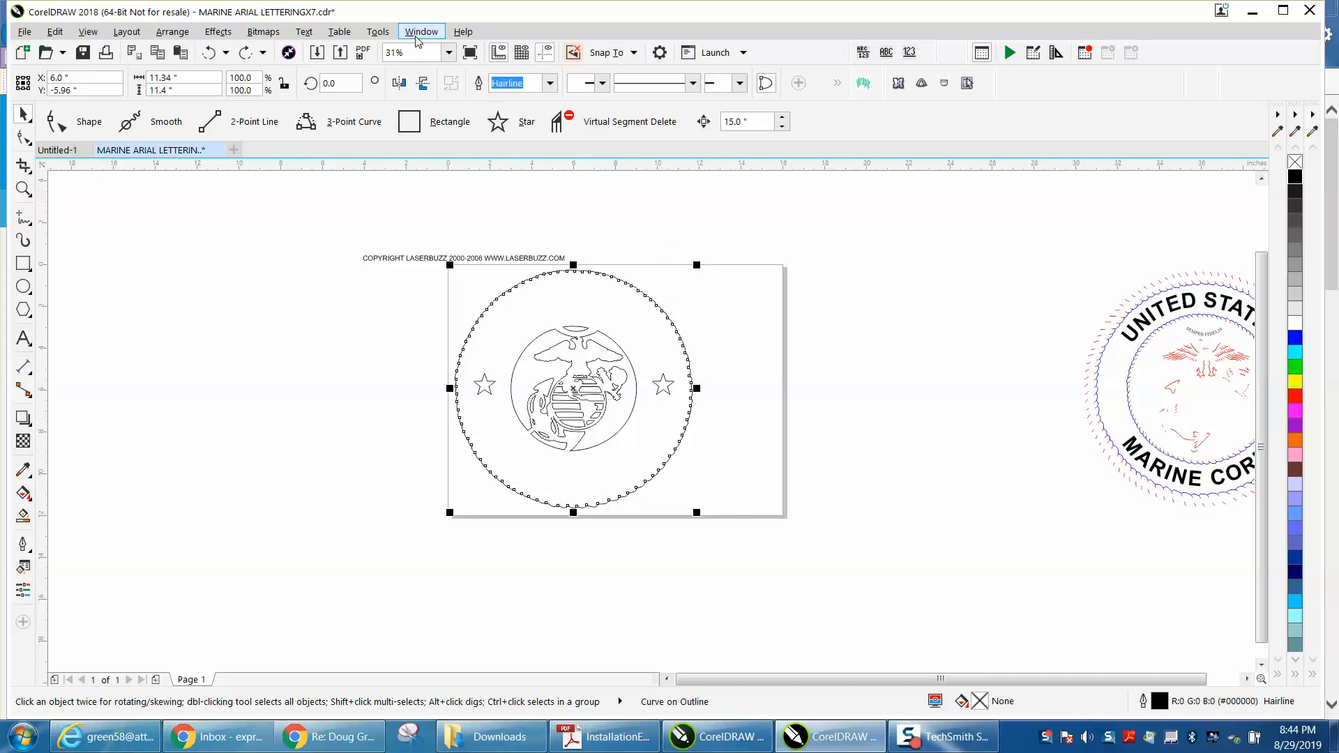
Show the Object Manager docker listing the Outline layer's text, curves and 38-object group.
click(421, 31)
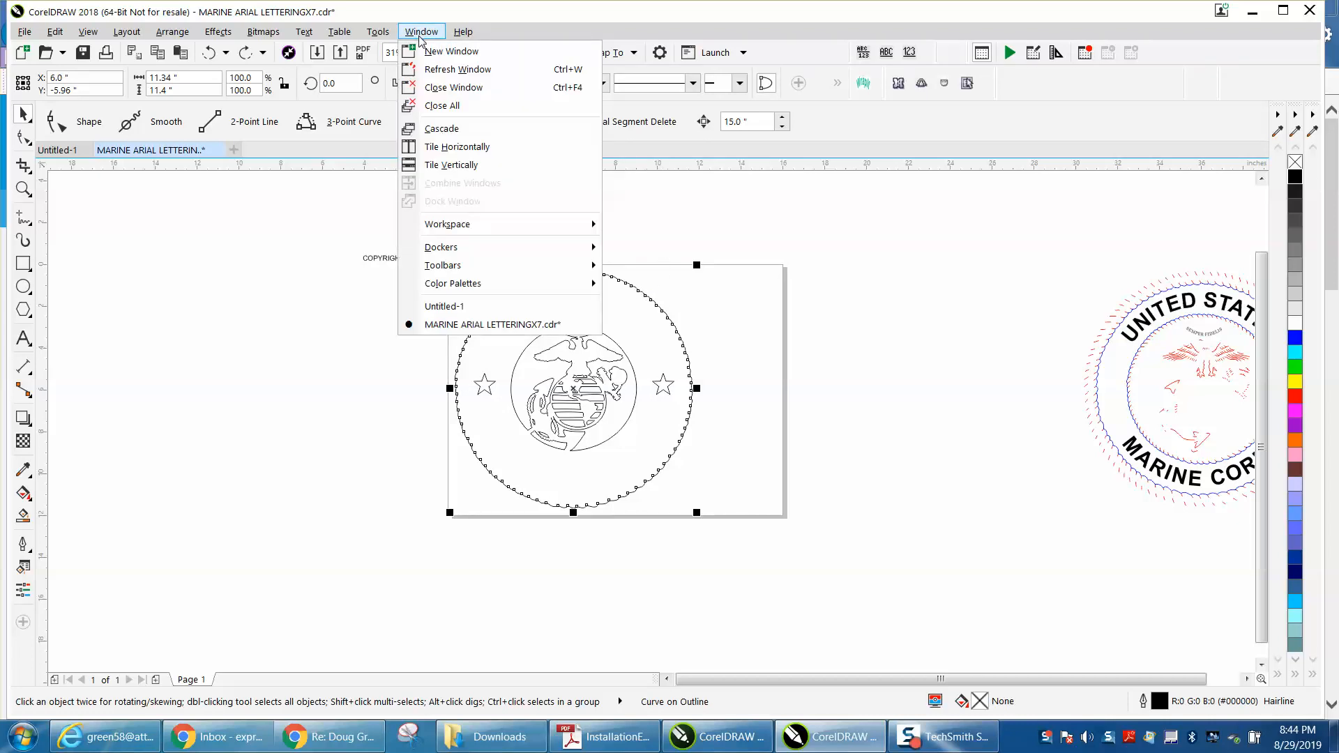
mouse_move(441, 247)
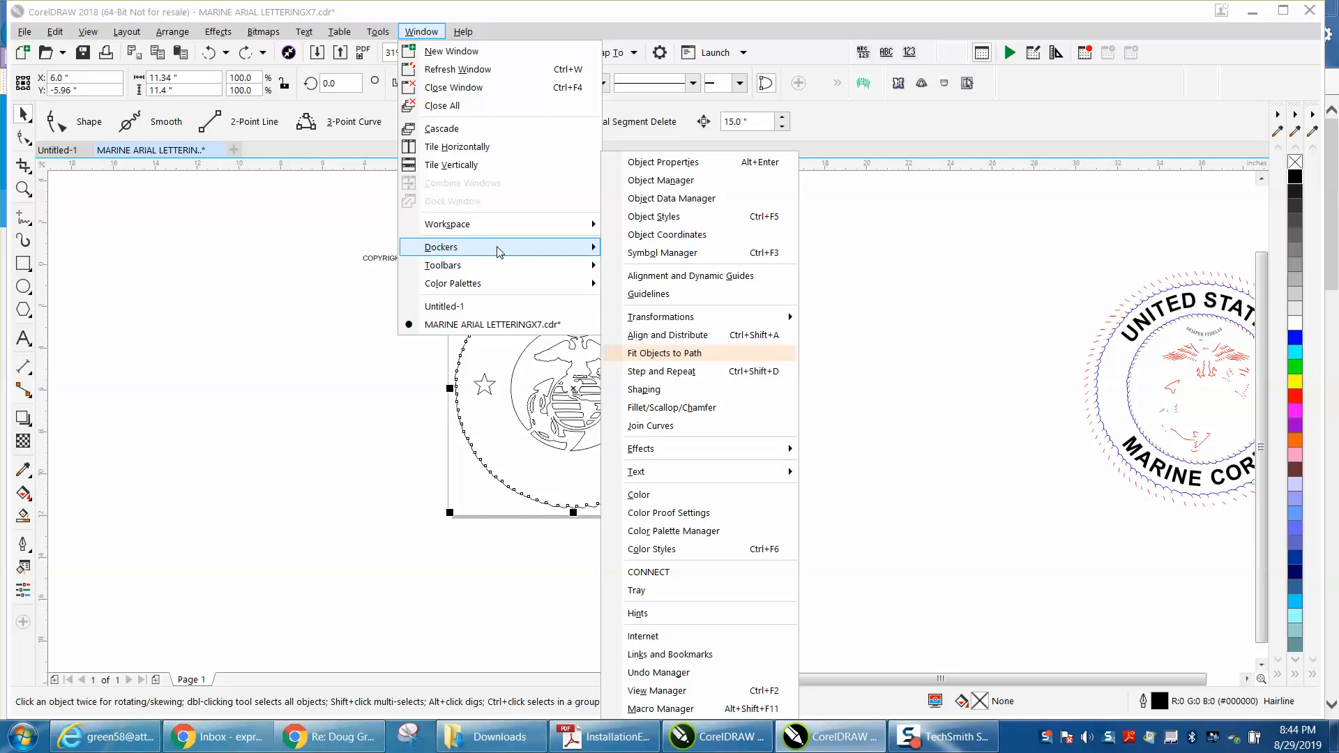
click(663, 162)
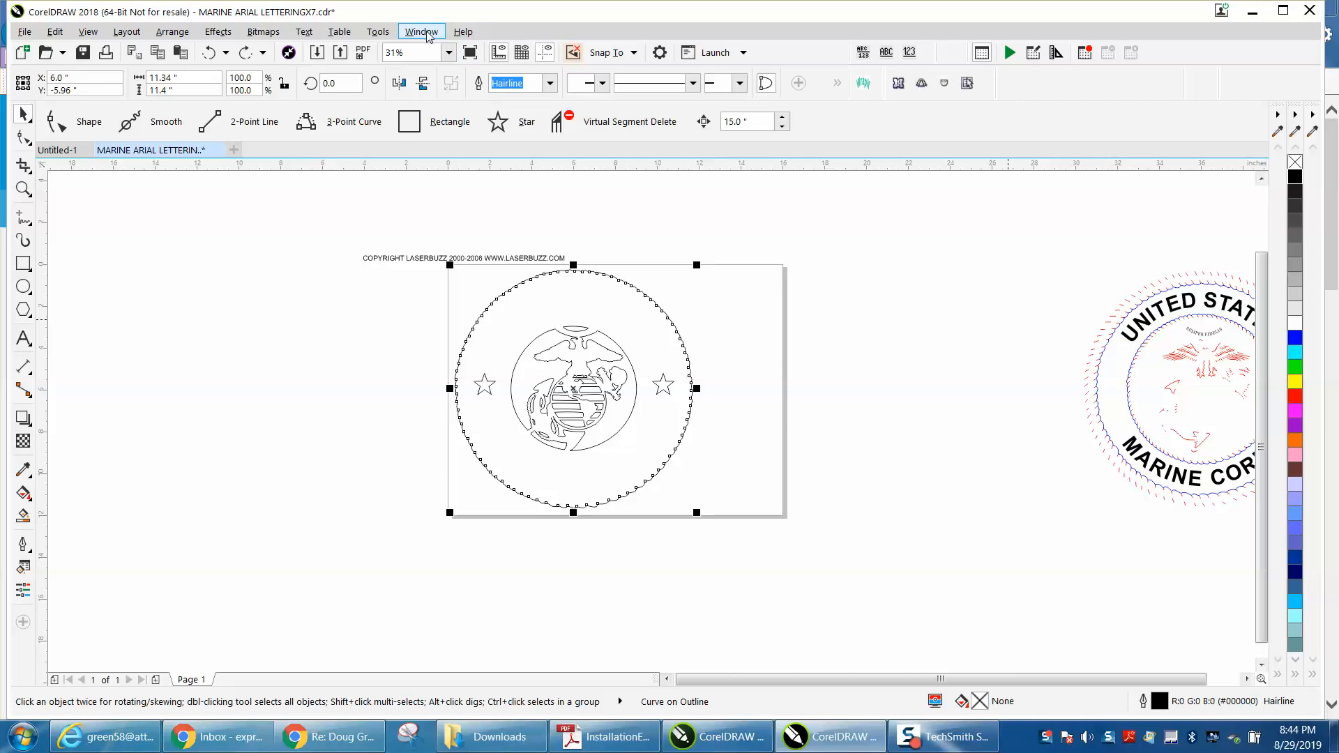
click(420, 31)
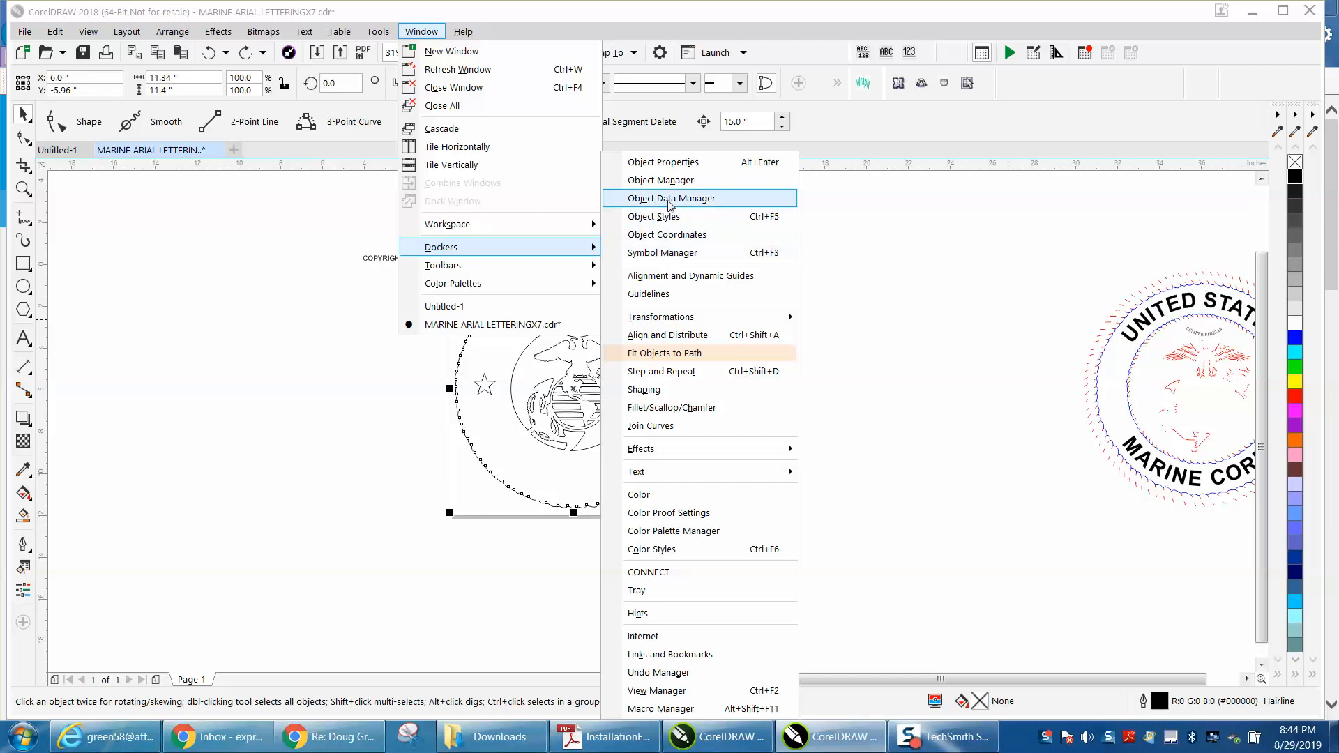
click(661, 180)
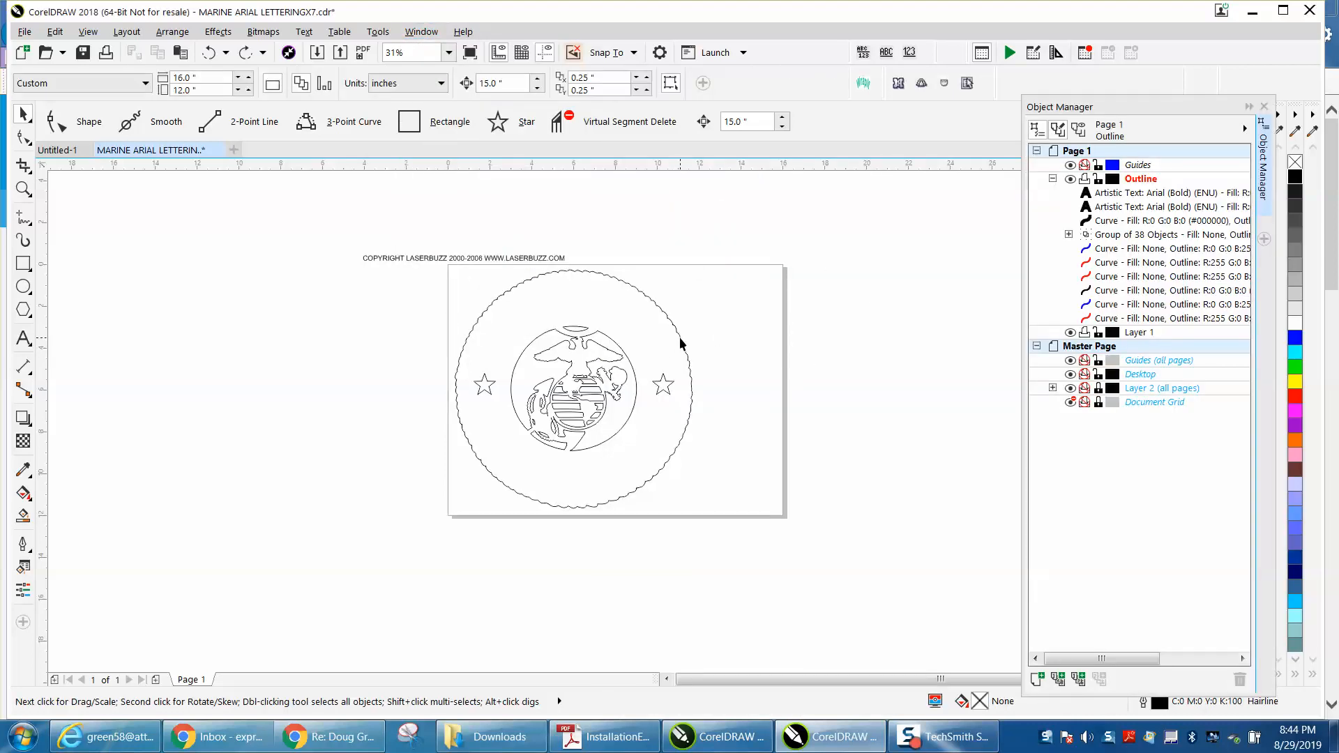
Delete the lettering and extra curves, then stack the scalloped ring curve above the emblem group.
click(680, 344)
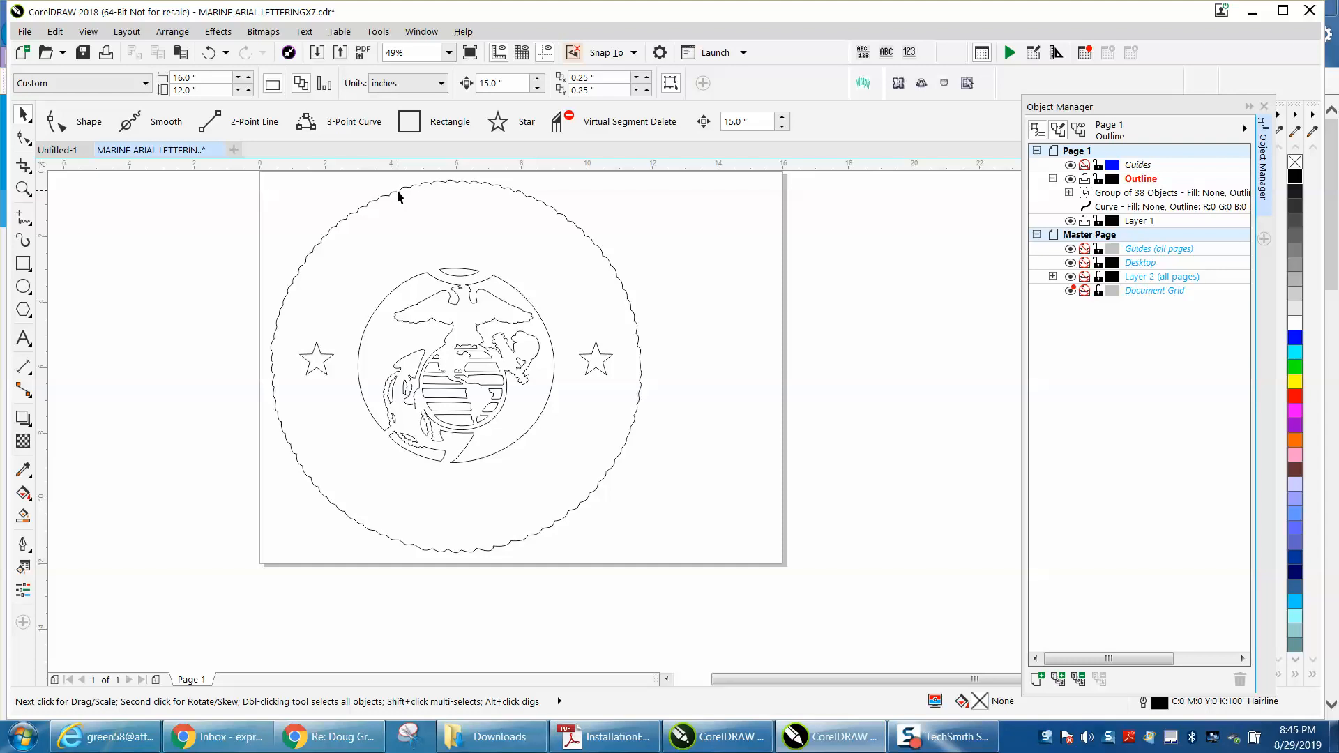
click(1175, 206)
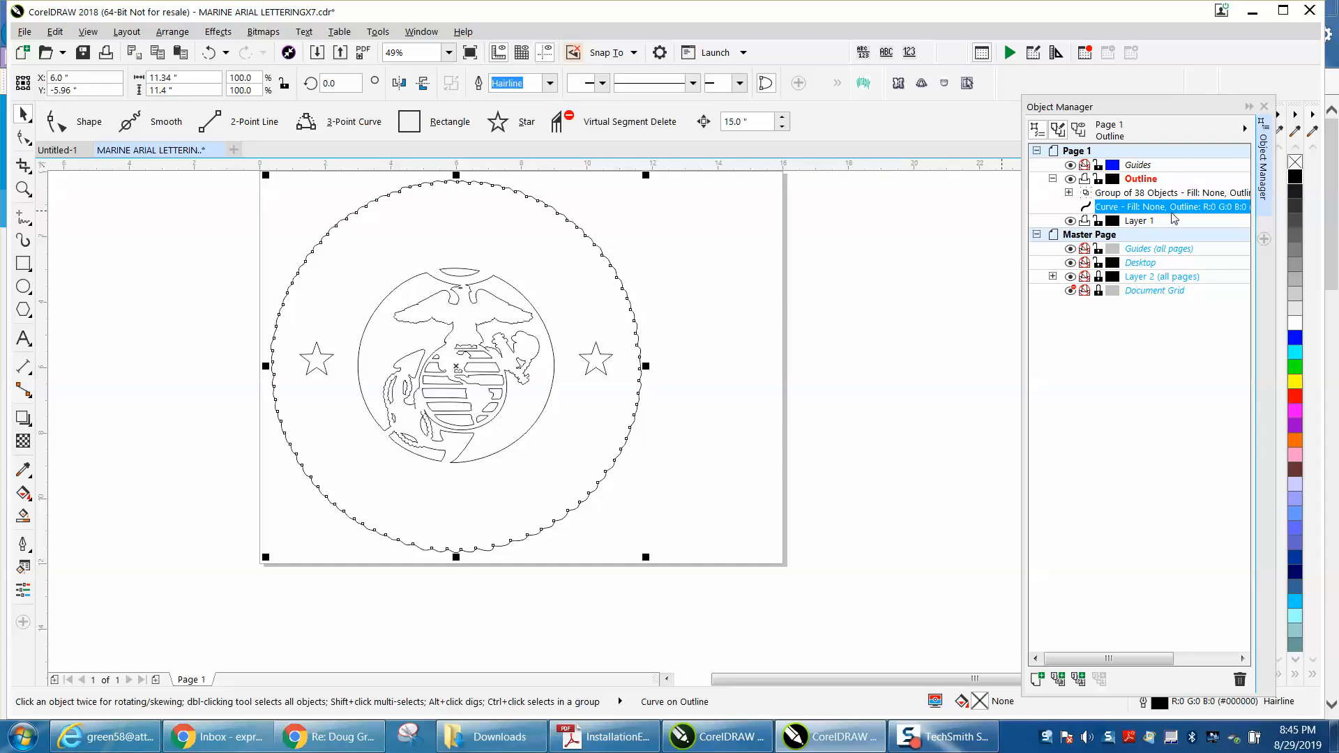
mouse_move(527, 297)
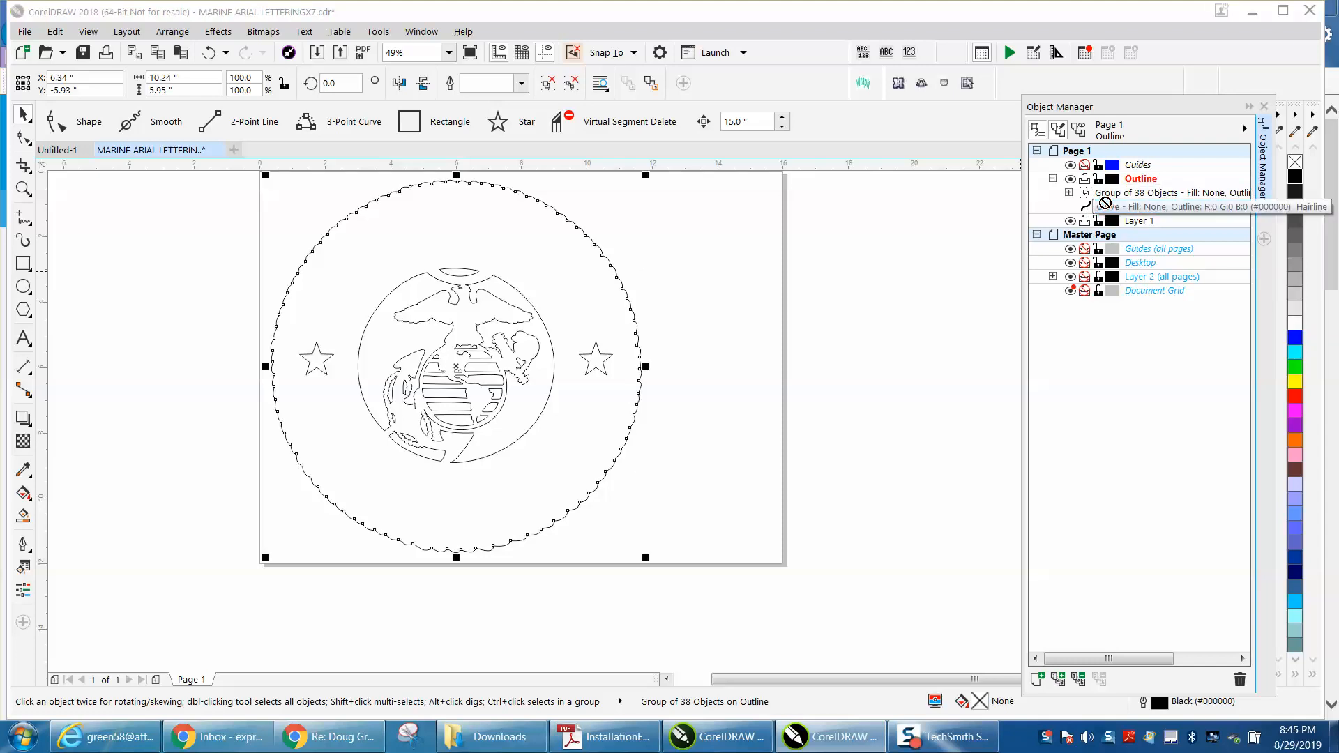
click(1191, 193)
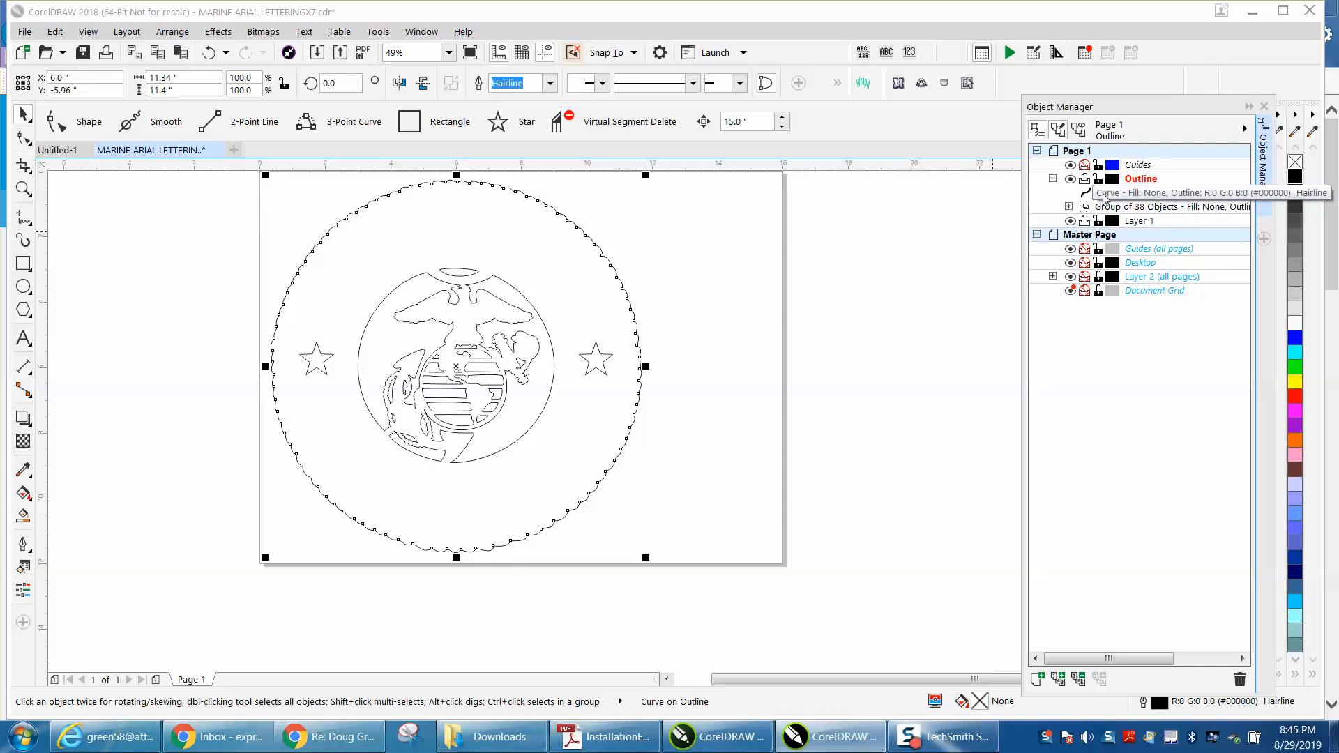
click(1169, 192)
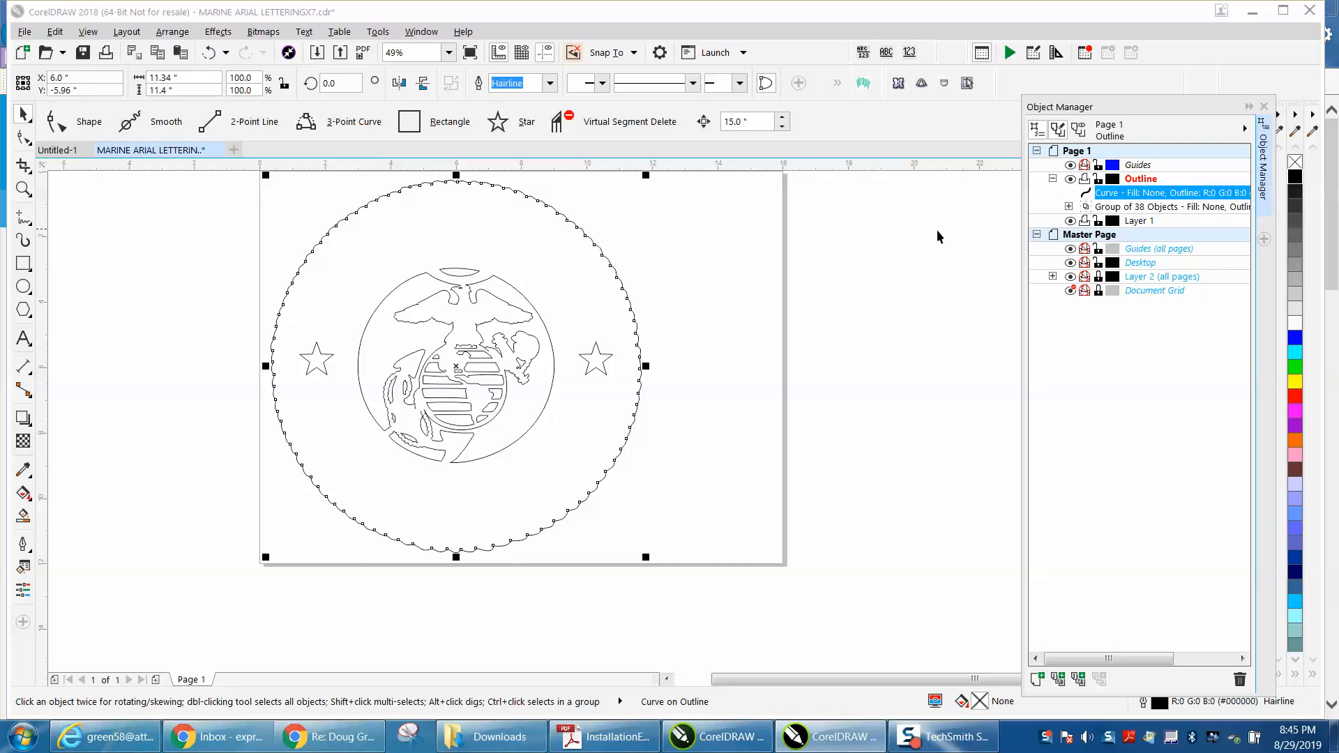
mouse_move(531, 301)
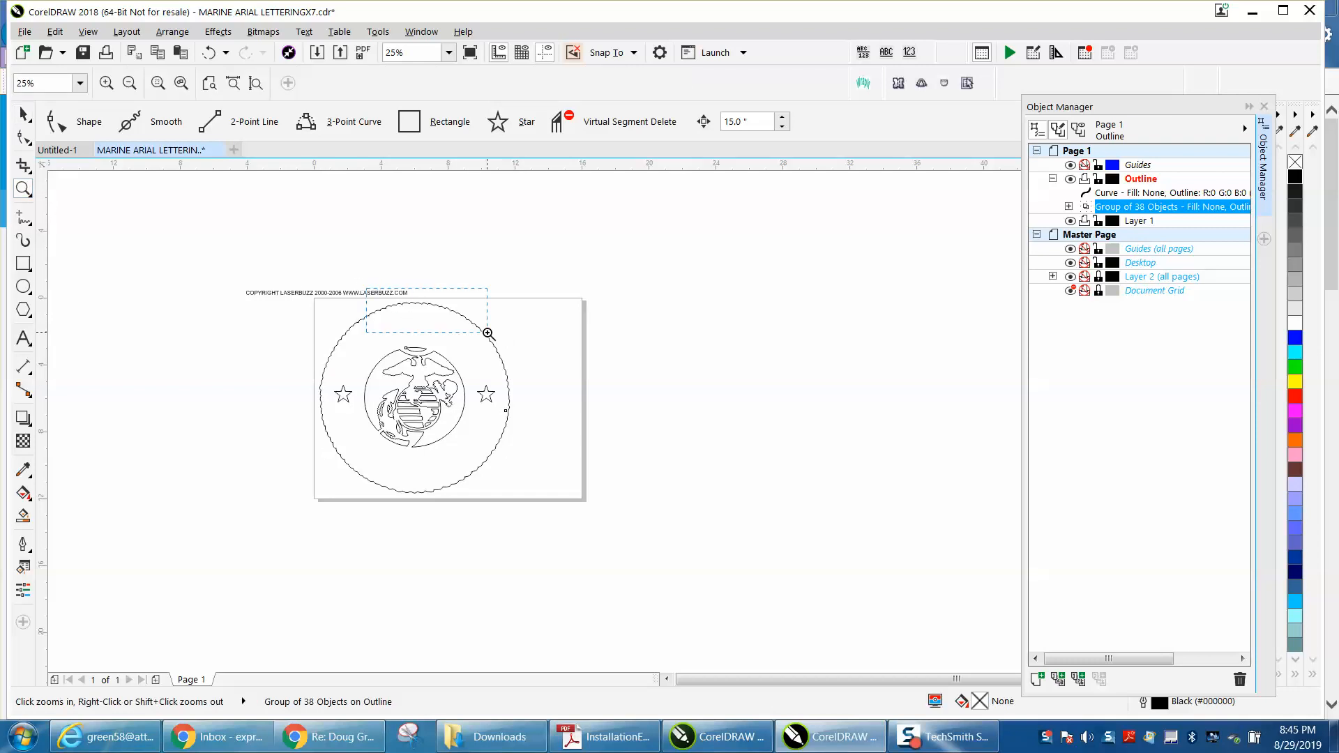
Magnify the top edge of the scalloped ring.
click(488, 332)
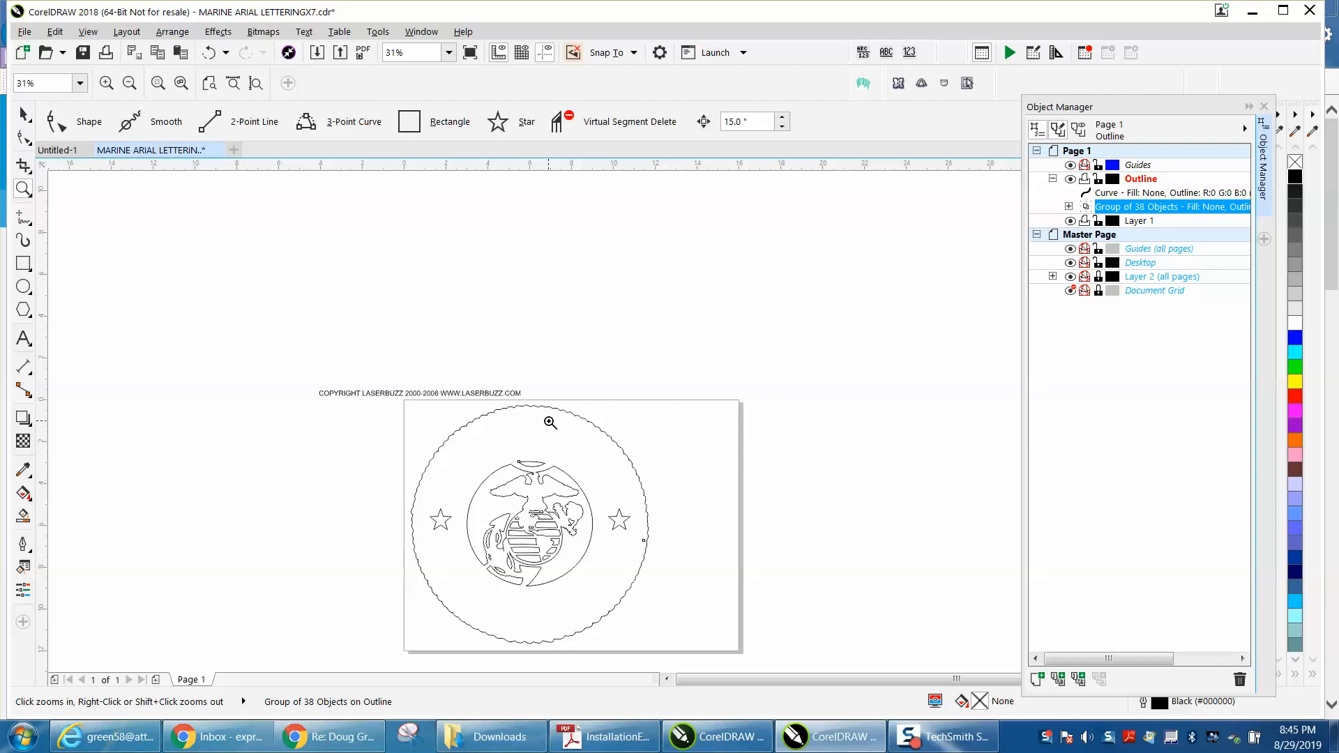
mouse_move(464, 425)
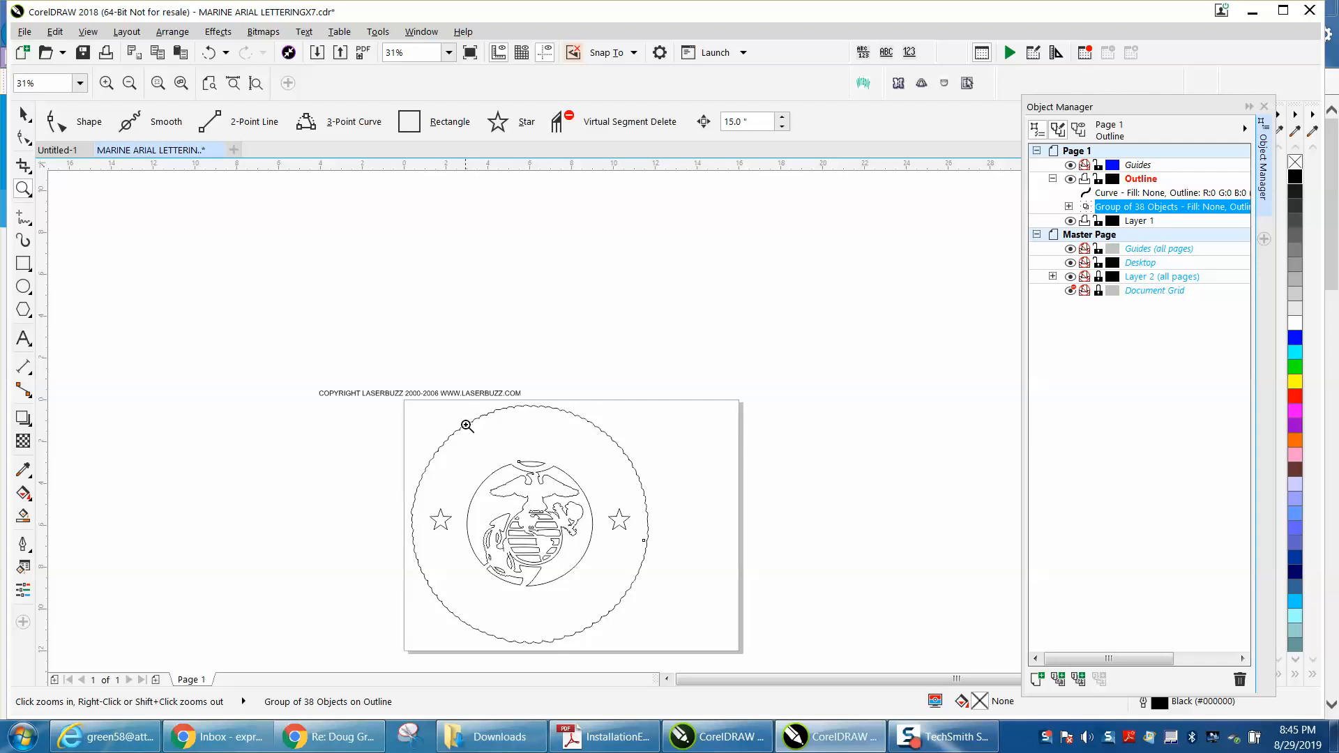
mouse_move(520, 535)
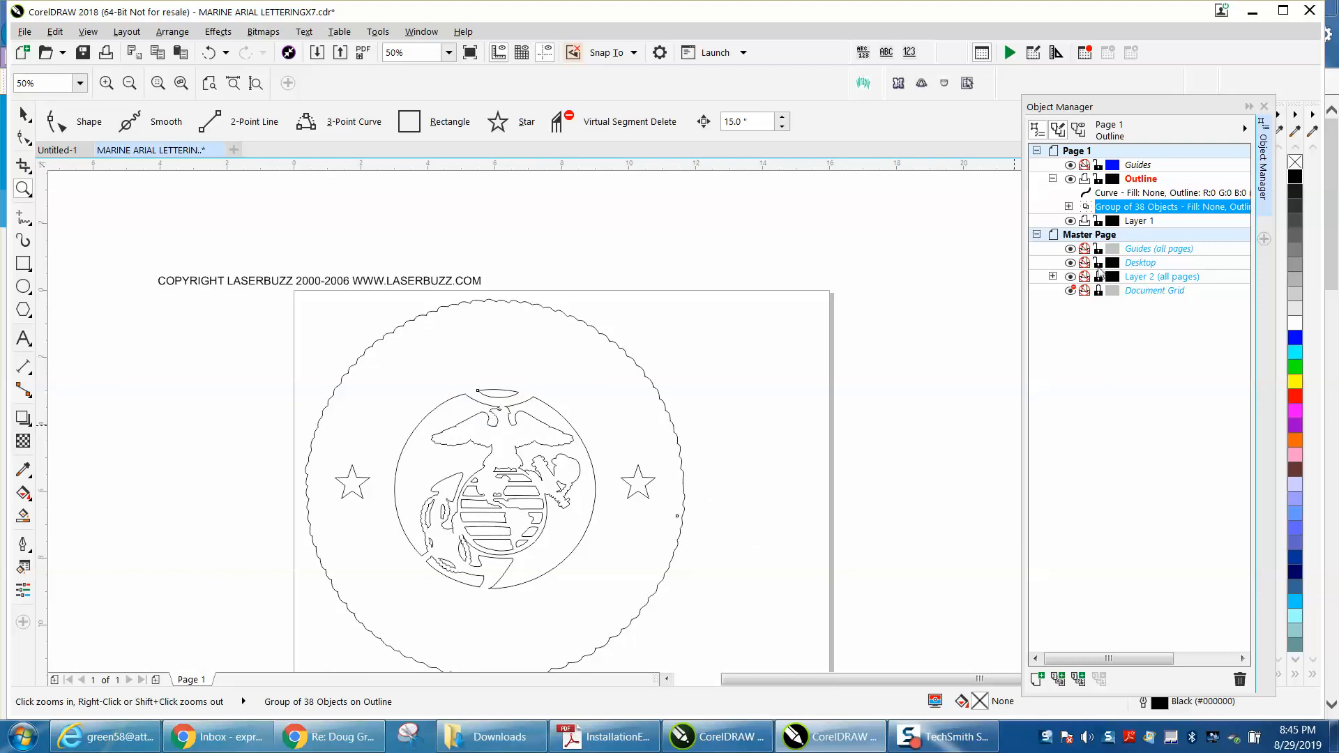
mouse_move(1085, 262)
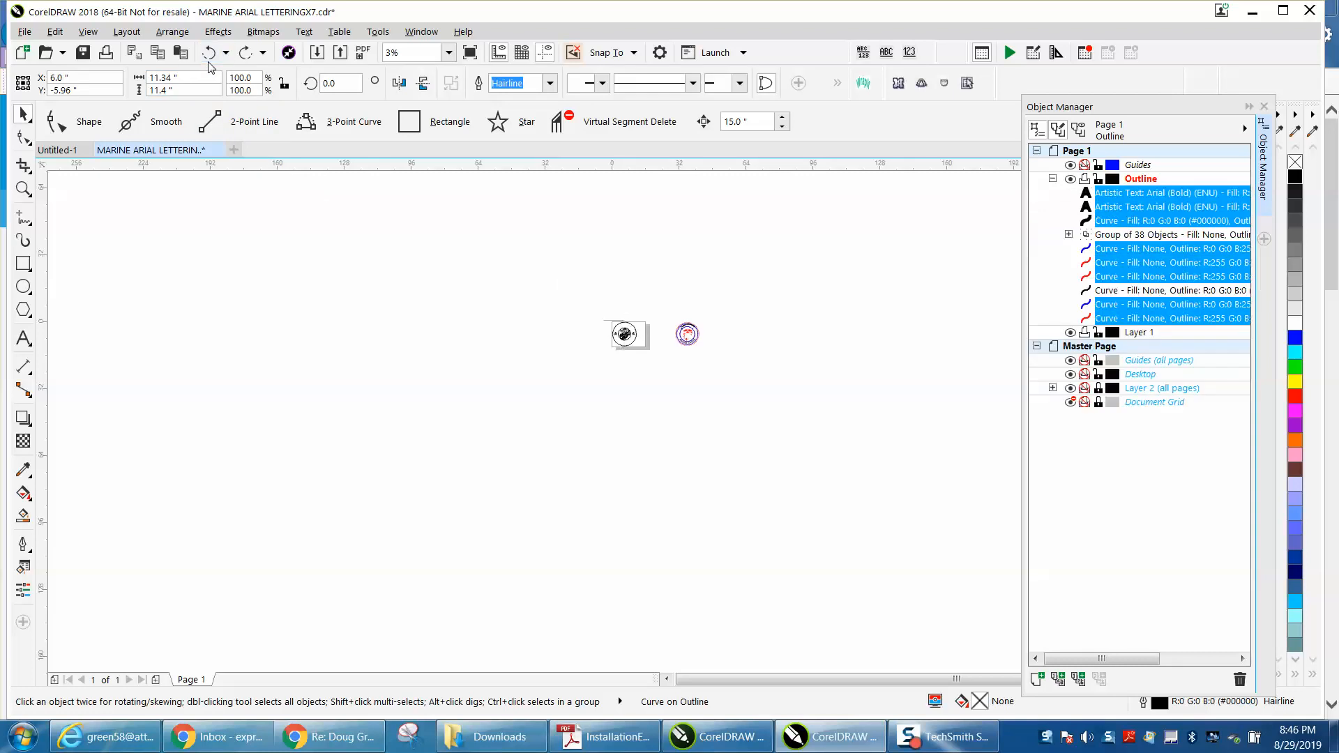
Undo the deletions so the arched text, blue rings and red emblem return.
click(686, 334)
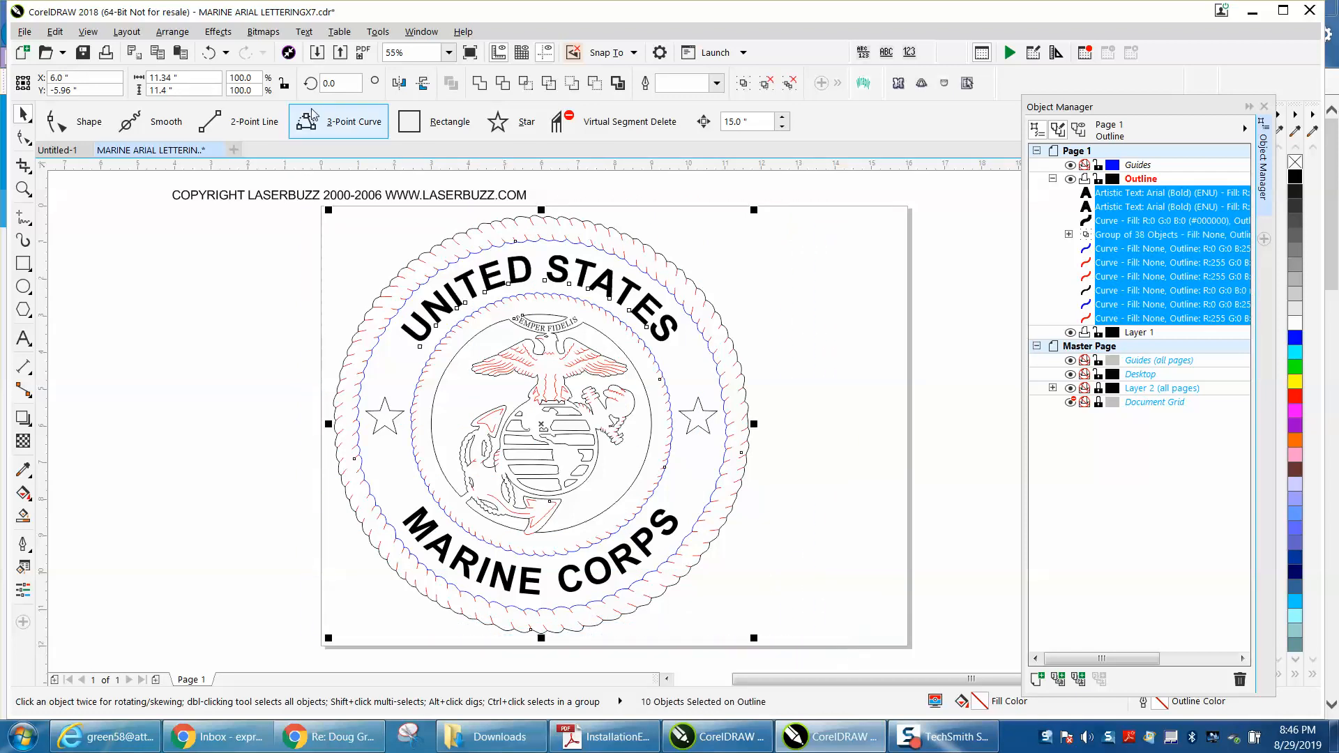
Group the duplicated seal beside the page and size it to 4.5 by 4.5 inches.
click(171, 30)
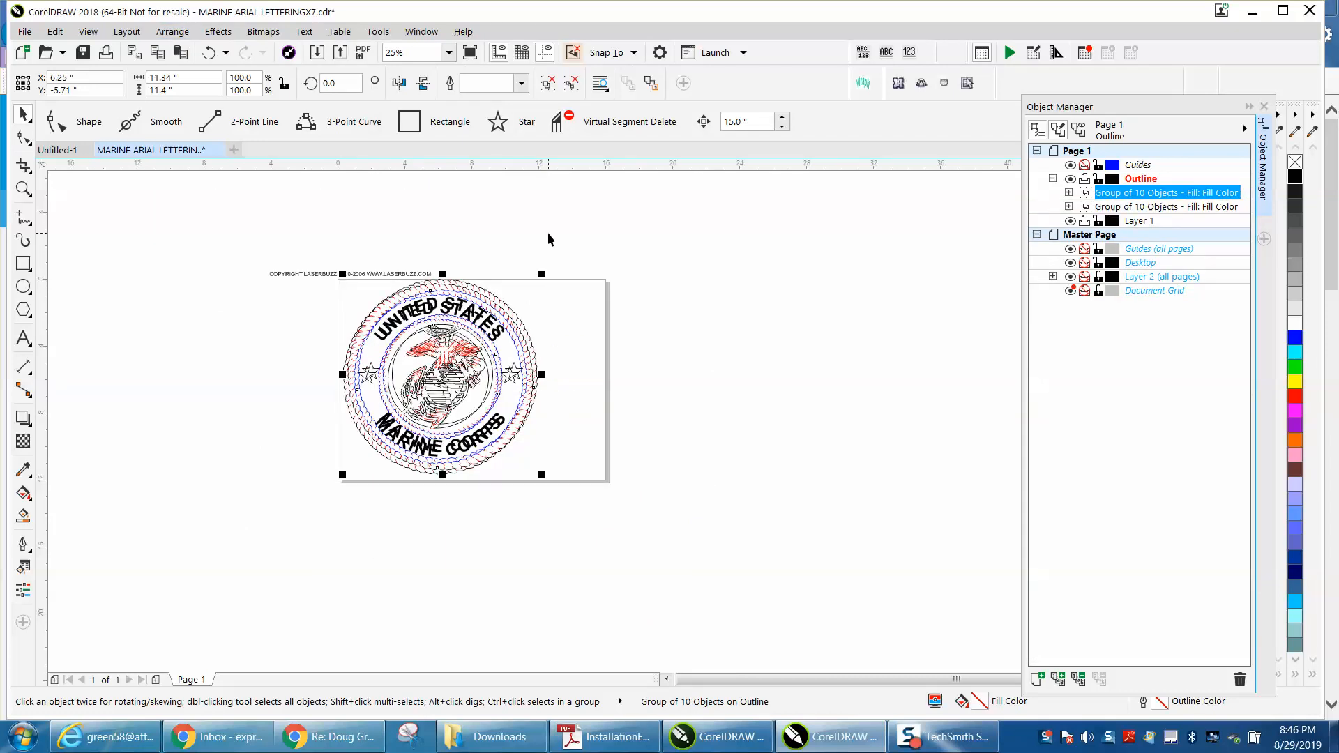
mouse_move(313, 154)
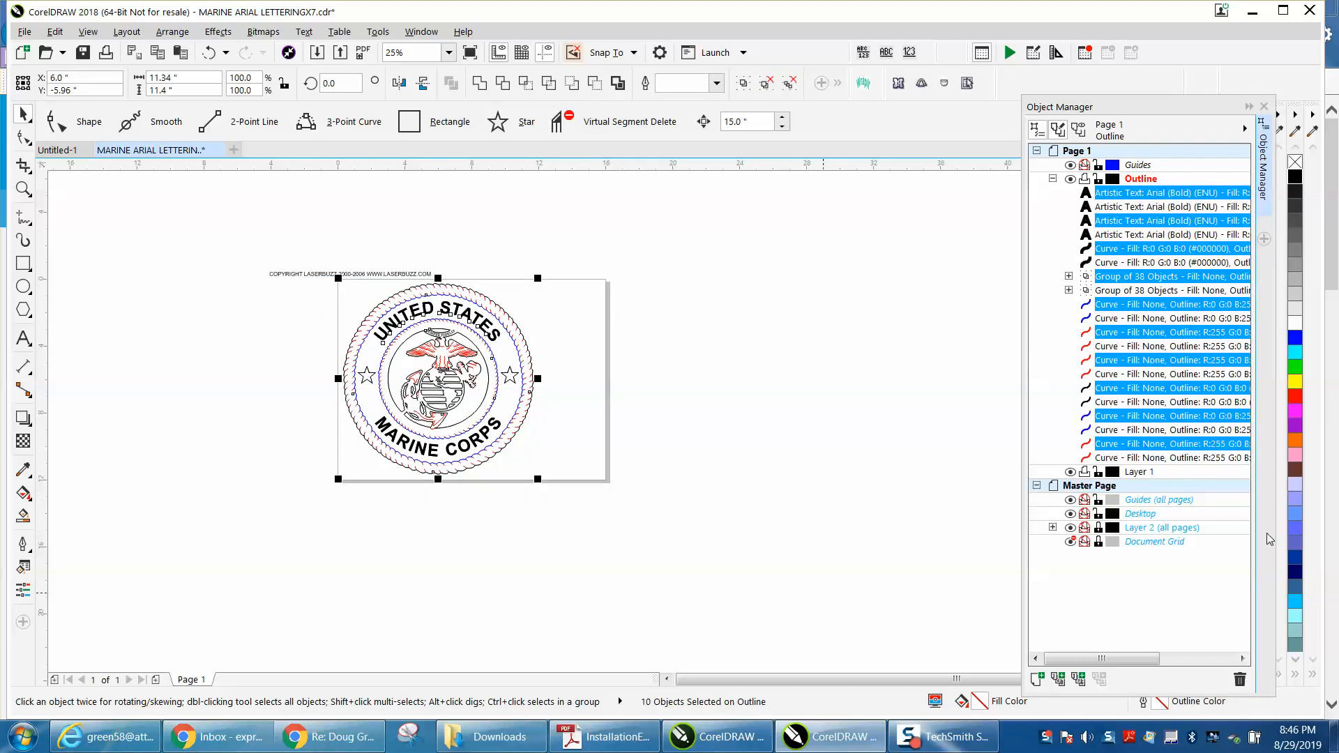
click(1263, 106)
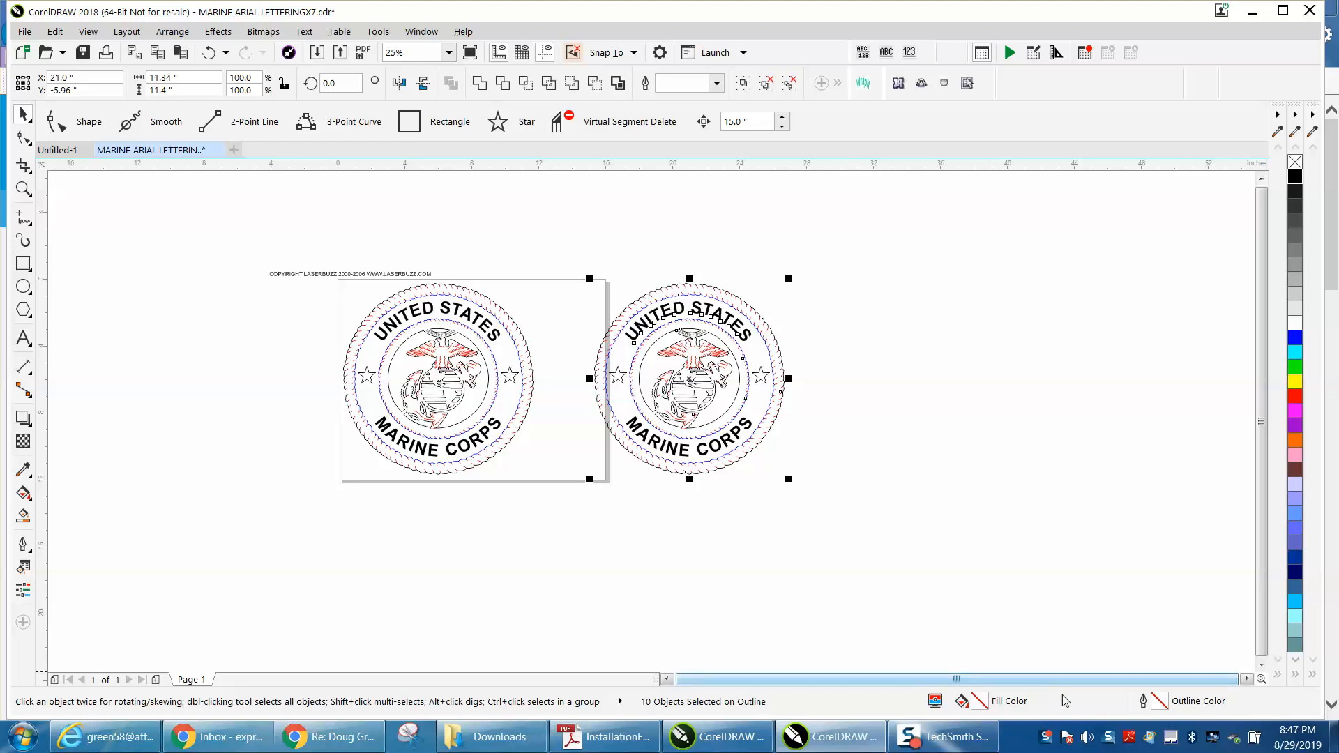
mouse_move(569, 263)
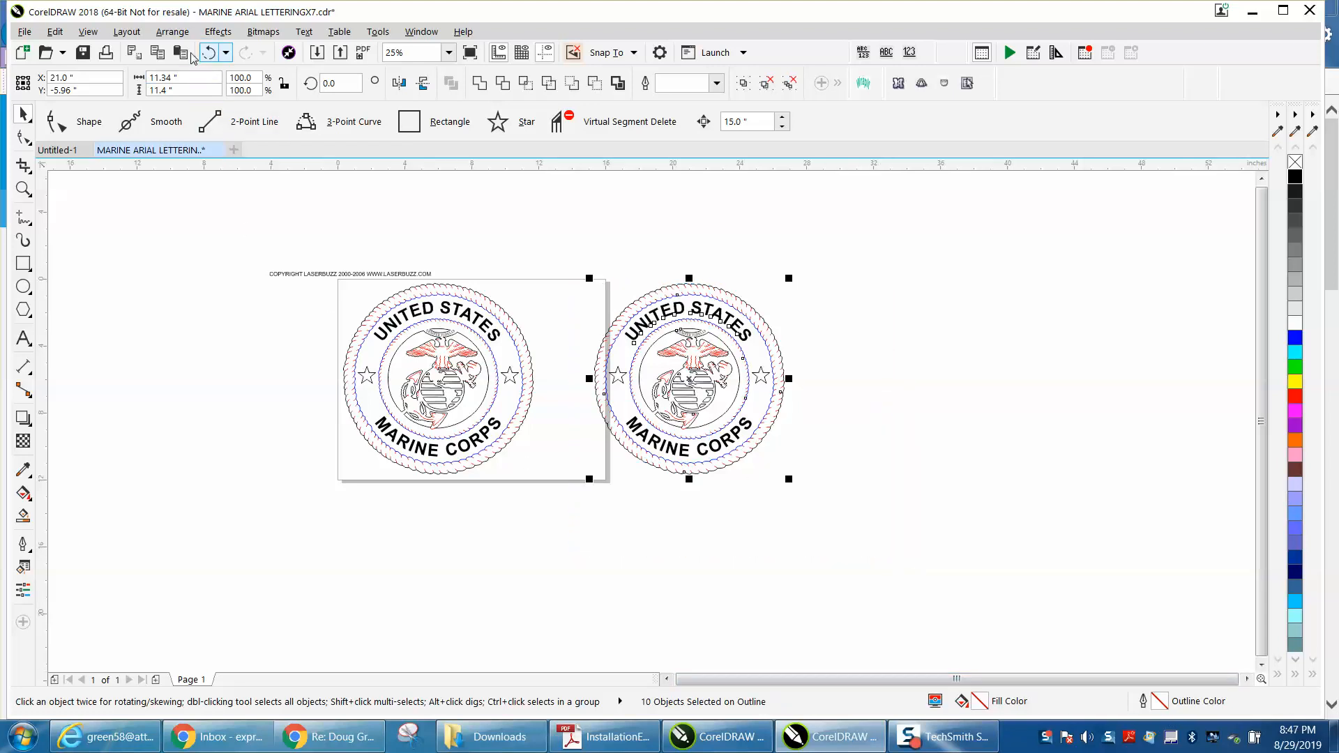
click(173, 31)
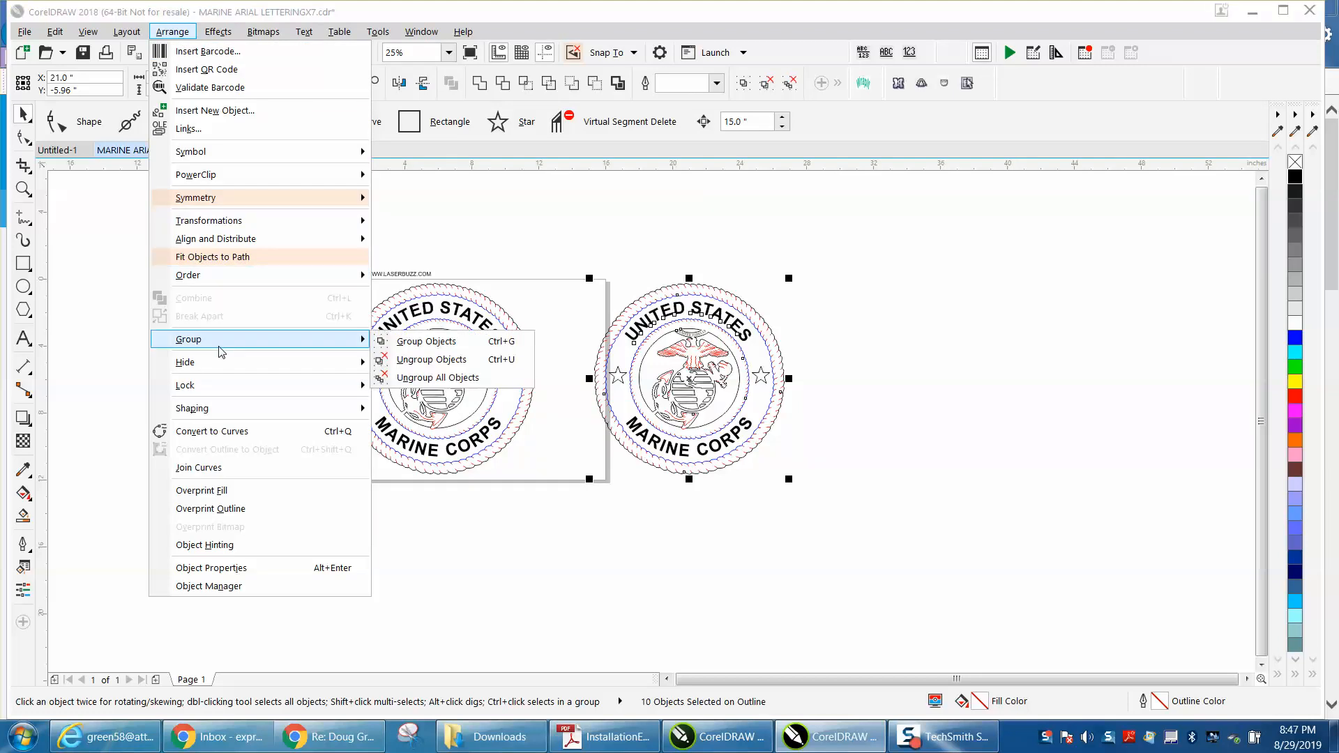
click(427, 340)
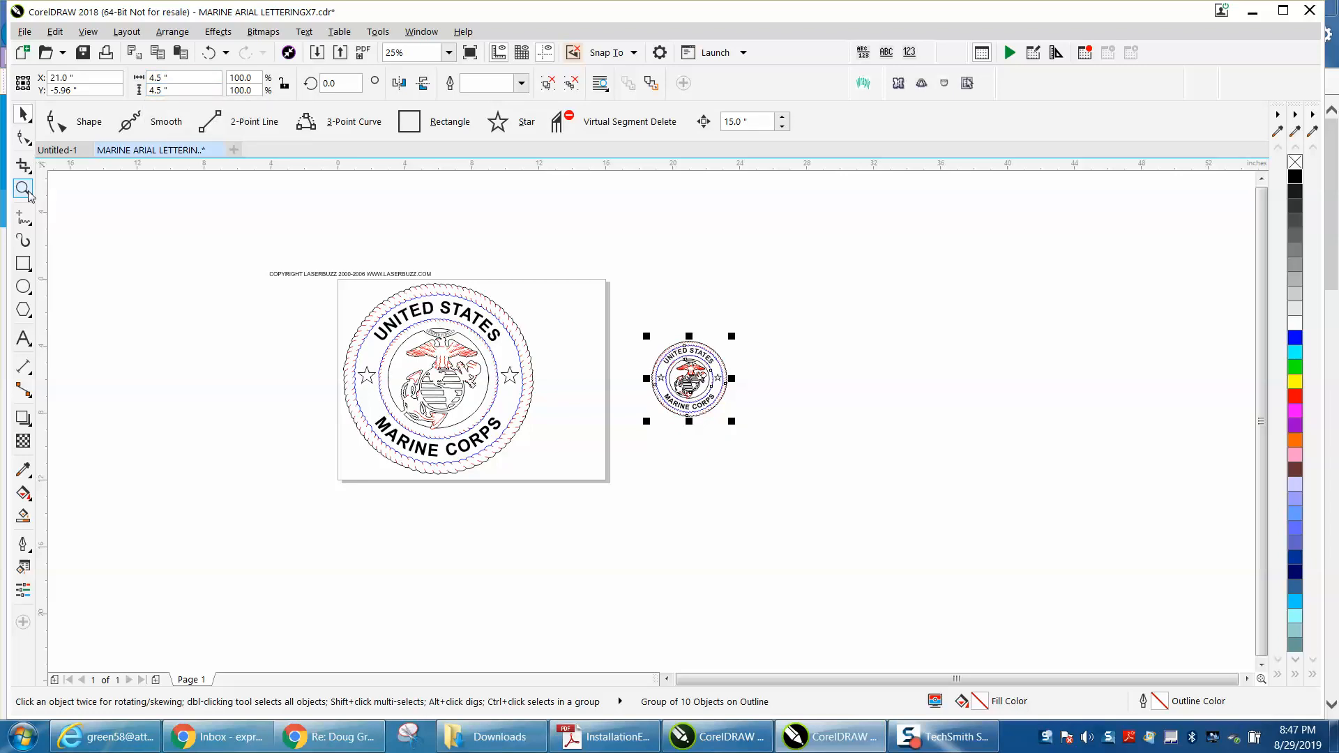
click(22, 187)
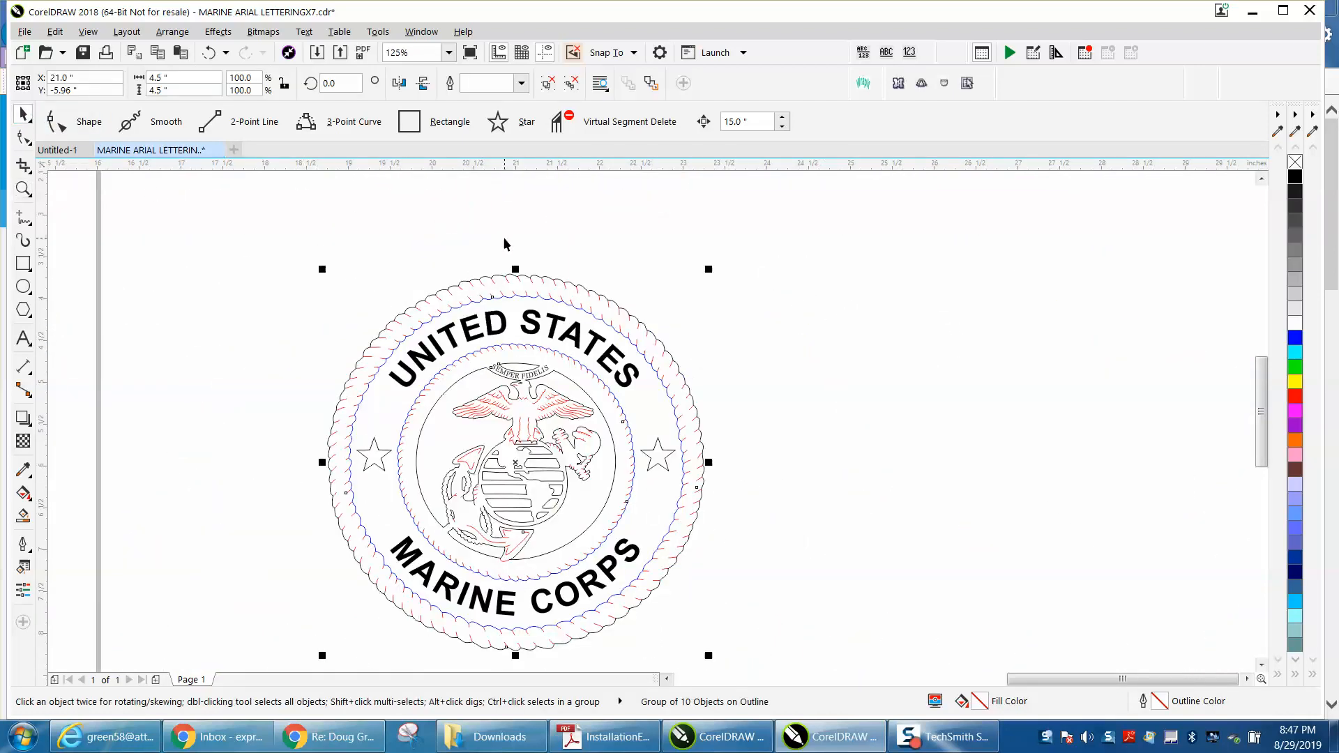
mouse_move(647, 271)
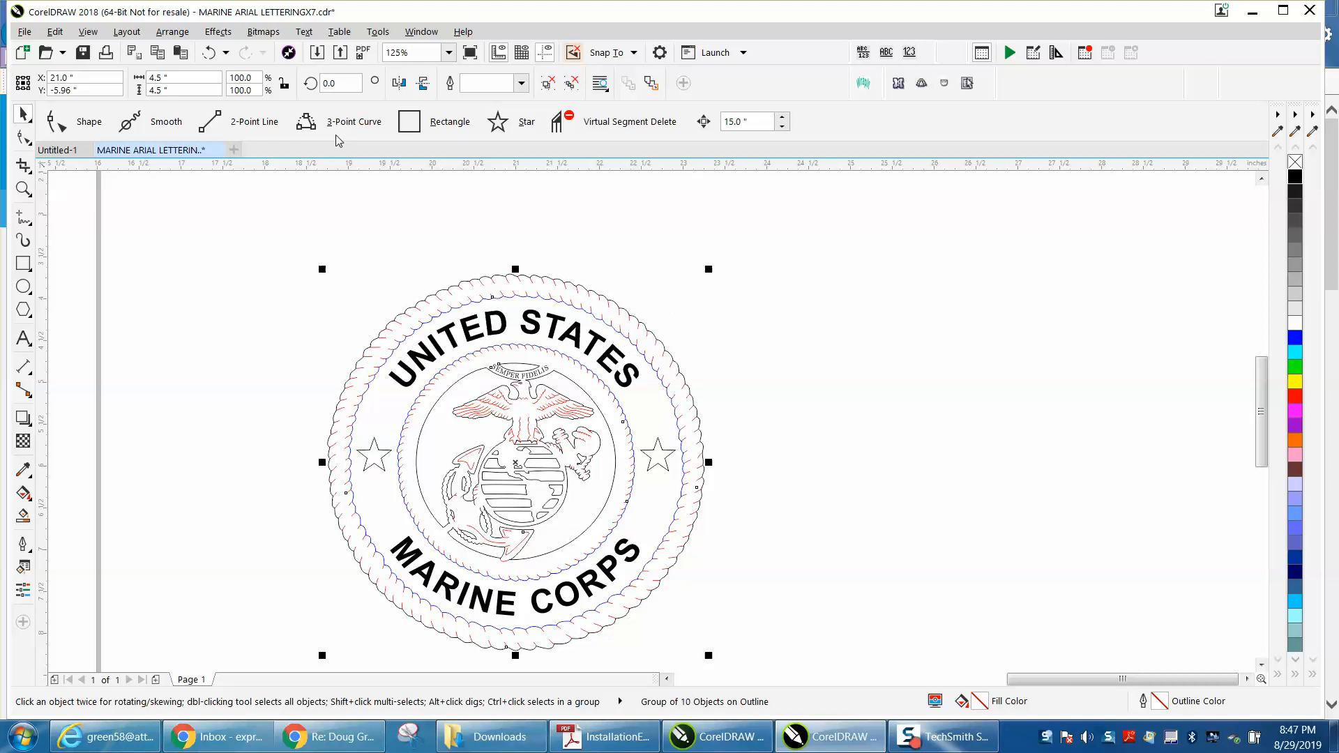
Ungroup the resized seal and give its 38-object emblem group a Hairline outline.
click(172, 30)
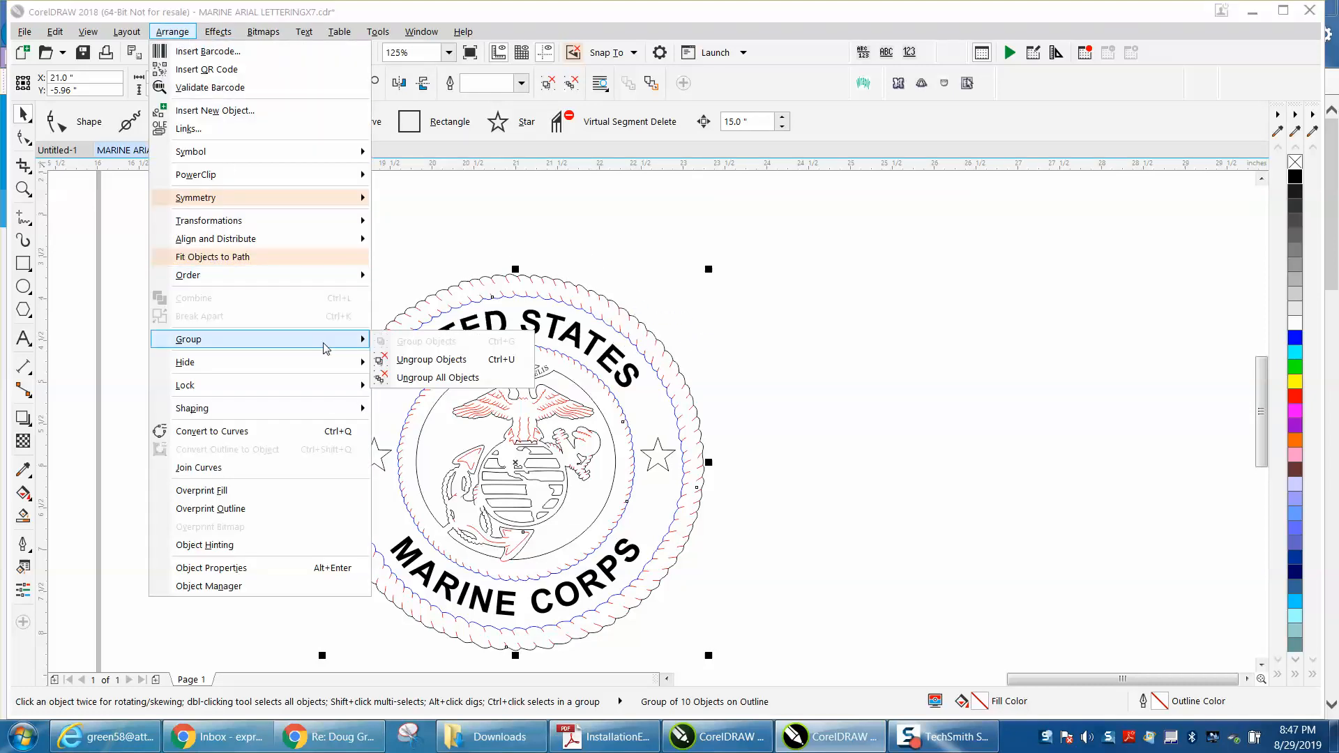
click(438, 376)
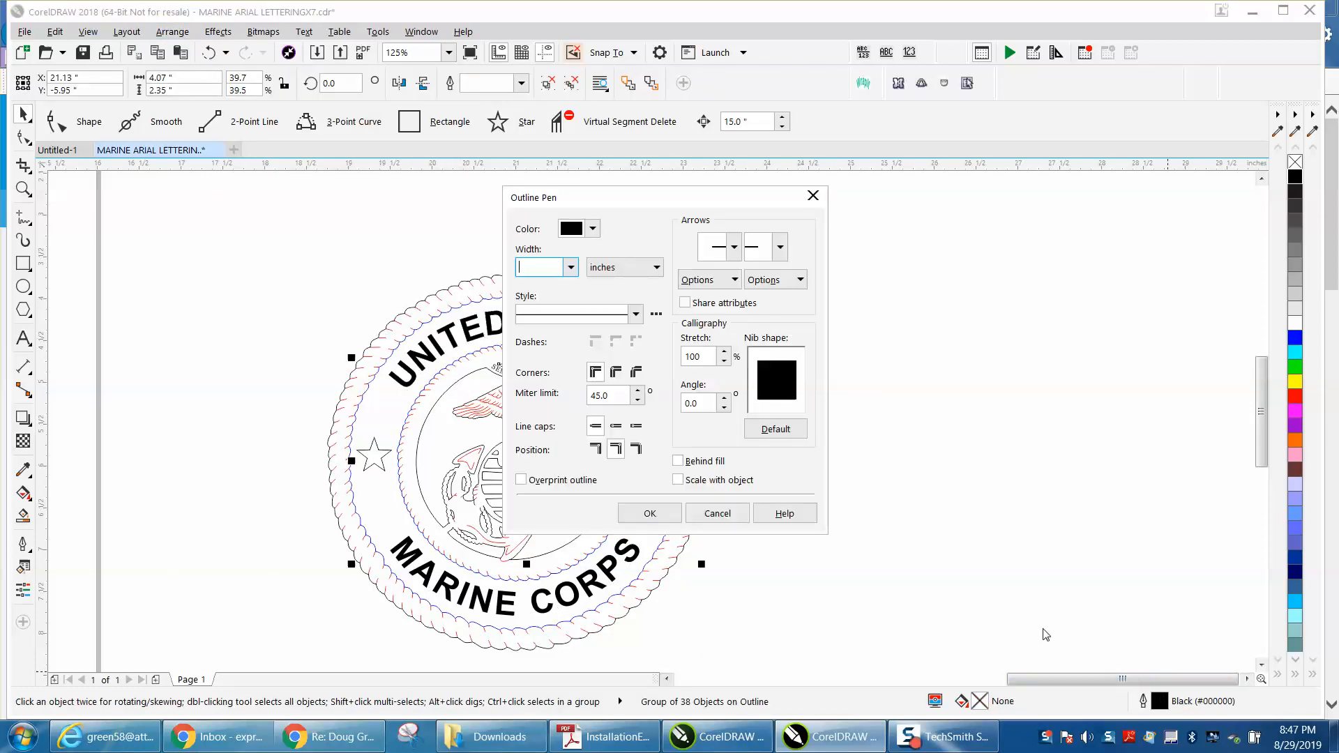
click(566, 266)
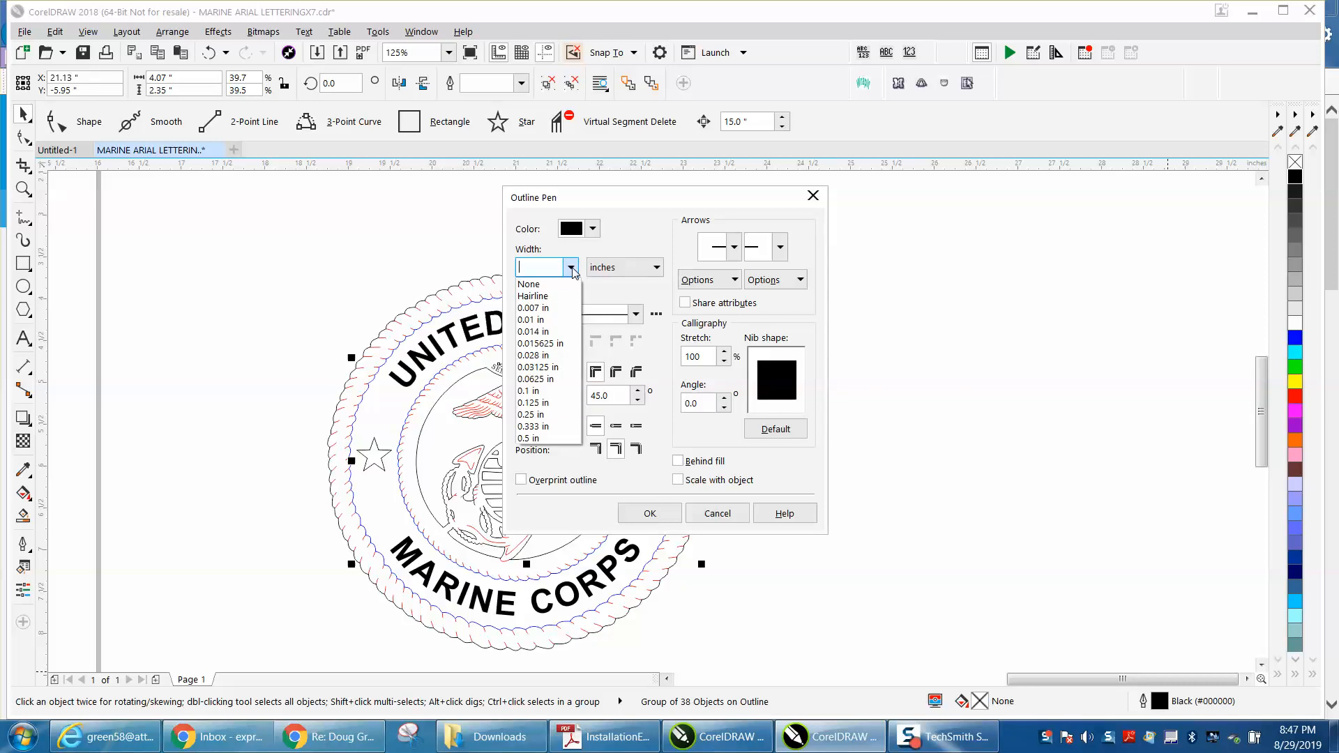
click(533, 295)
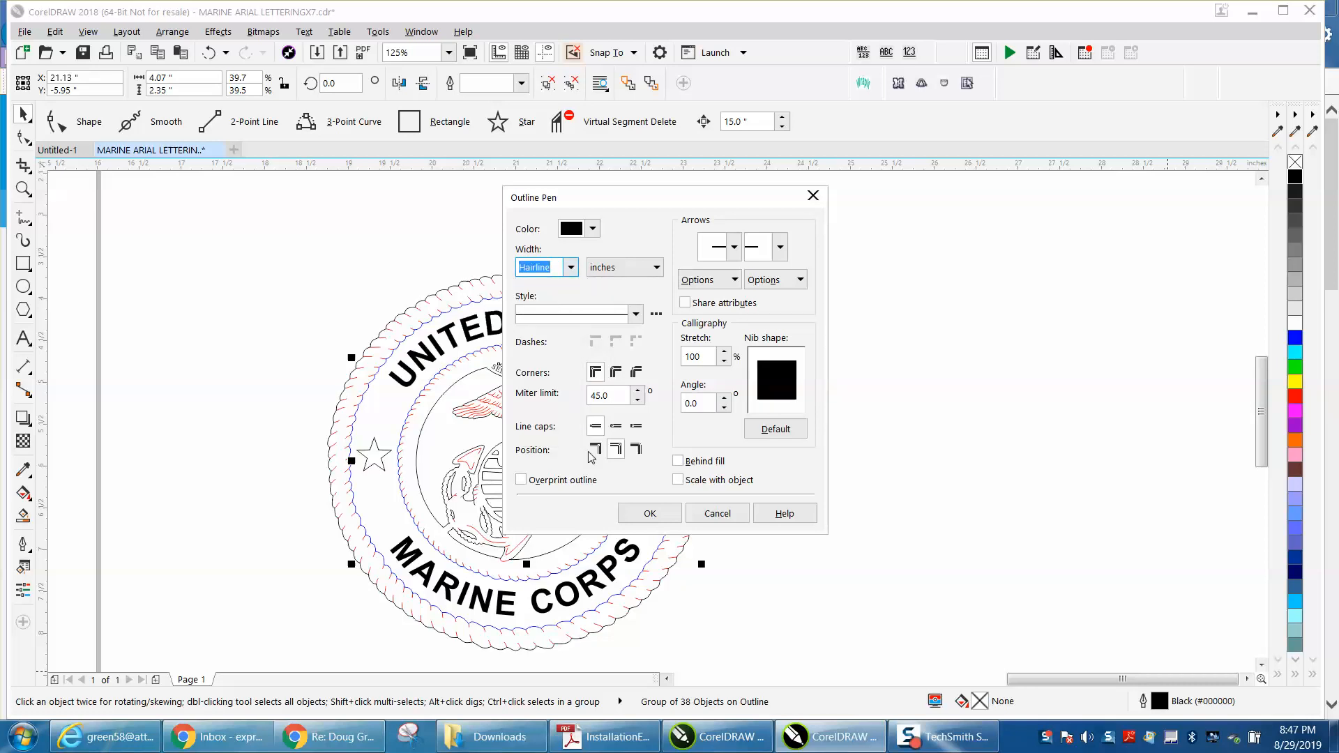
click(650, 513)
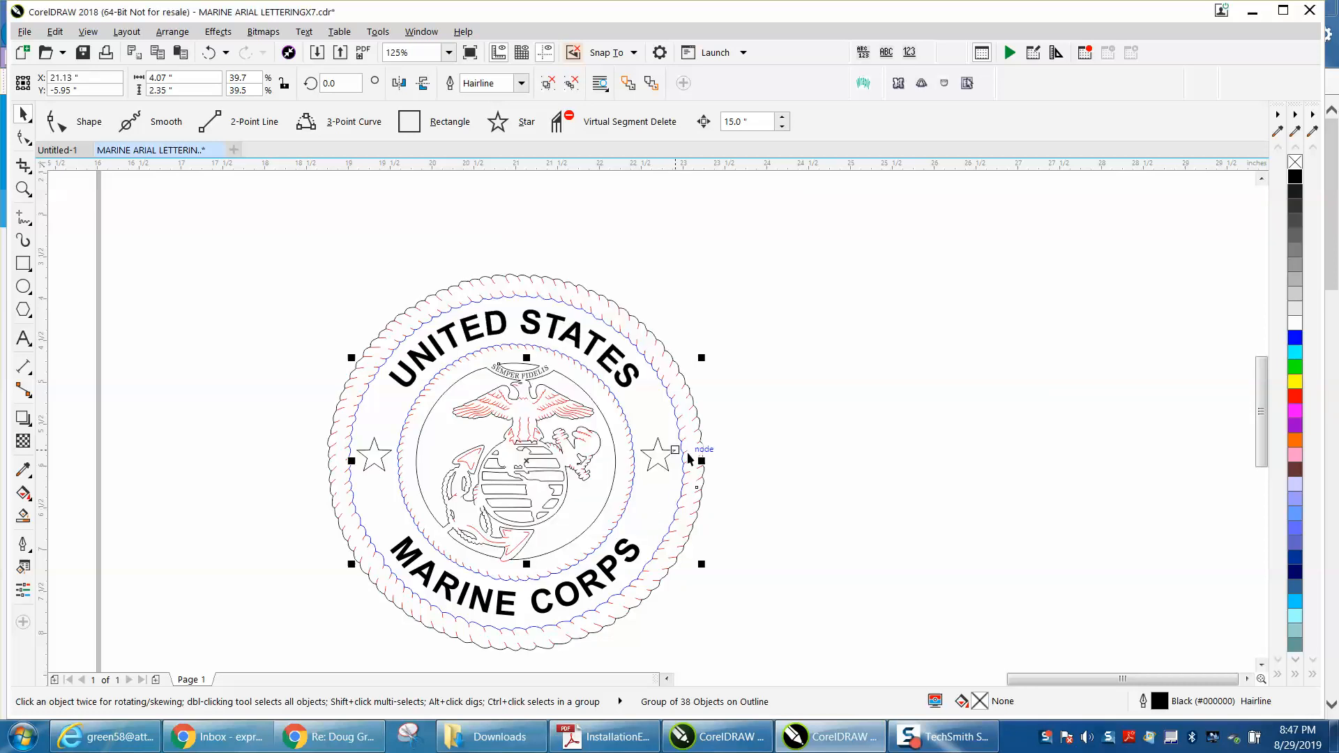
mouse_move(482, 368)
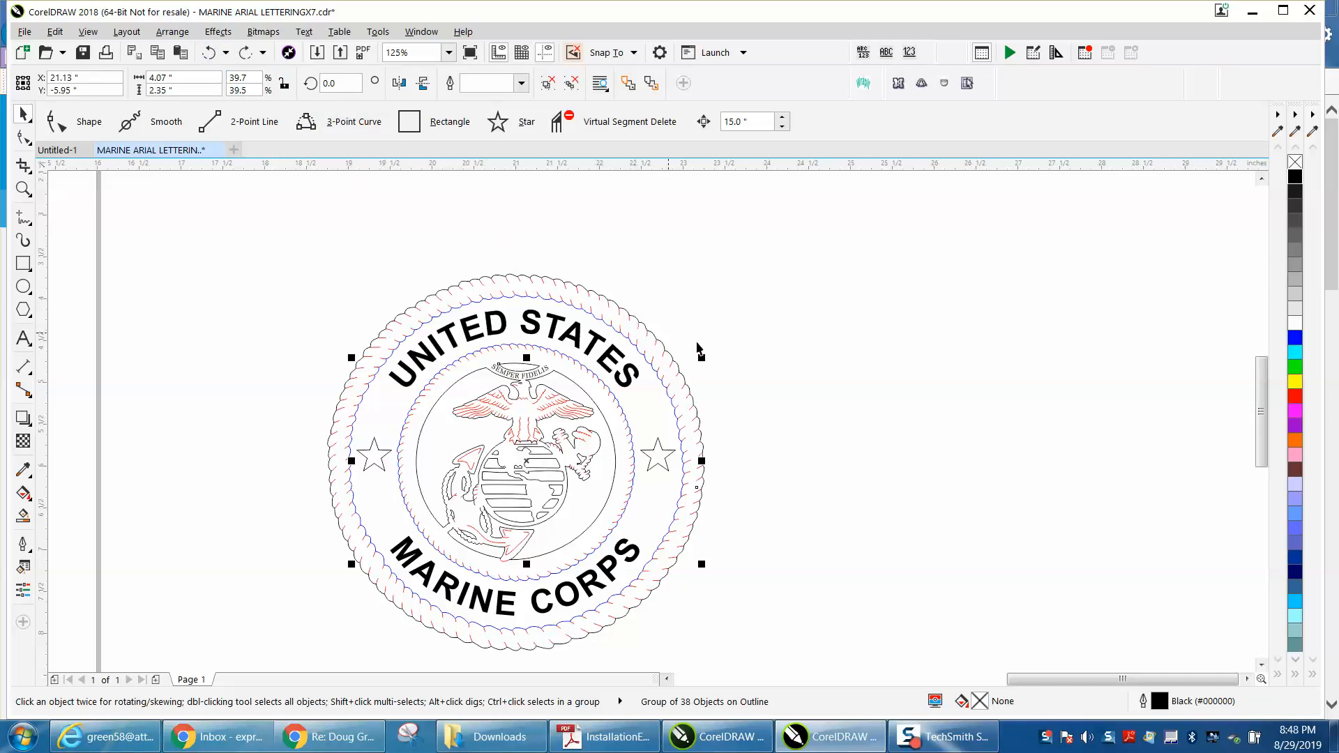
mouse_move(742, 411)
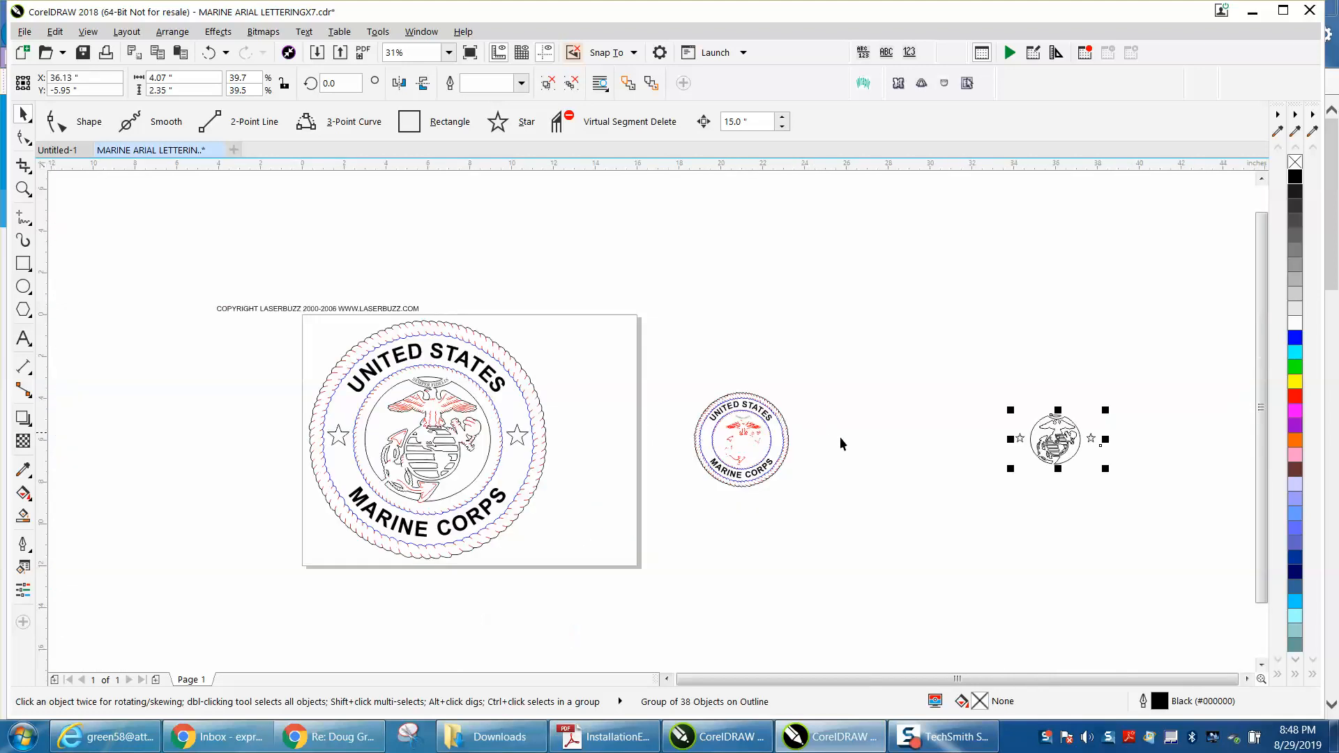
mouse_move(1215, 693)
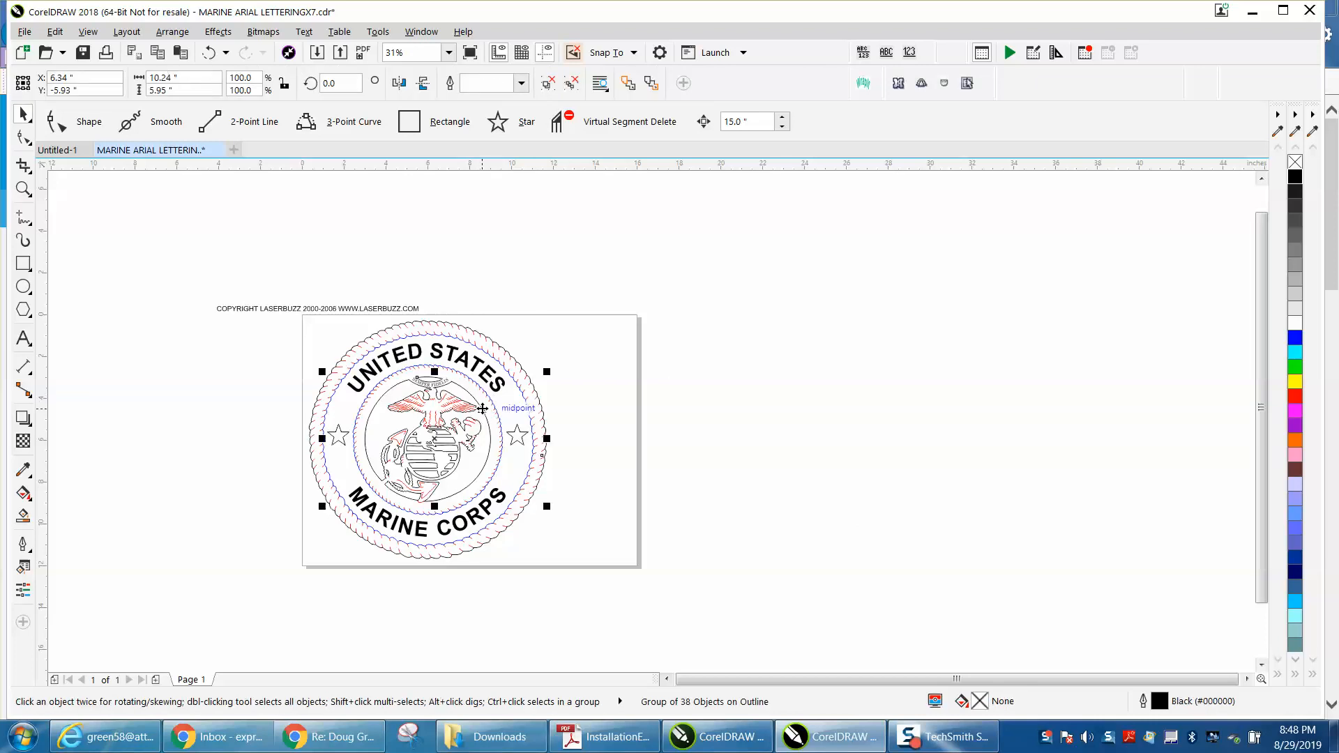
Give the emblem group a black hairline outline that scales with the object, then return it to the seal ring.
drag(433, 438, 747, 438)
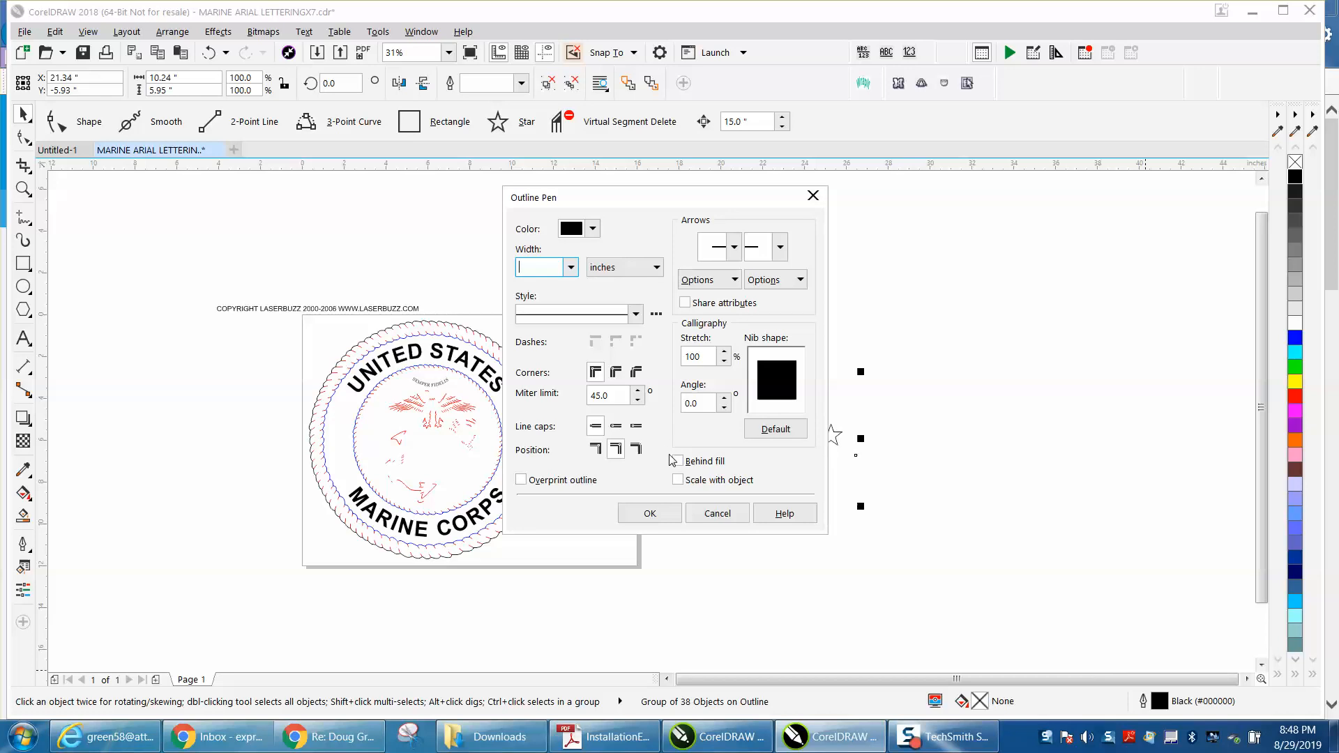
click(569, 266)
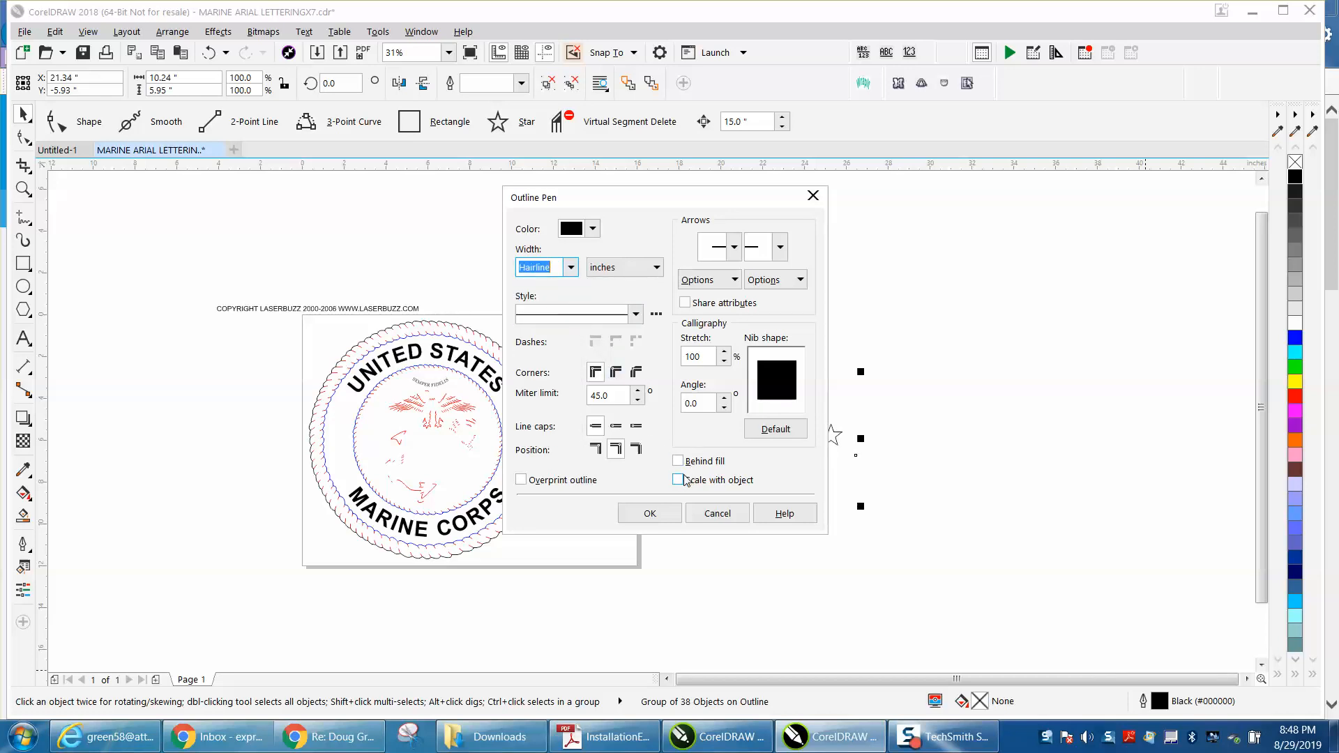
click(677, 479)
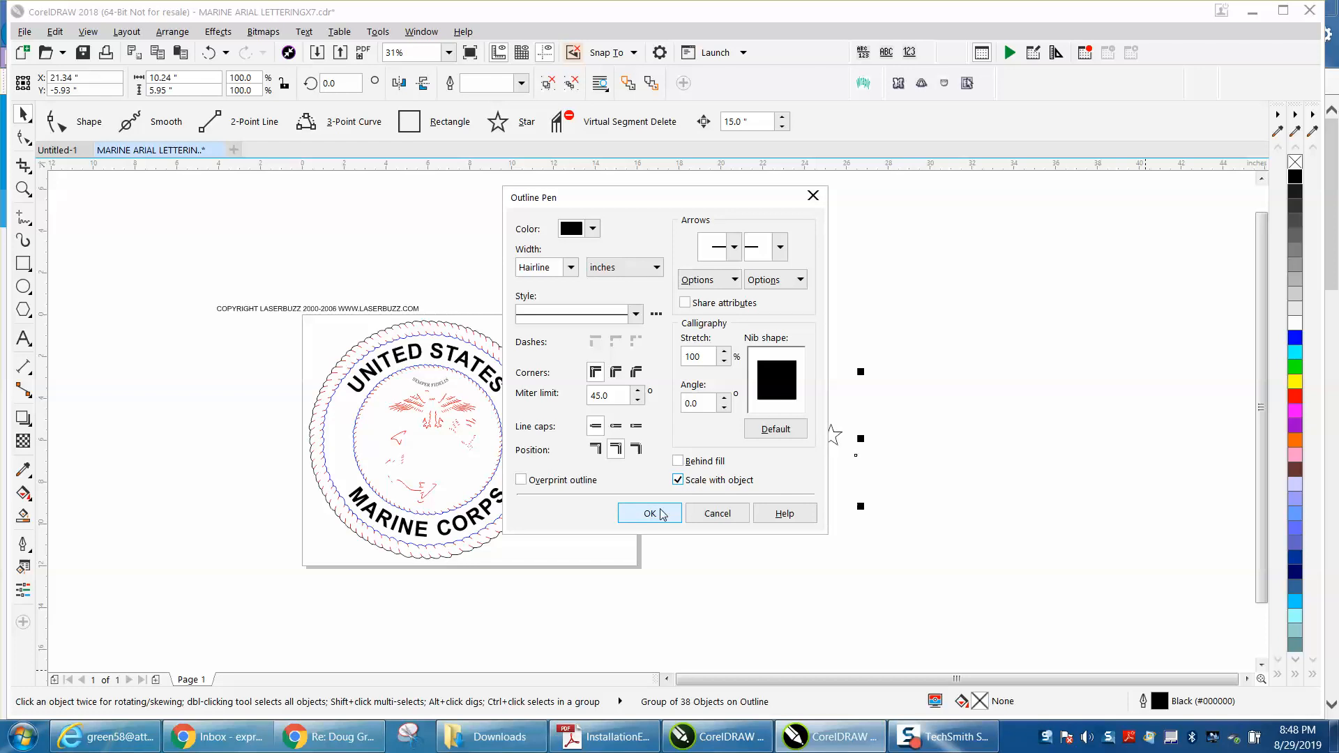
click(650, 513)
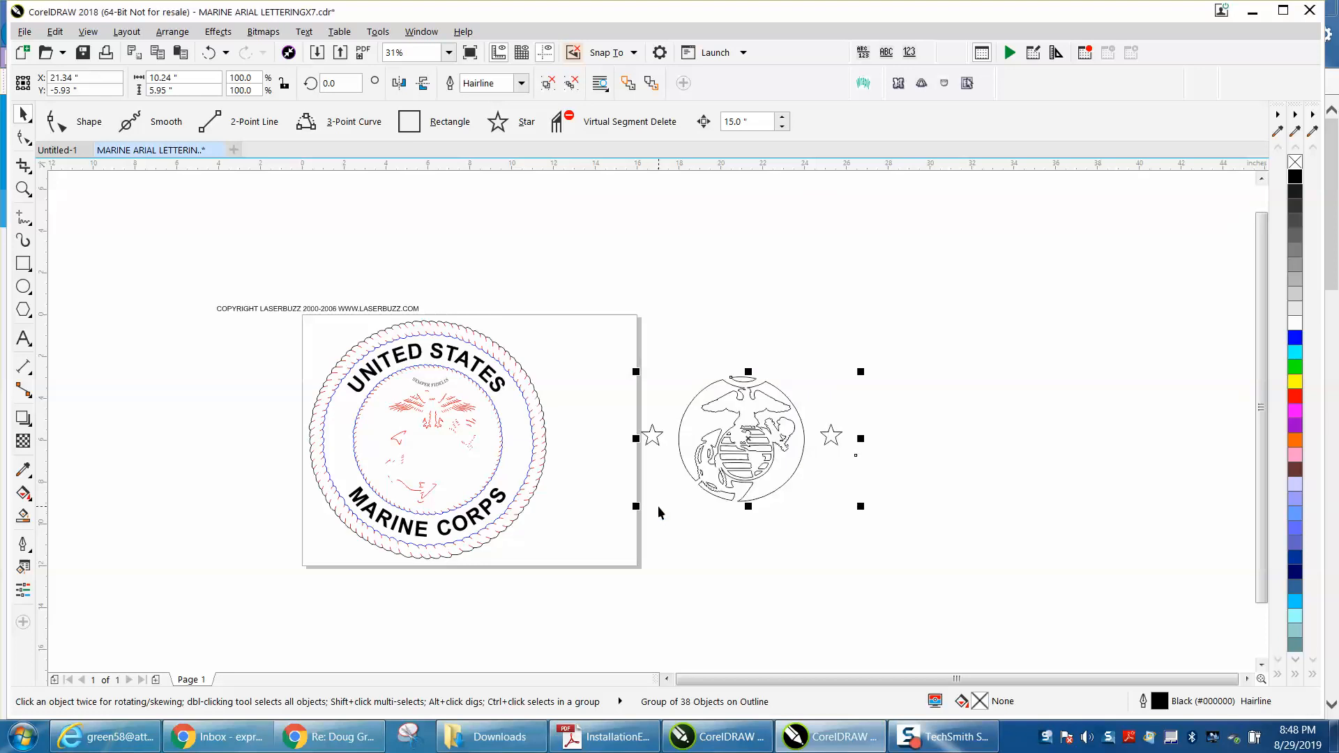
mouse_move(673, 510)
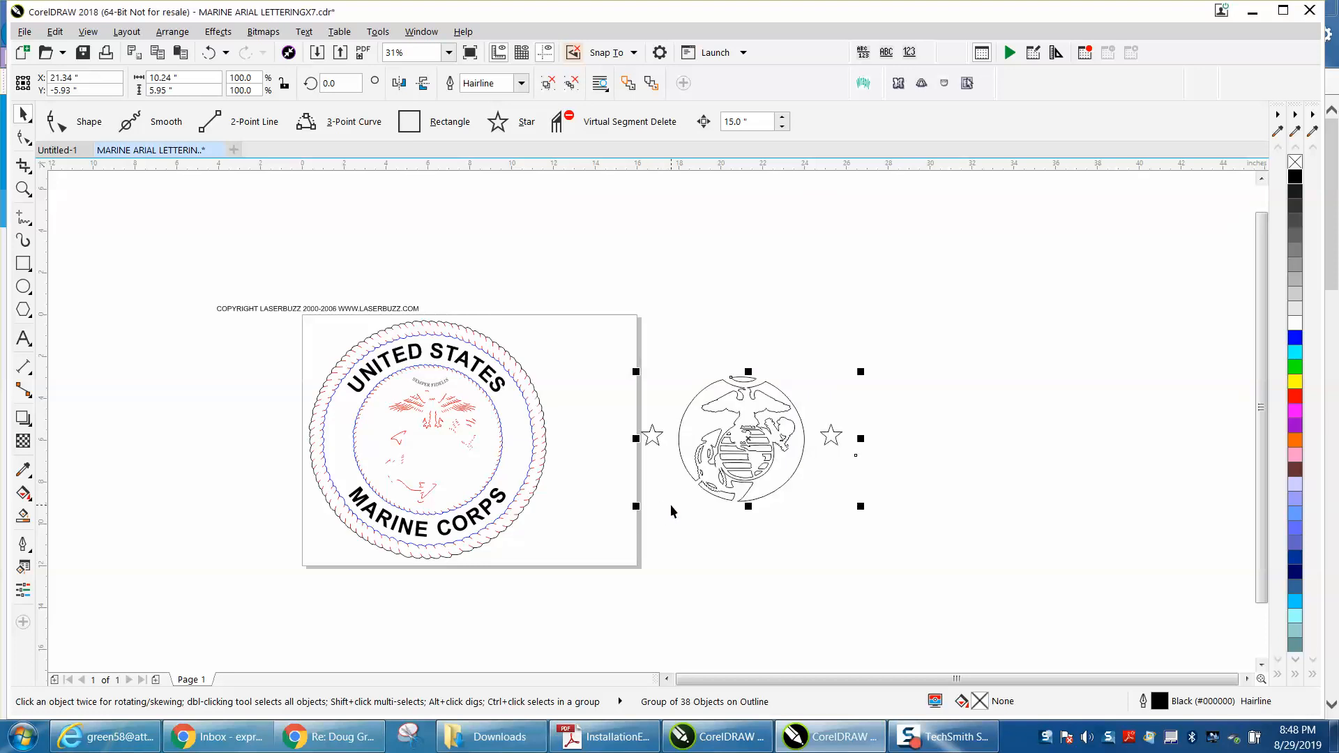
drag(743, 438, 432, 437)
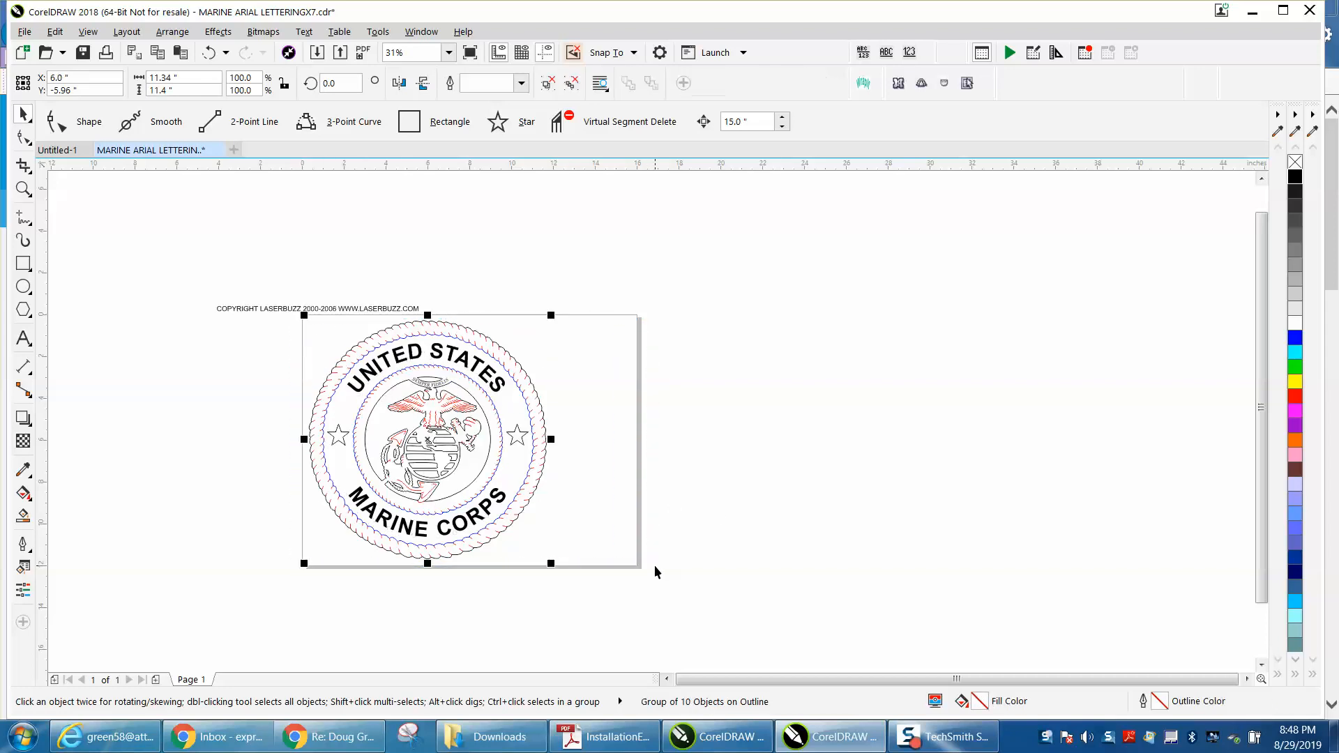
Copy the grouped seal beside the page and set its width to 4.5 inches.
drag(427, 439, 740, 439)
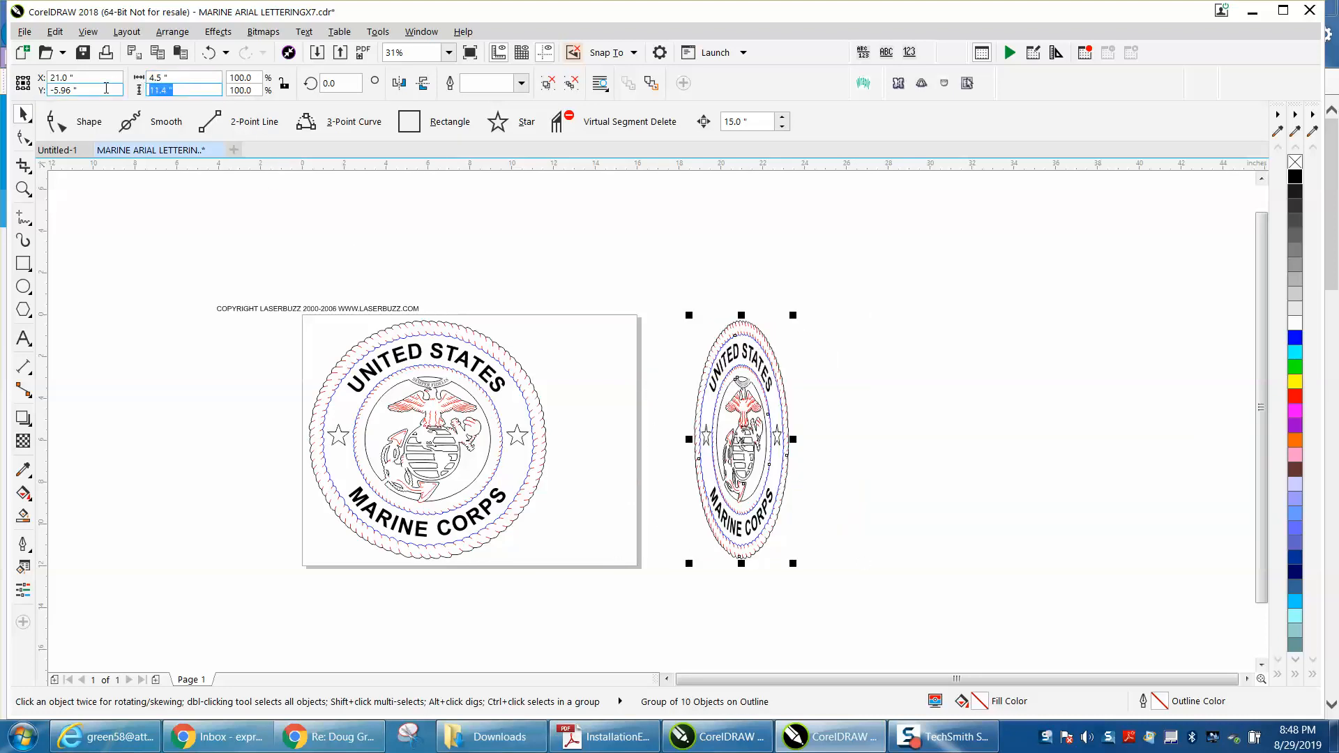
text(4.5)
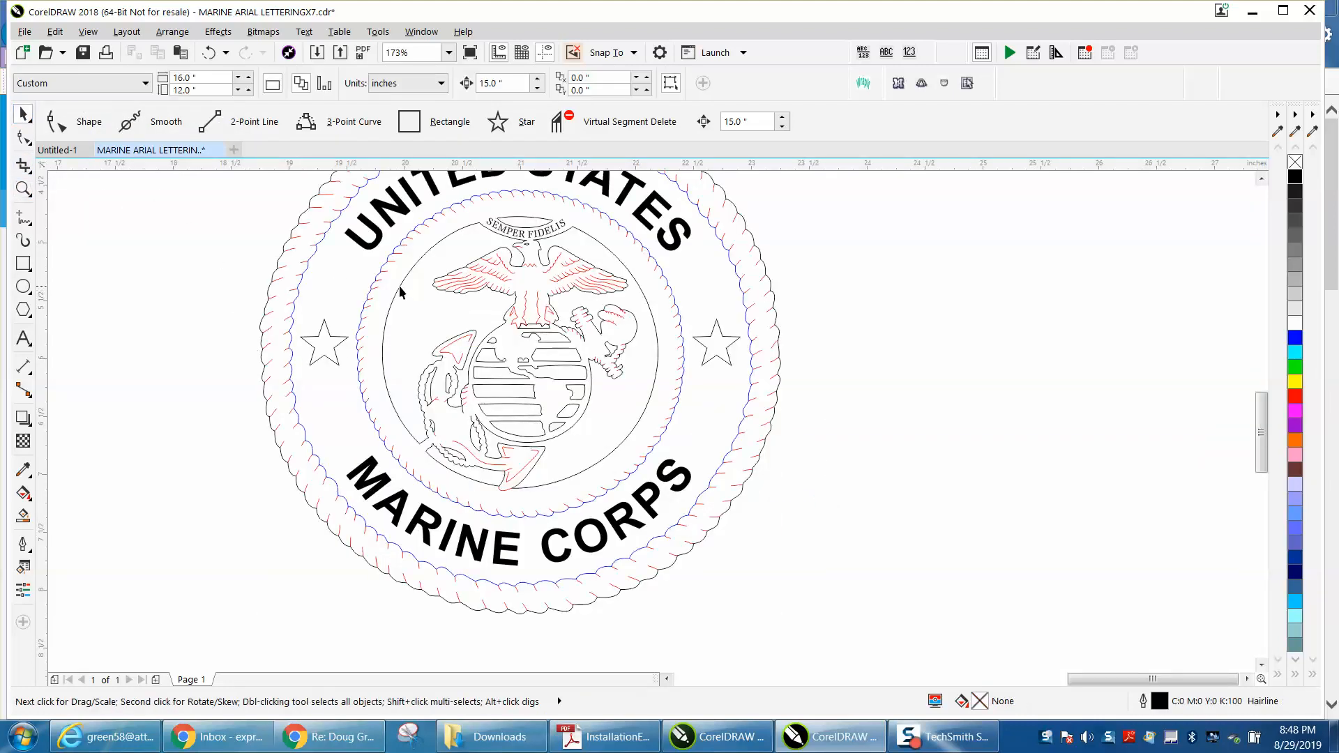
click(173, 31)
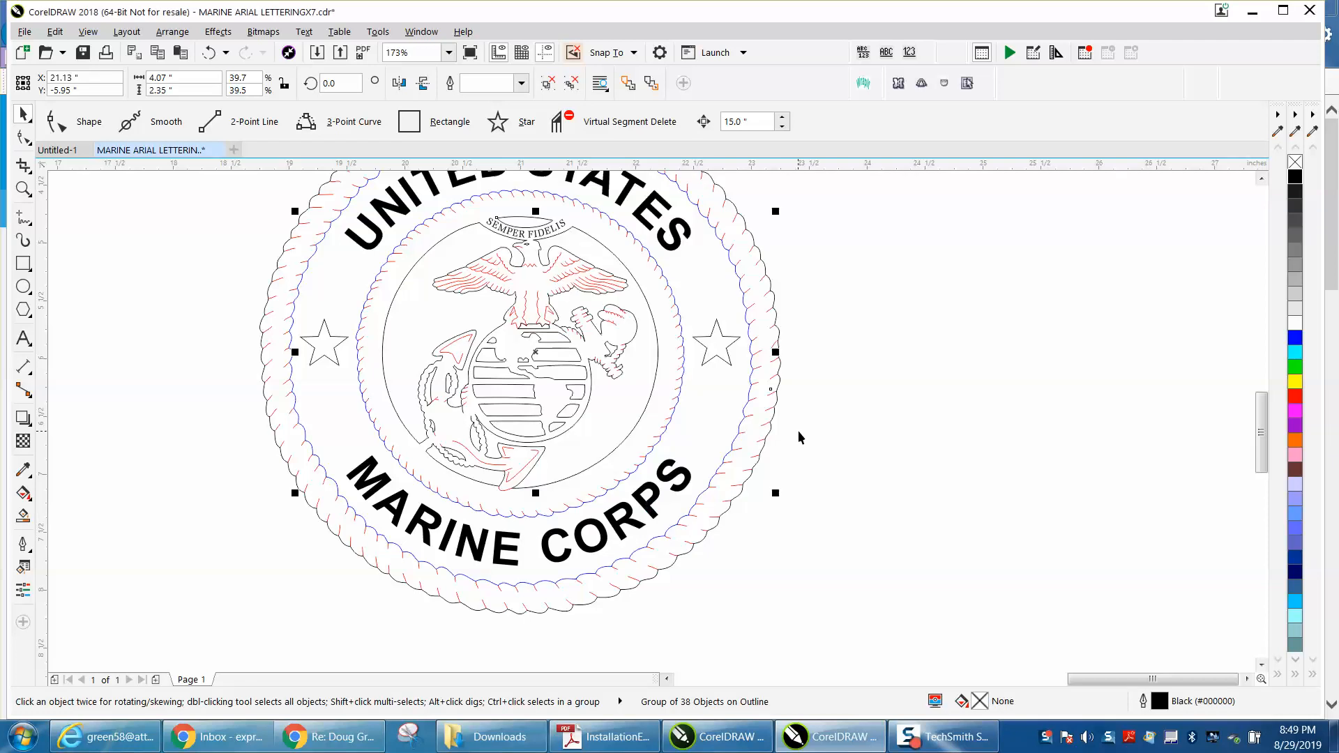
mouse_move(781, 371)
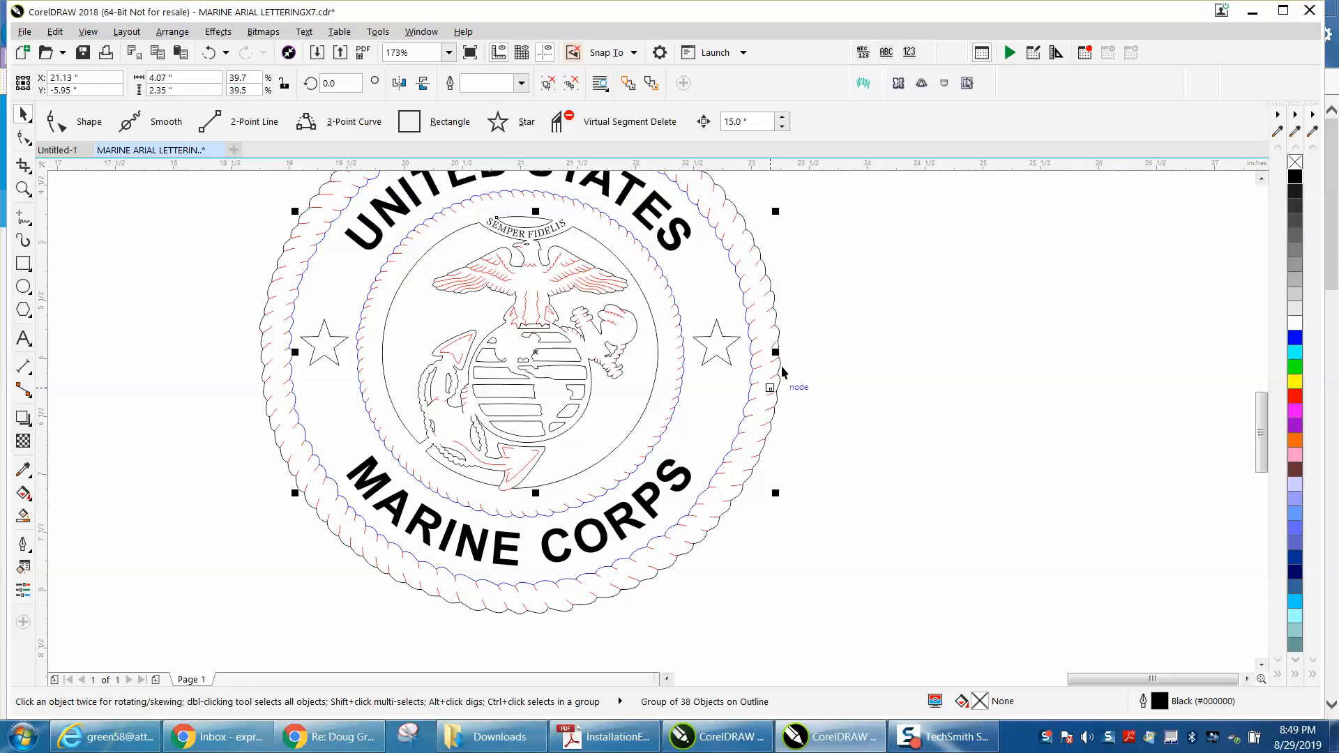
mouse_move(658, 319)
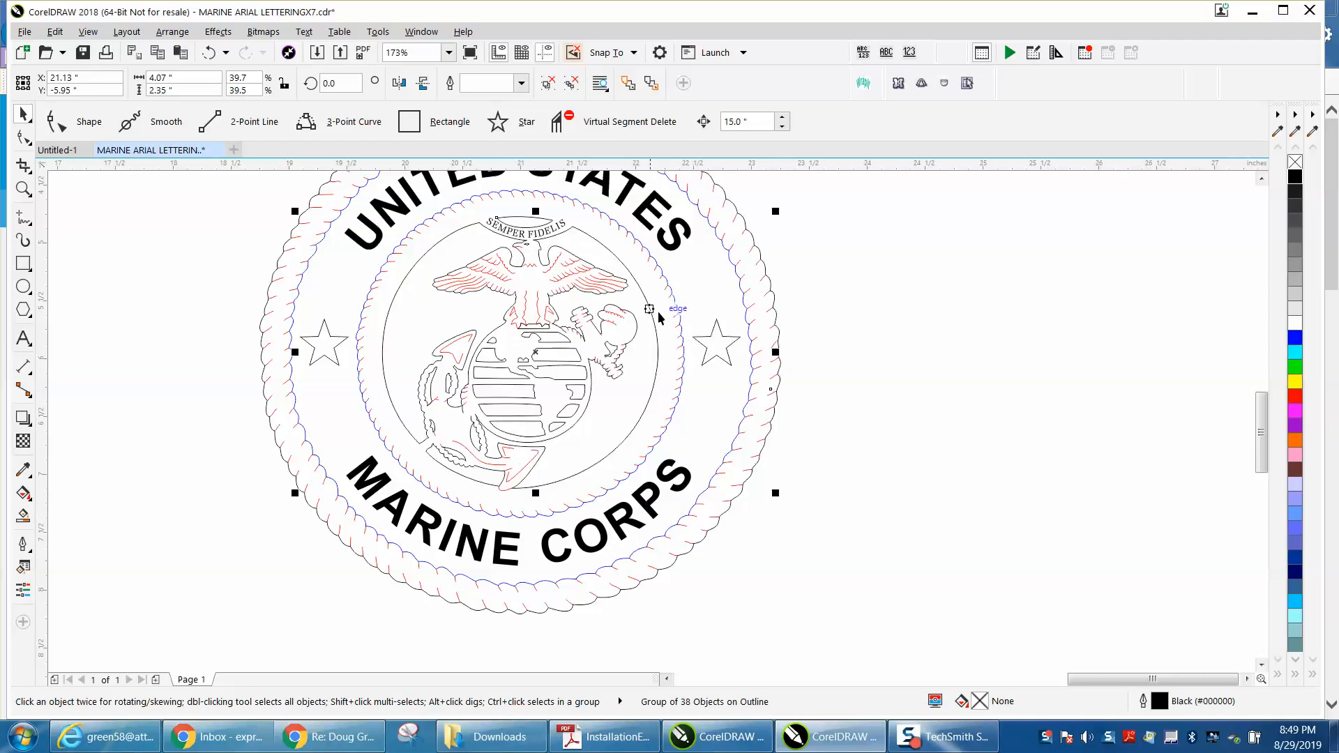
mouse_move(537, 395)
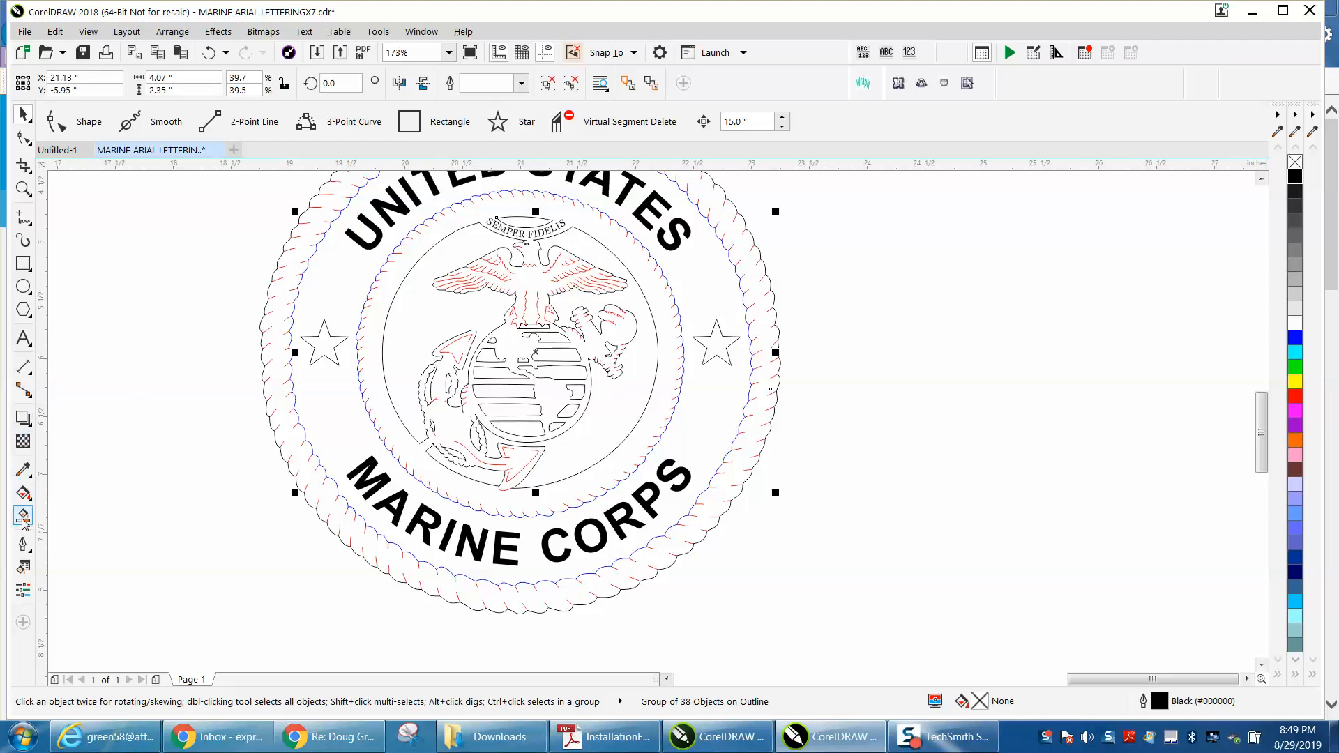
Inspect the eagle's wing lines up close, then combine the 38-piece emblem into one curve (Ctrl+L).
click(22, 516)
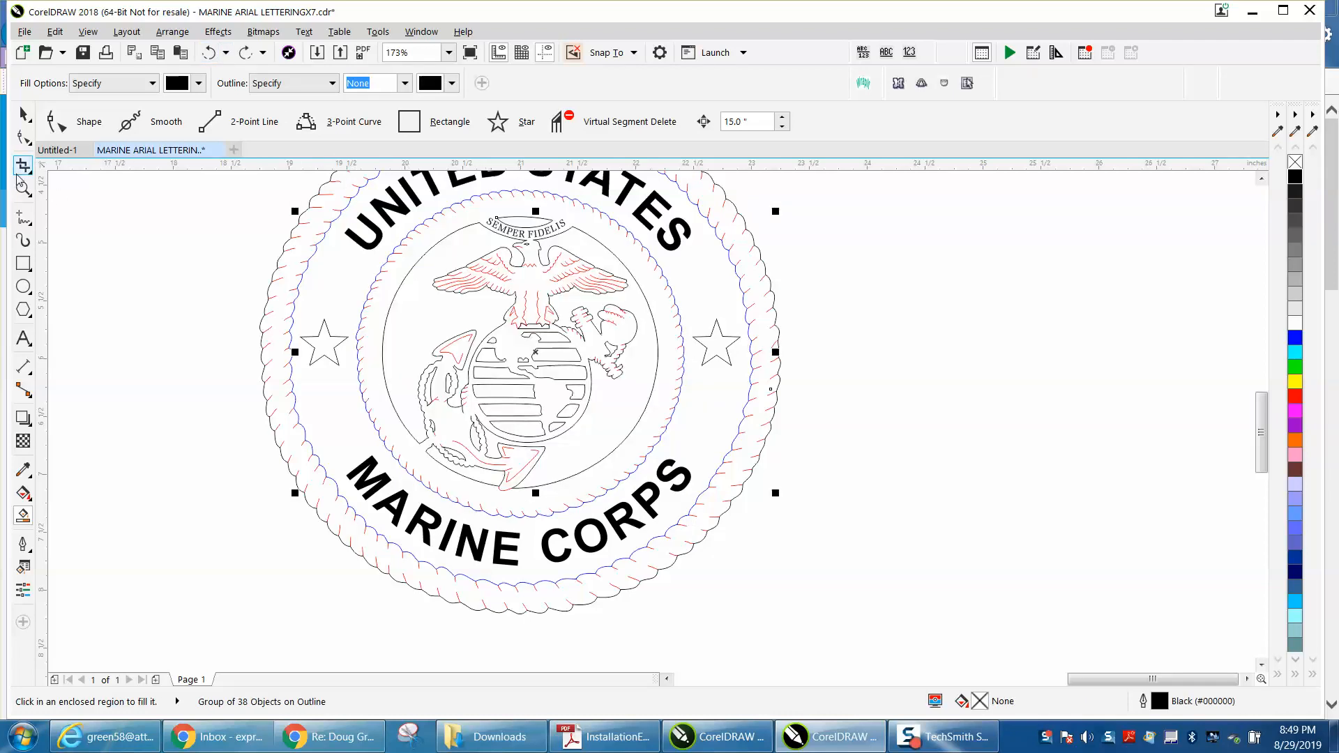
click(22, 190)
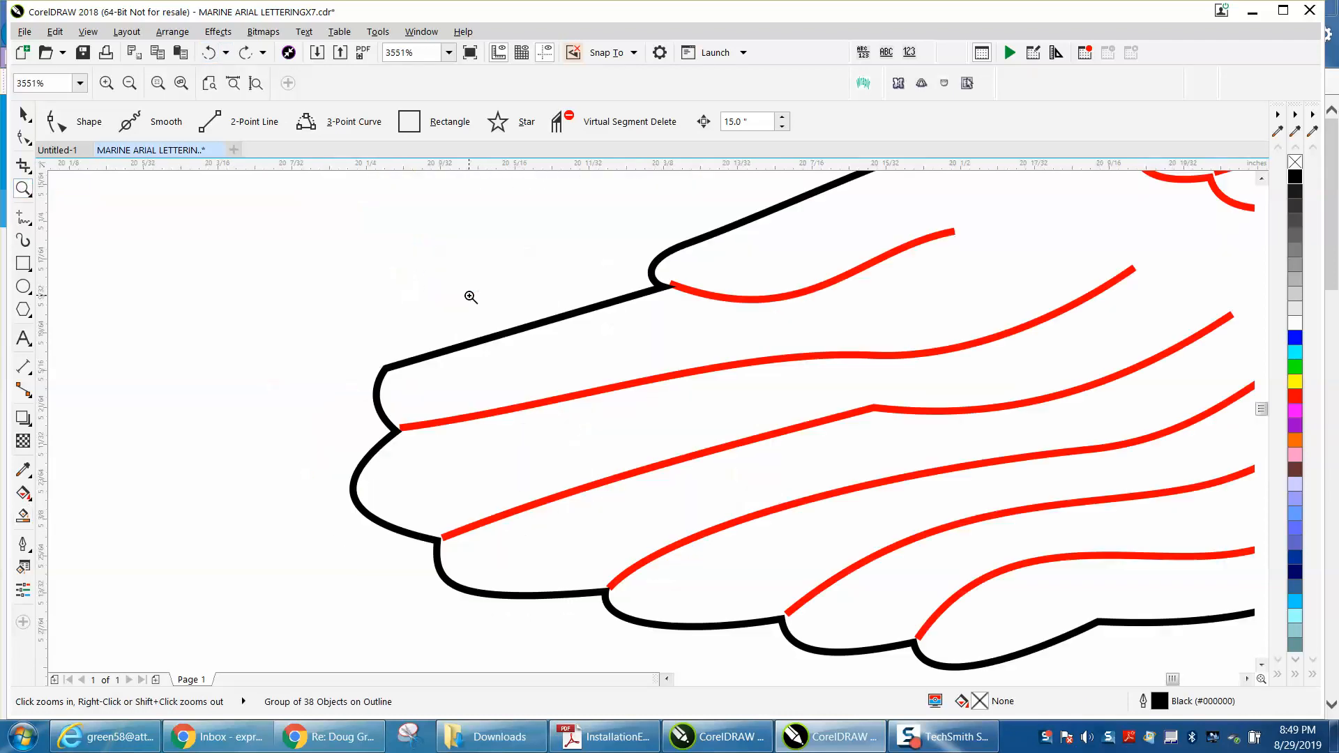
mouse_move(419, 351)
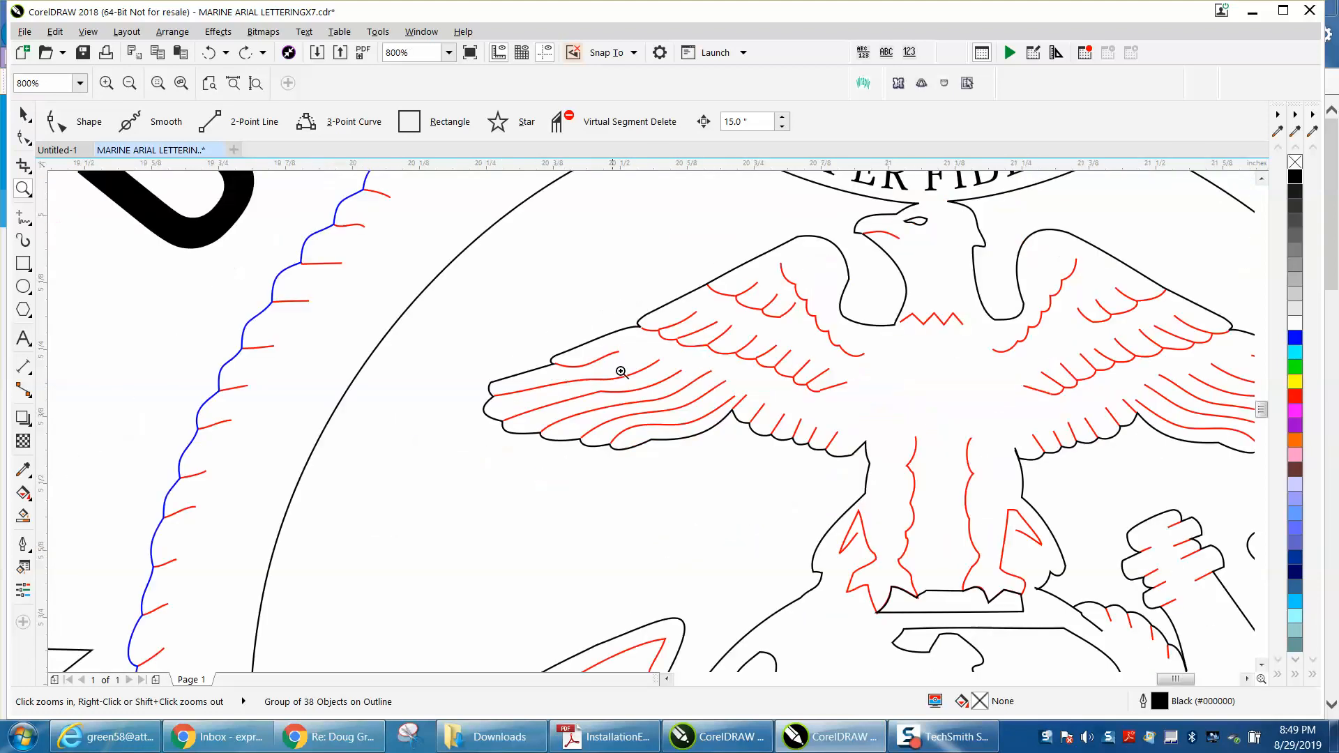
click(622, 371)
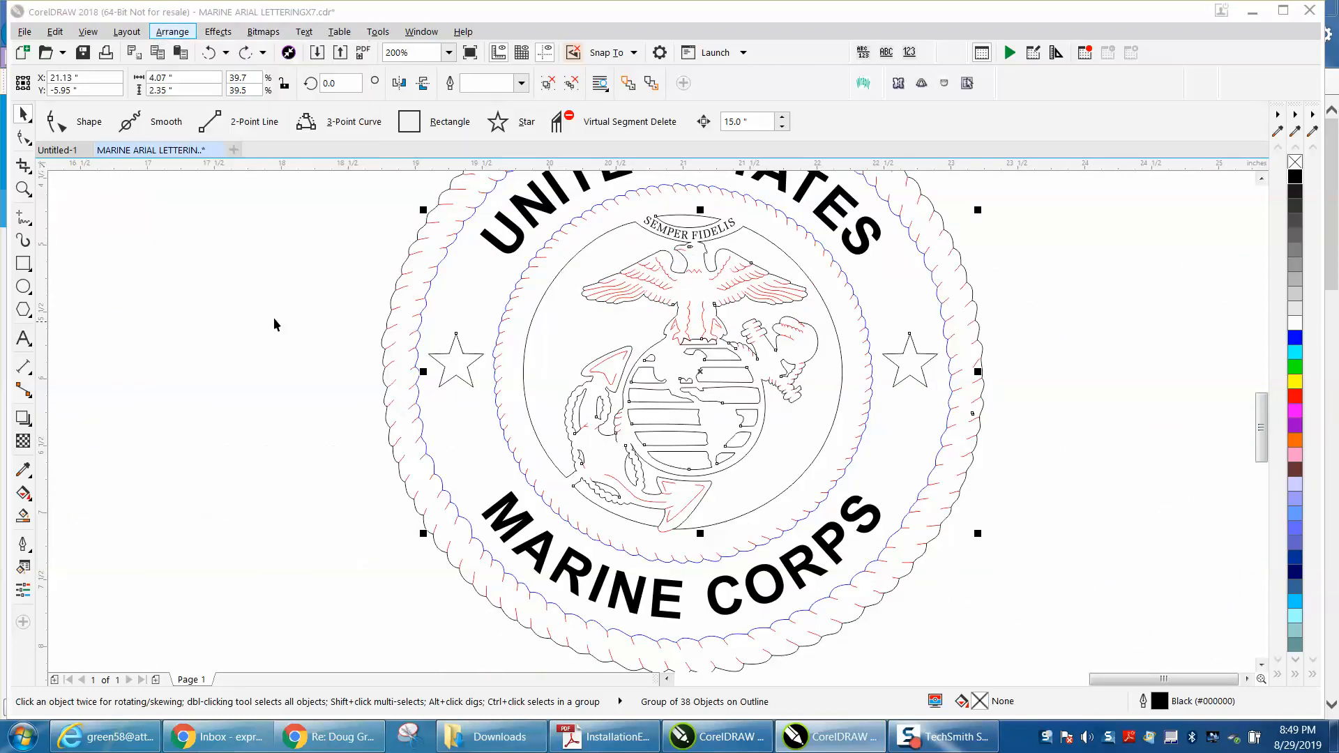
click(674, 265)
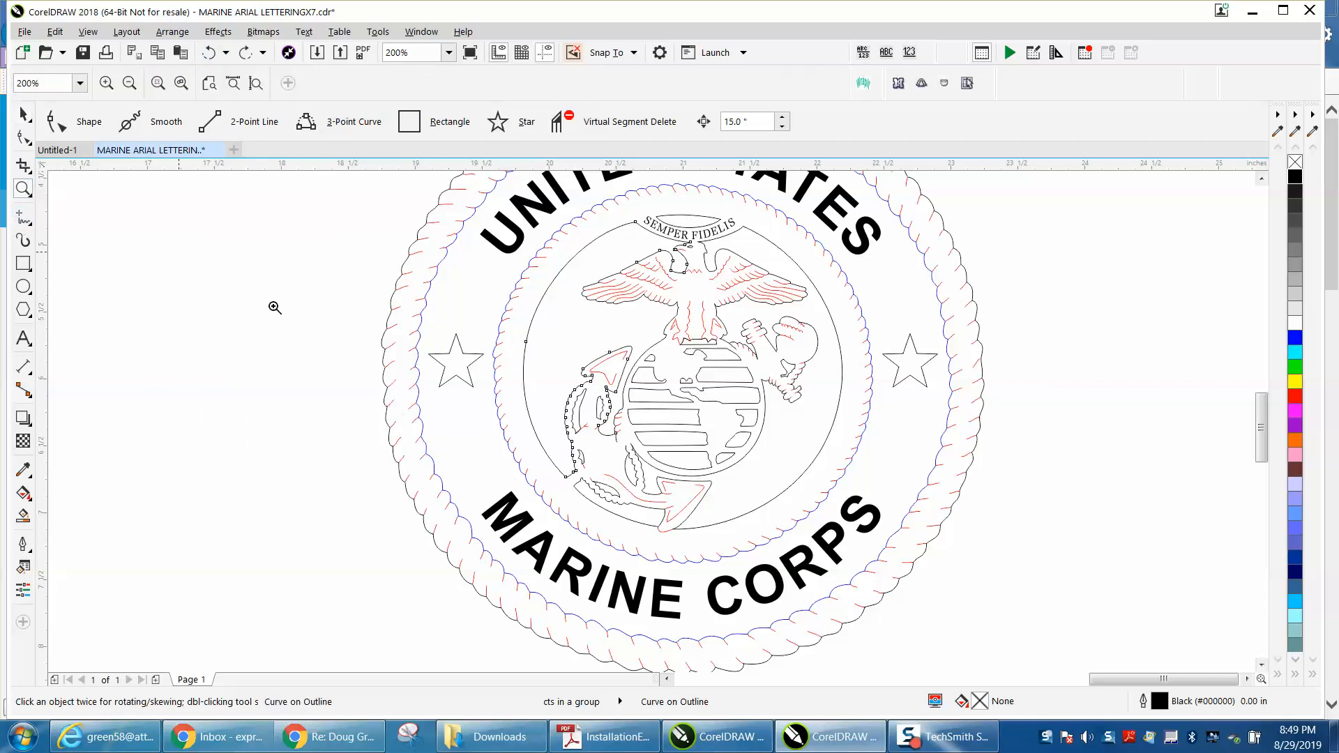
Inspect the globe and anchor outlines and switch to node editing on the emblem curve.
click(273, 307)
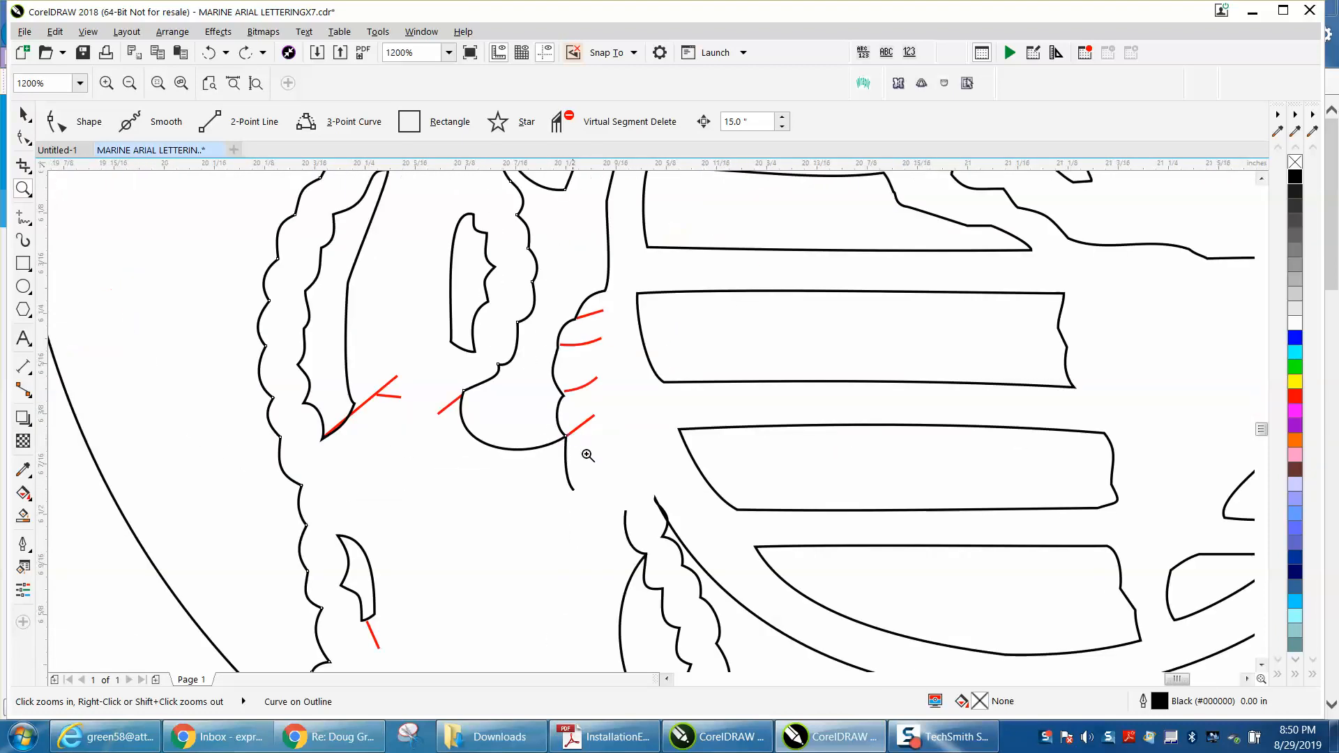
click(588, 455)
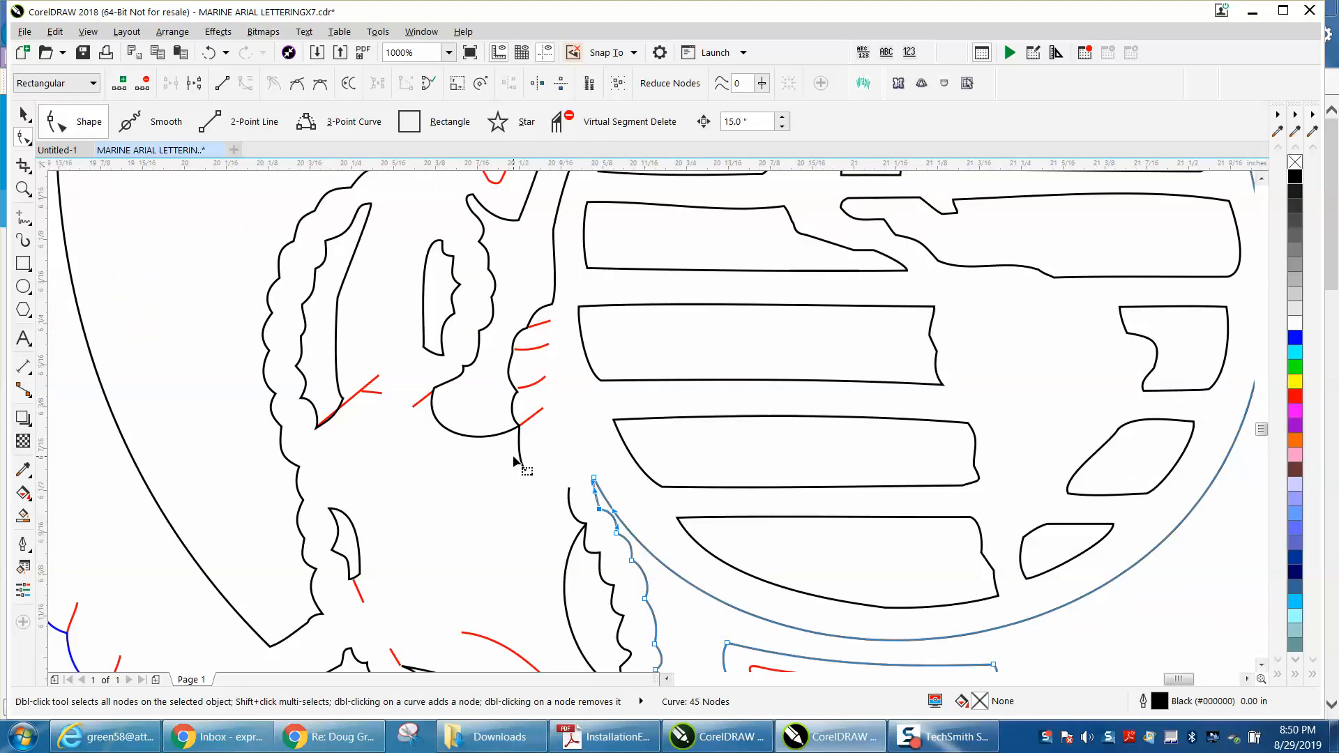
mouse_move(43, 212)
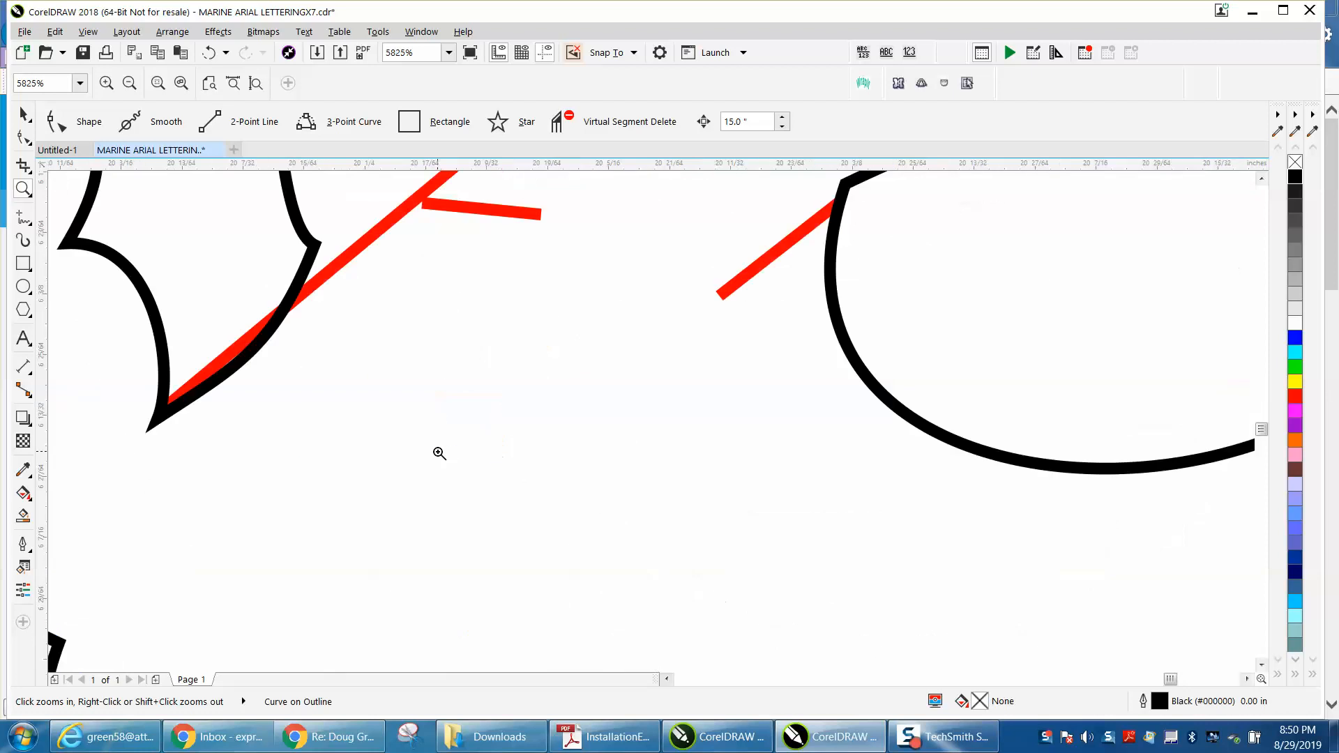
click(24, 115)
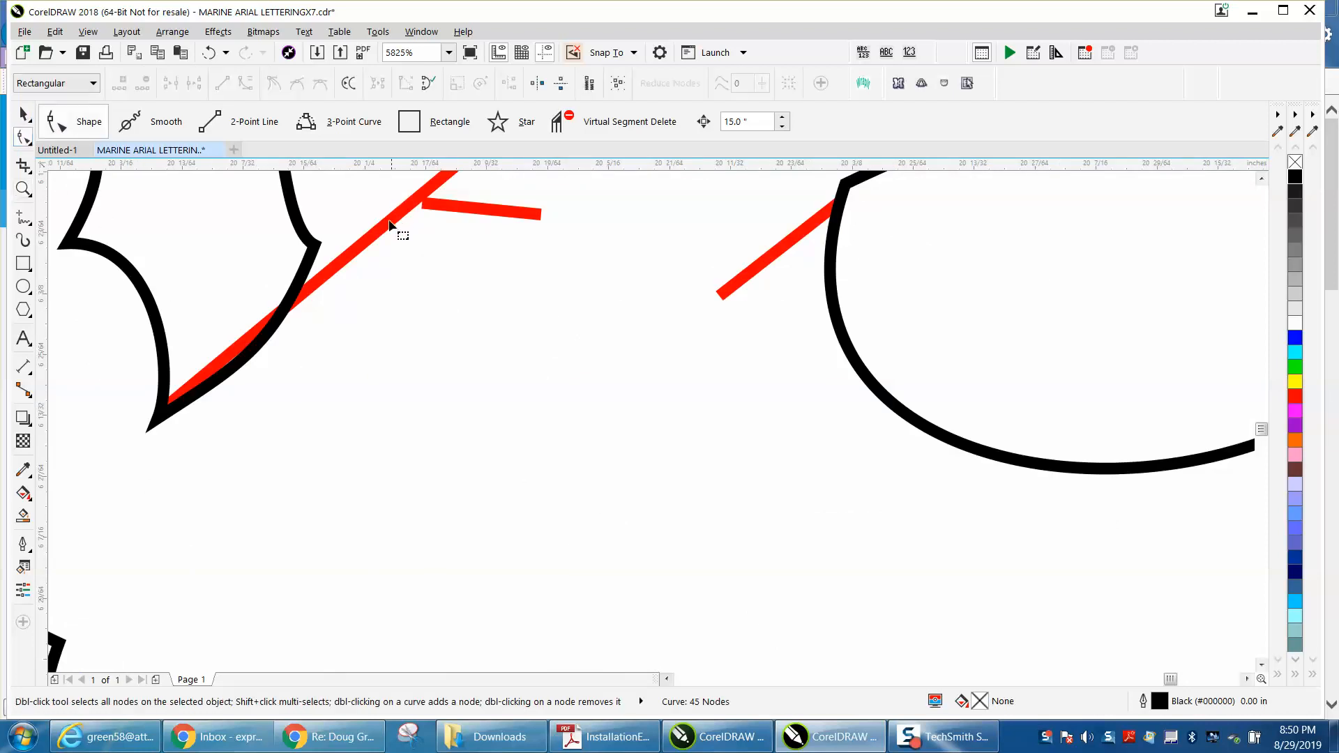
click(168, 407)
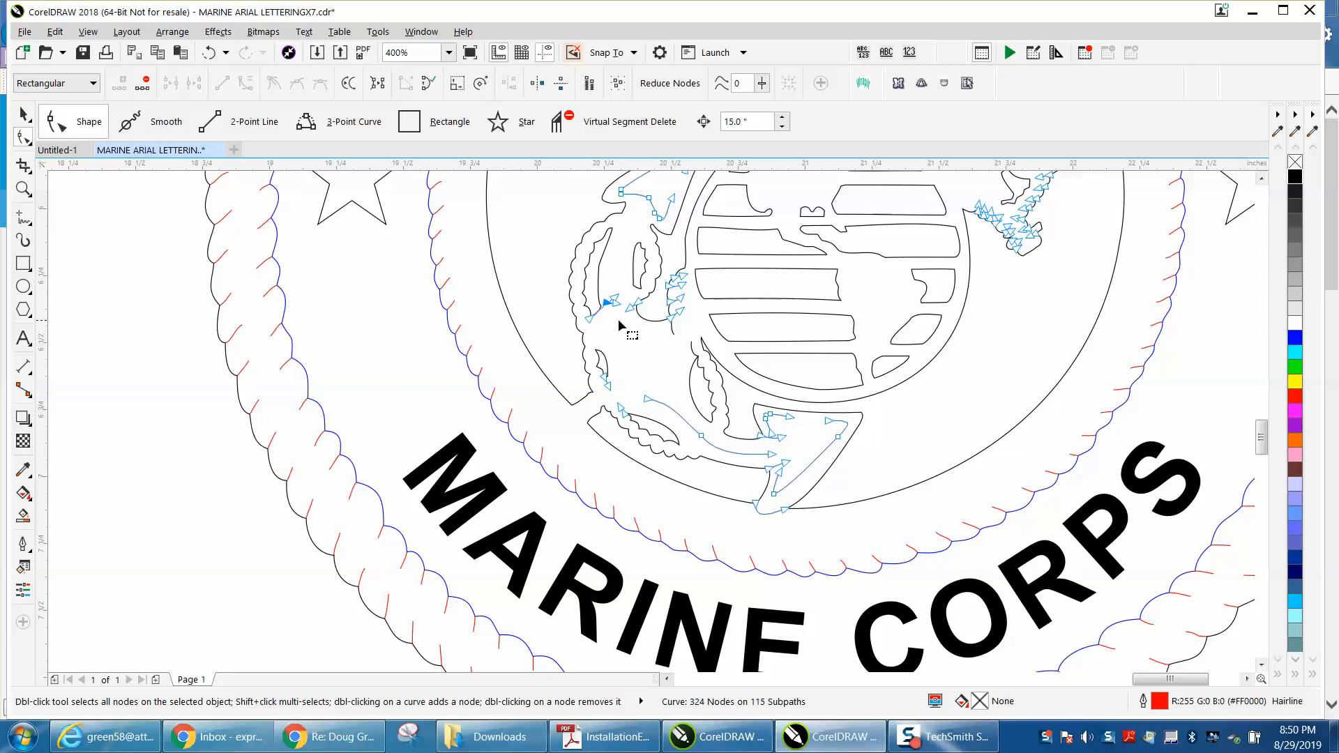
mouse_move(803, 352)
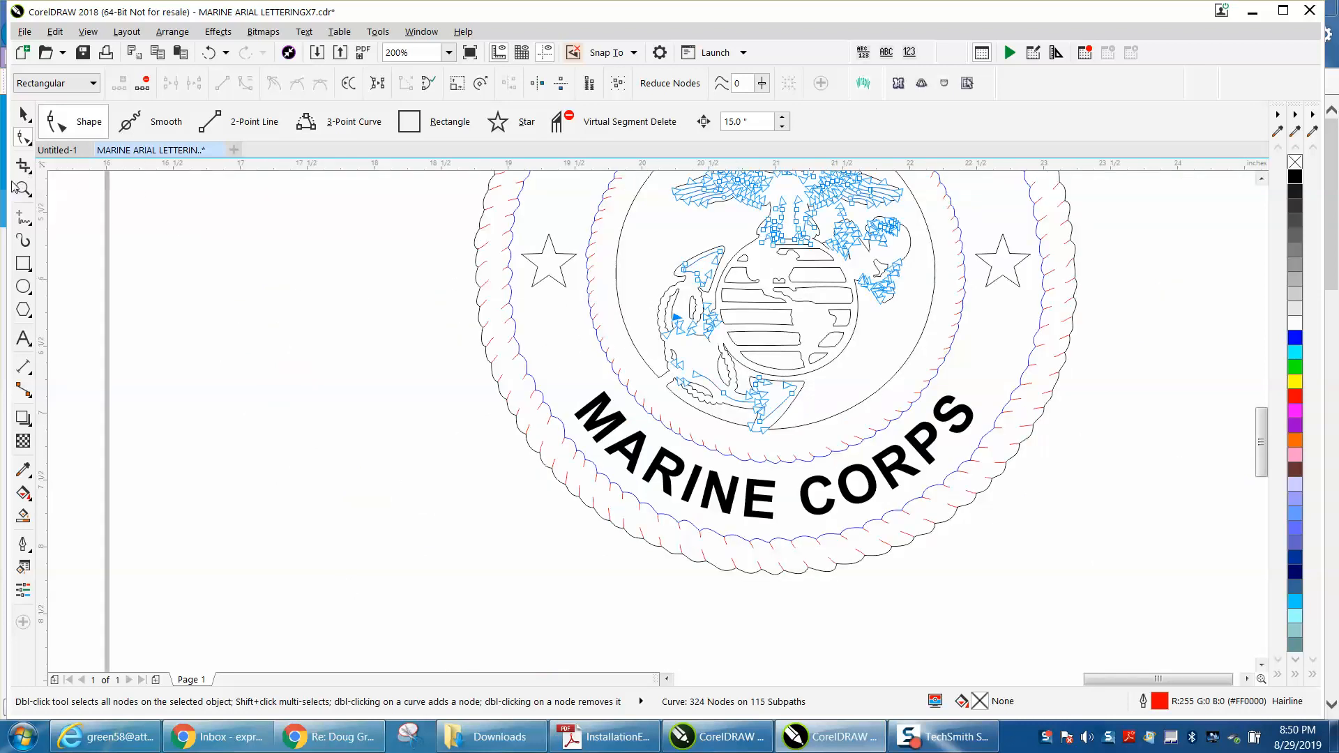
Locate a gap in the outline and select the short broken curve segment there.
click(941, 363)
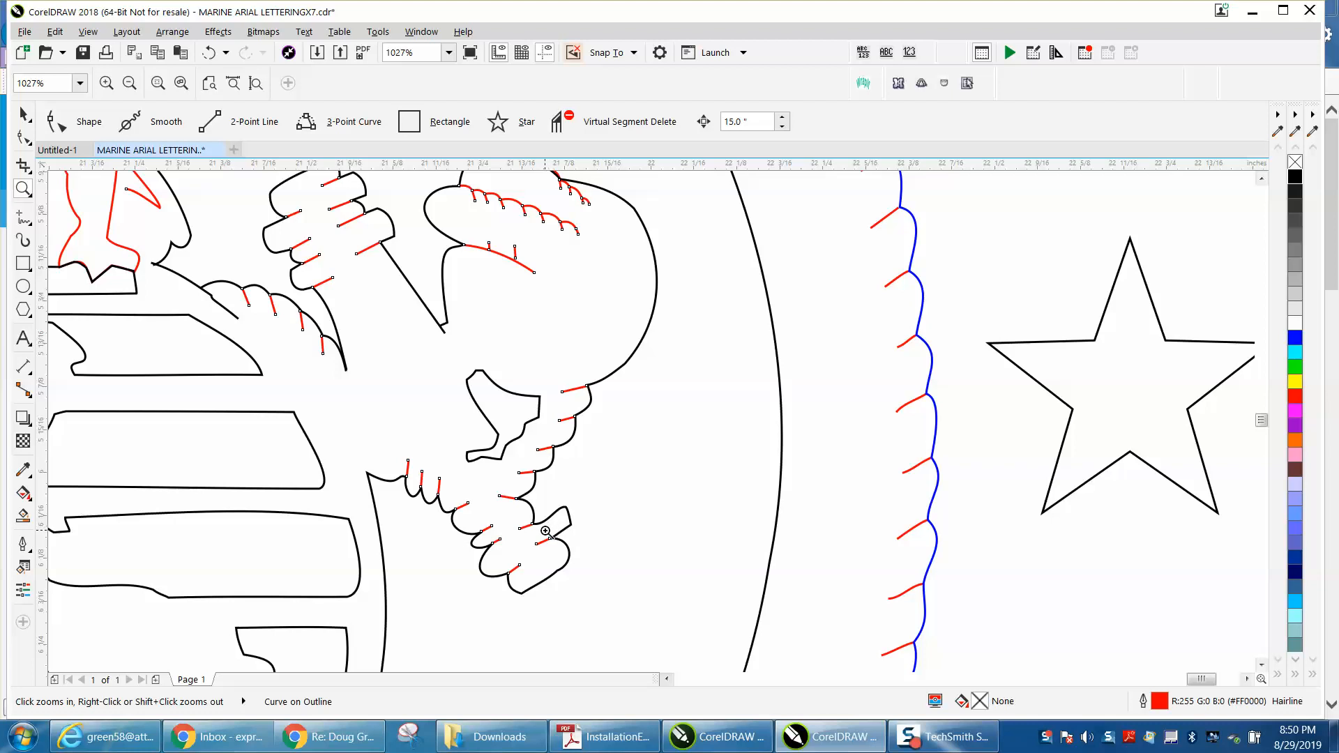
click(544, 531)
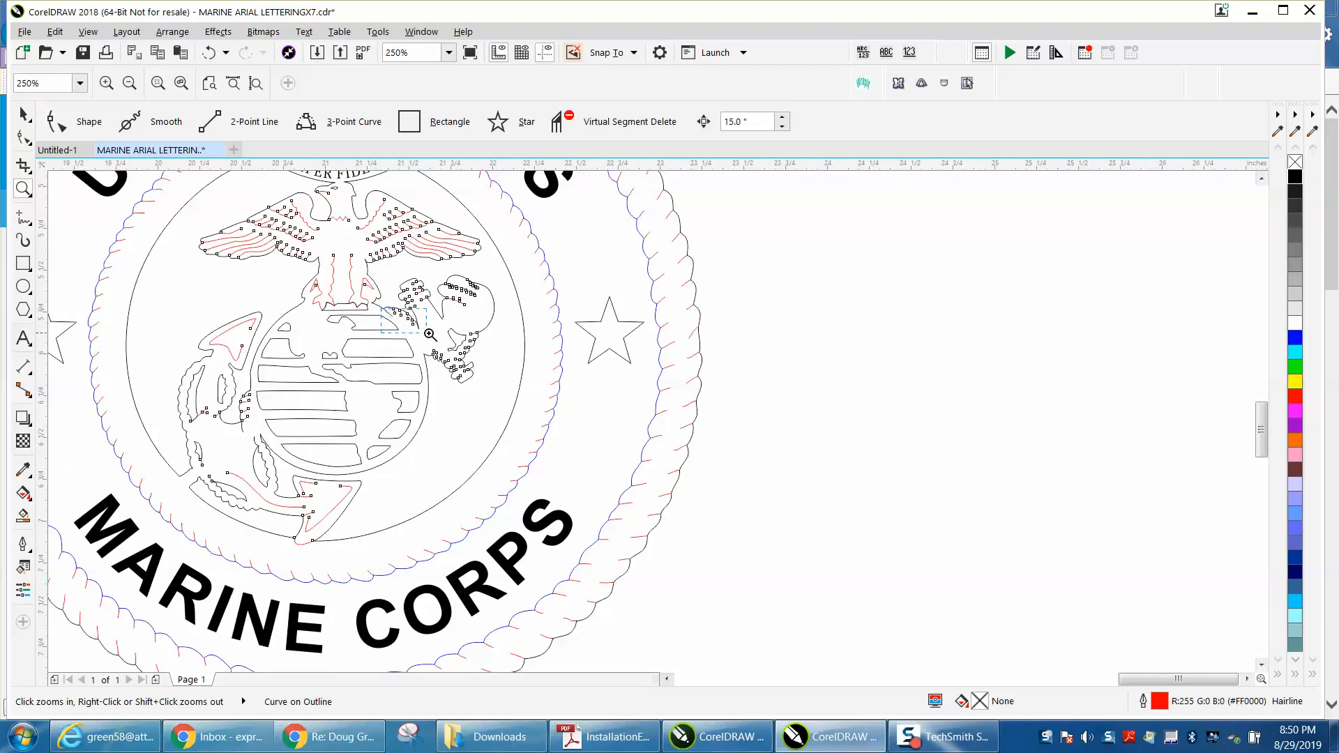
click(423, 334)
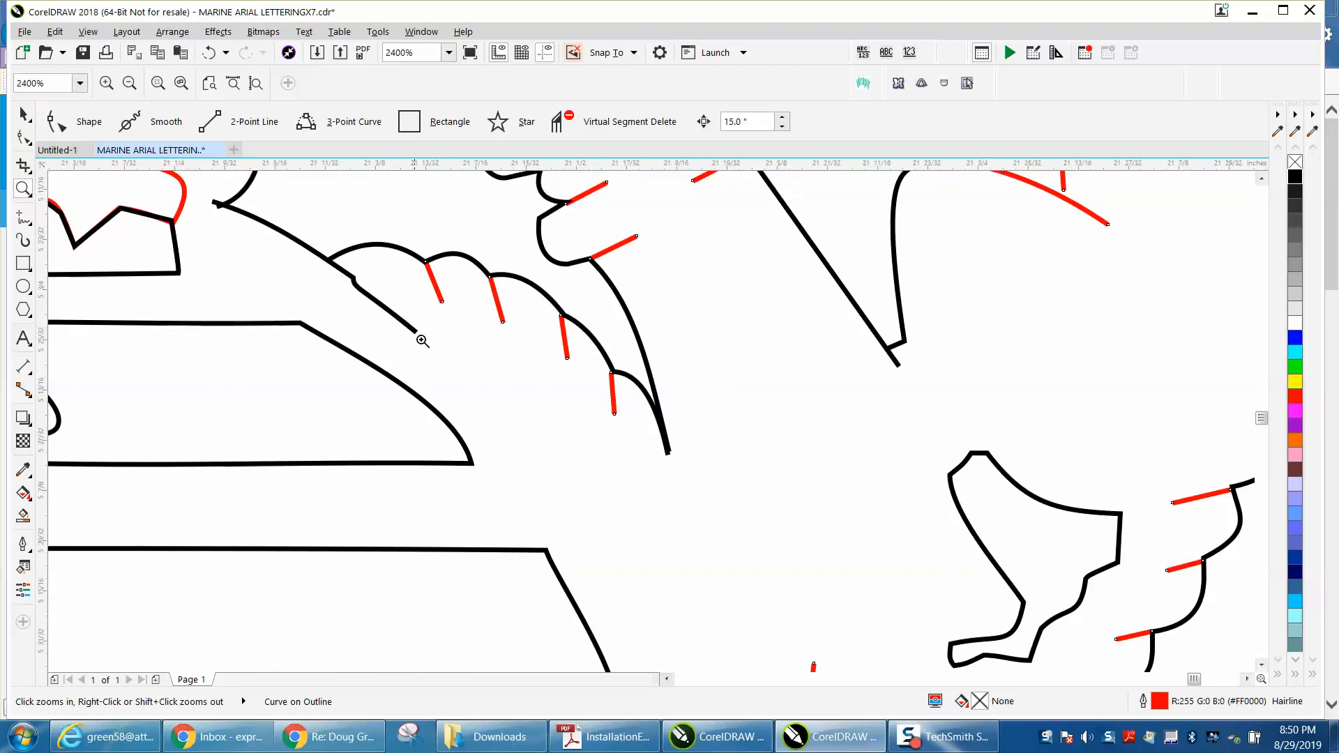
click(419, 340)
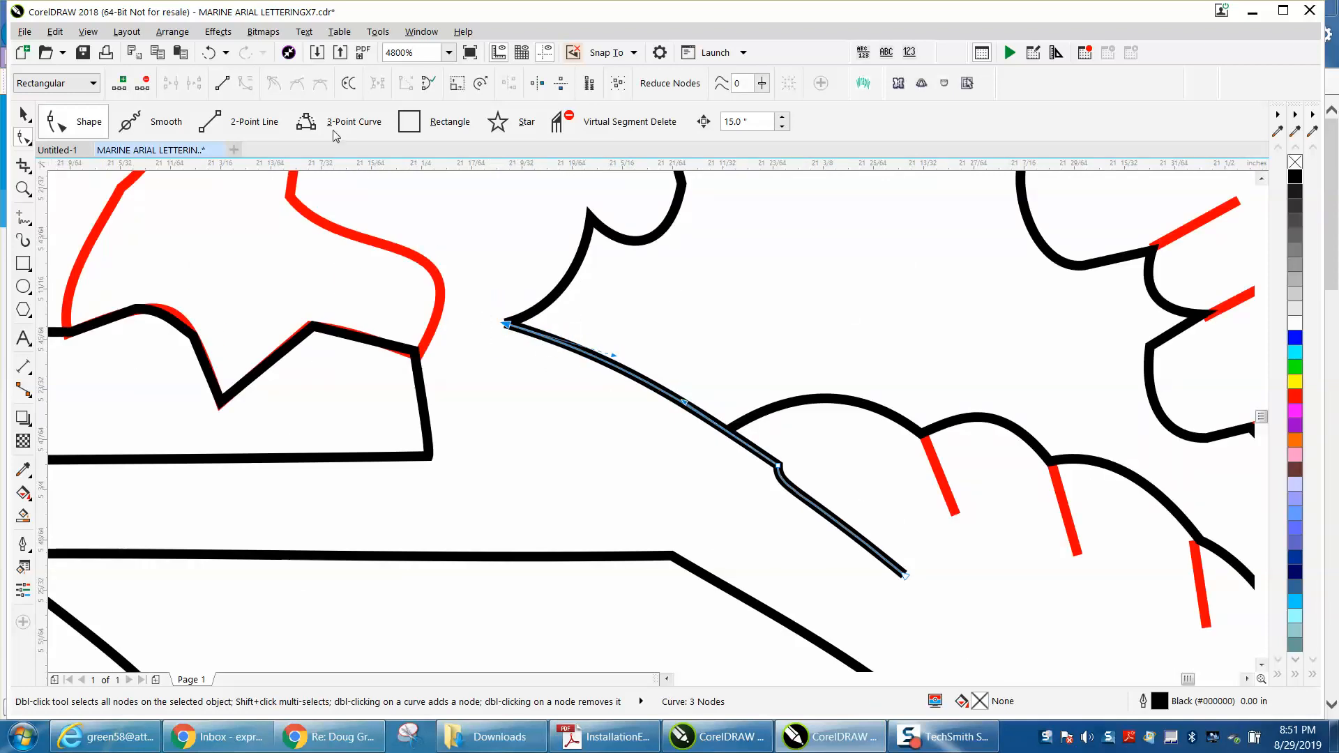
Show the Join Curves docker from Window > Dockers, set to Extend with 0.5-inch gap tolerance.
click(421, 31)
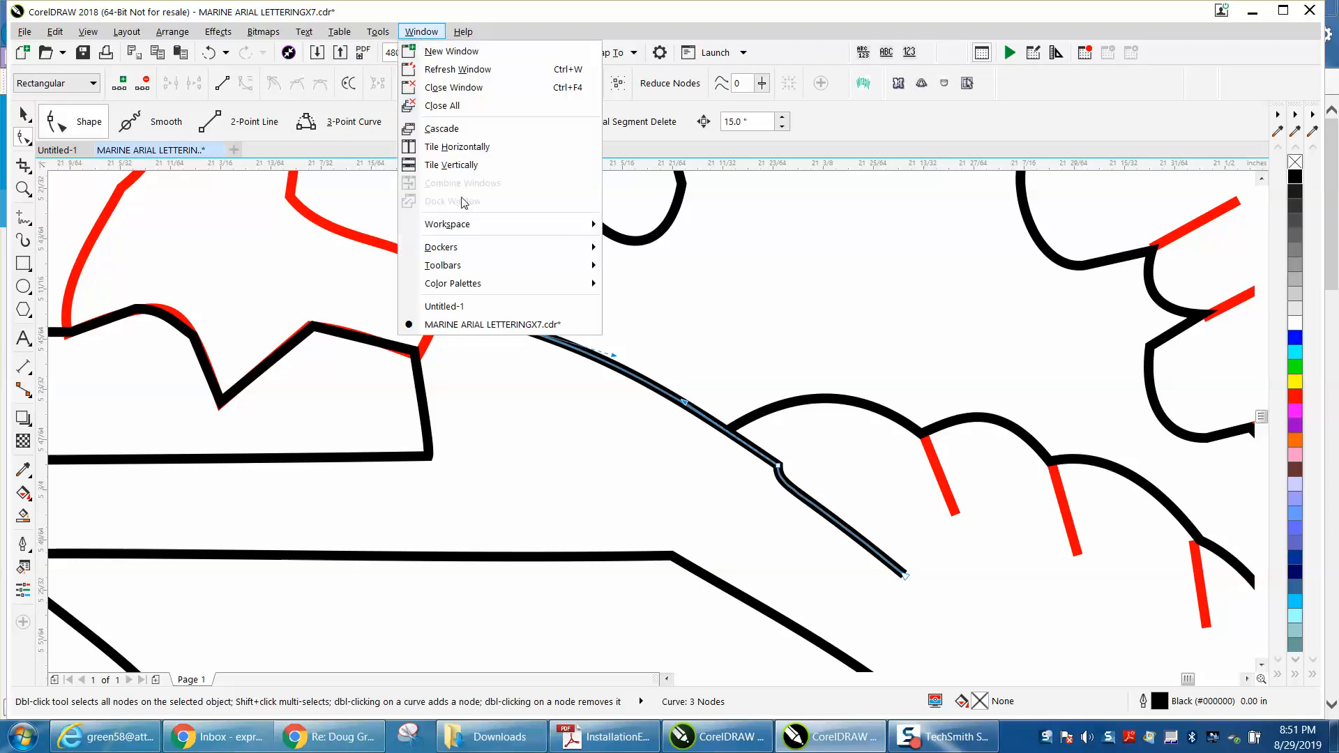
click(441, 247)
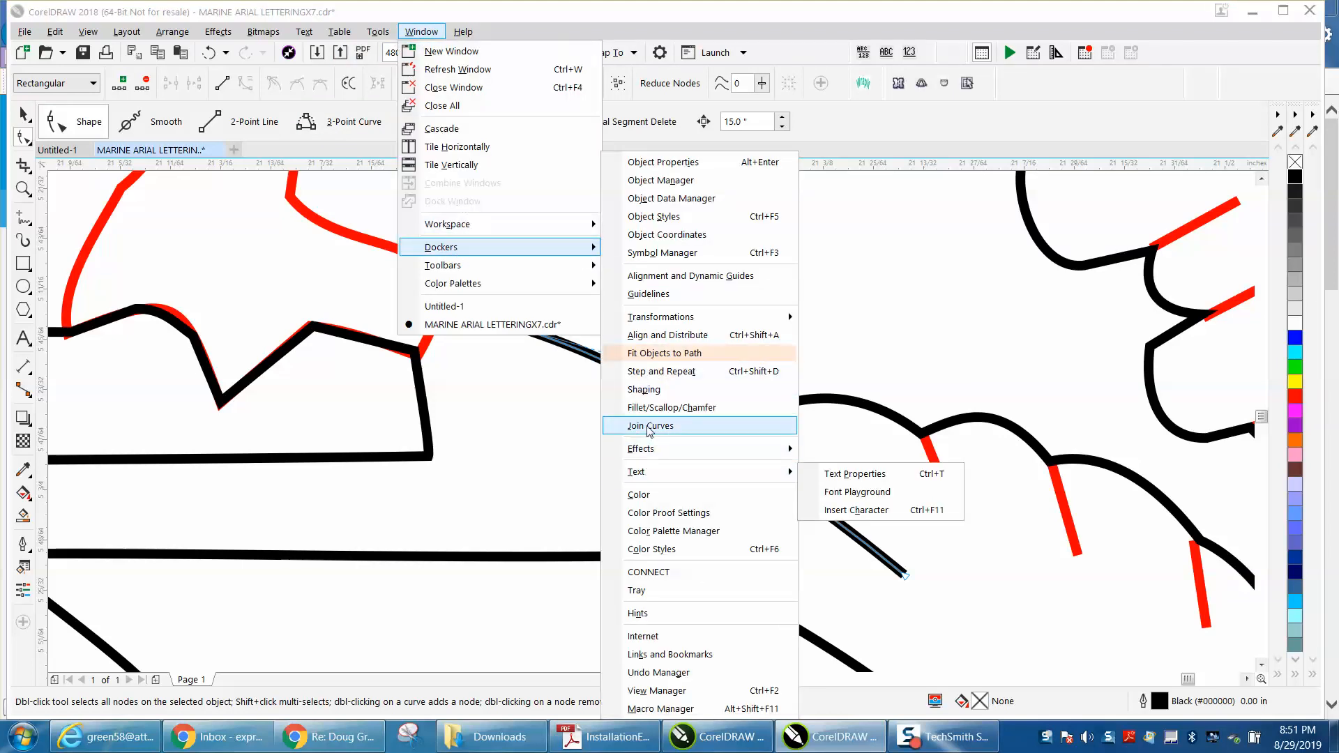
click(649, 426)
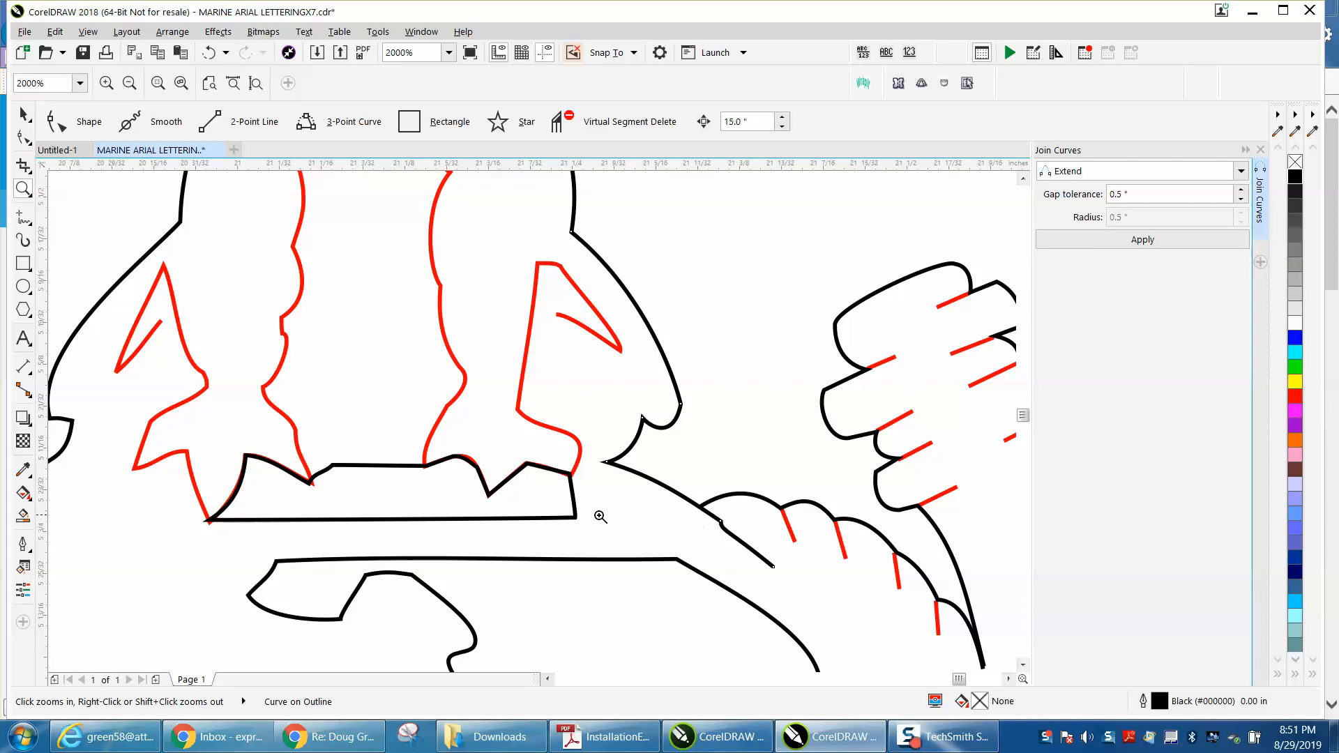
mouse_move(293, 507)
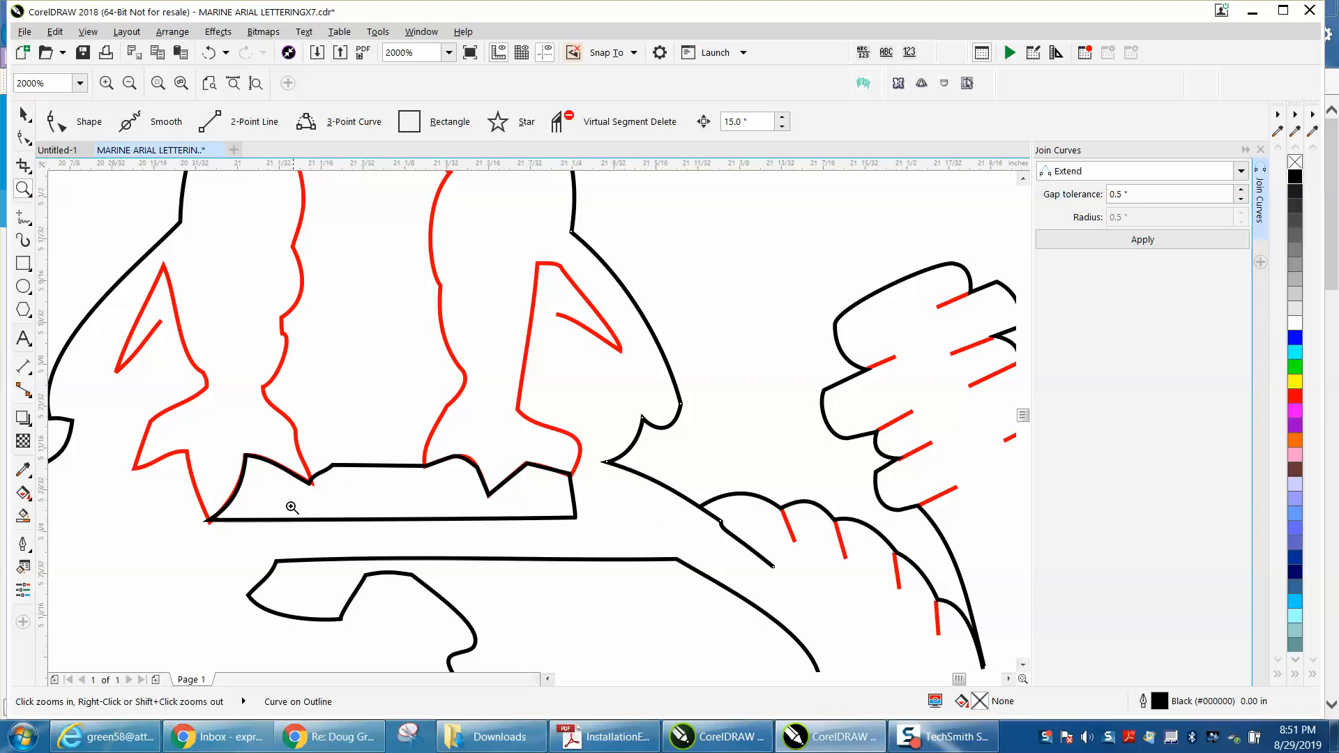
click(292, 508)
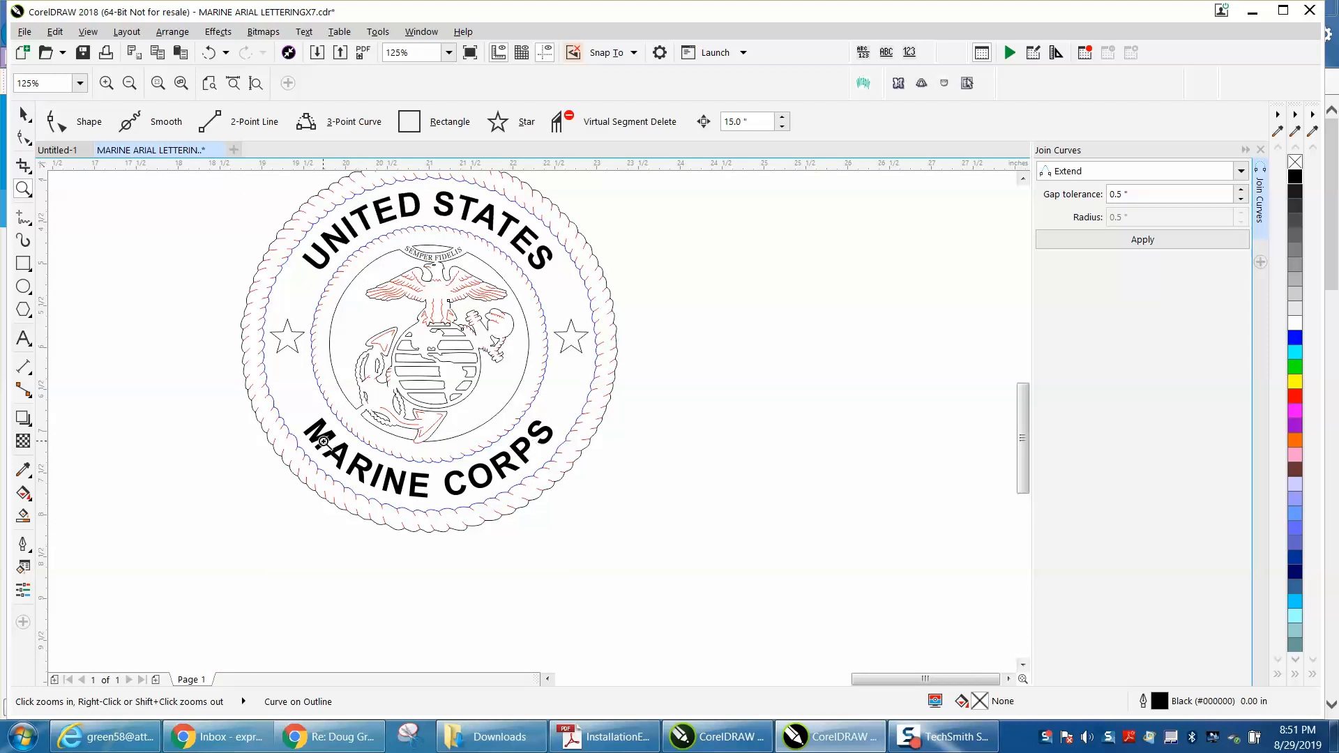
mouse_move(547, 307)
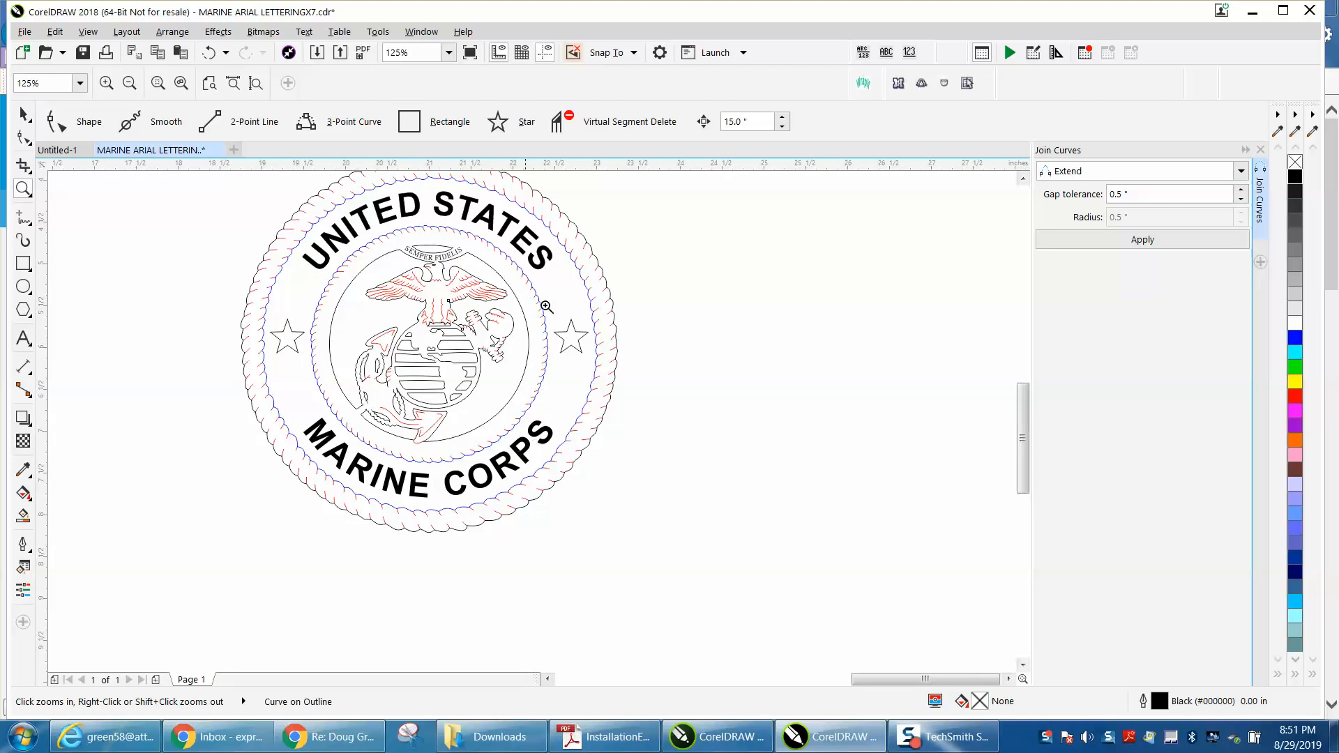